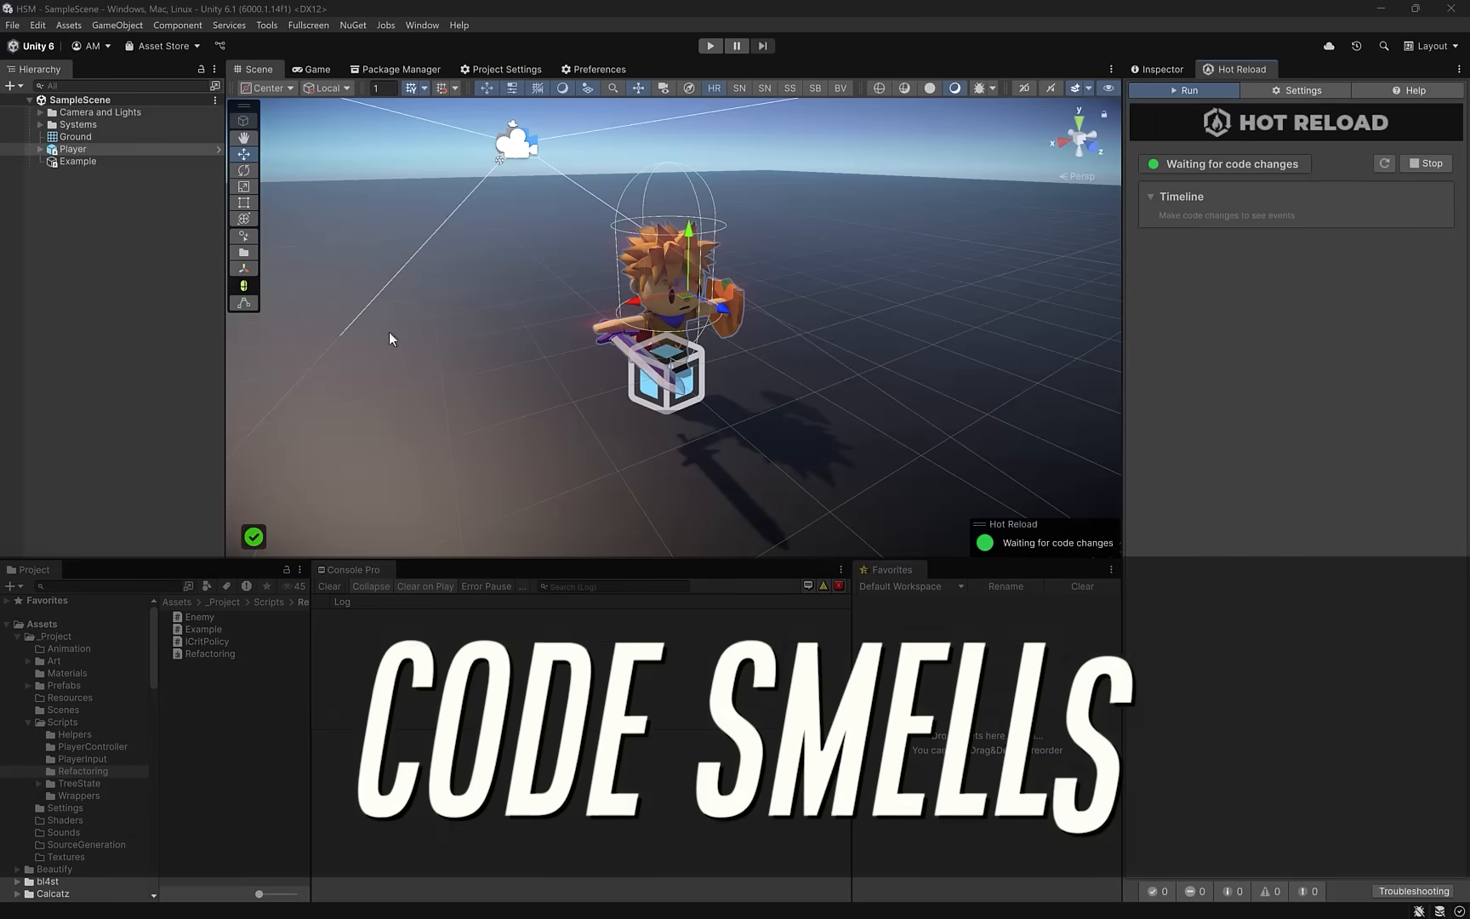
- Comment Player's specialItem field as '// null most of the time' and select the Player class
click(206, 641)
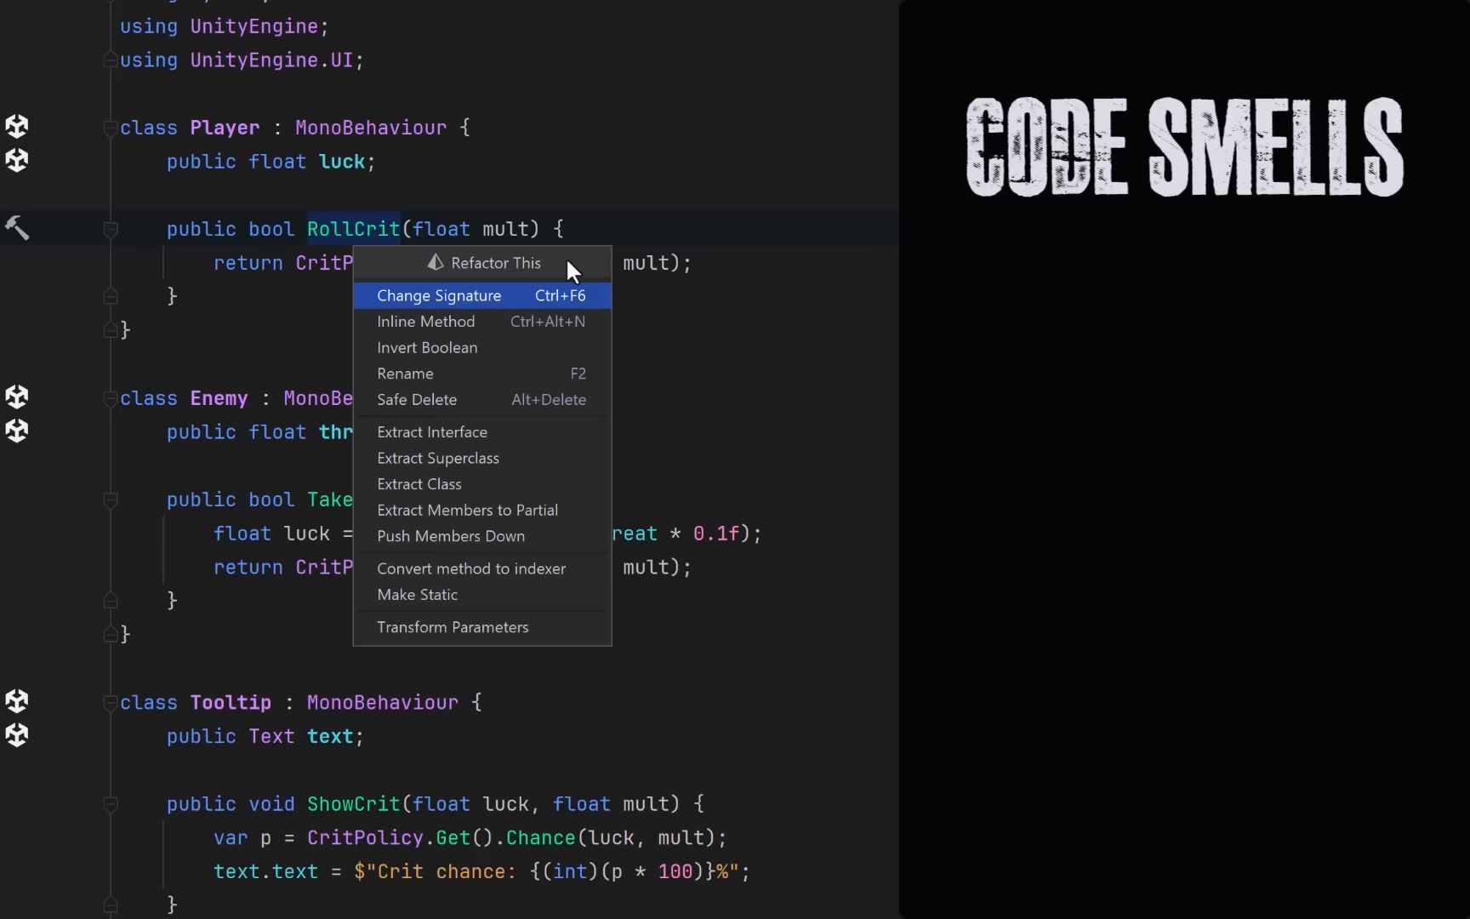
mouse_move(470, 568)
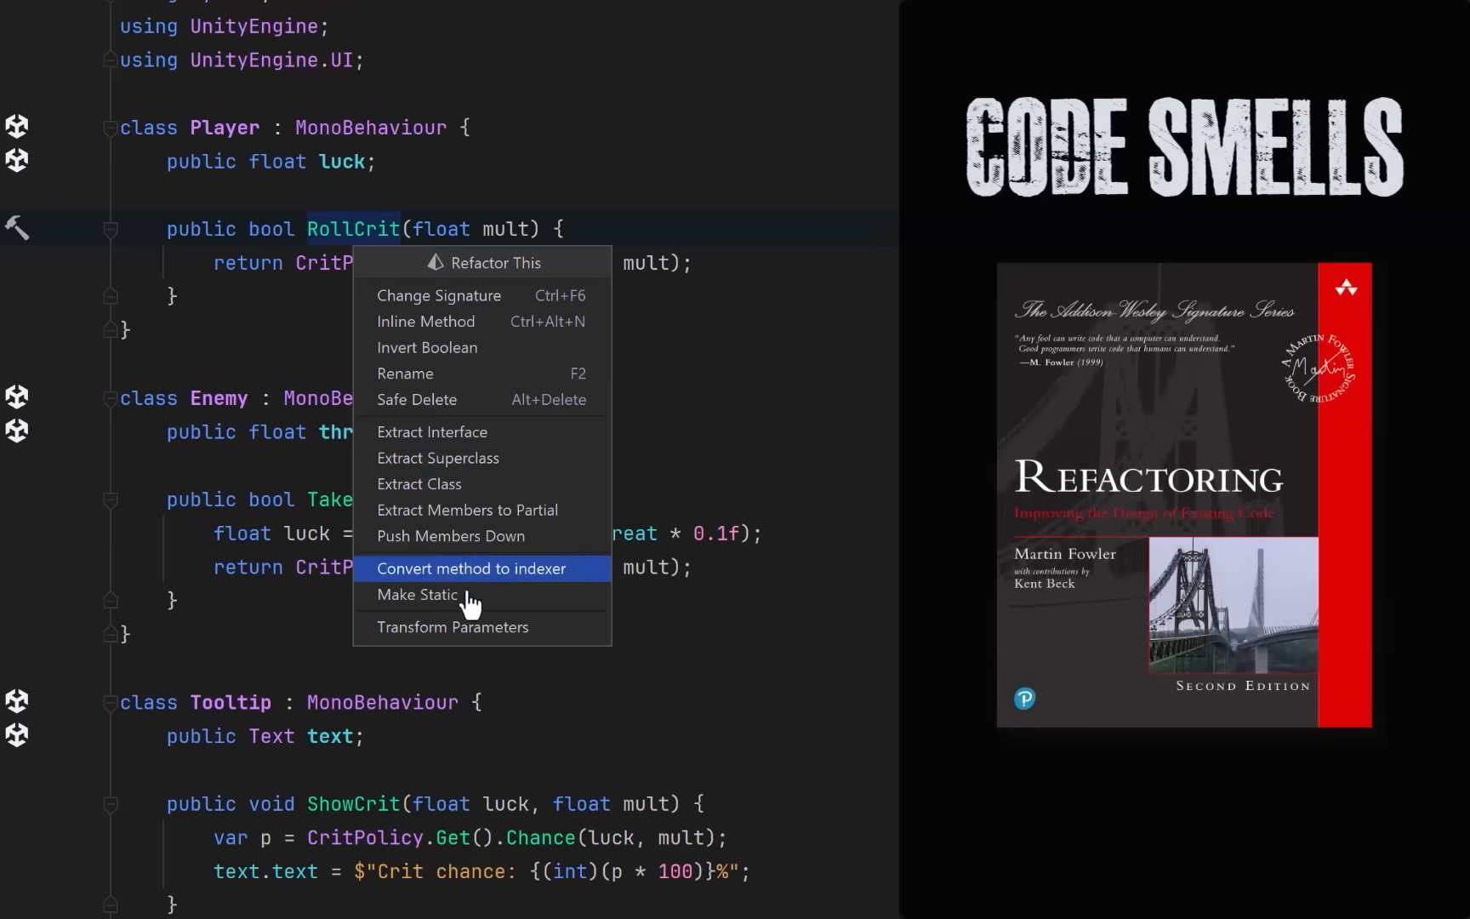
mouse_move(567, 431)
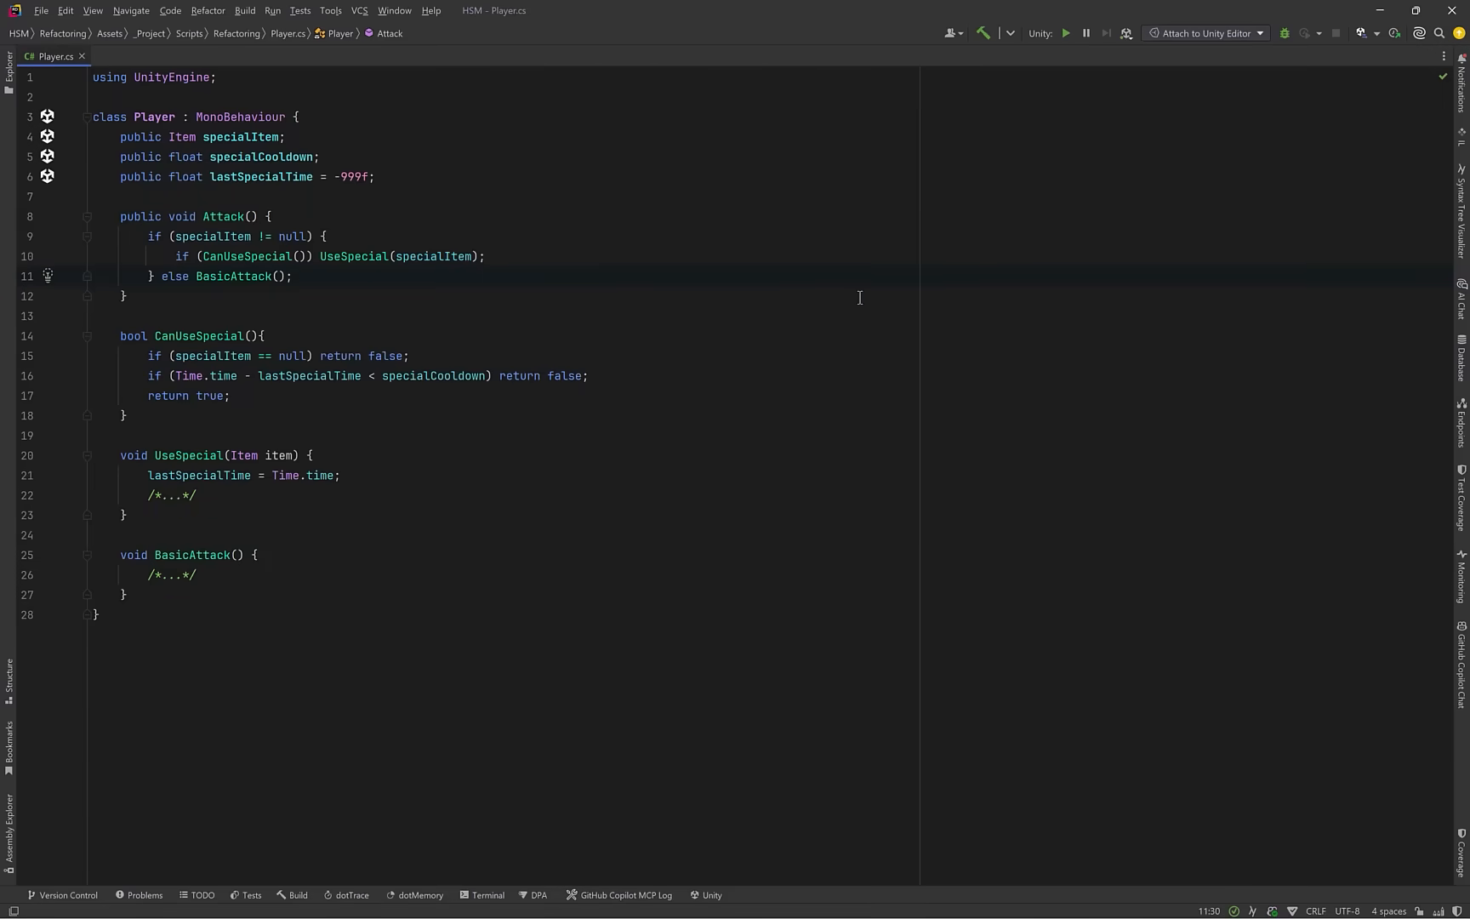
mouse_move(479, 288)
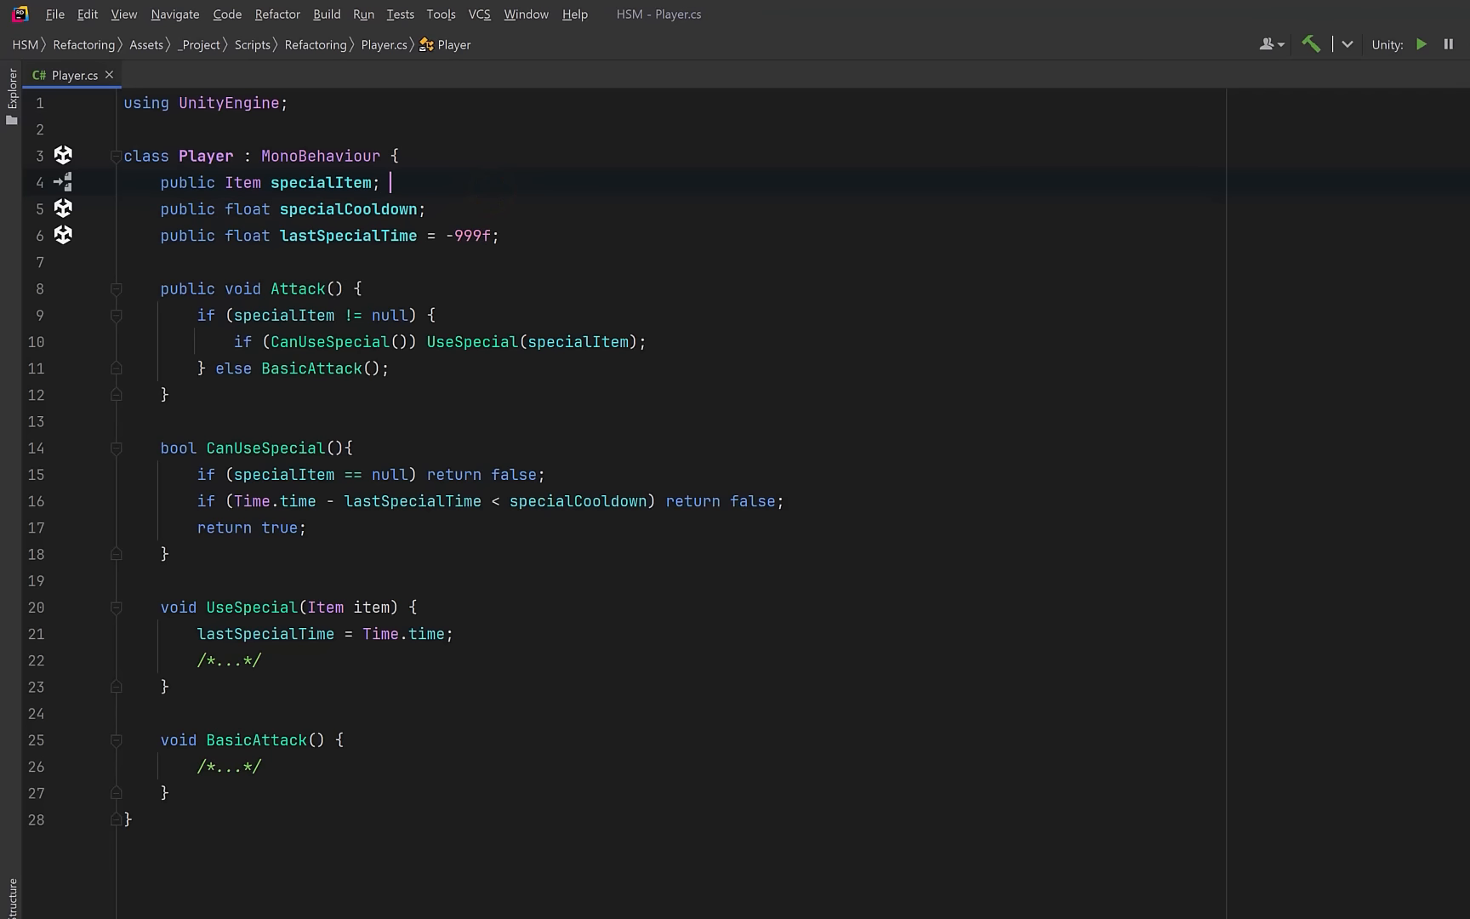
text(// null most of the time)
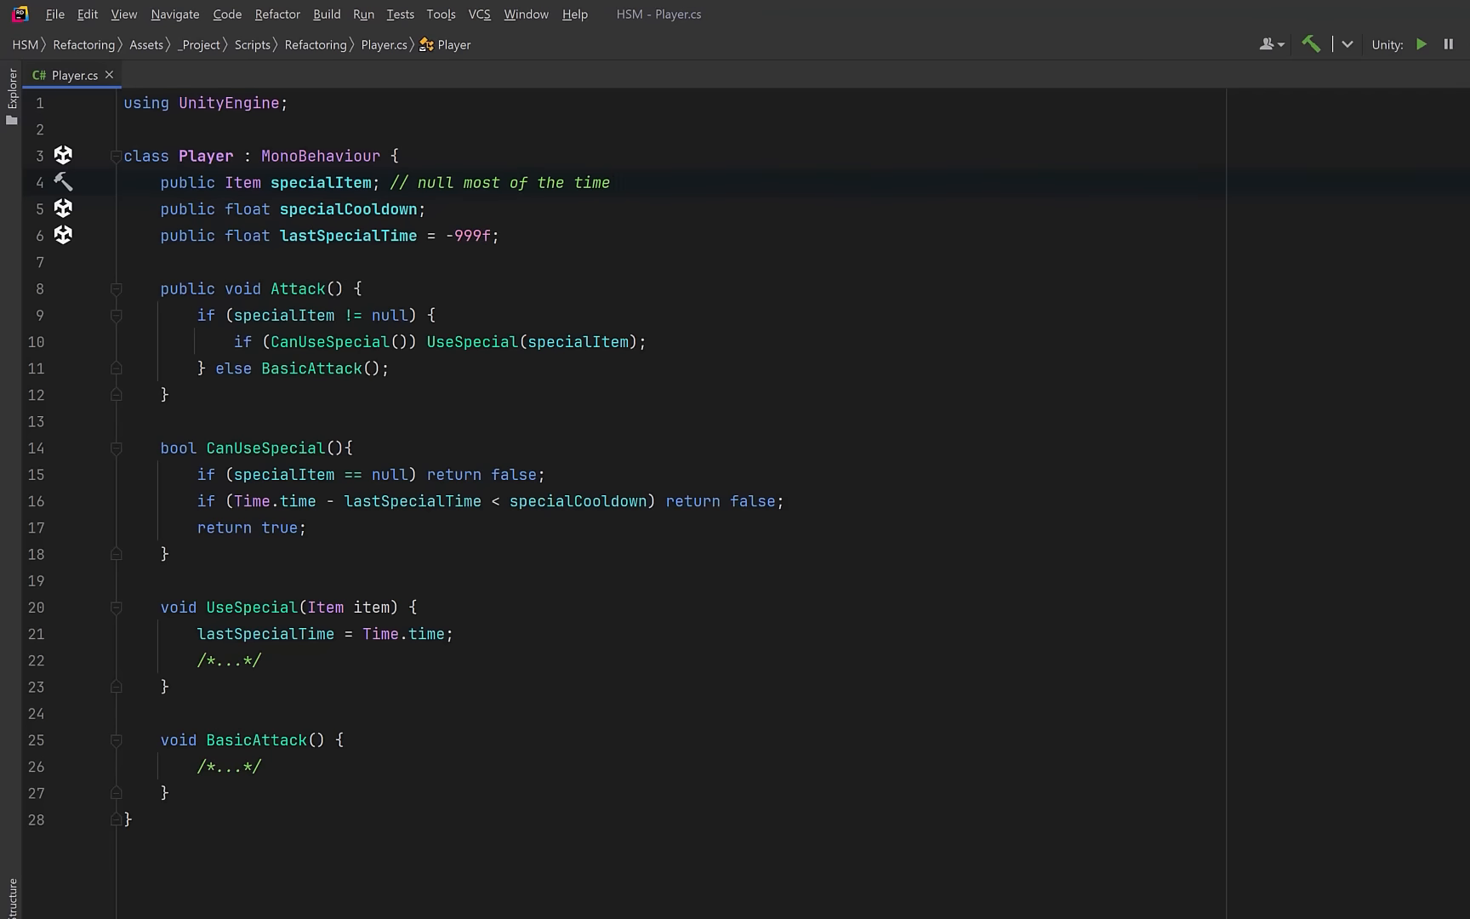
click(609, 182)
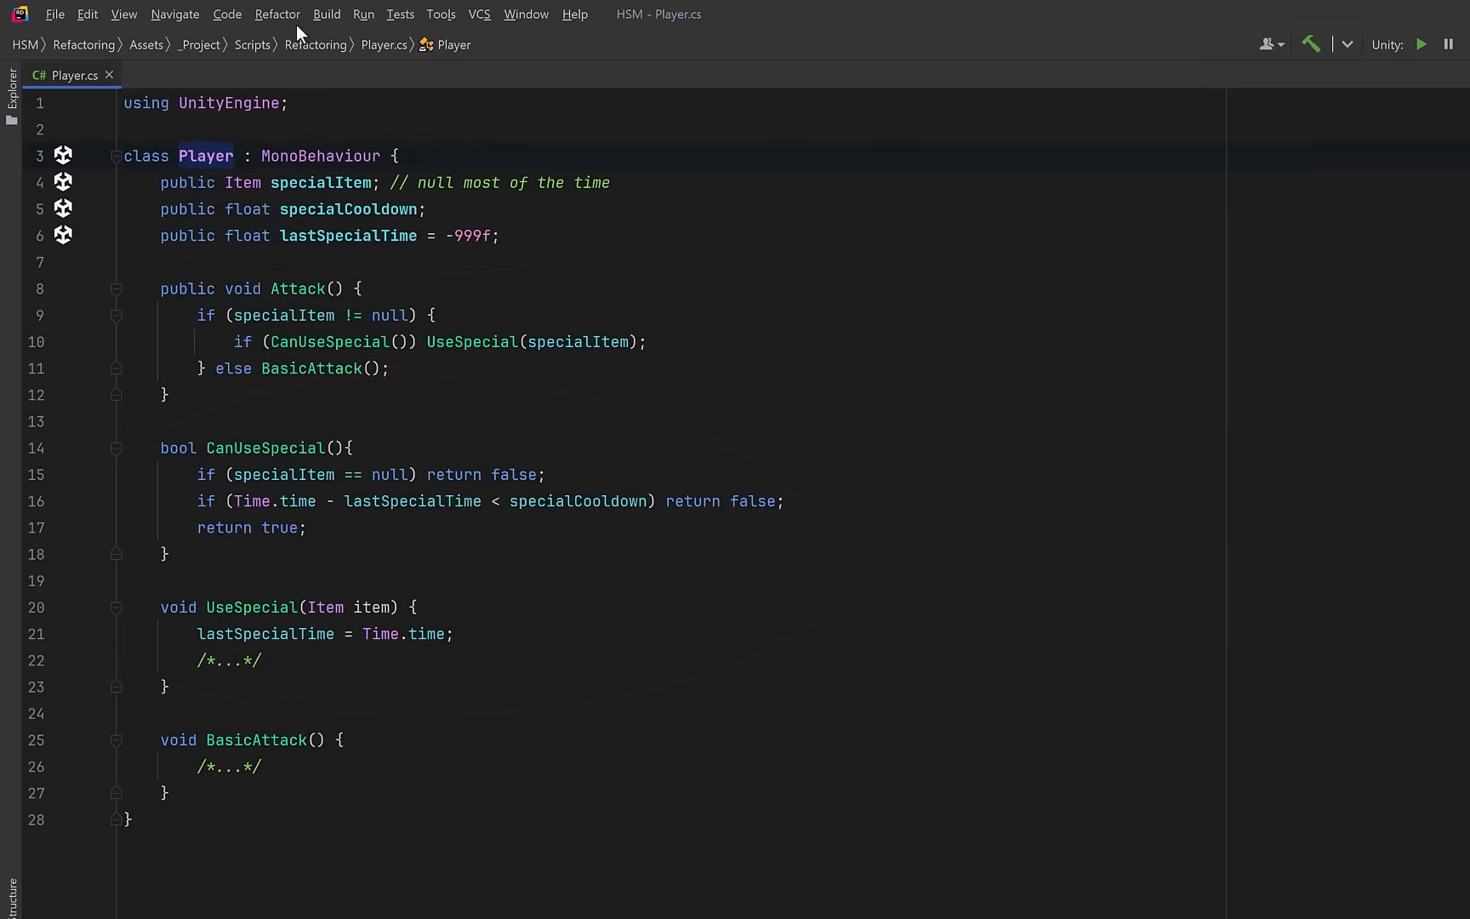
- Start Extract Class on Player, including specialItem, specialCooldown and UseSpecial
key(ctrl+shift+r)
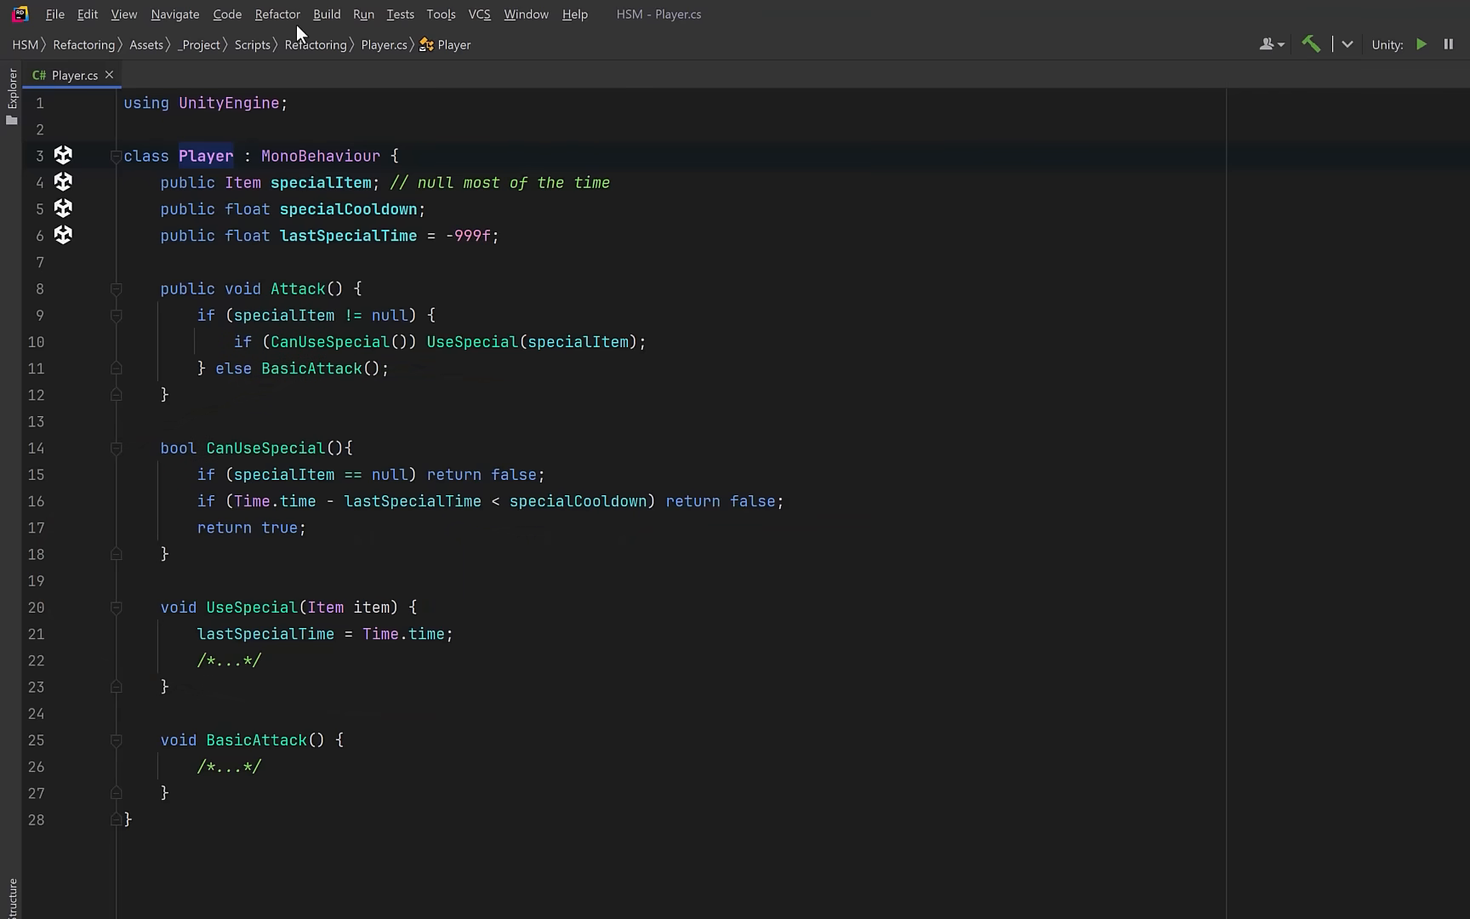
click(277, 13)
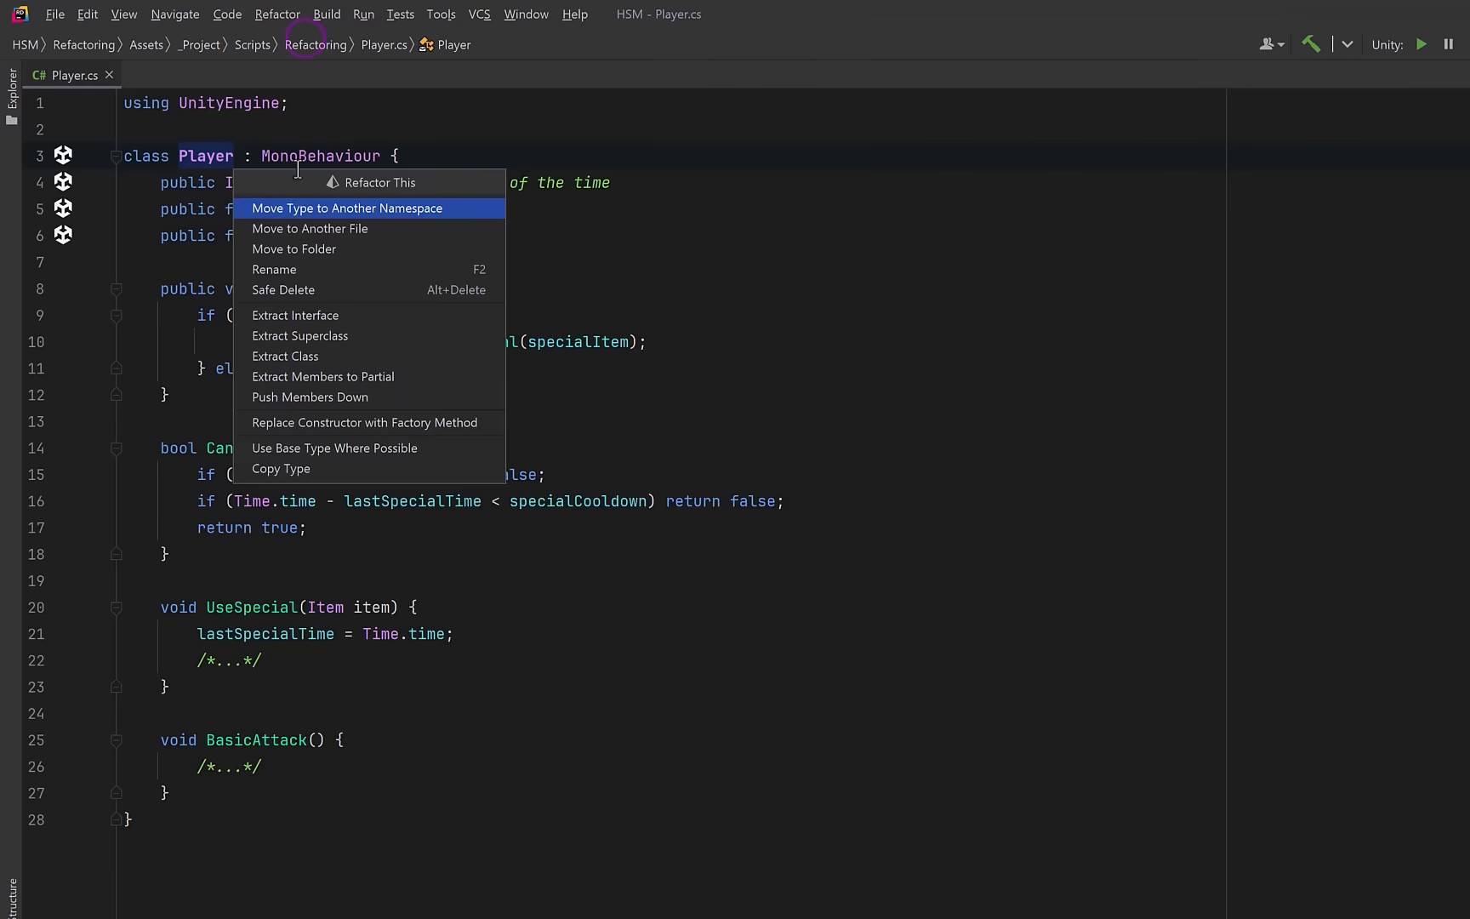
mouse_move(328, 356)
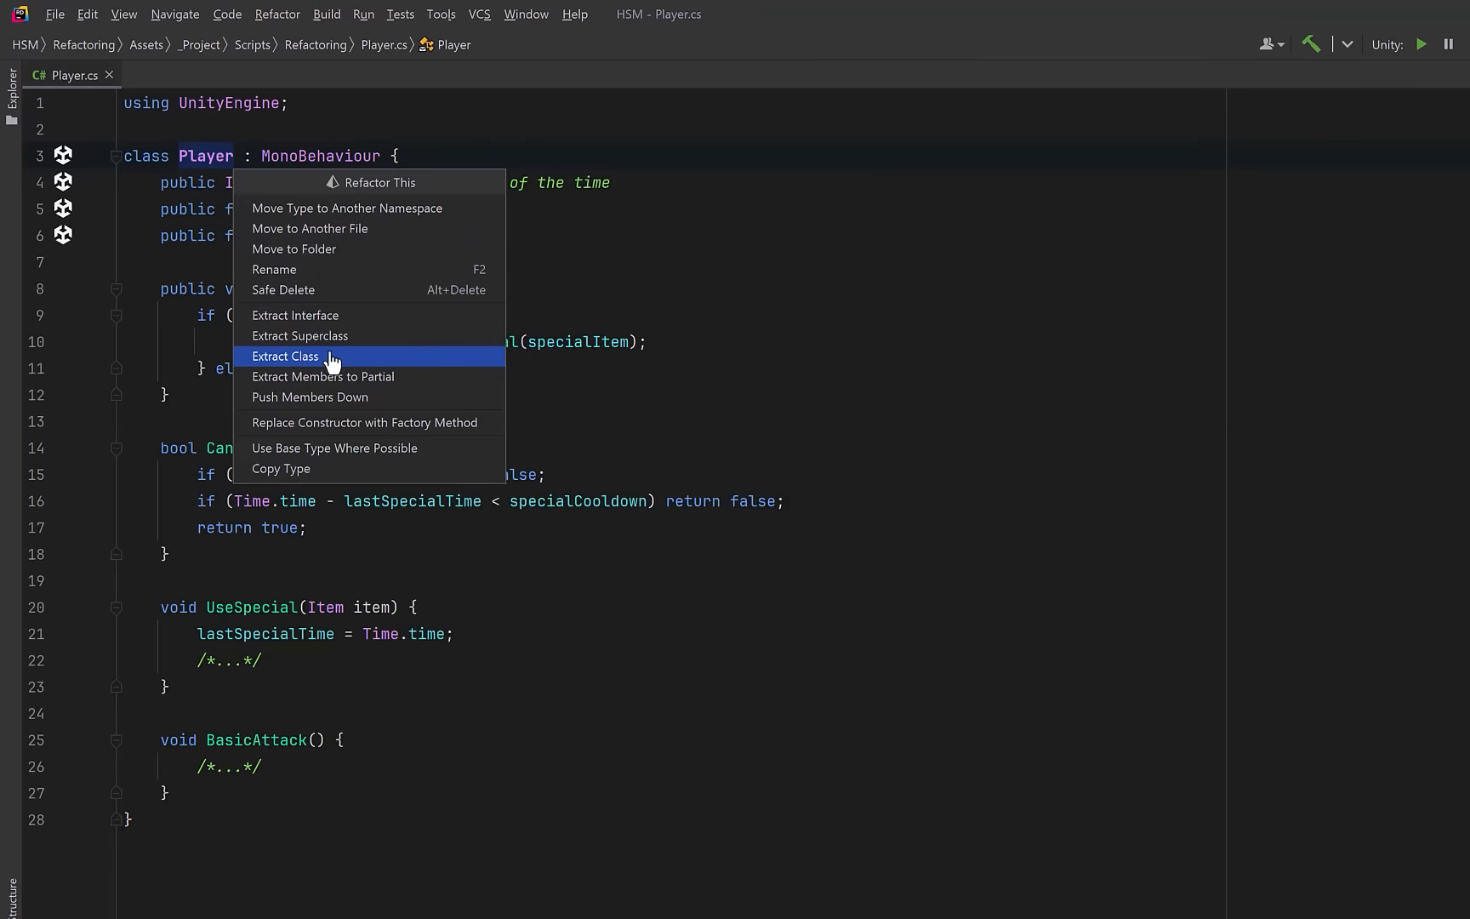
click(285, 356)
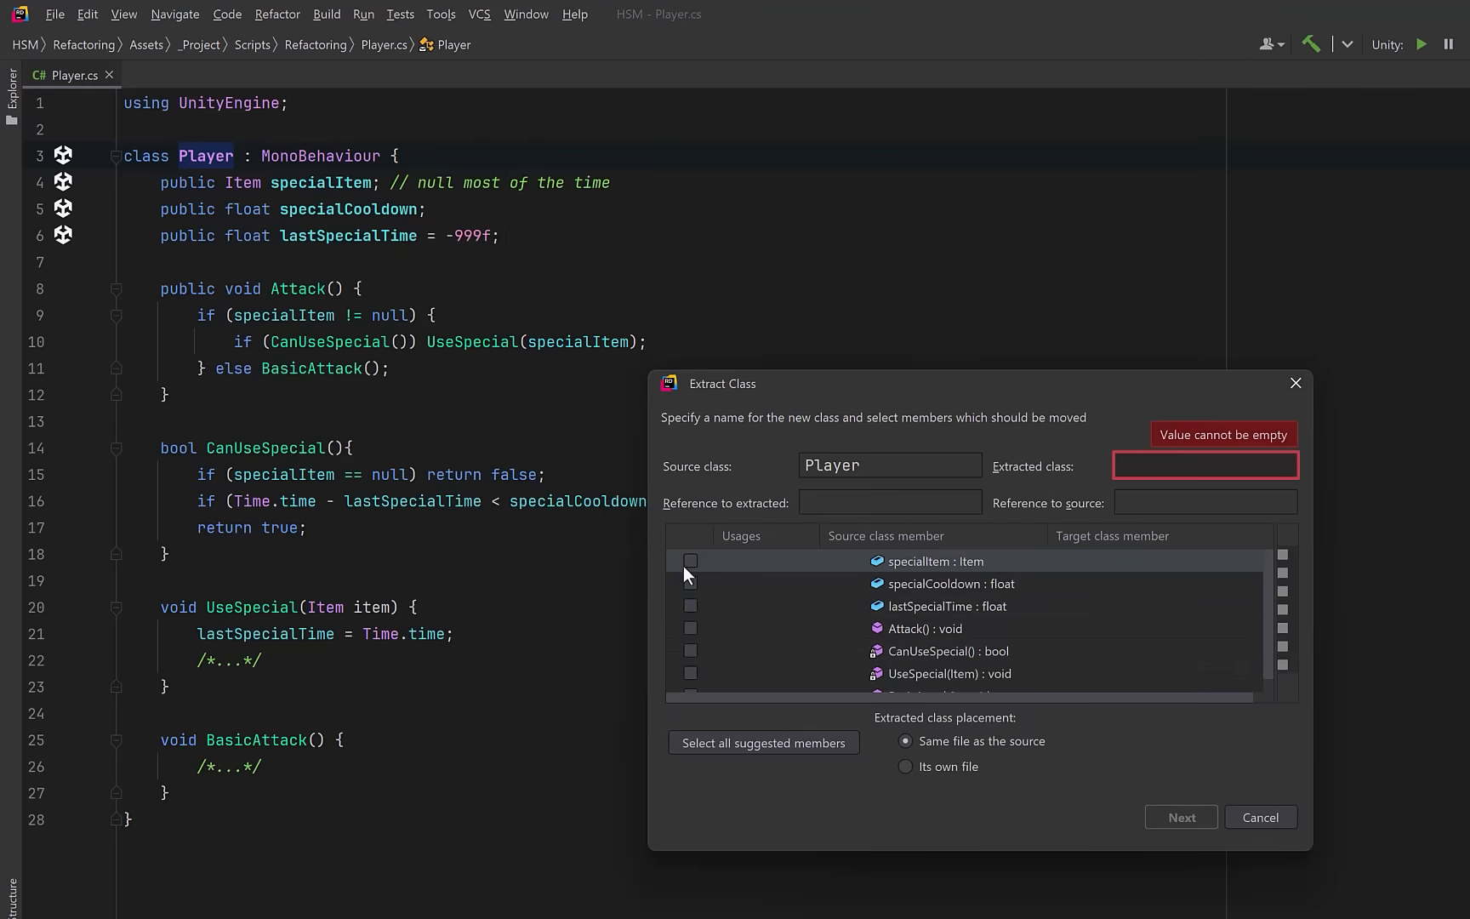
click(691, 562)
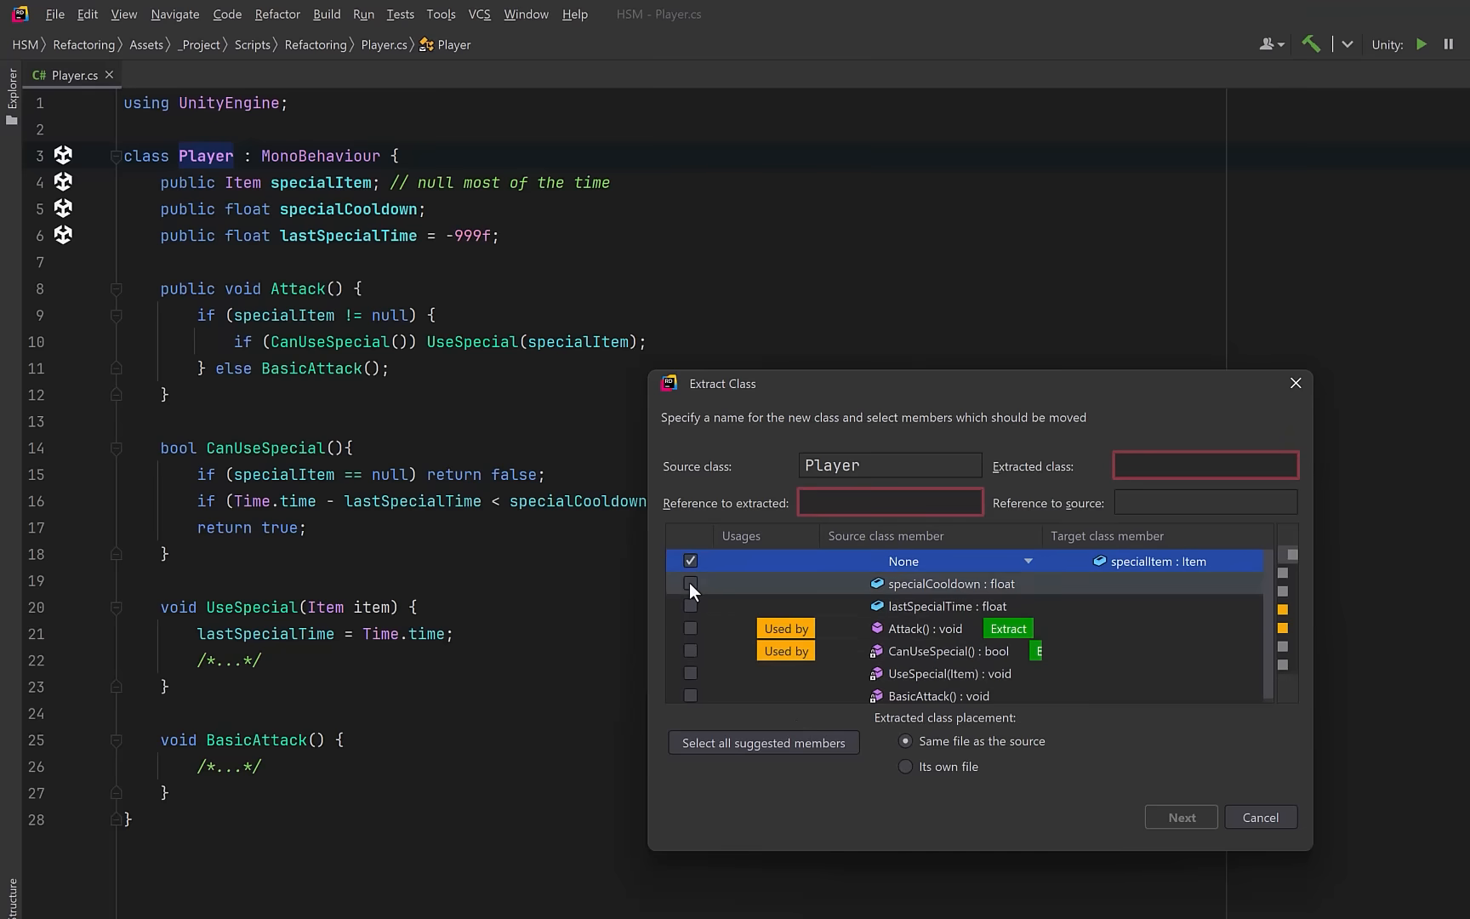
click(691, 605)
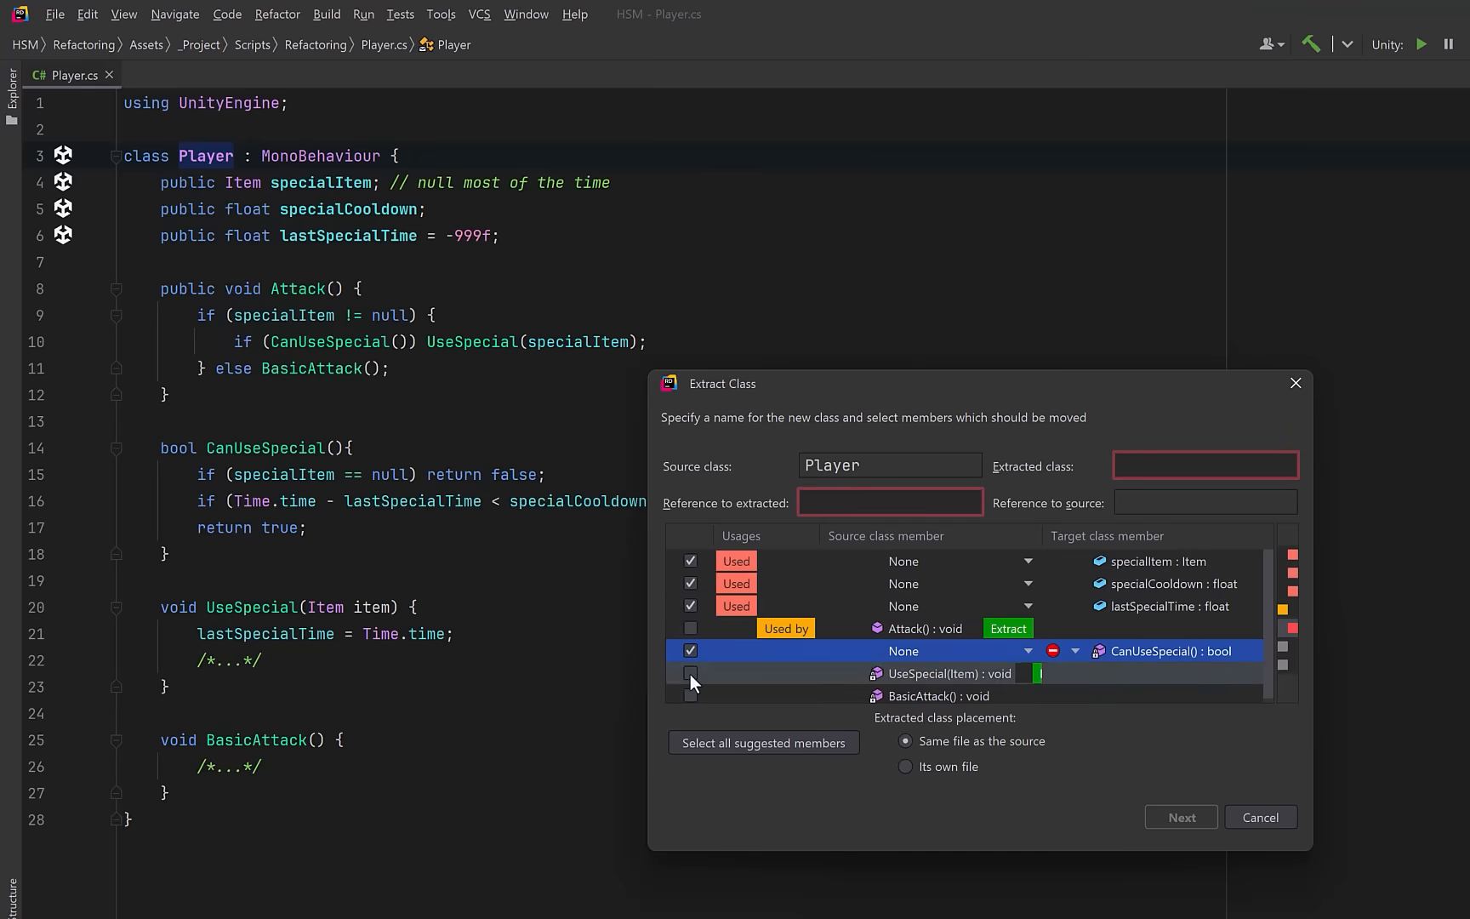
click(691, 674)
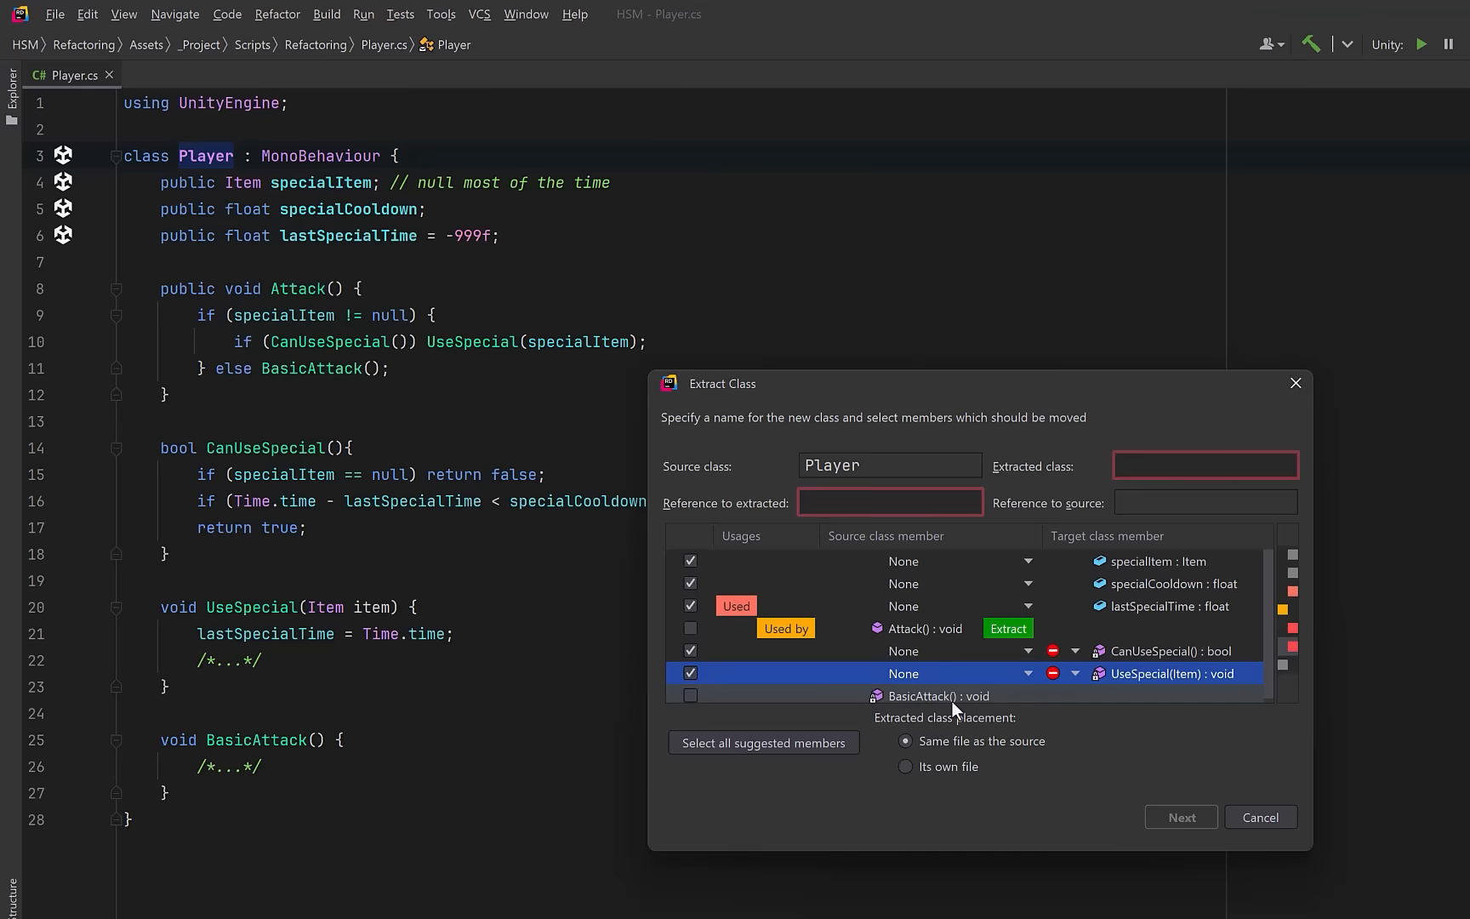
- Make CanUseSpecial public, name the class SpecialAttack with reference specialAttack, and extract it
click(1053, 650)
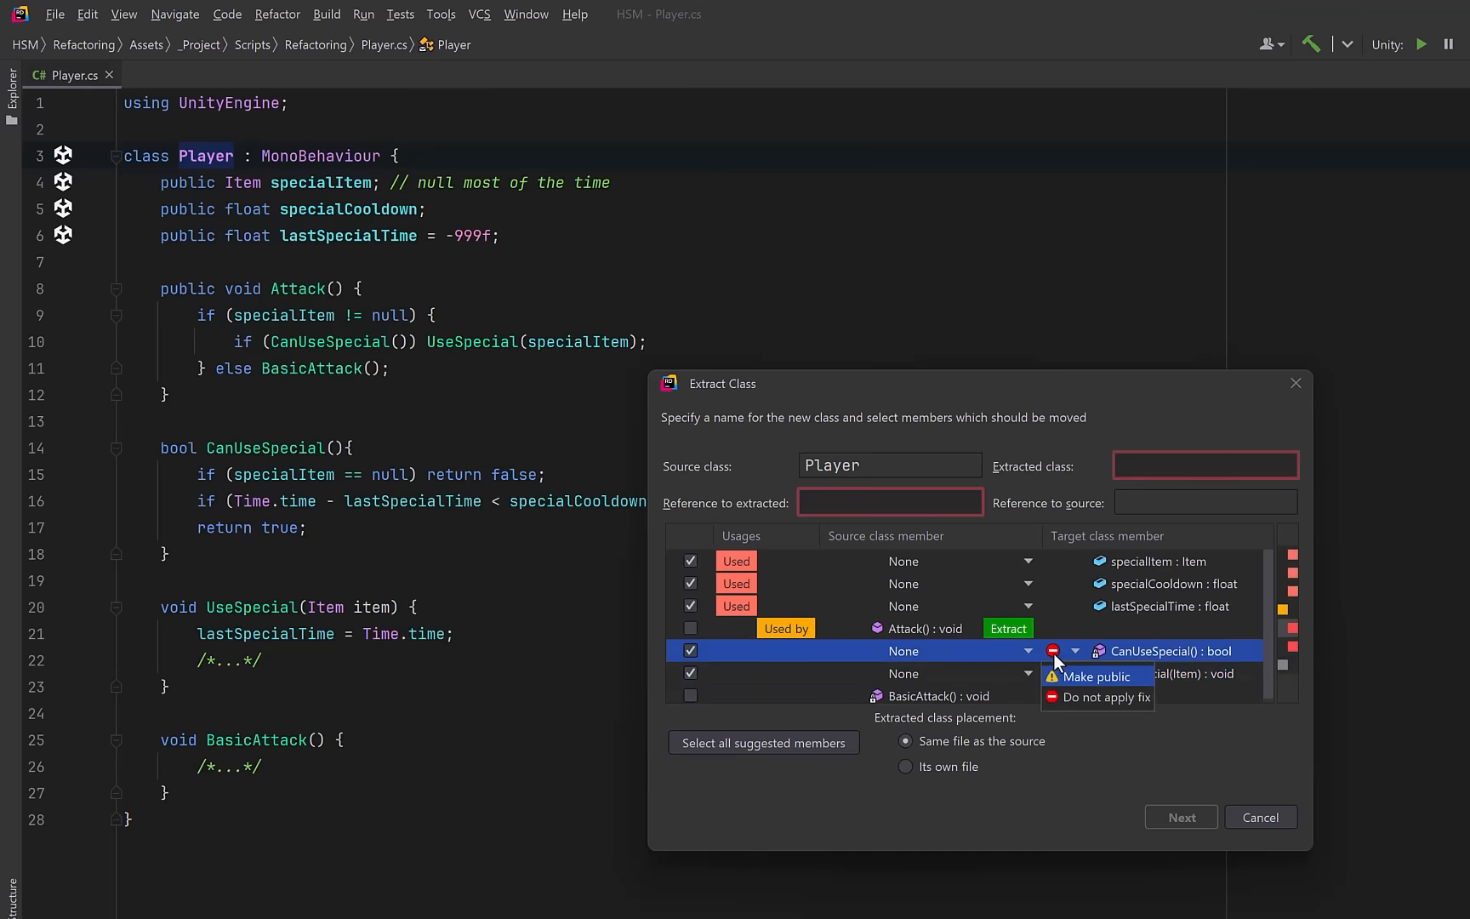
click(1096, 676)
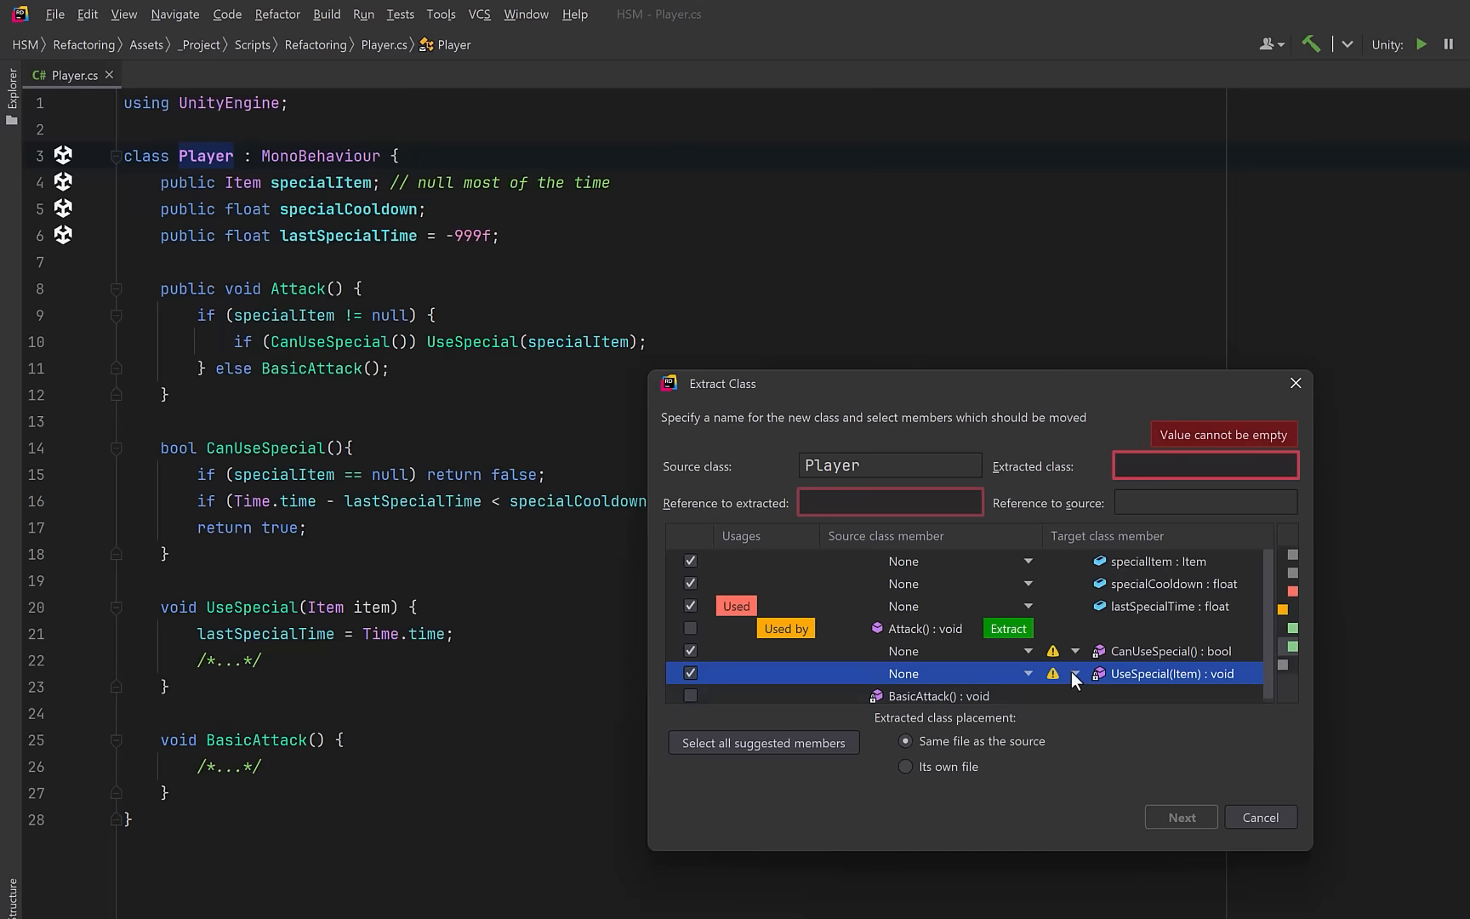
text(SpecialAttack)
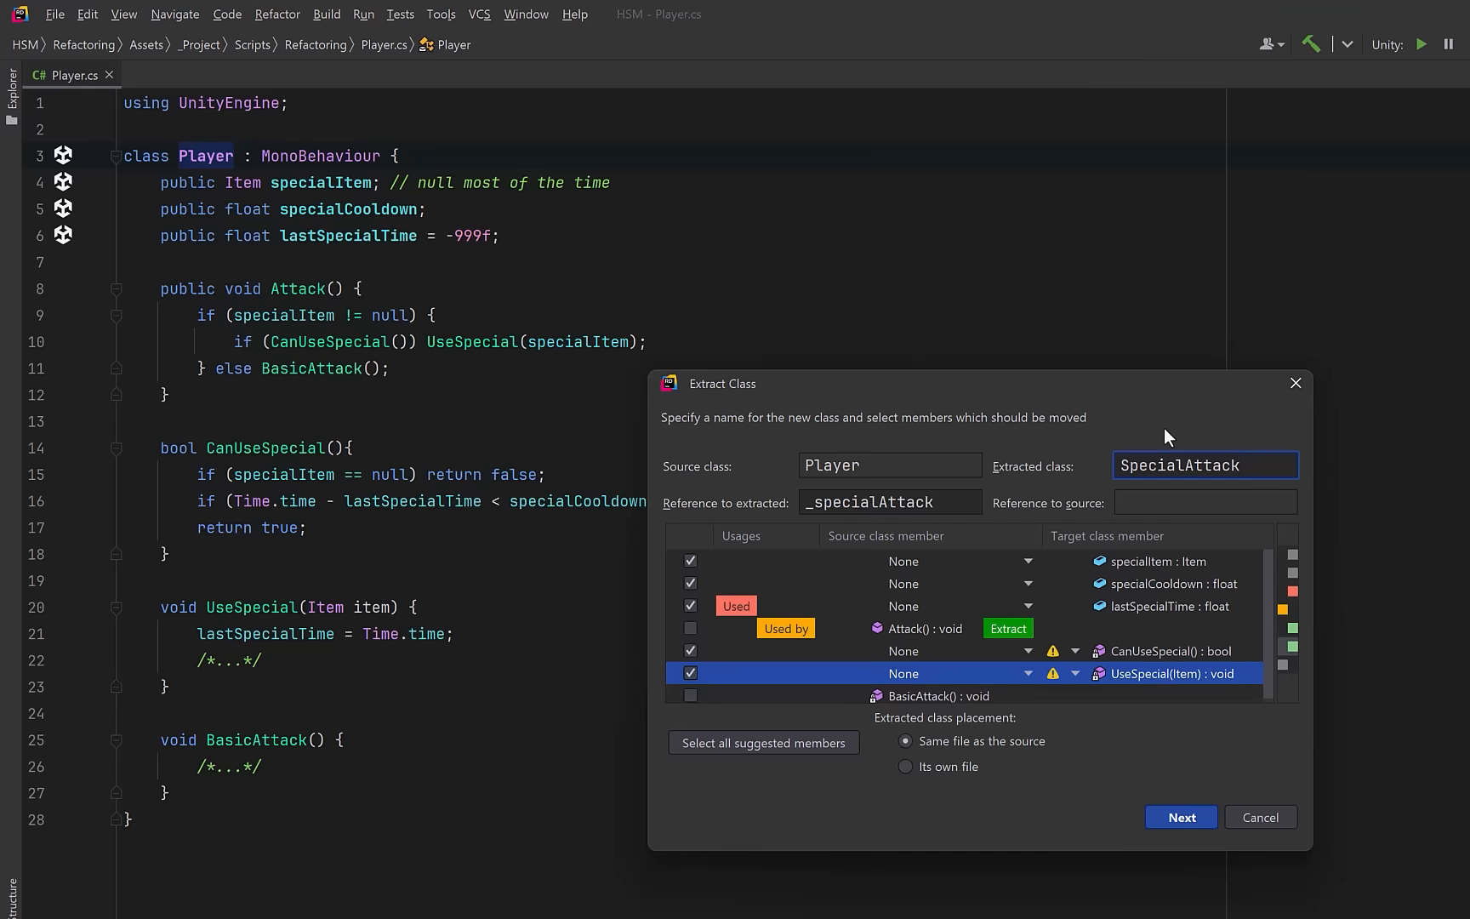
click(888, 502)
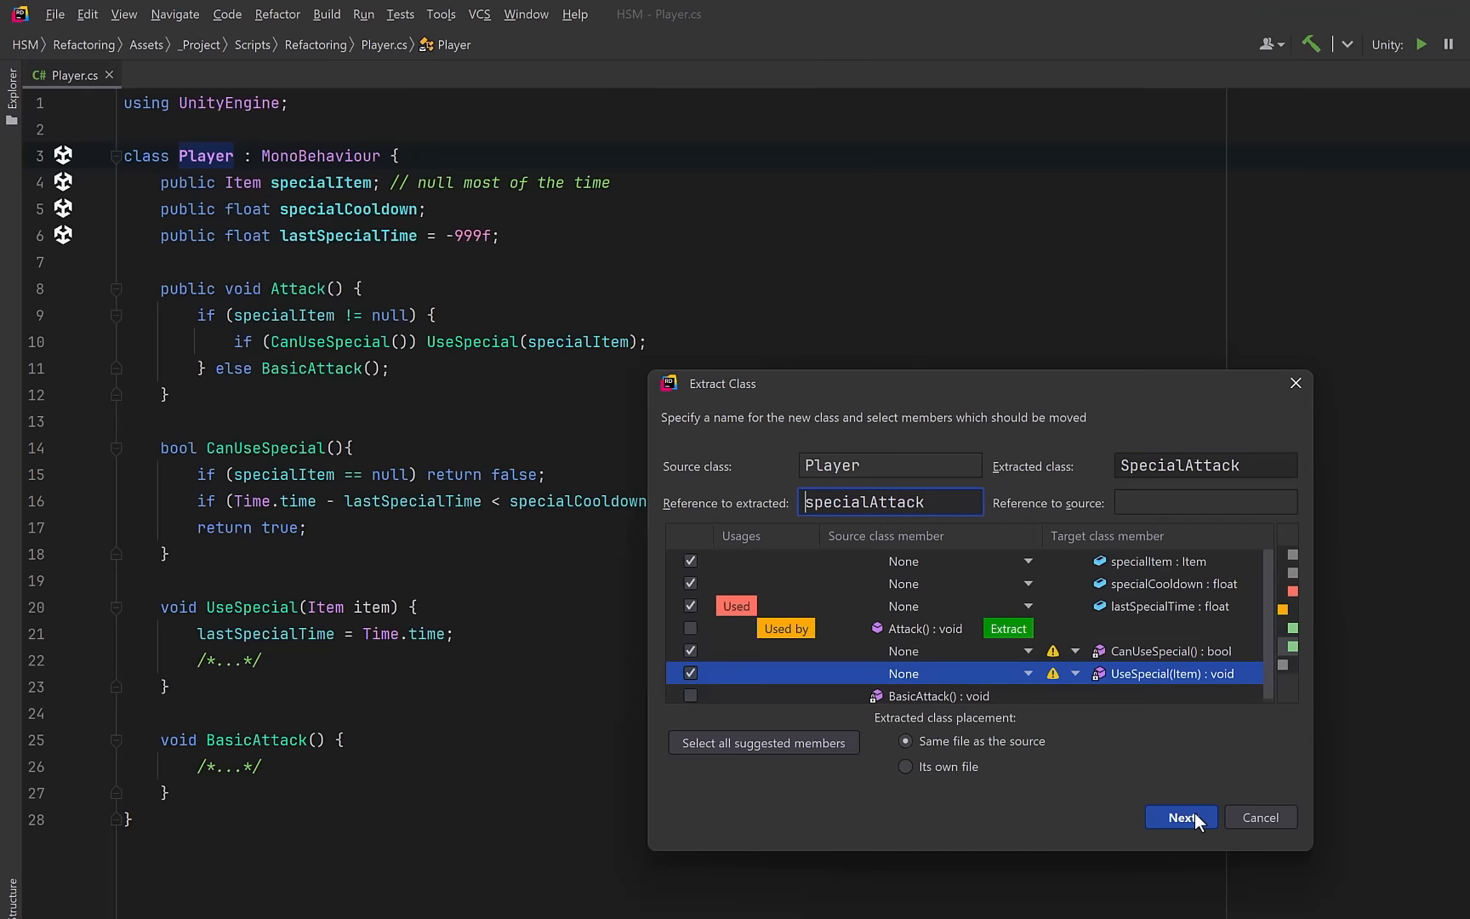
click(1179, 817)
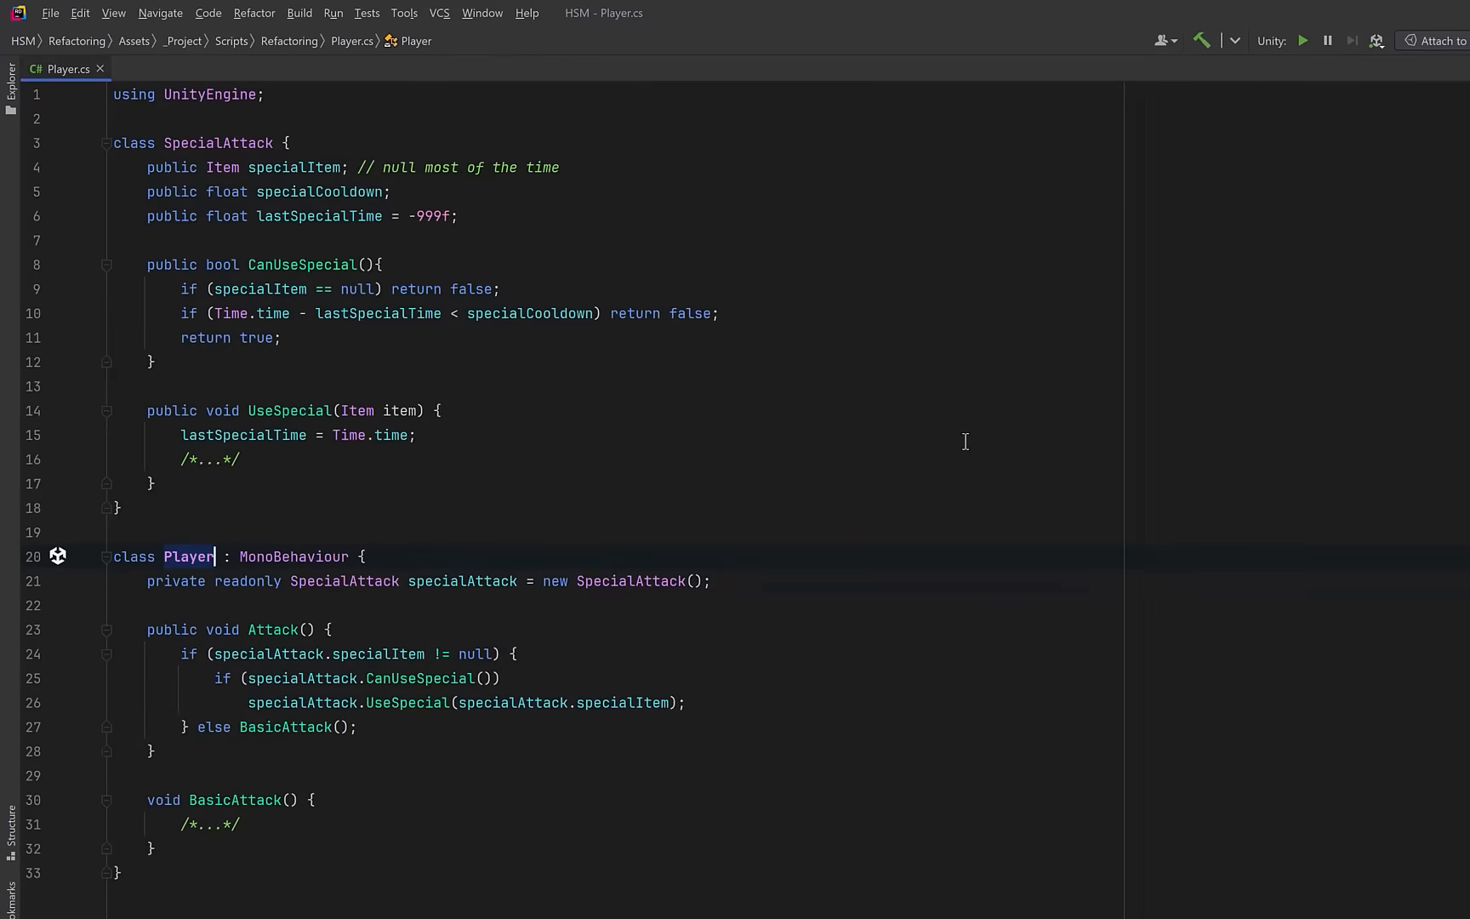
mouse_move(548, 458)
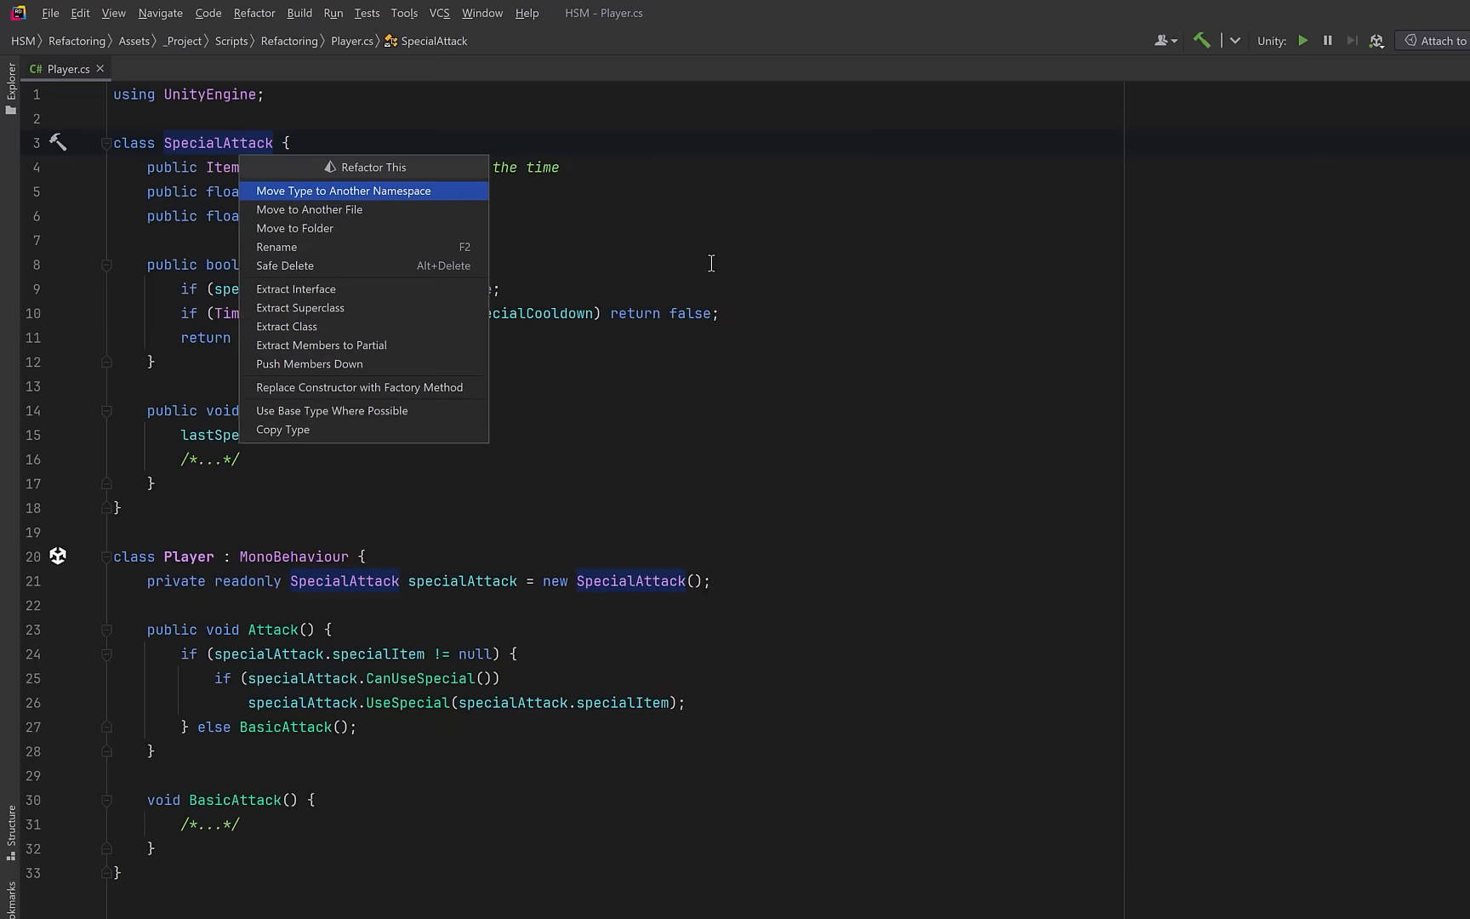
mouse_move(296, 289)
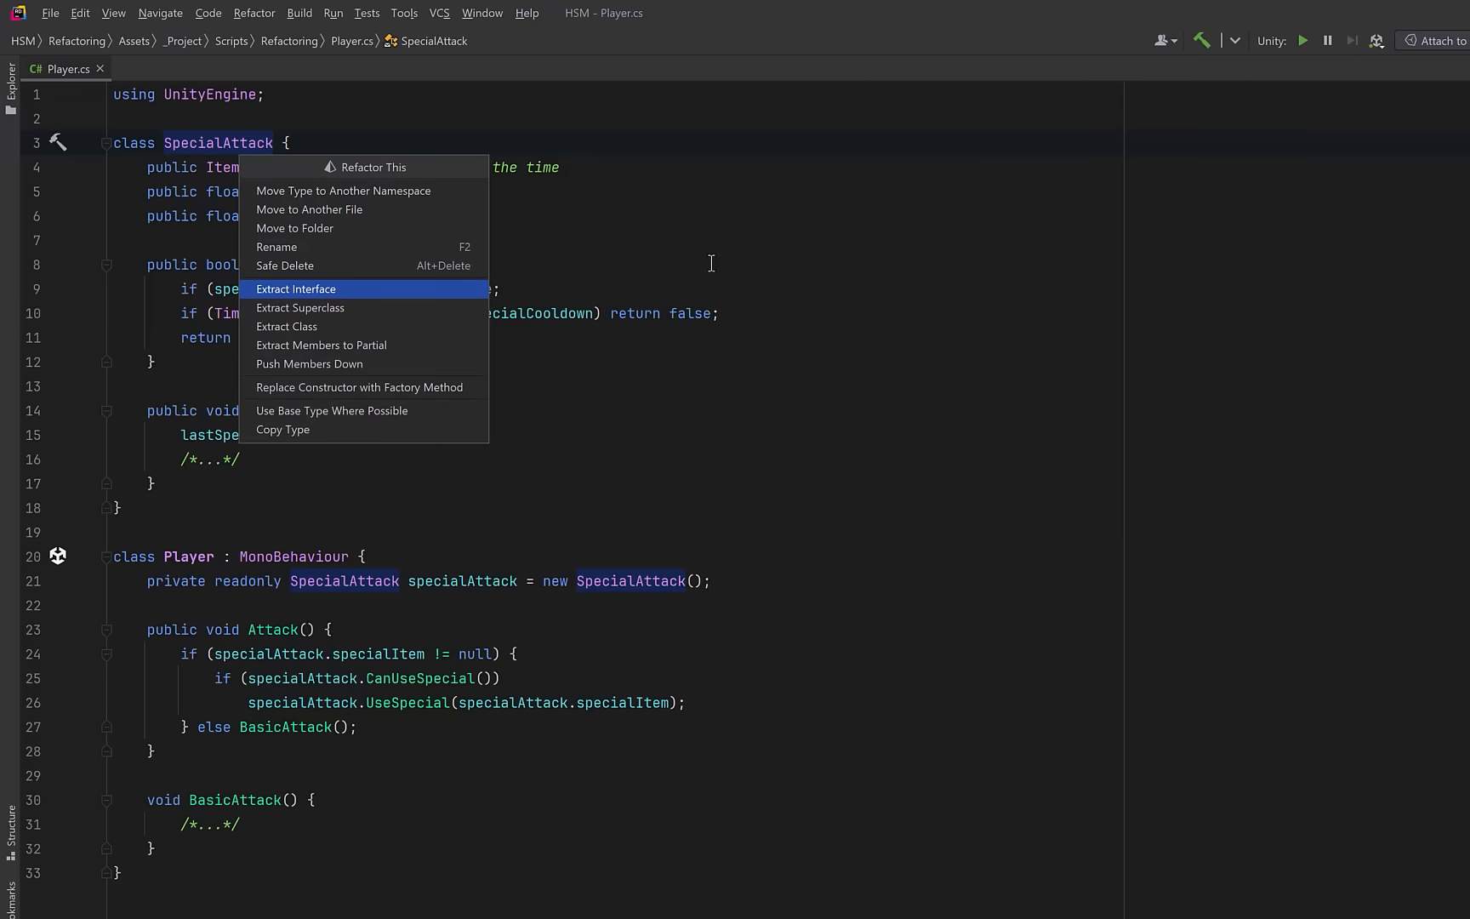
- Extract interface ISpecialAttack from SpecialAttack with all public members selected
click(296, 289)
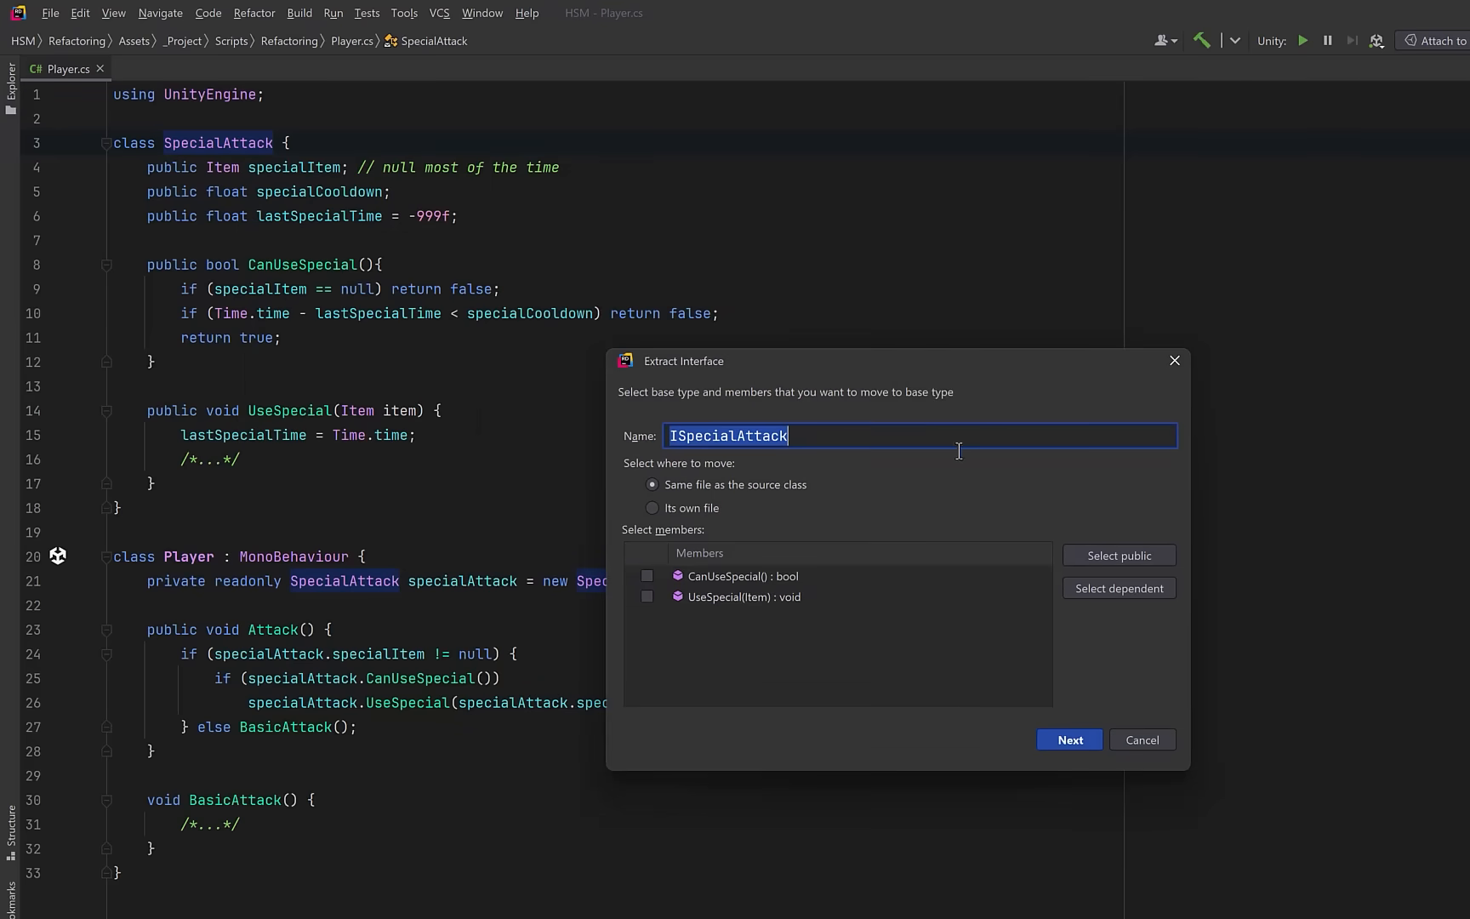
mouse_move(961, 486)
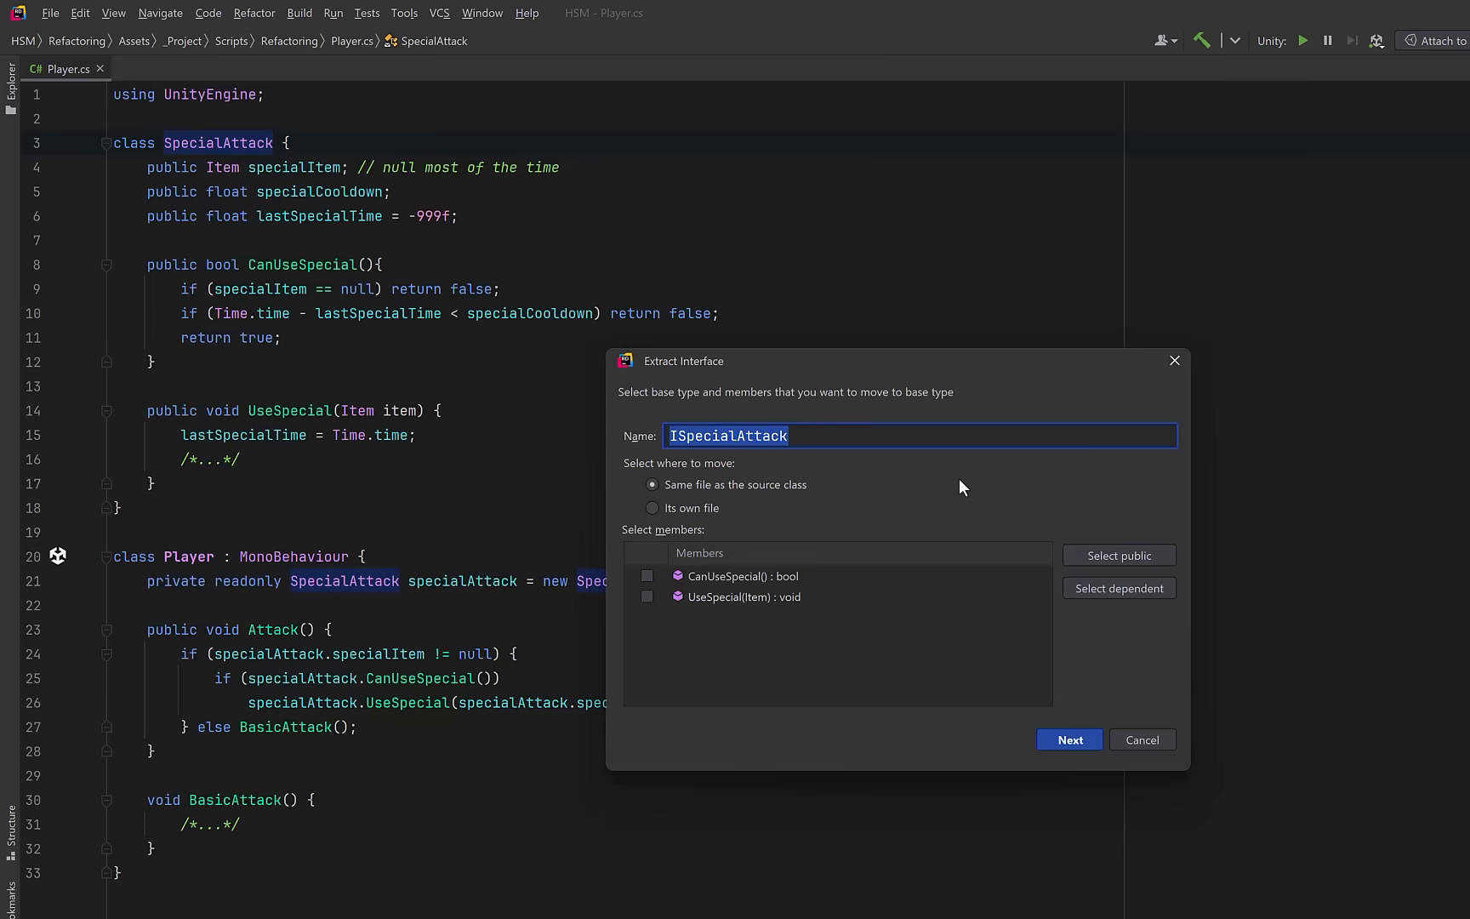
click(1118, 555)
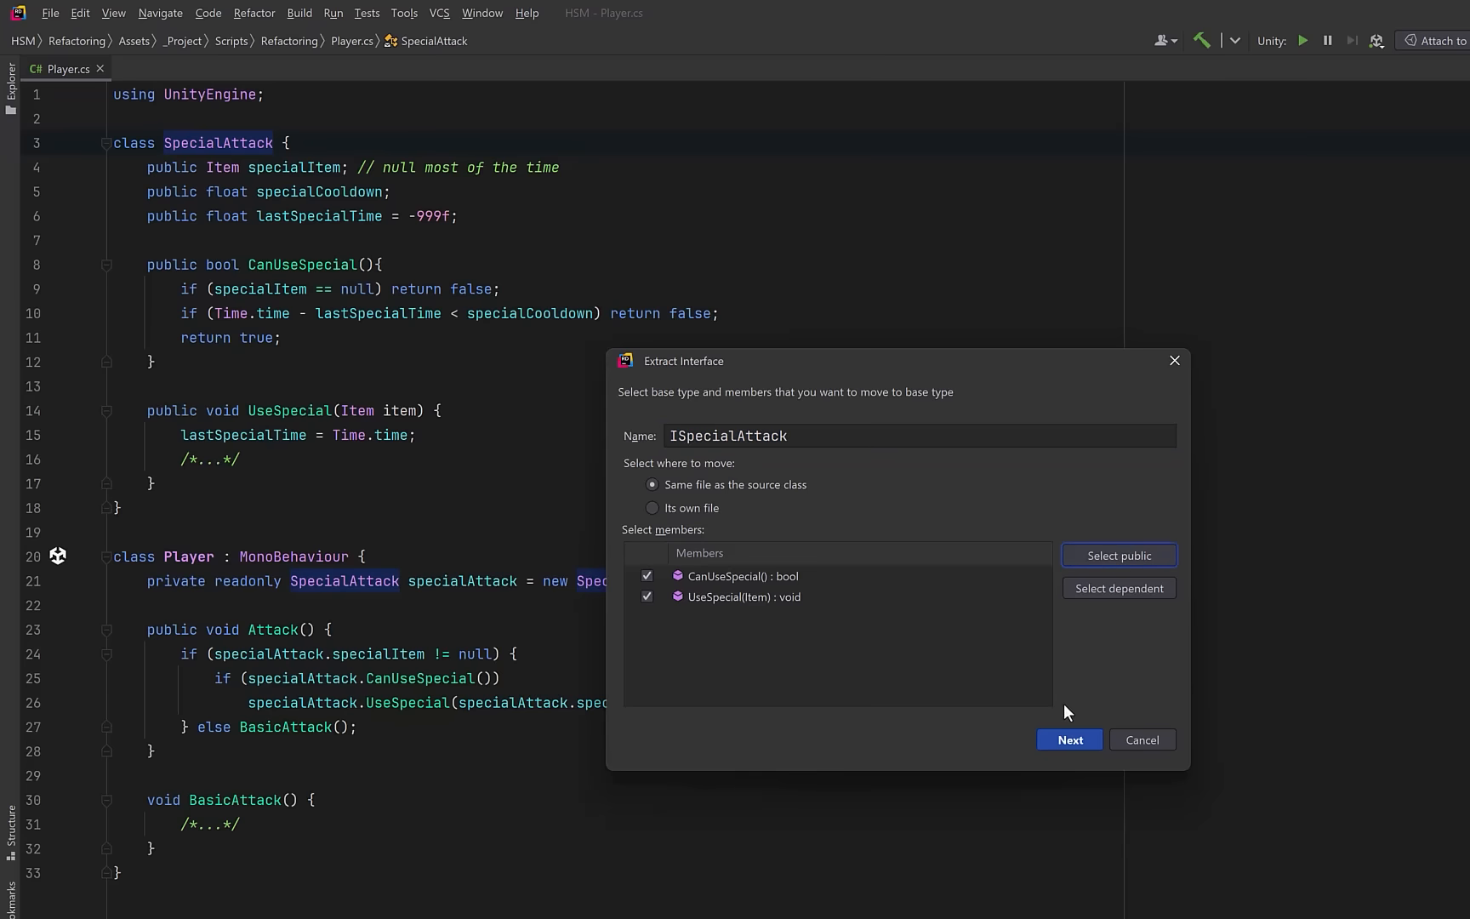
click(1069, 739)
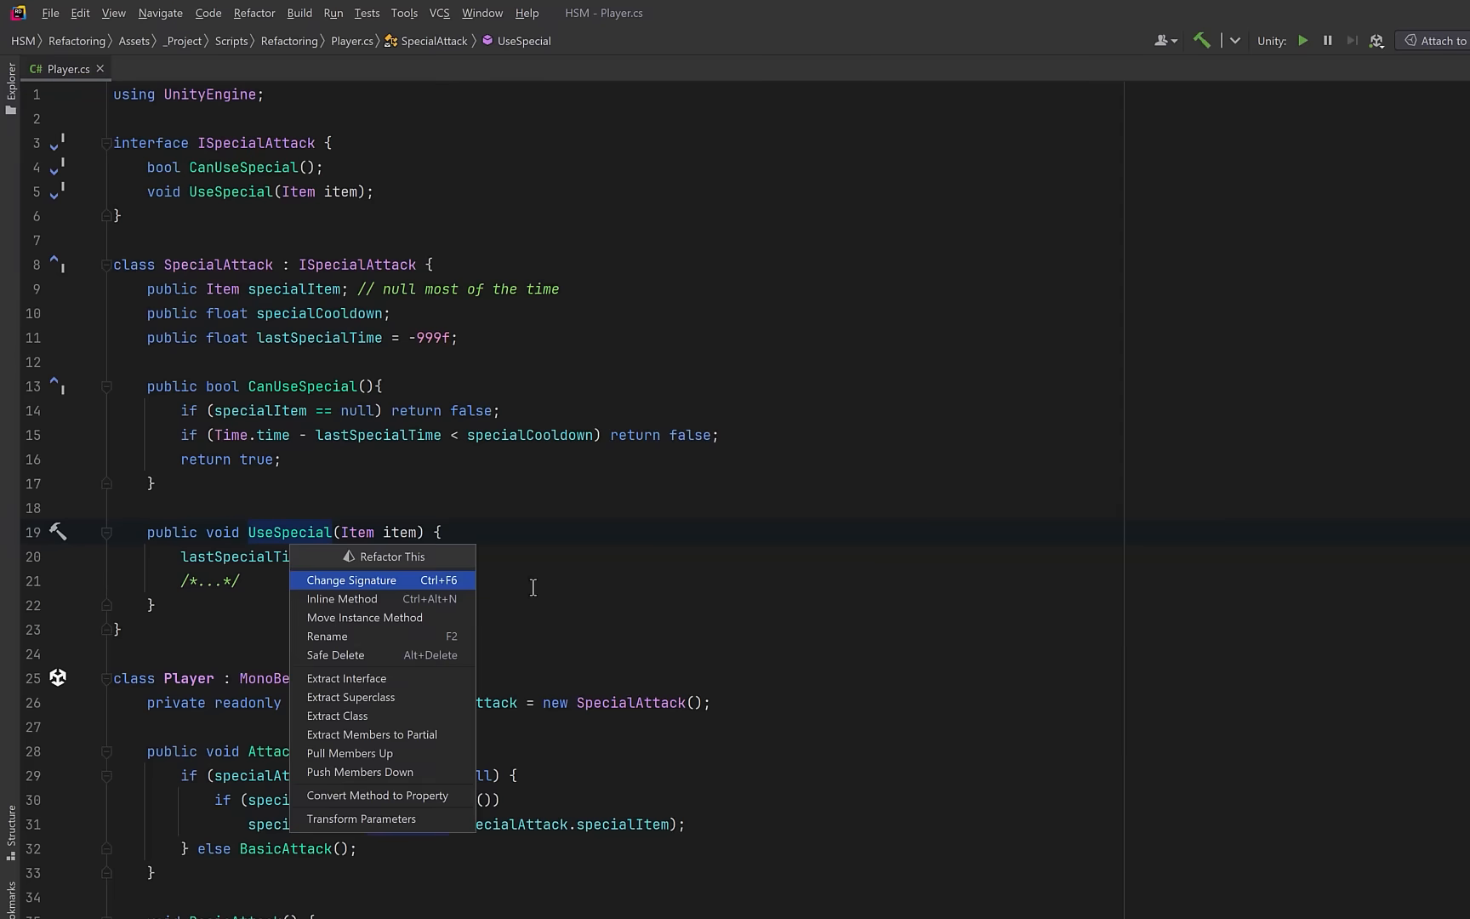
- Remove UseSpecial's item parameter via Change Signature and log 'Using special item: ' + specialItem.name
click(352, 580)
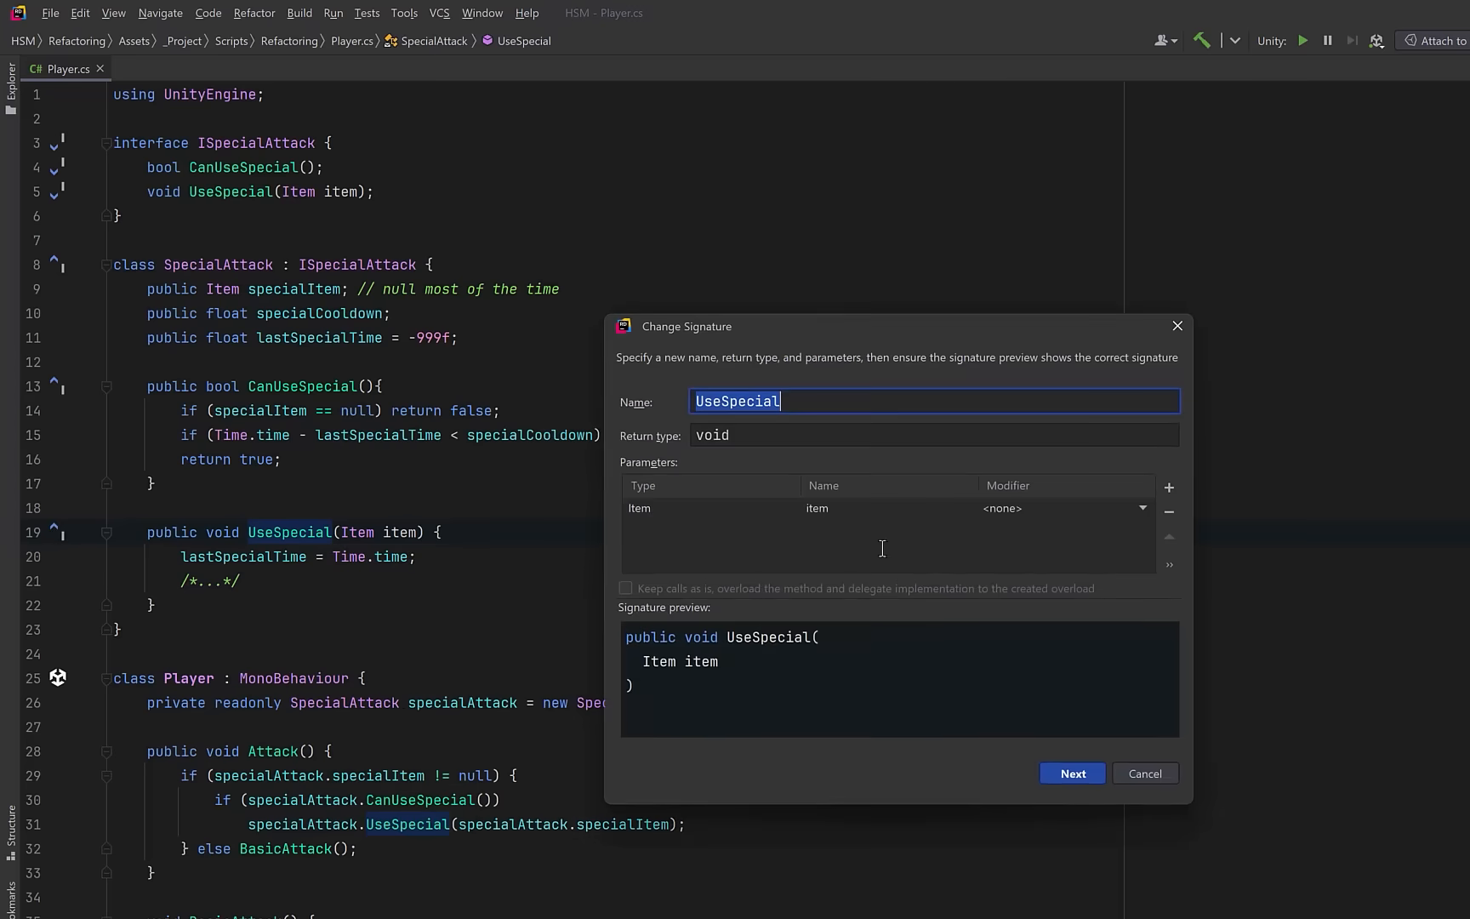
mouse_move(1171, 512)
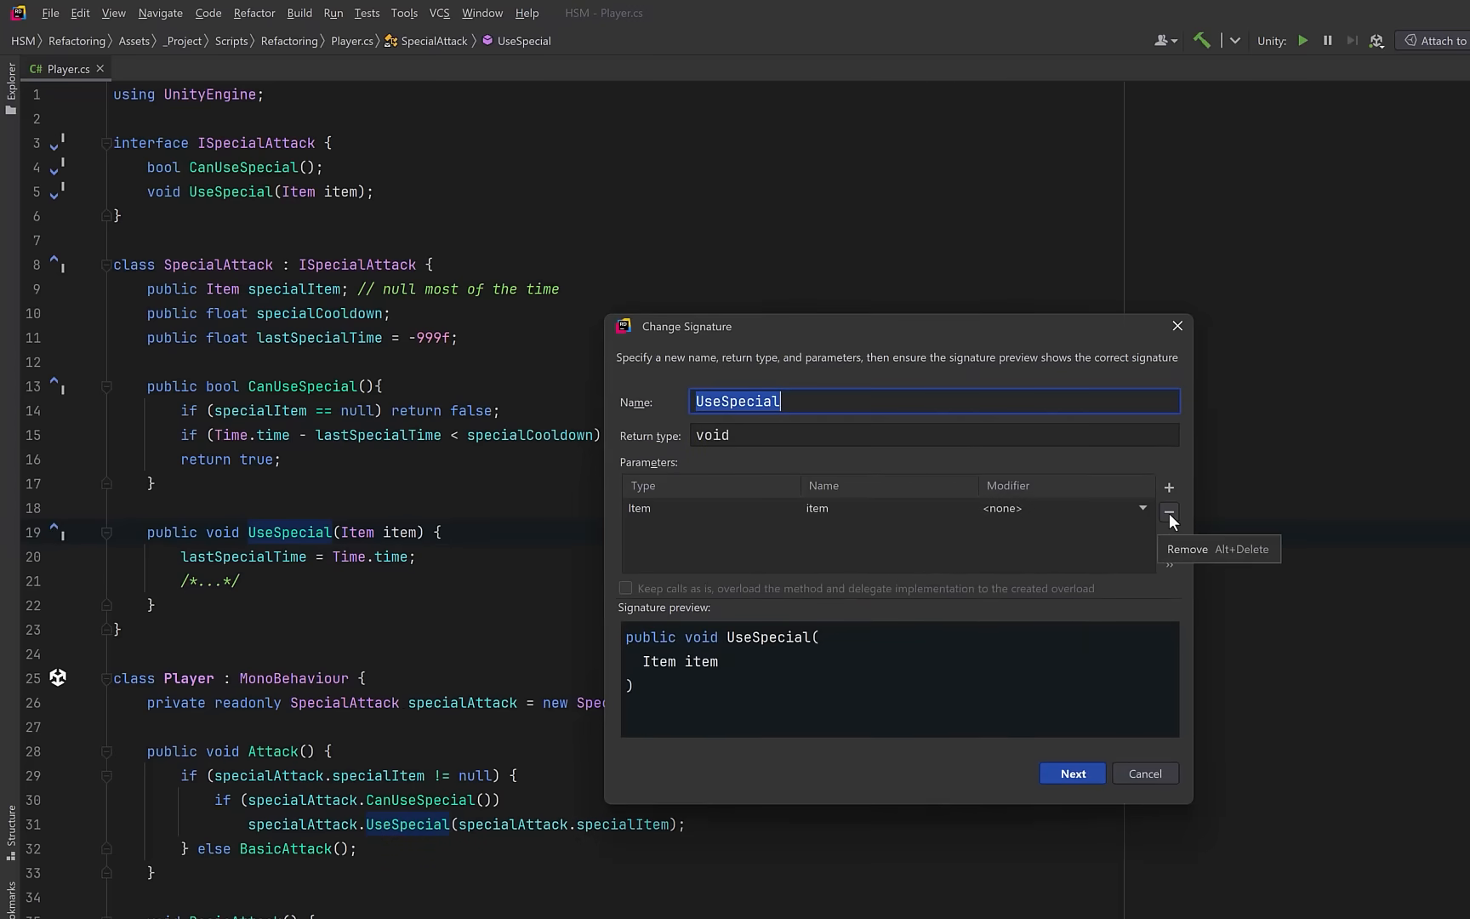
click(1072, 773)
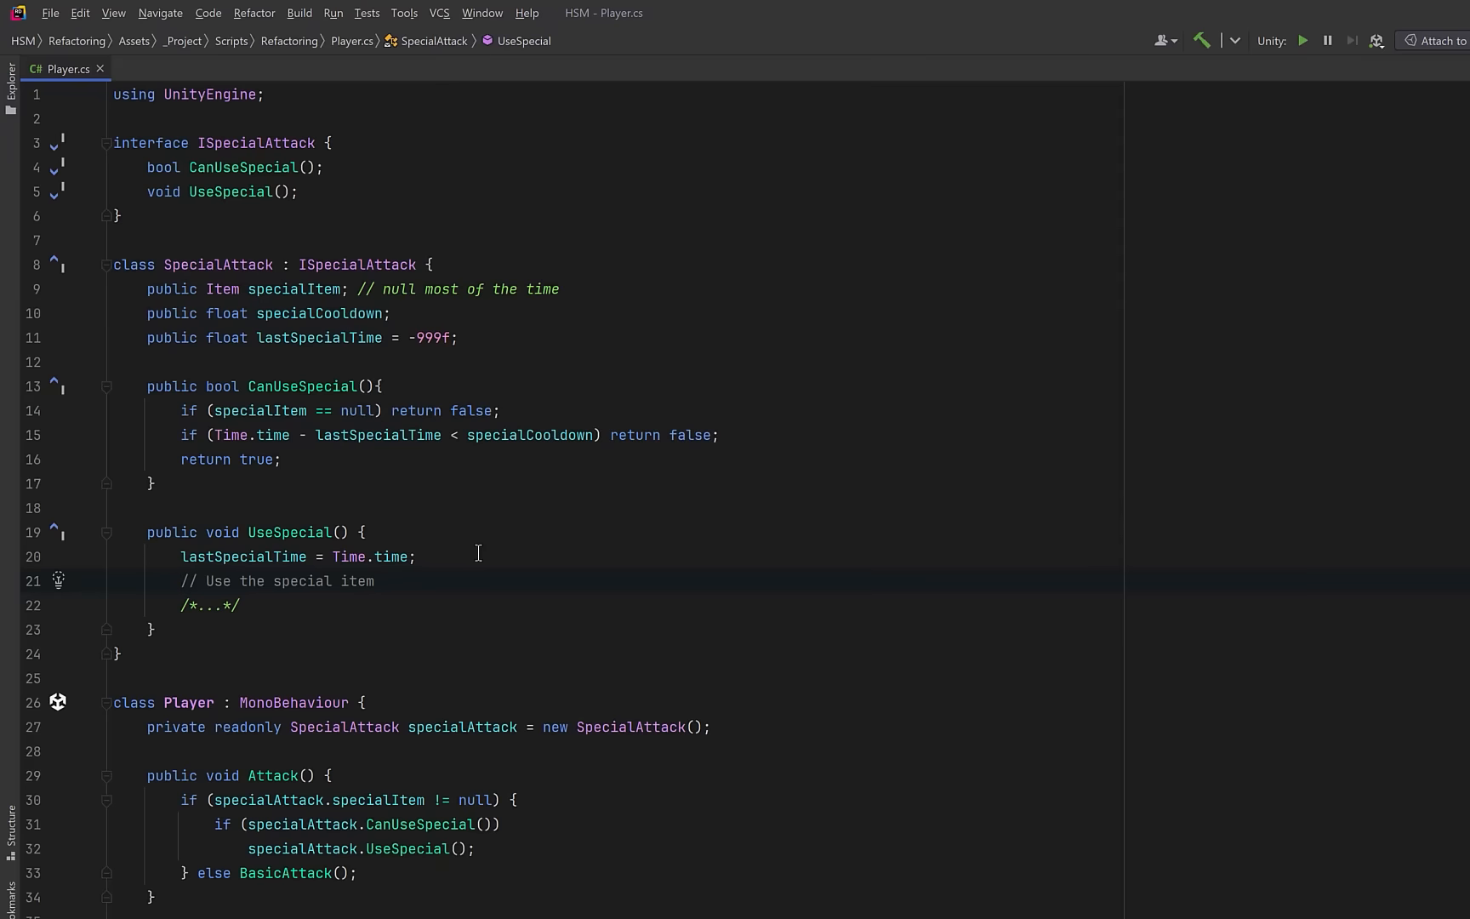
text(Debug.Log("Using special item: " + specialItem.name);)
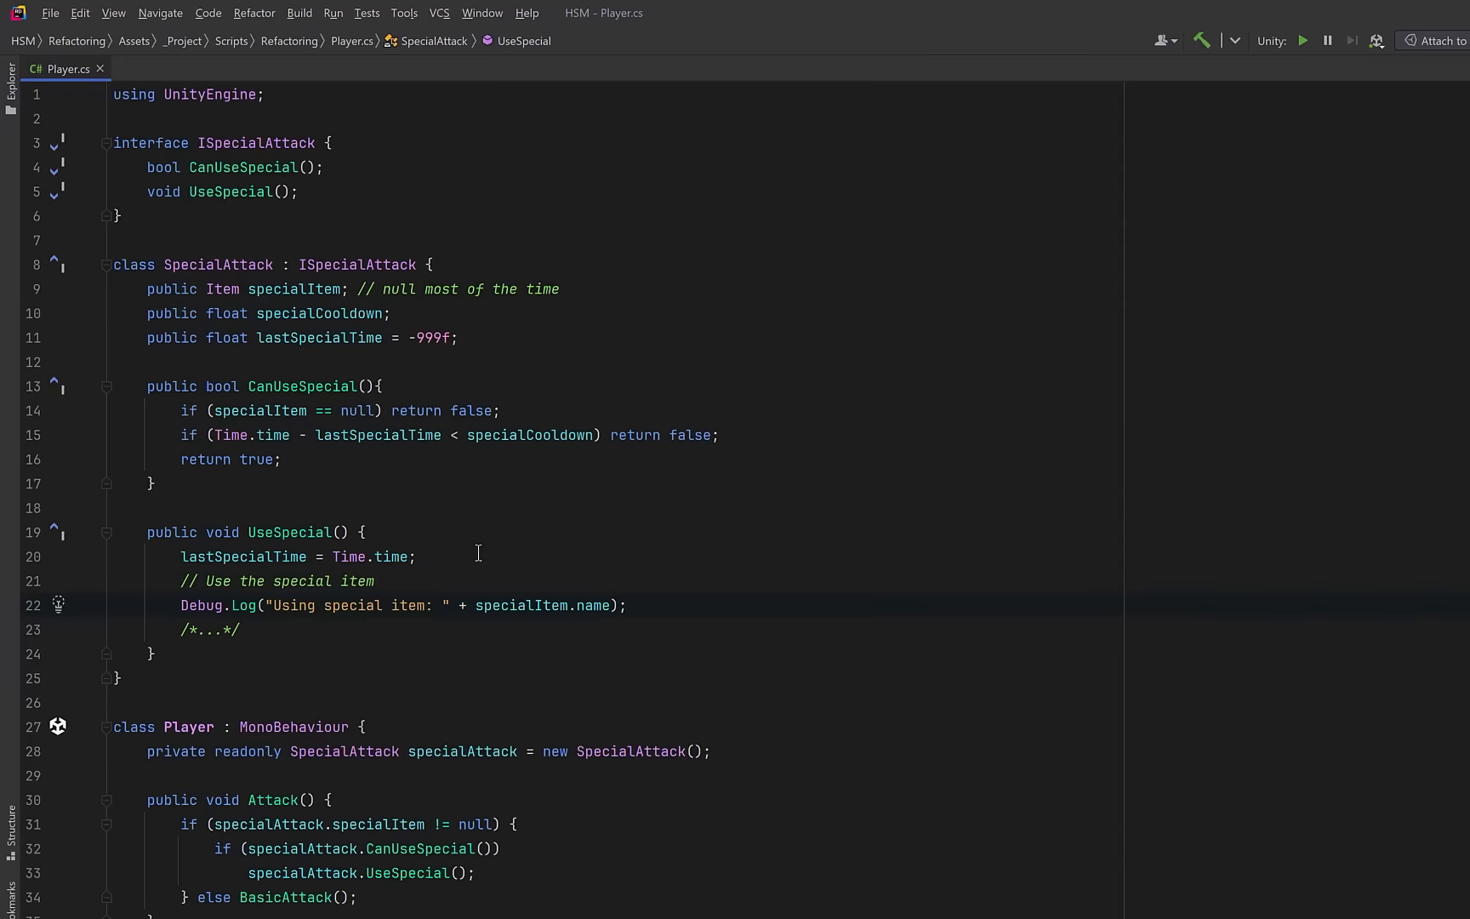
mouse_move(591, 647)
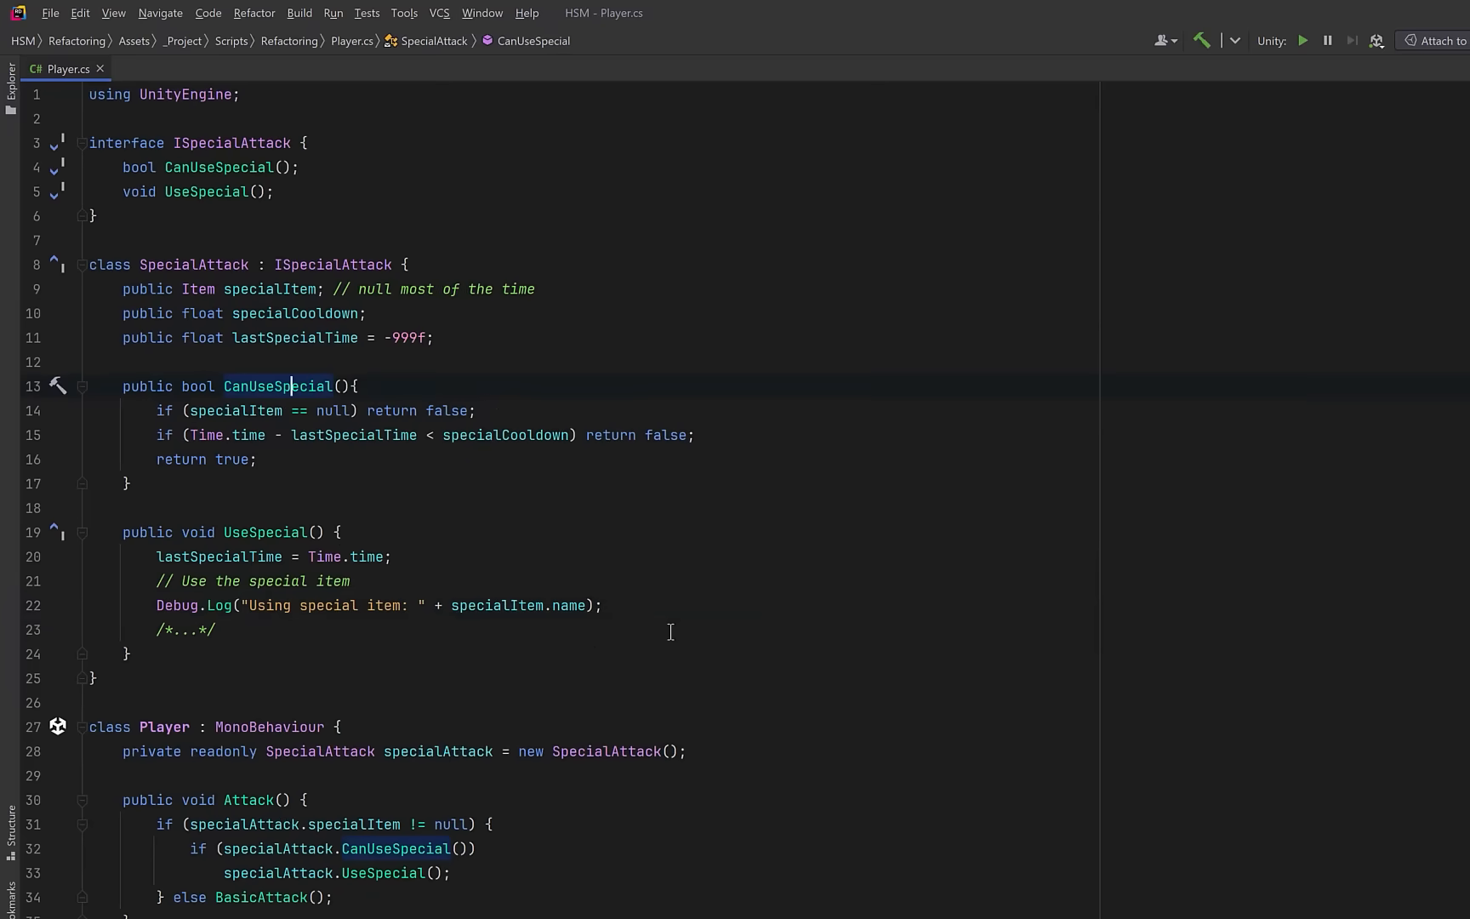
- Rename to CanUse/Use and rewrite Attack as a single if calling specialAttack.Use(), then select Enemy.cs
text(CanUs)
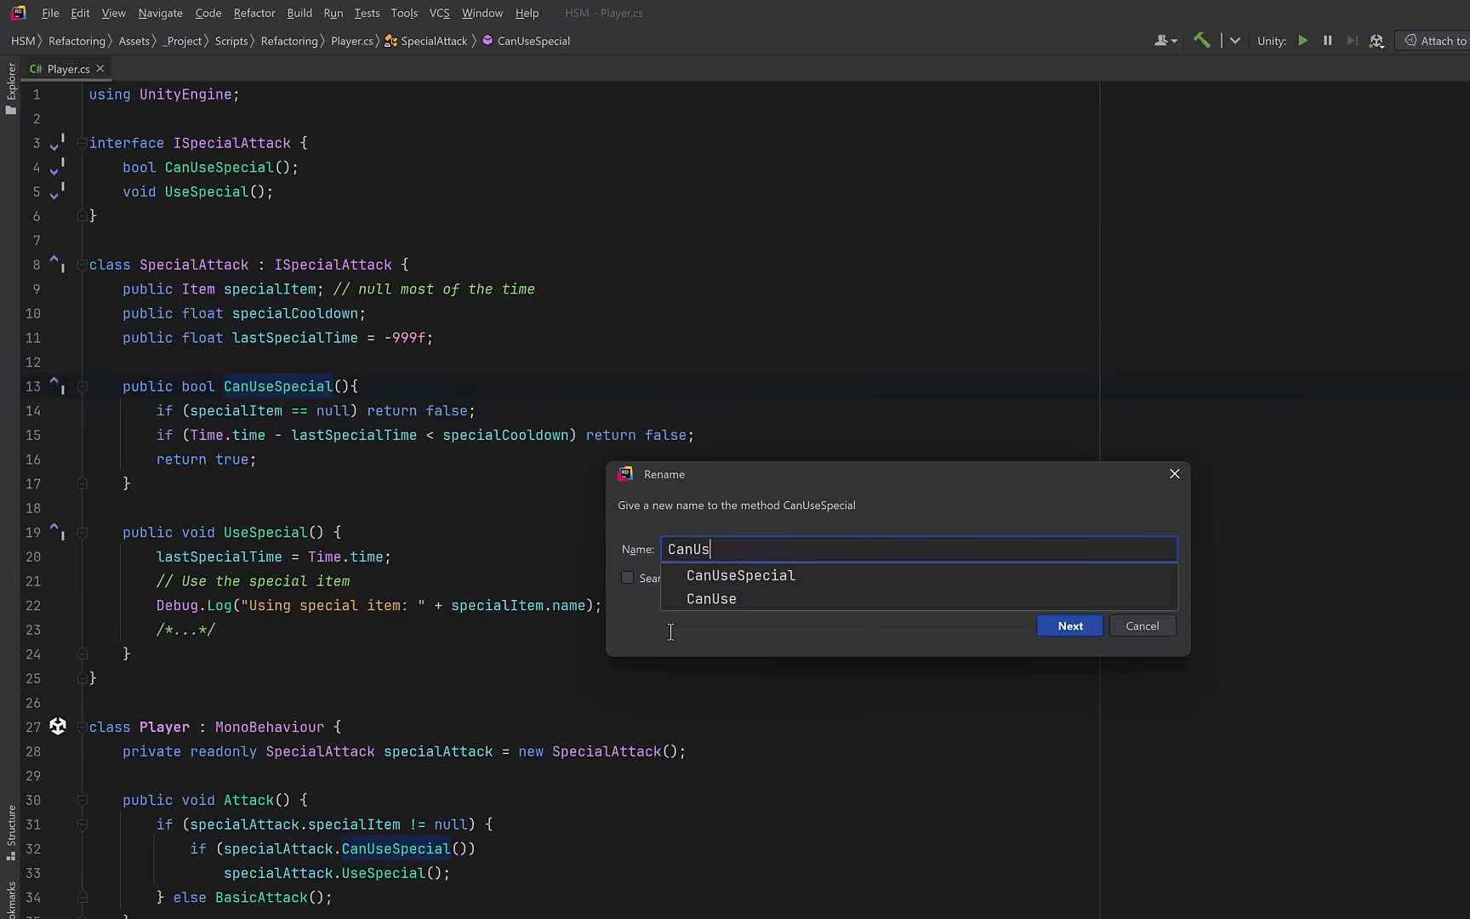
click(1069, 626)
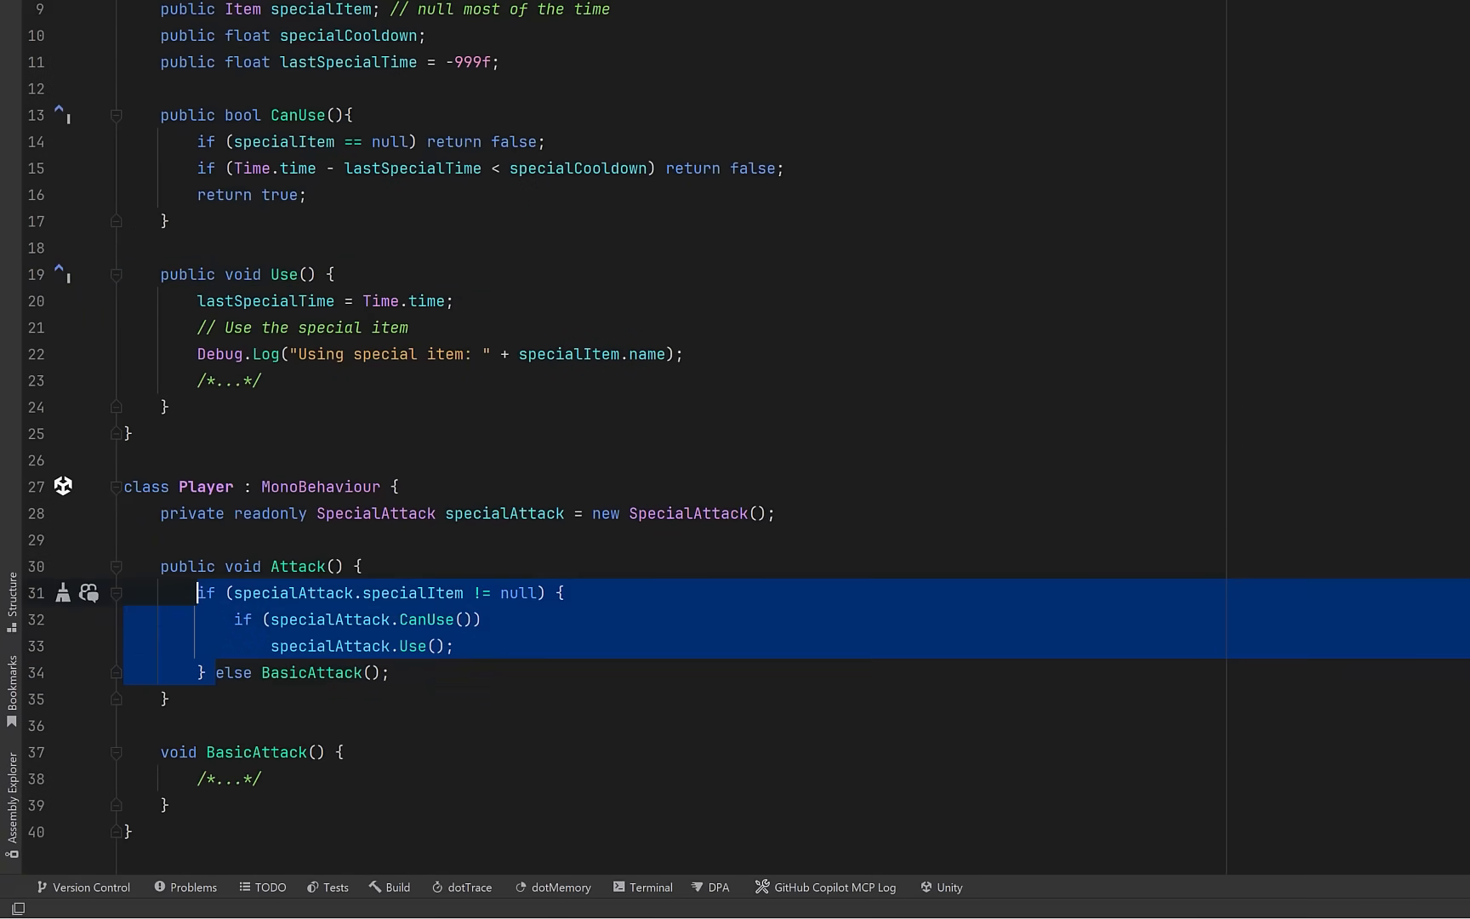
key(Delete)
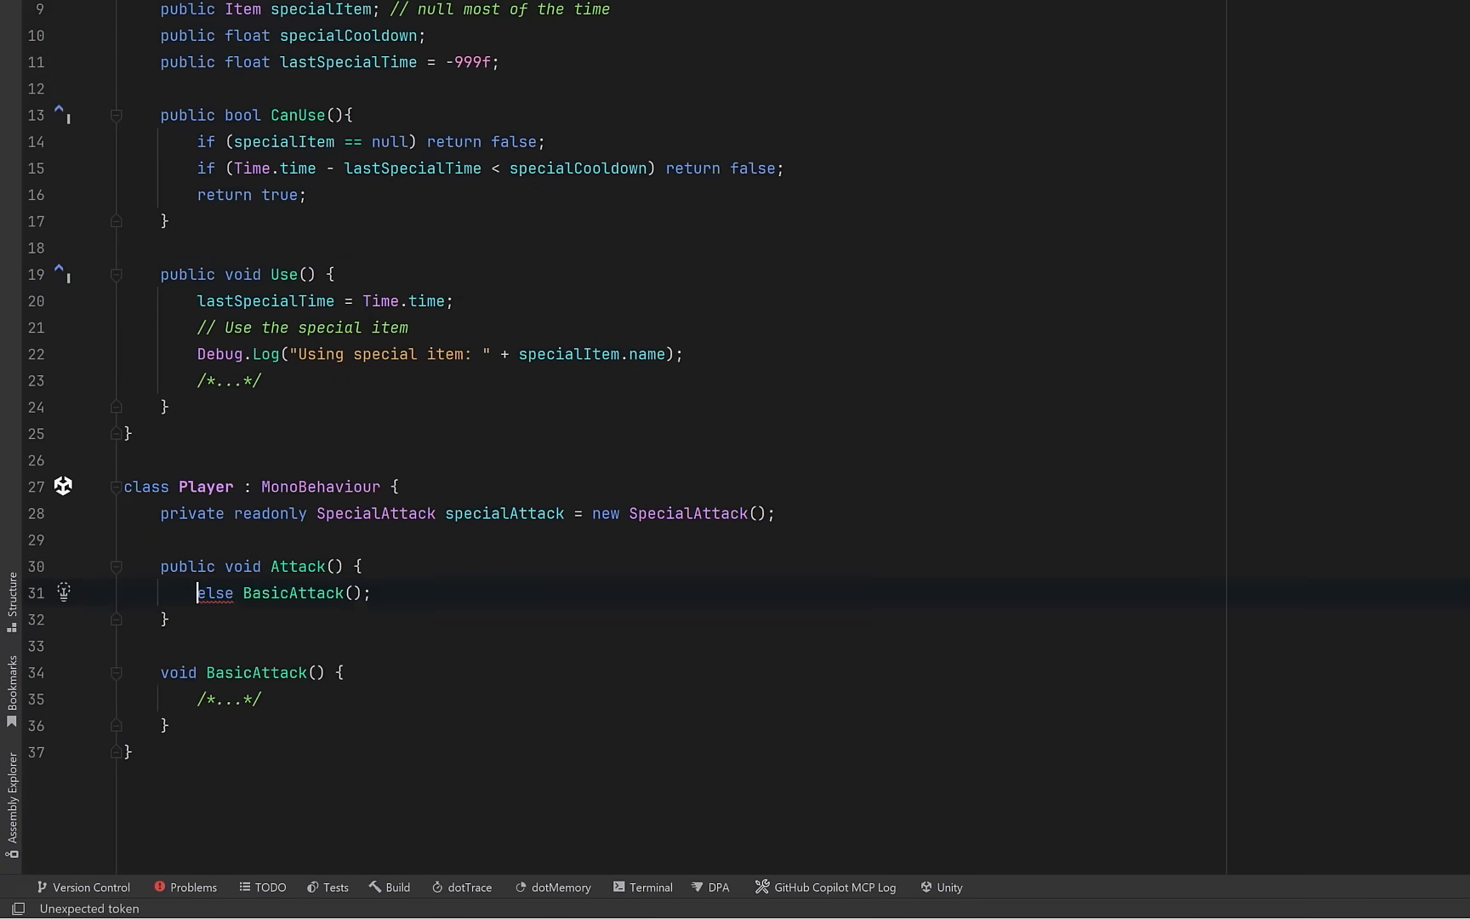
text(if (specialAttack.CanUse()) specialAttack.Use();)
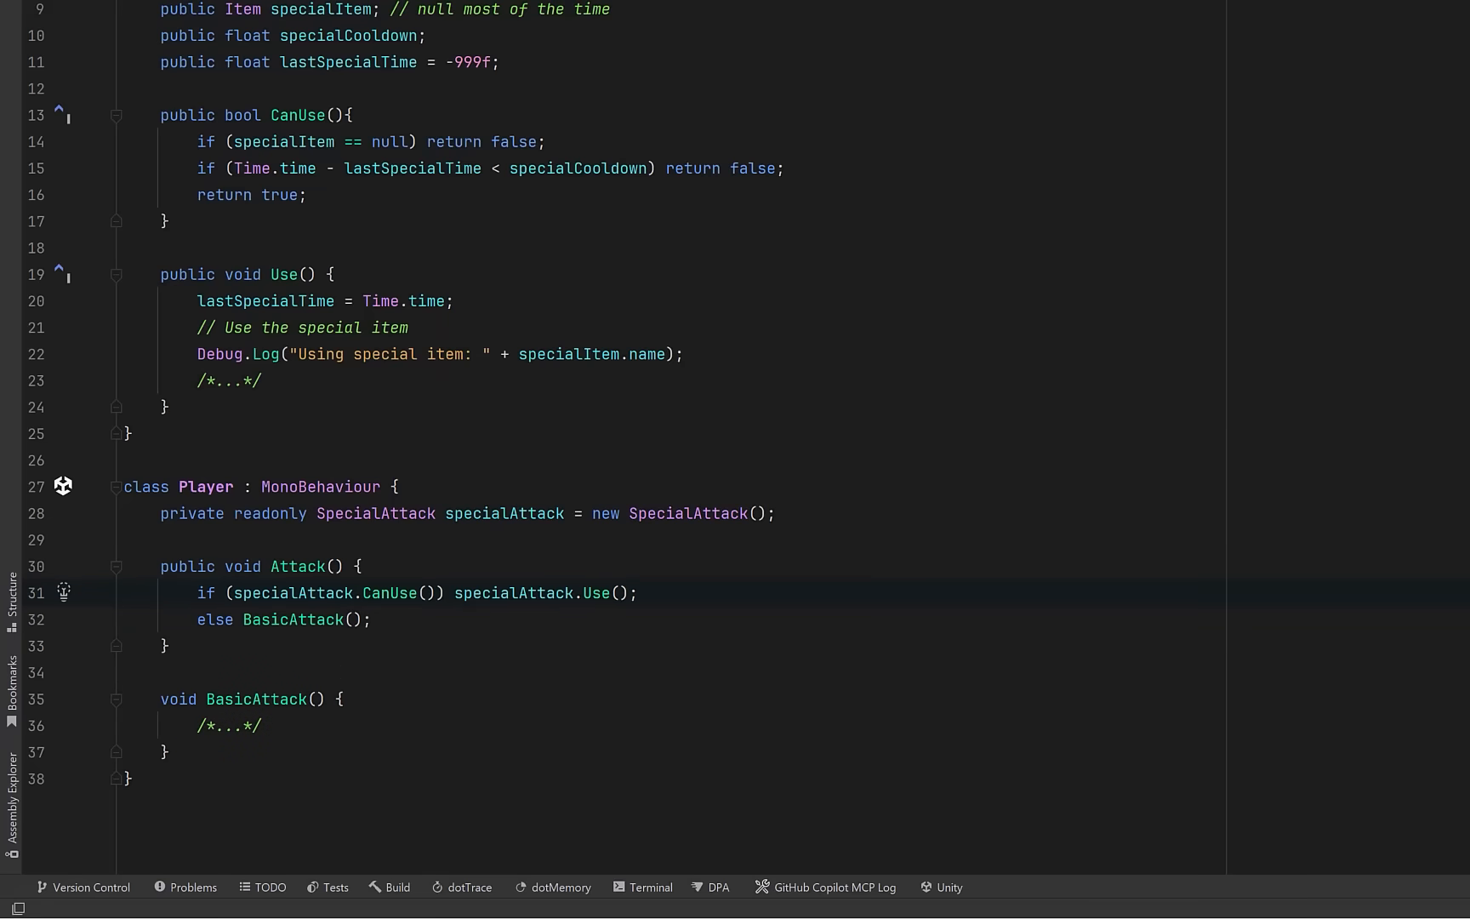
double_click(187, 512)
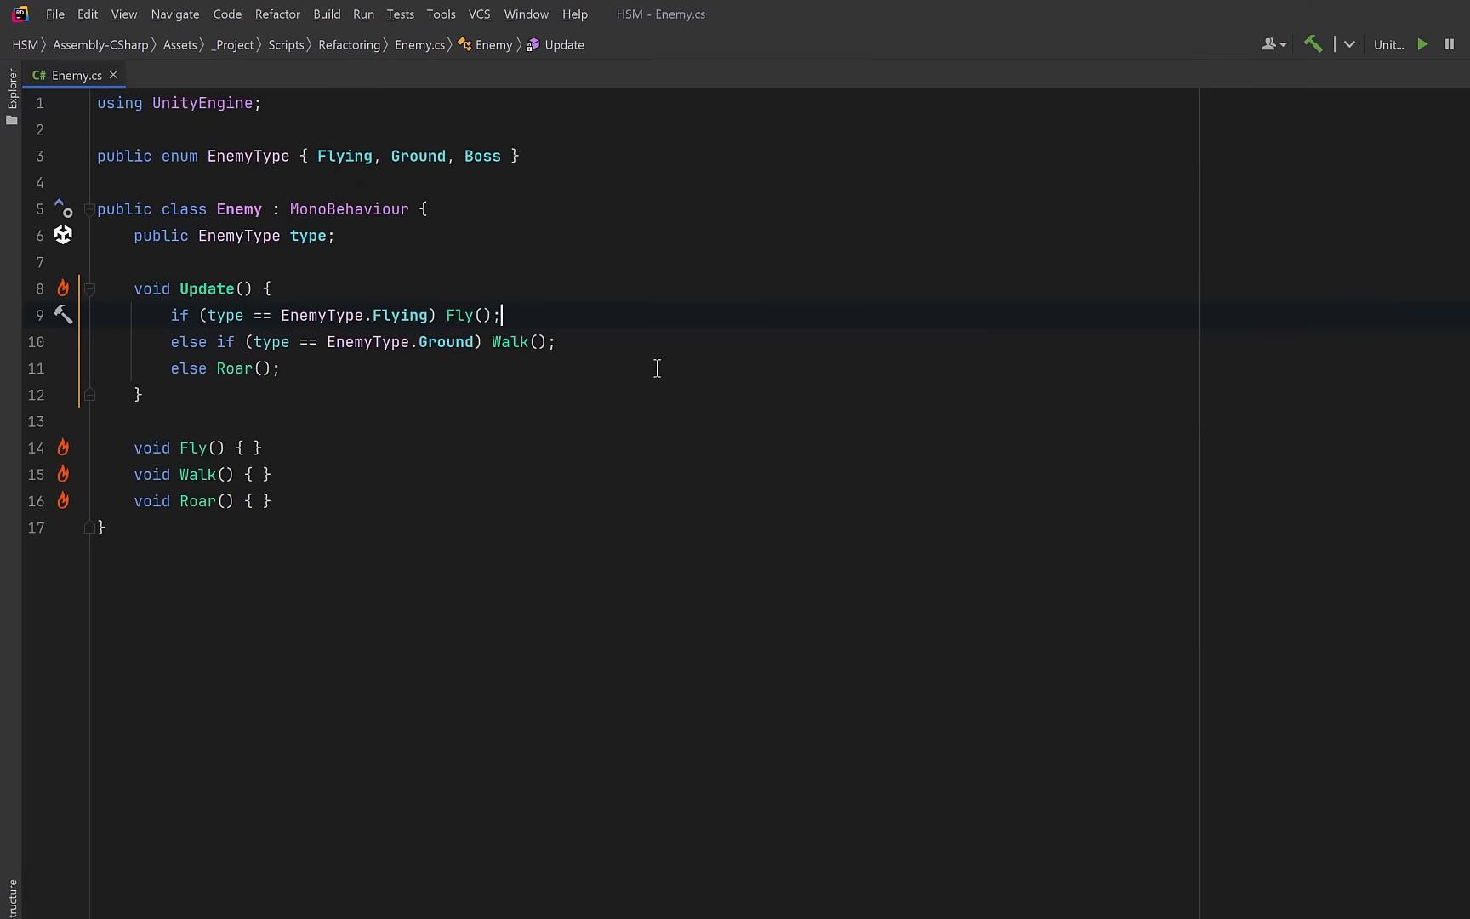
mouse_move(638, 369)
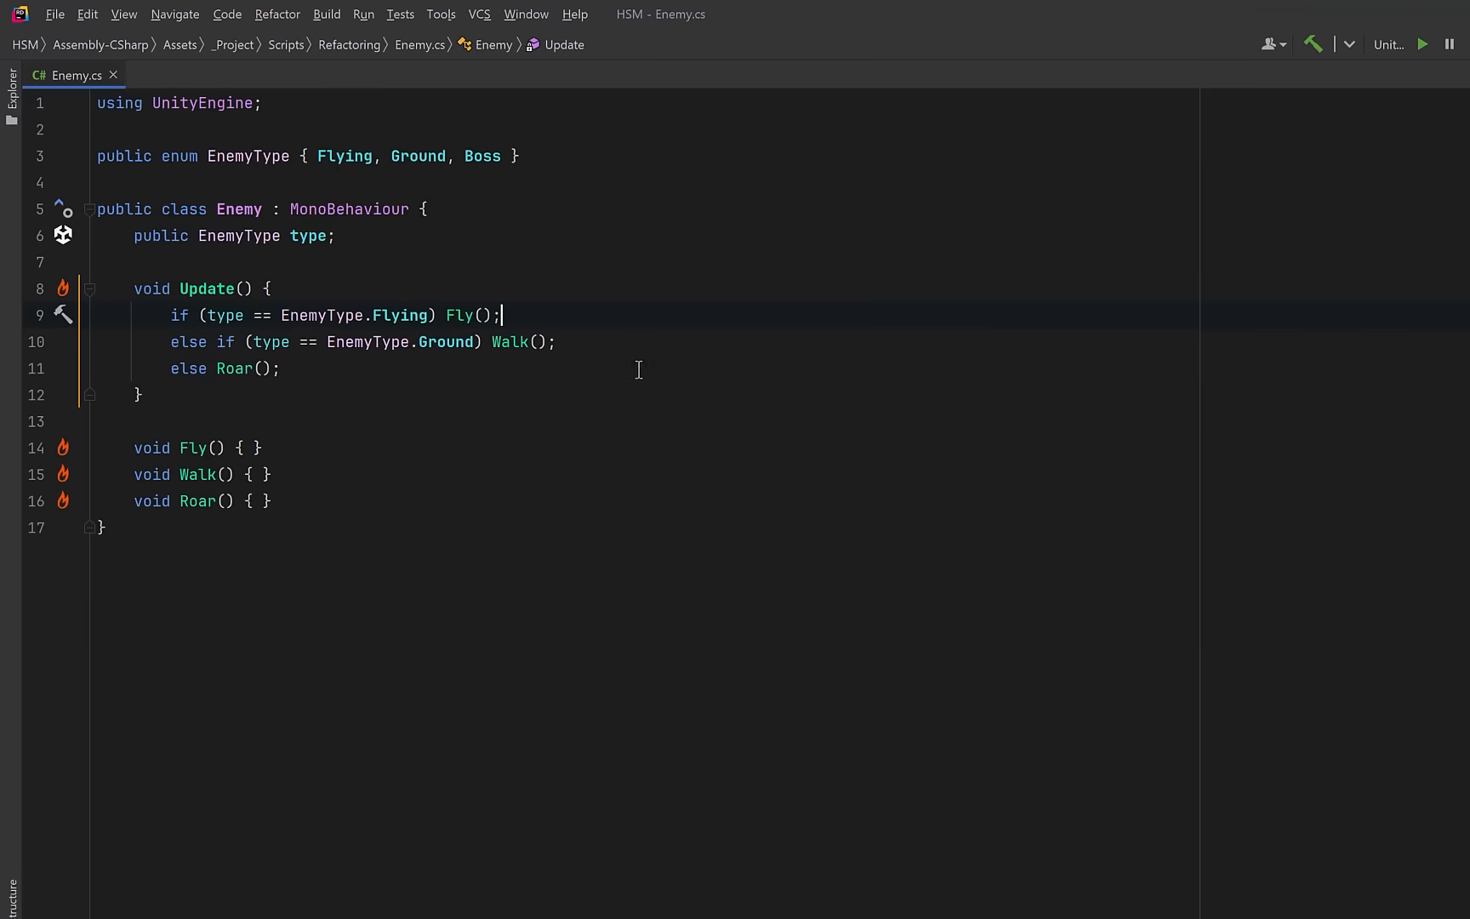
mouse_move(623, 371)
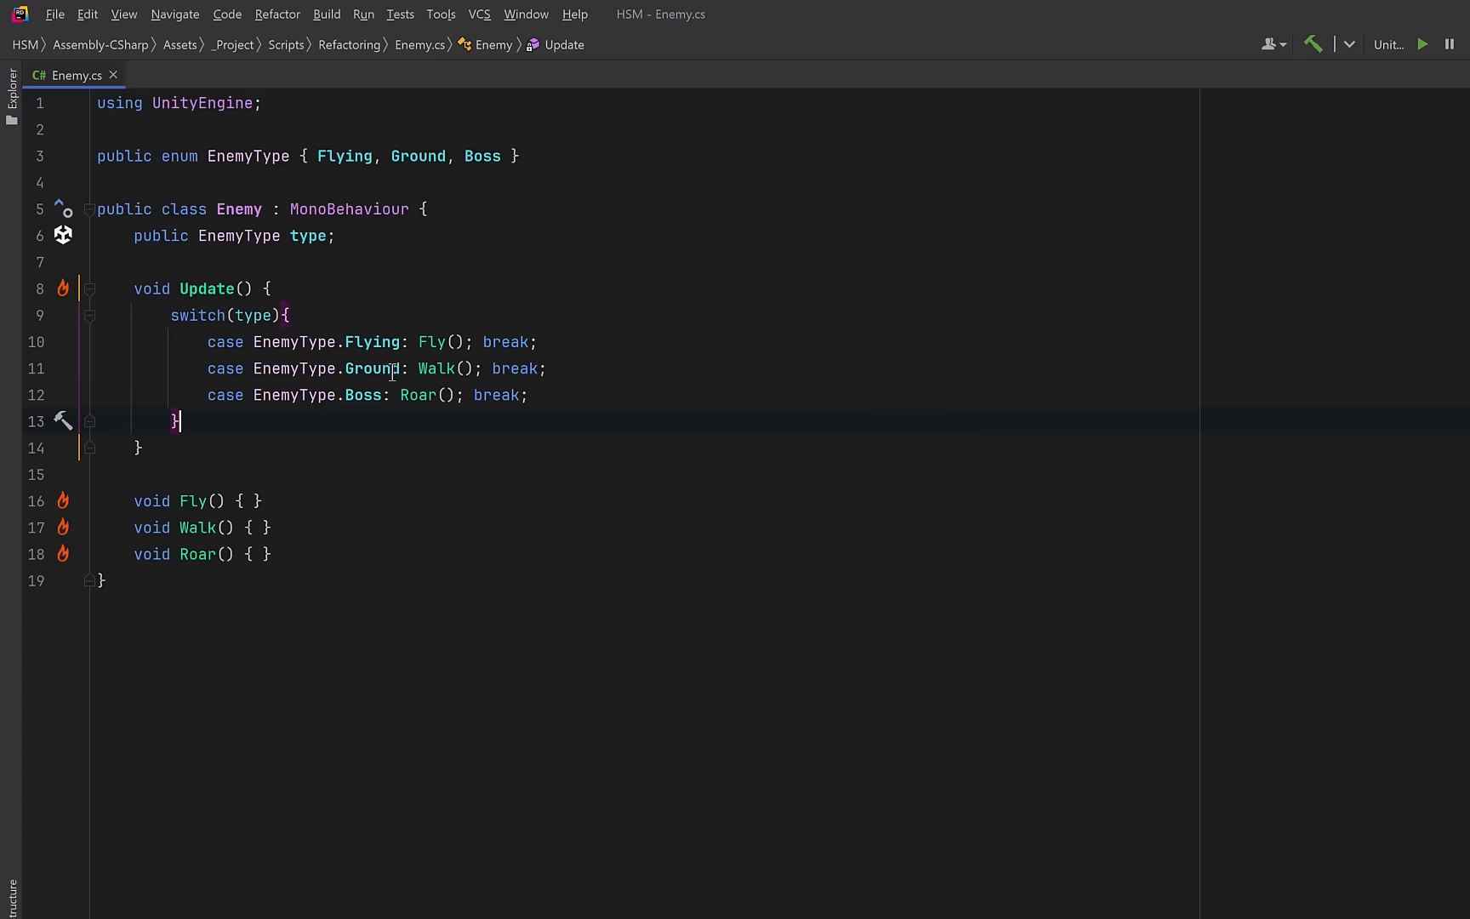
mouse_move(308, 434)
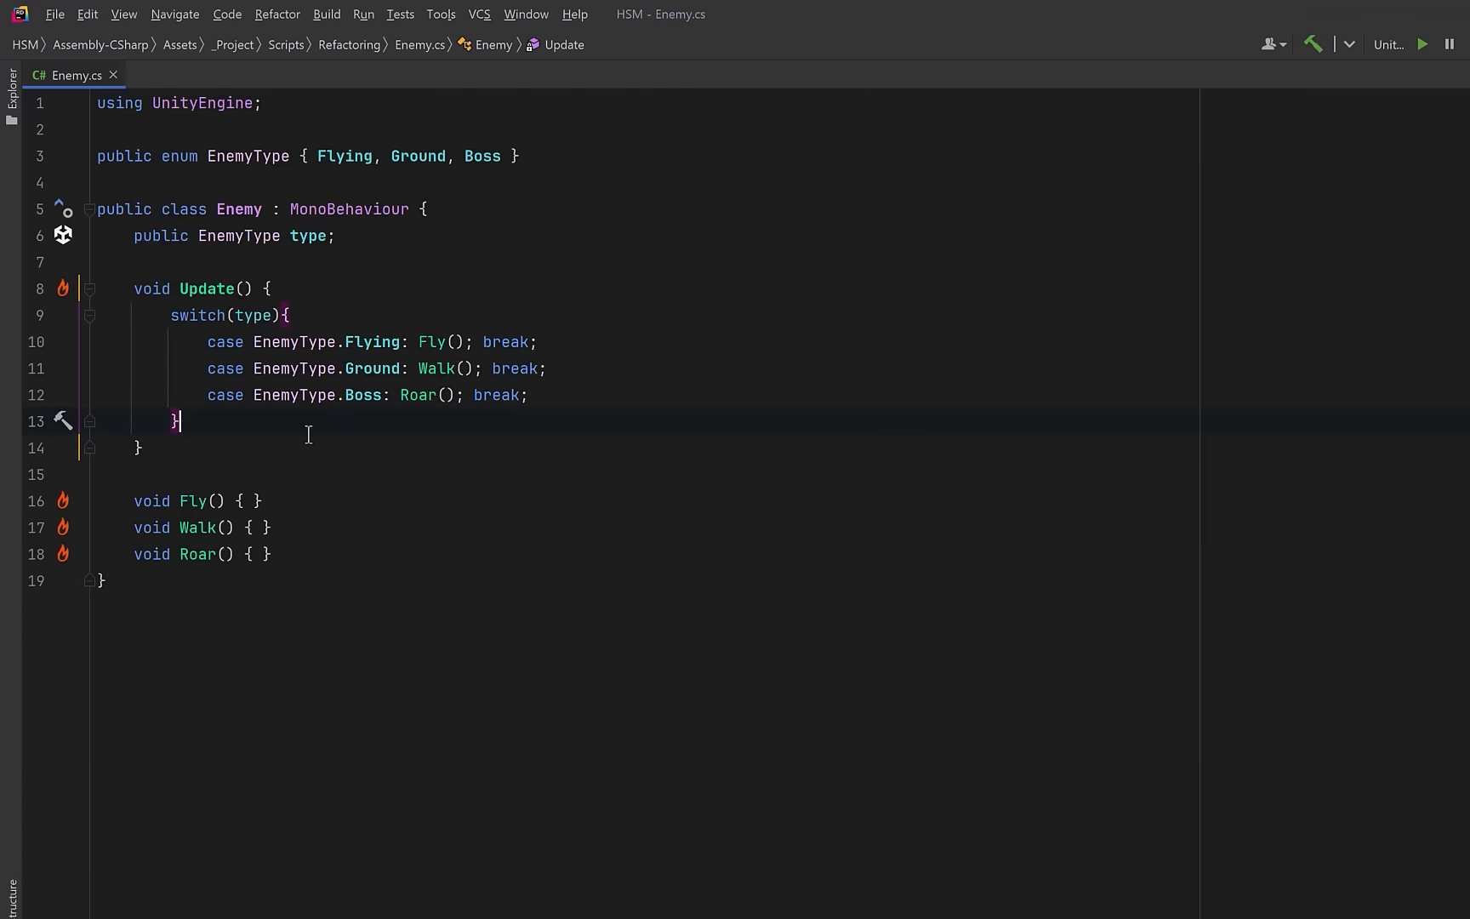
mouse_move(444, 437)
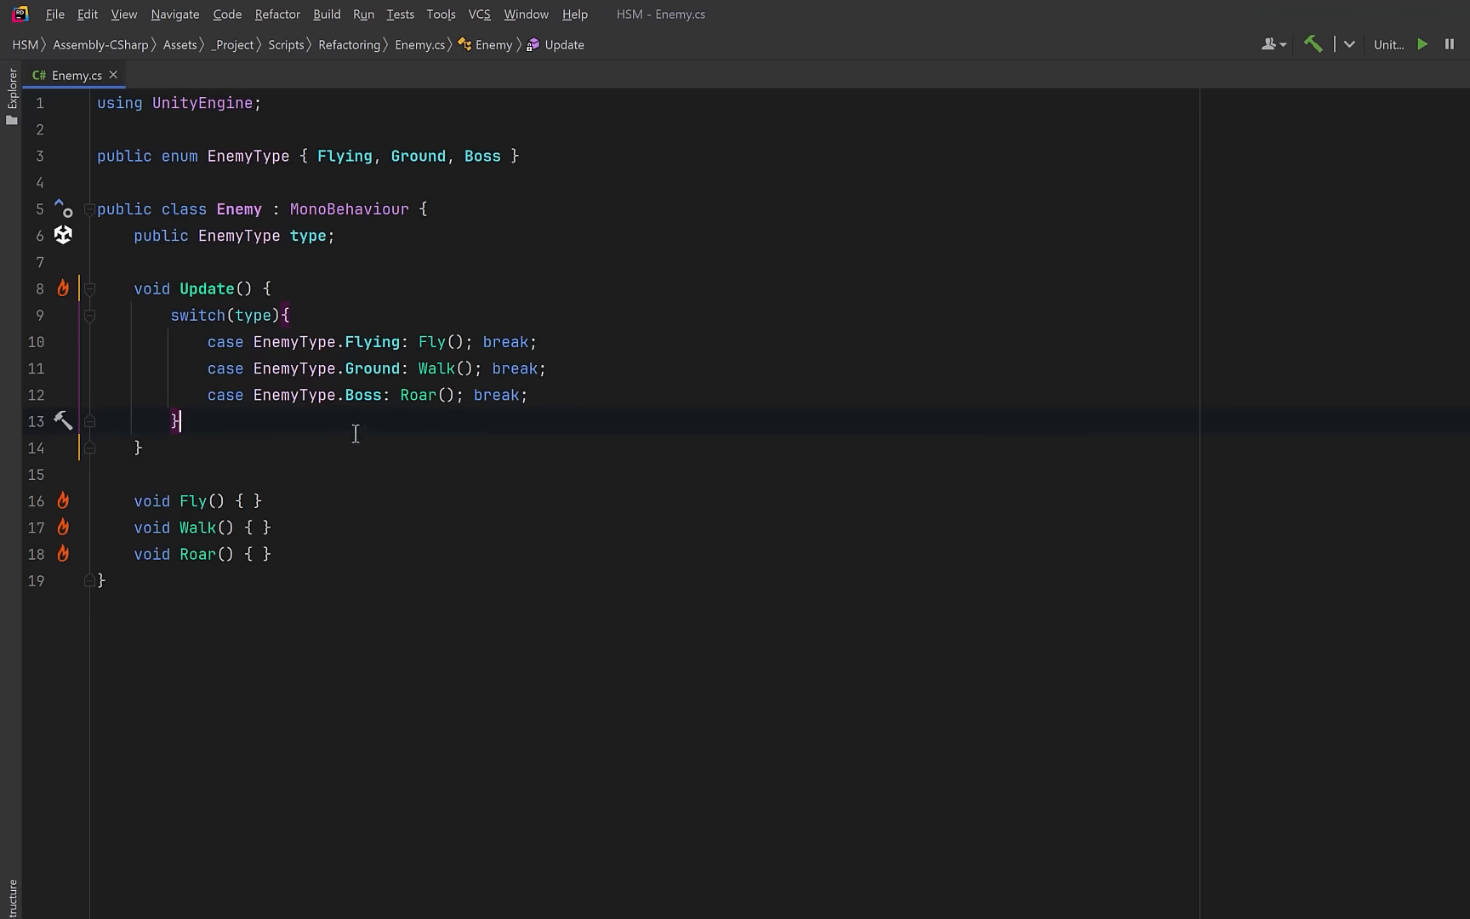
mouse_move(270, 419)
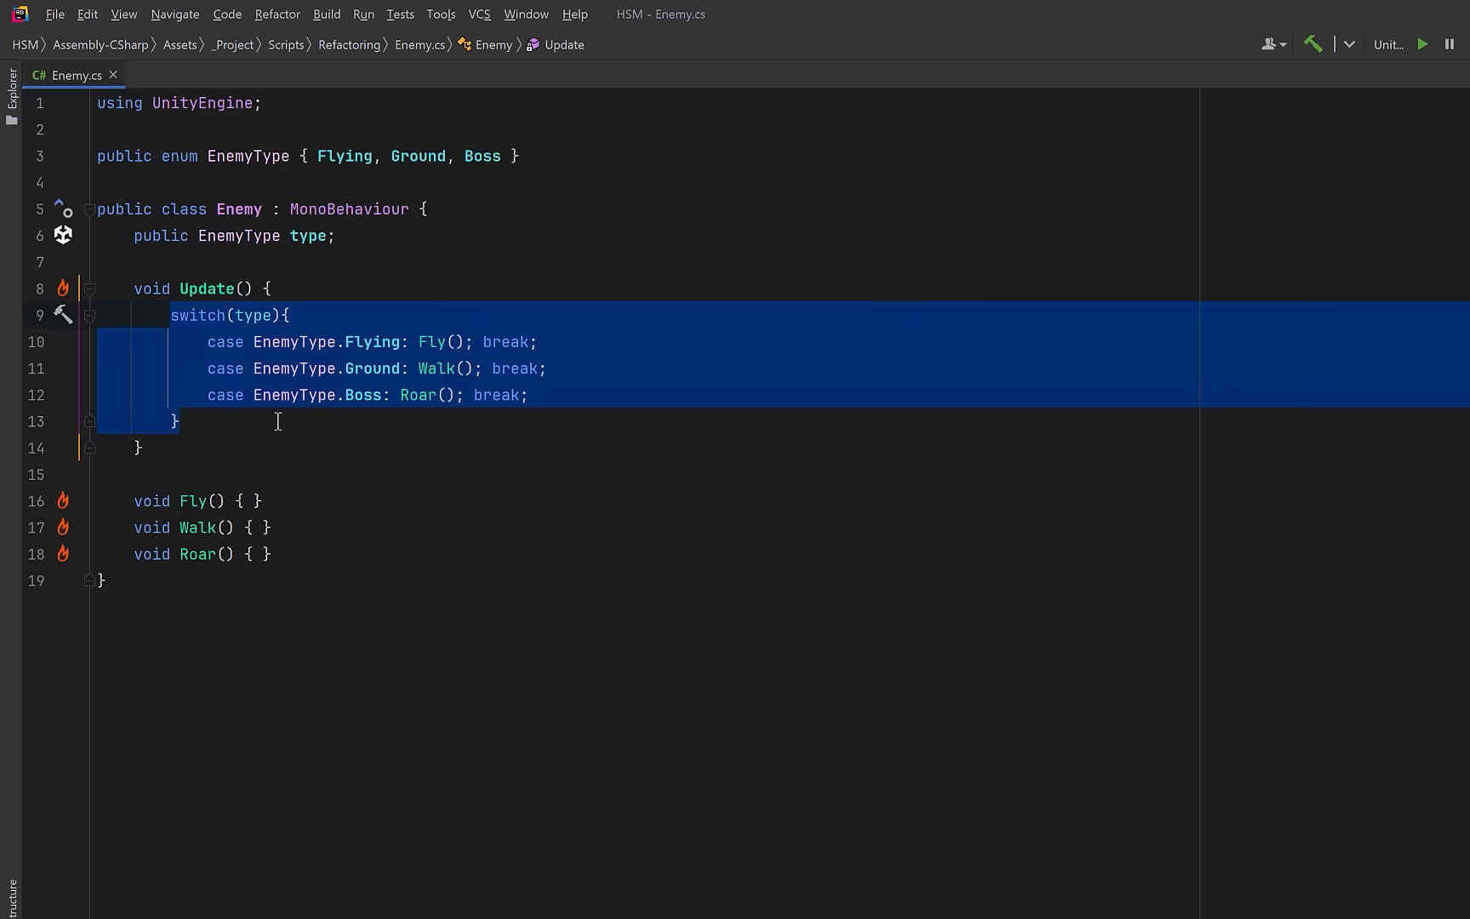
mouse_move(295, 44)
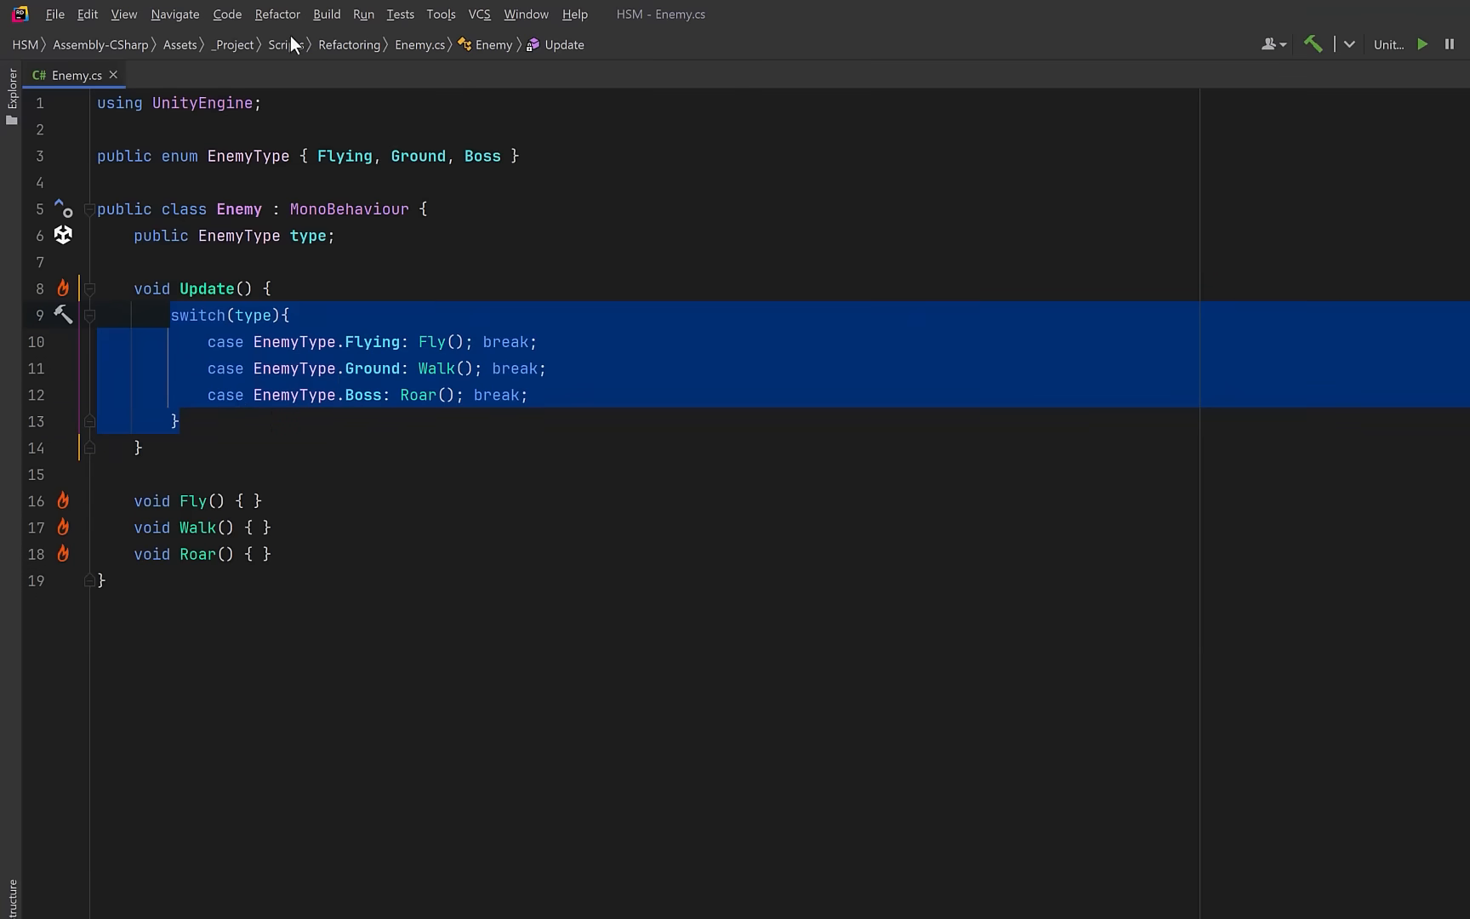
- Bring up Refactor This for the selected switch block in Update()
click(277, 13)
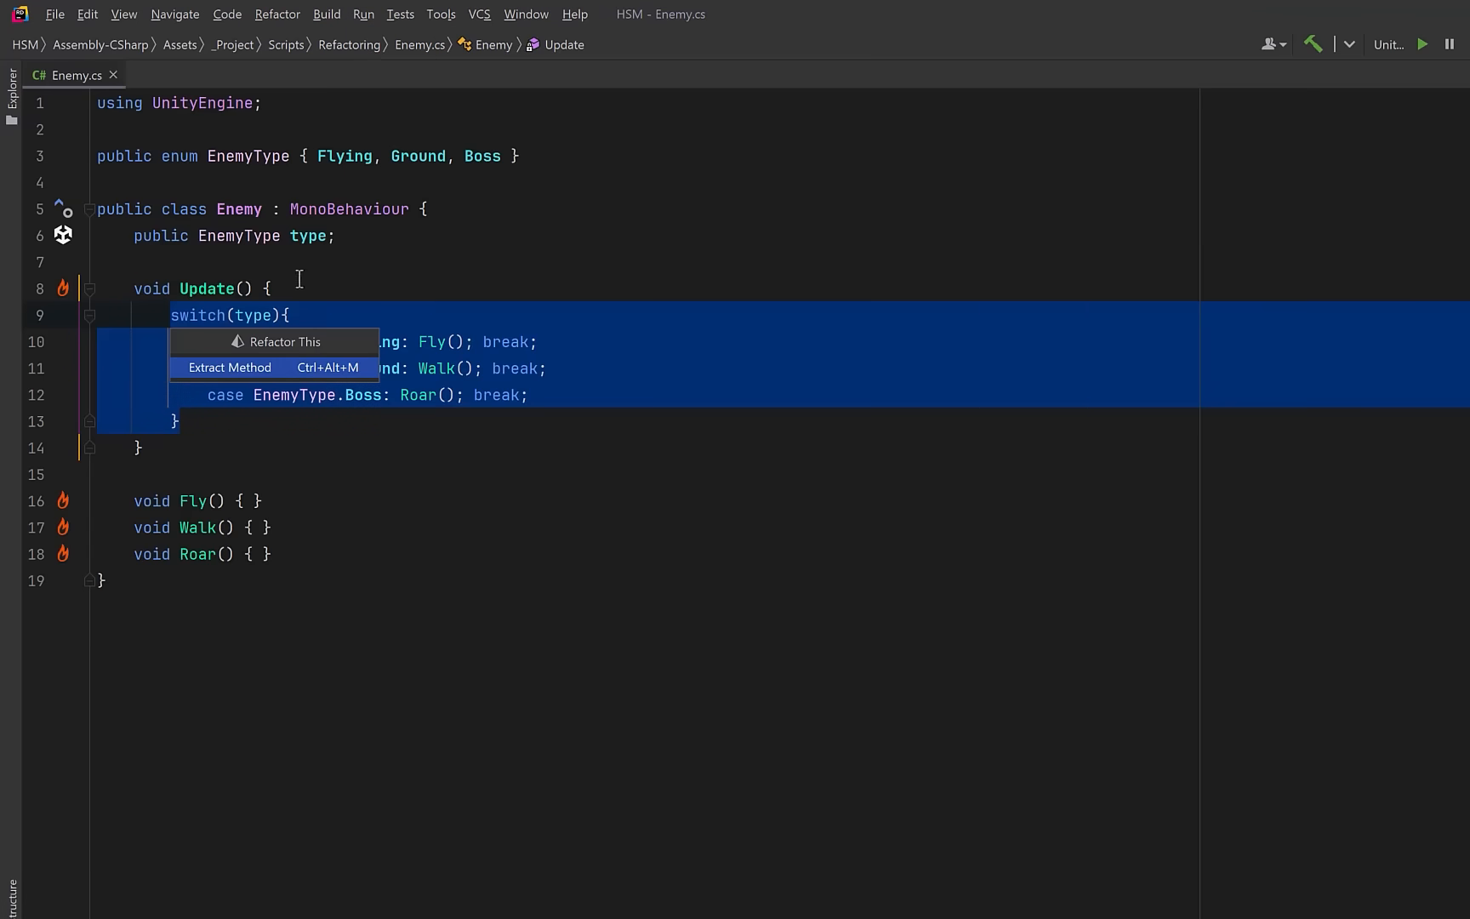
- Extract the switch into a new private method named Tick
click(228, 366)
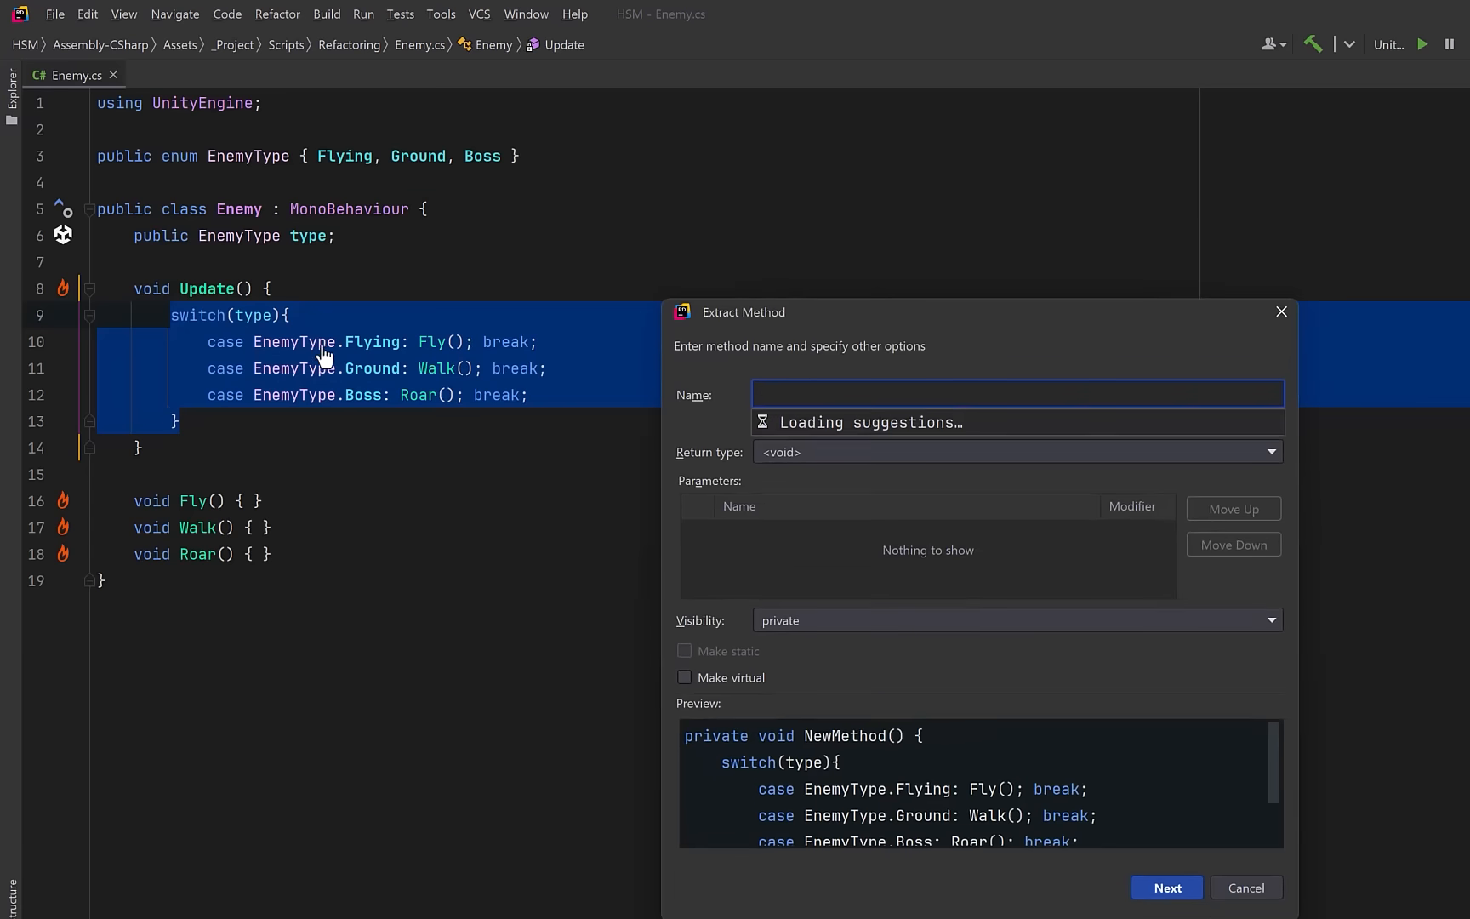
text(Tick)
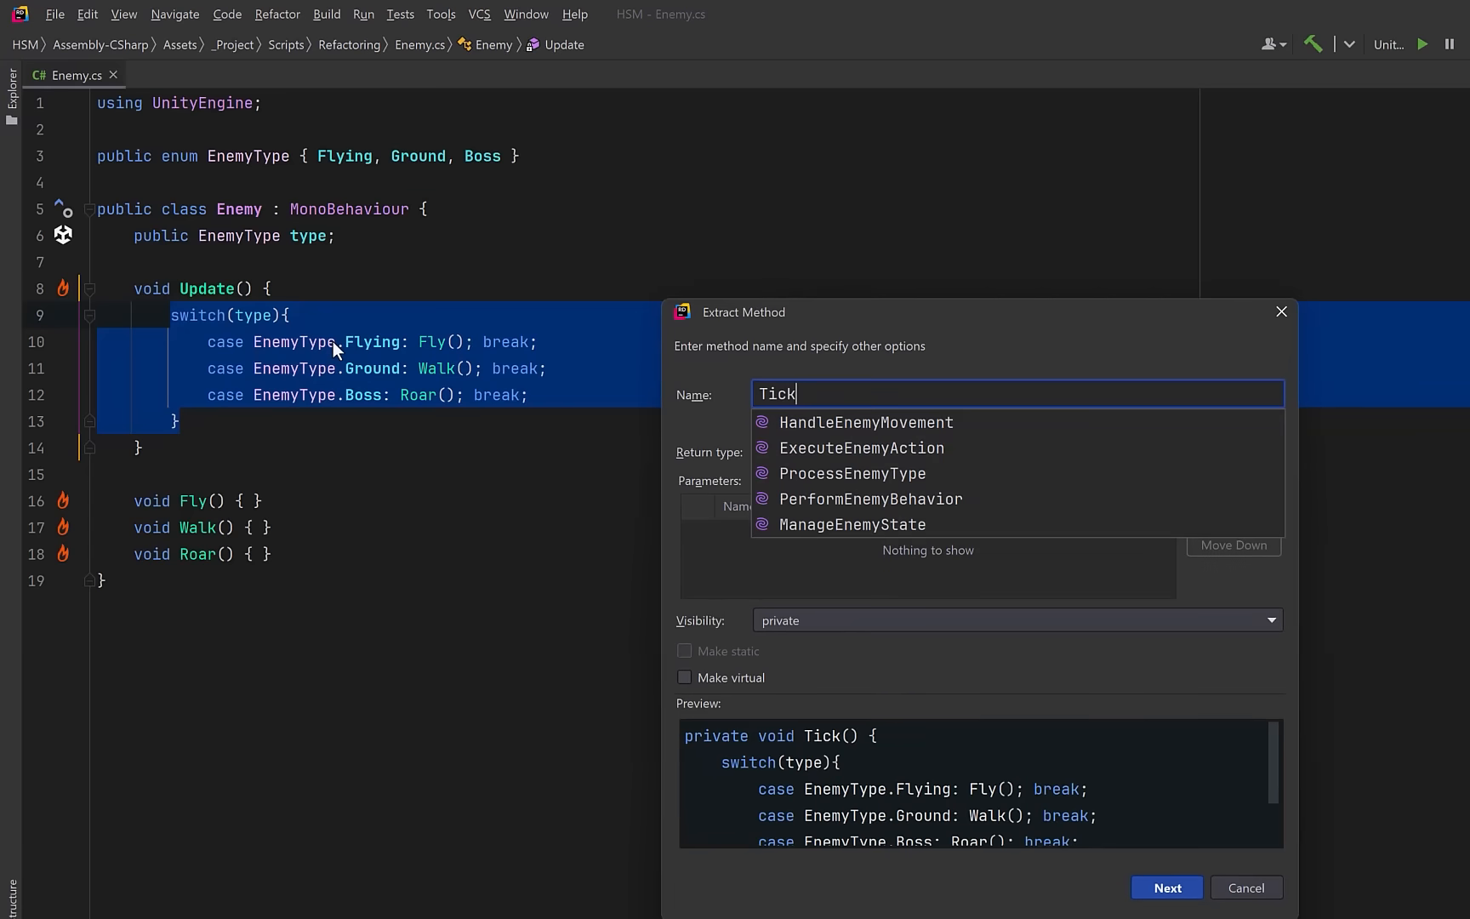
click(1166, 887)
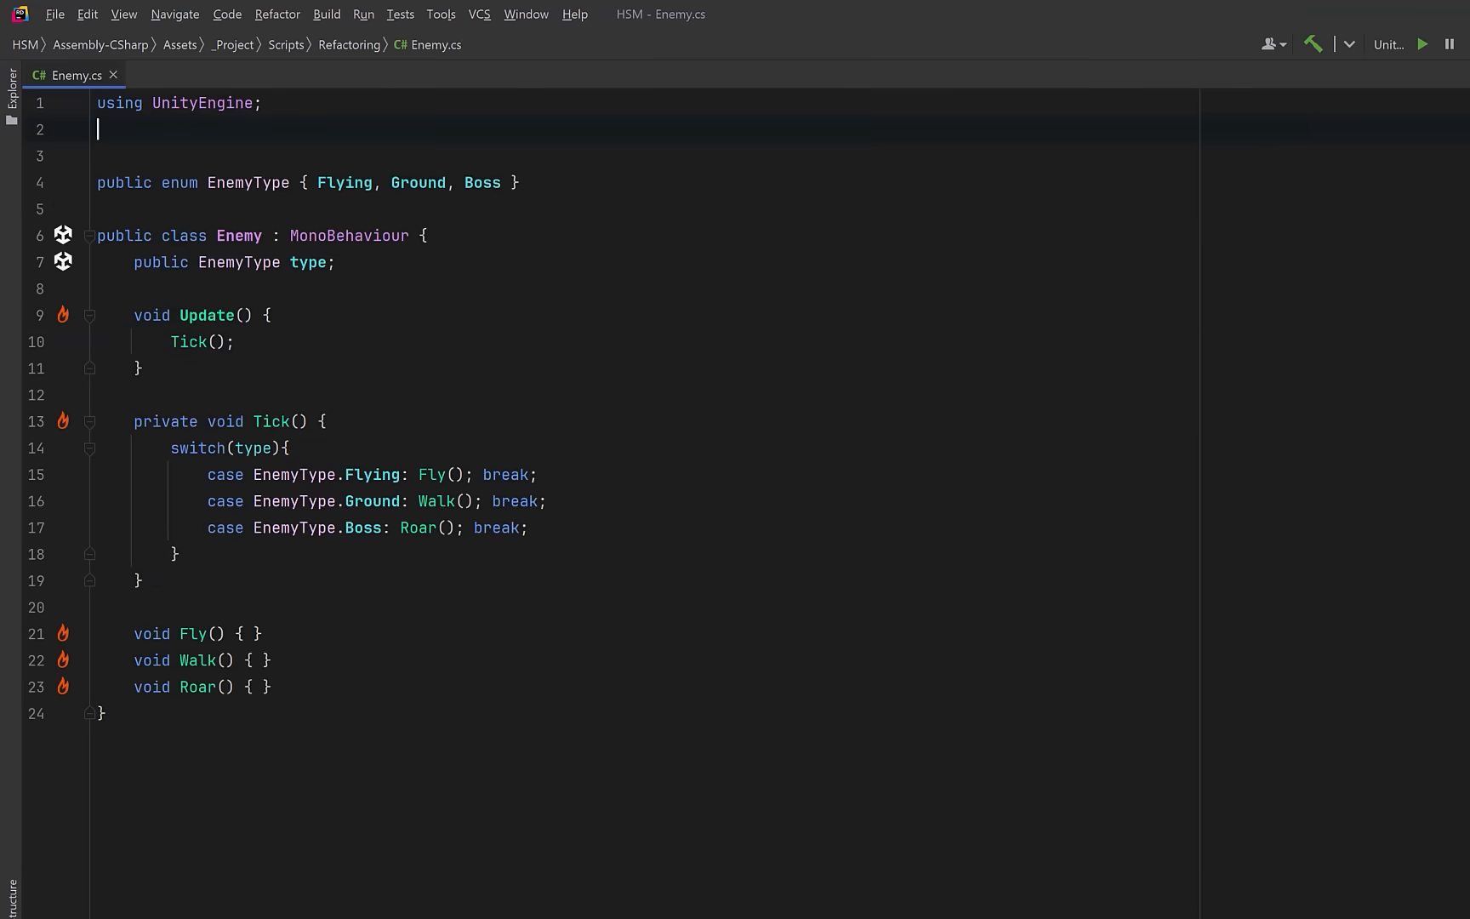
- Add IEnemyBehaviour interface, field b and Awake GetComponent, then delete the old Tick and Fly/Walk/Roar stubs
text(public interface IEnemyBehaviour { void Tick(); })
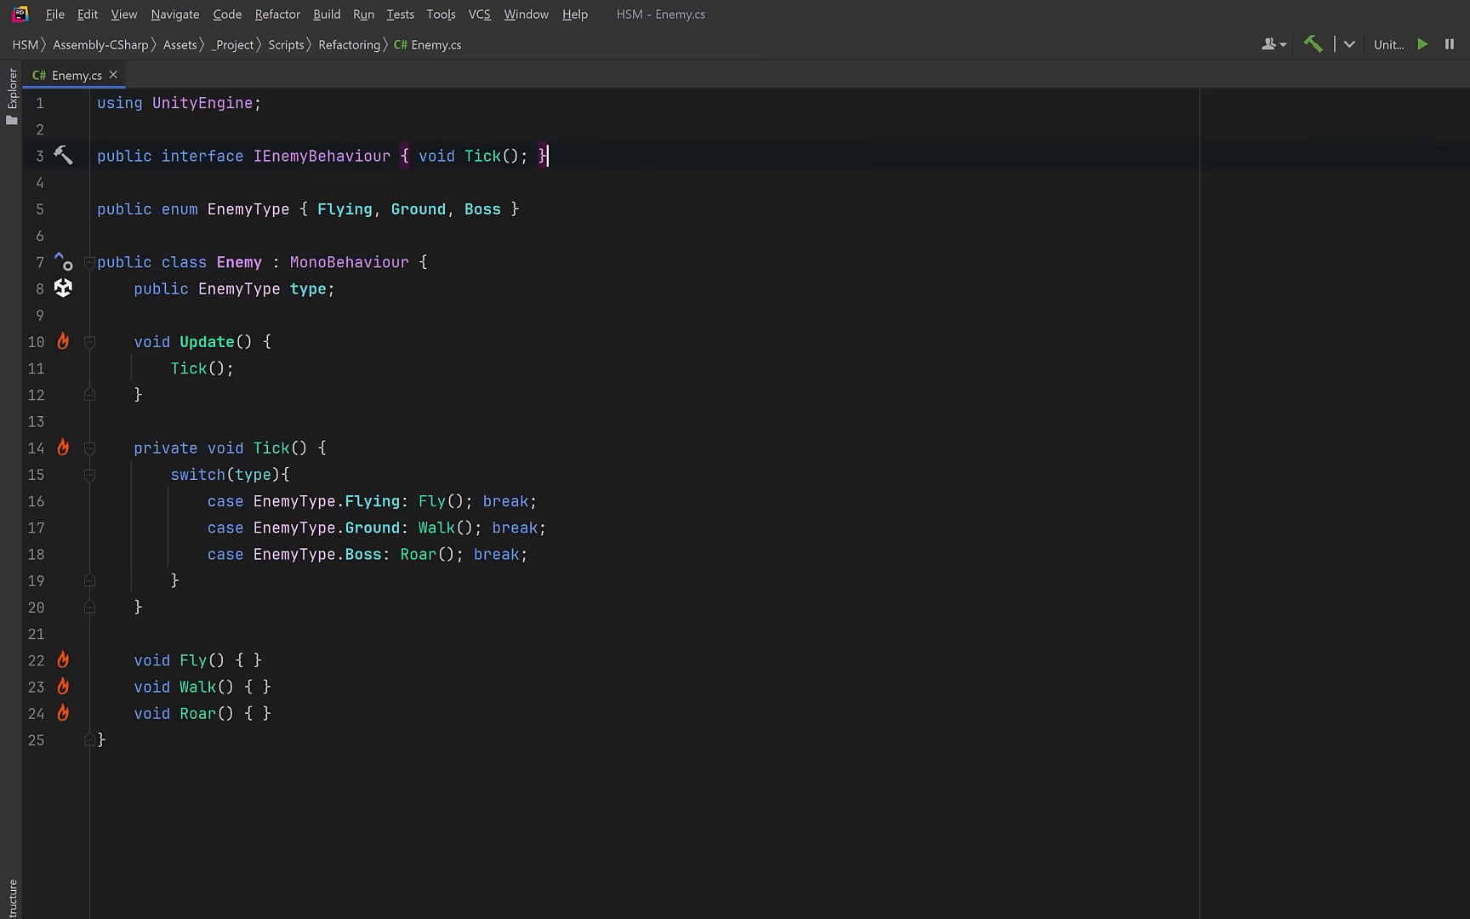
text(IEnemyBehaviour b;)
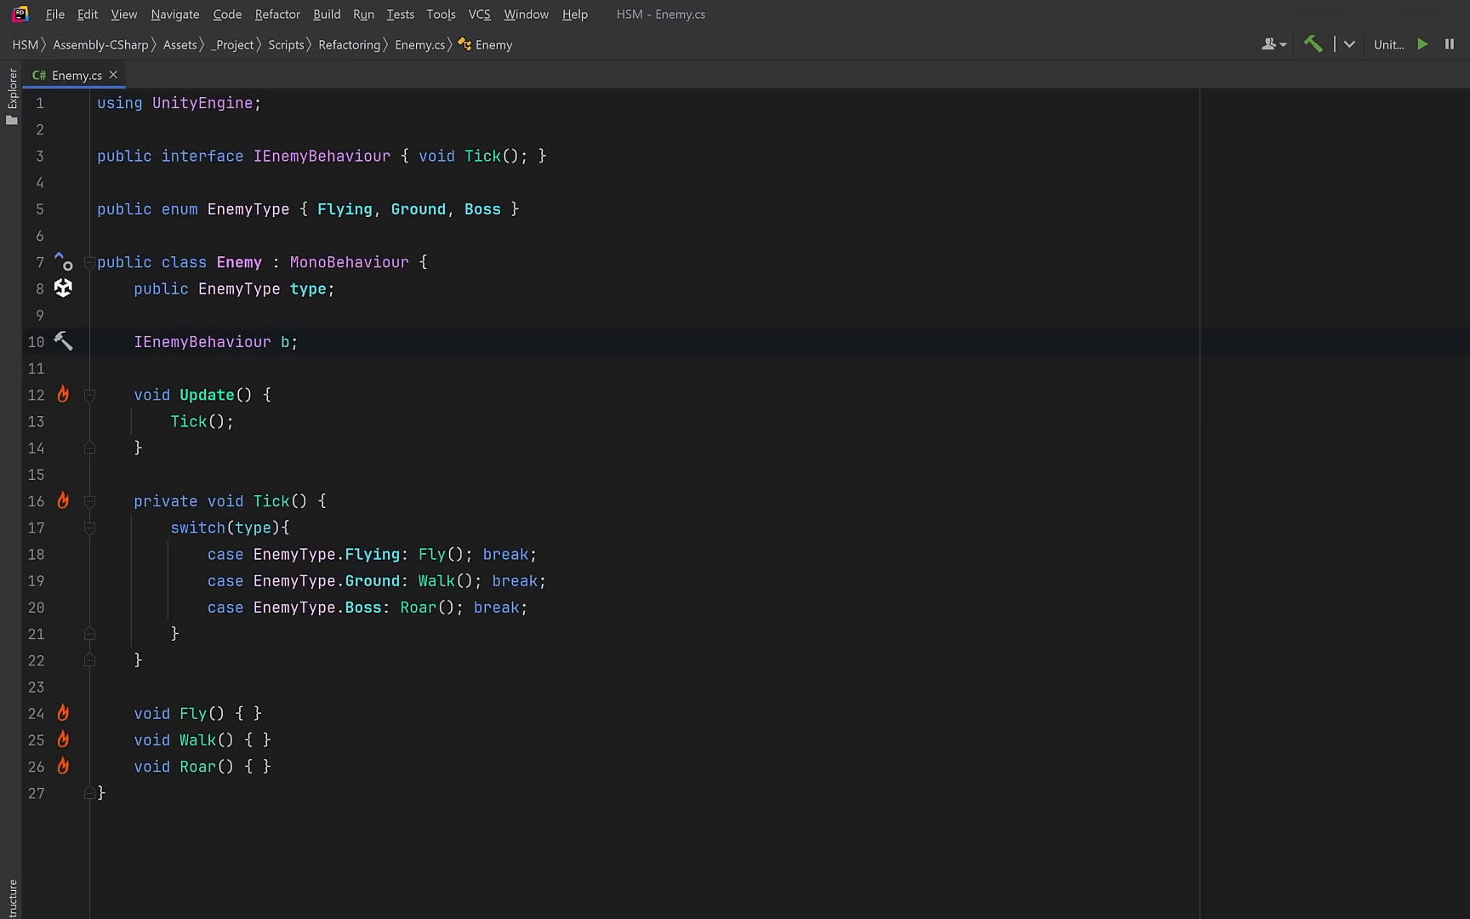
text(void Awake() => b = GetComponent<IEnemyBehaviour>();)
click(185, 393)
text(=> b?.Tick();)
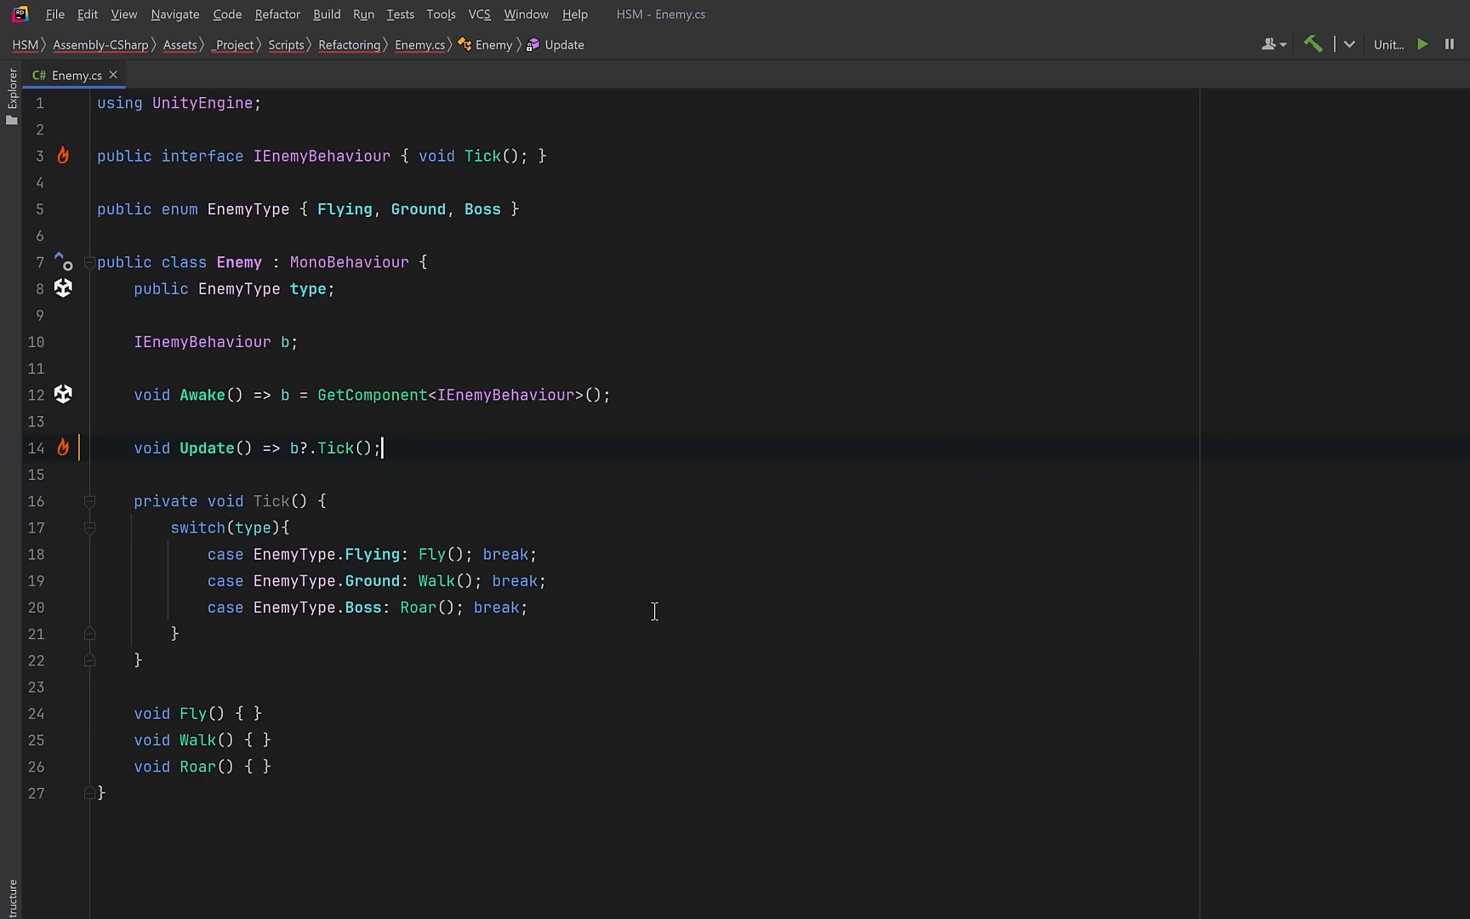
drag(97, 473, 273, 766)
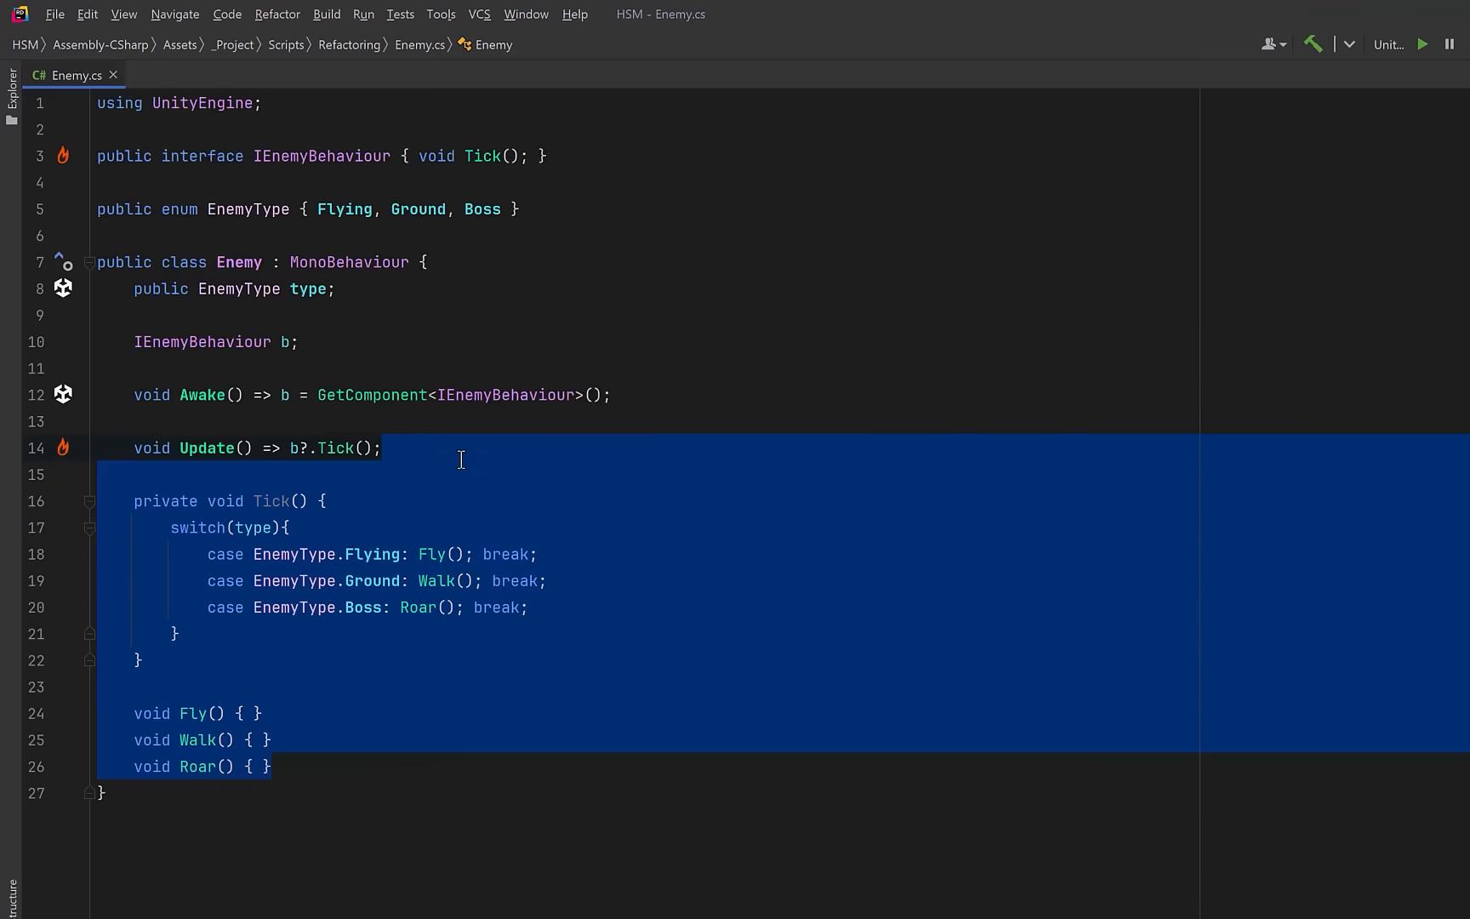
key(Delete)
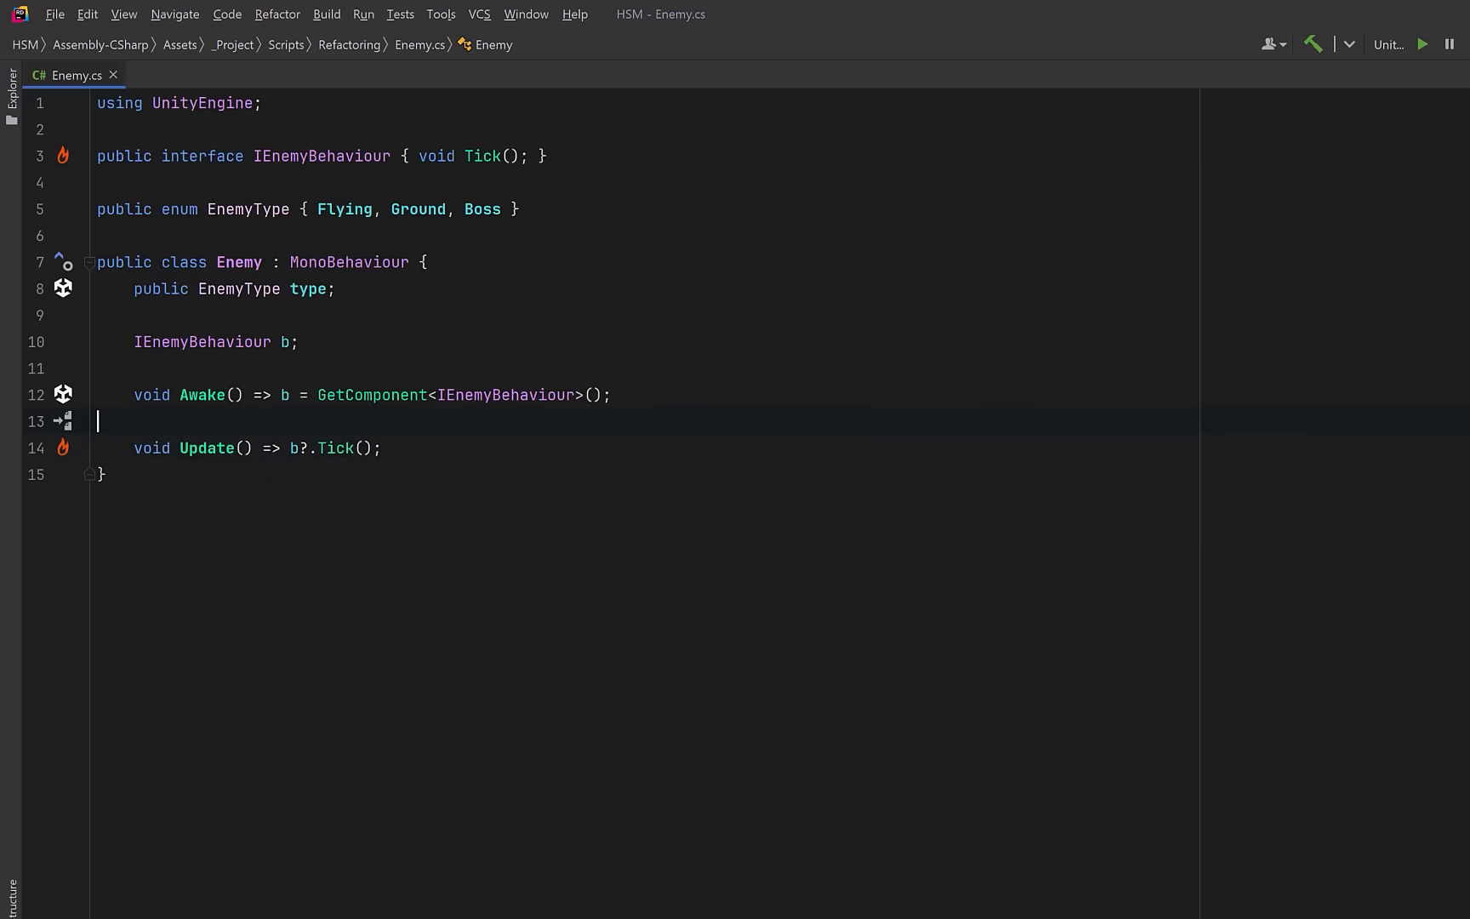
- Tidy spacing and begin the [DisallowMultipleComponent] enemy behaviour classes
key(Backspace)
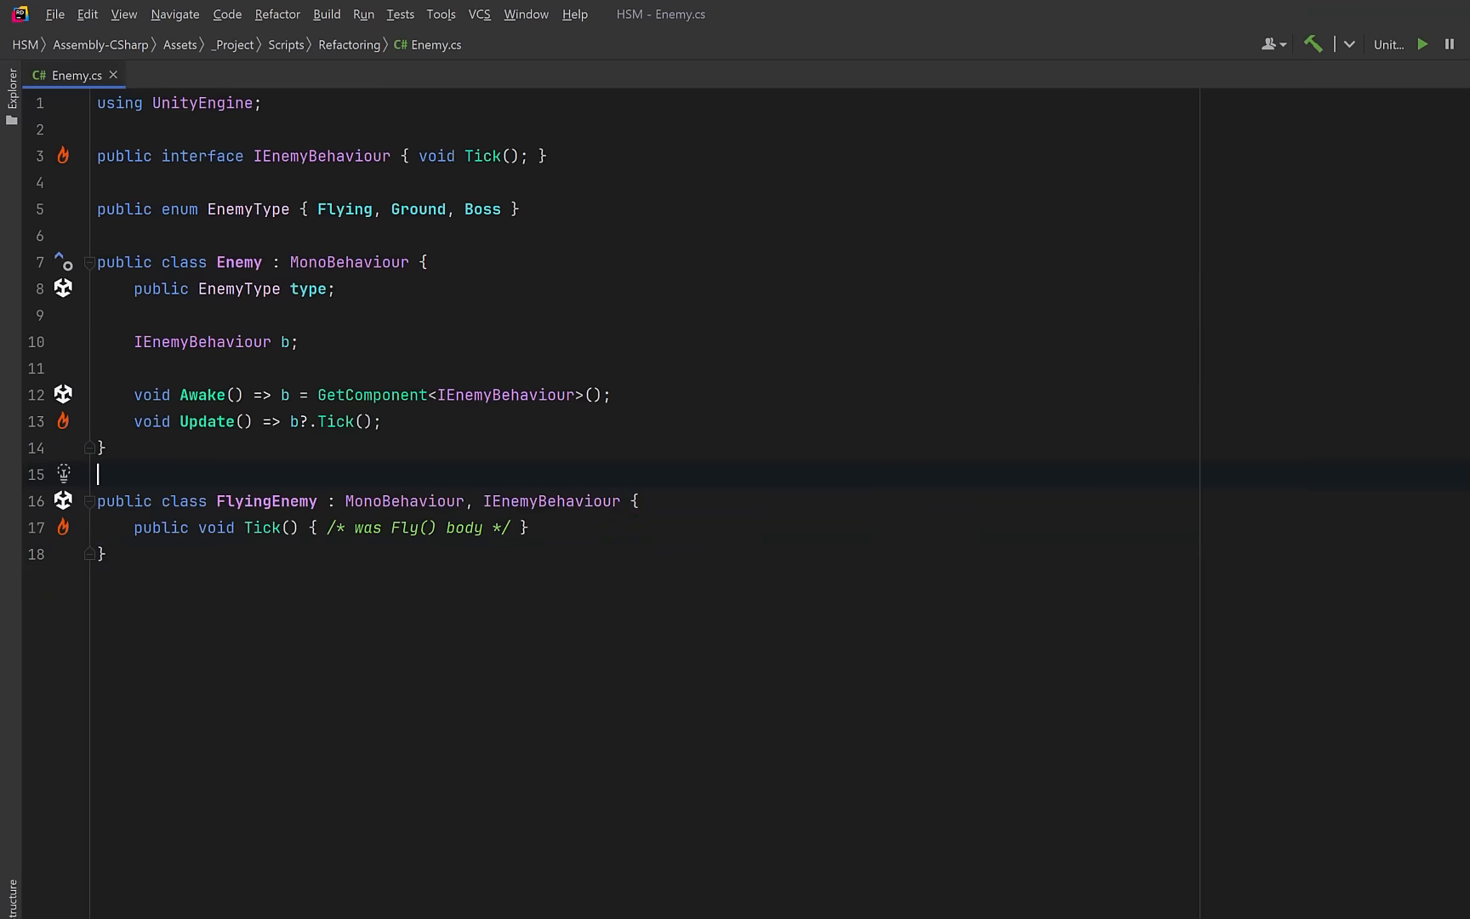
text([DisallowMultipleComponent])
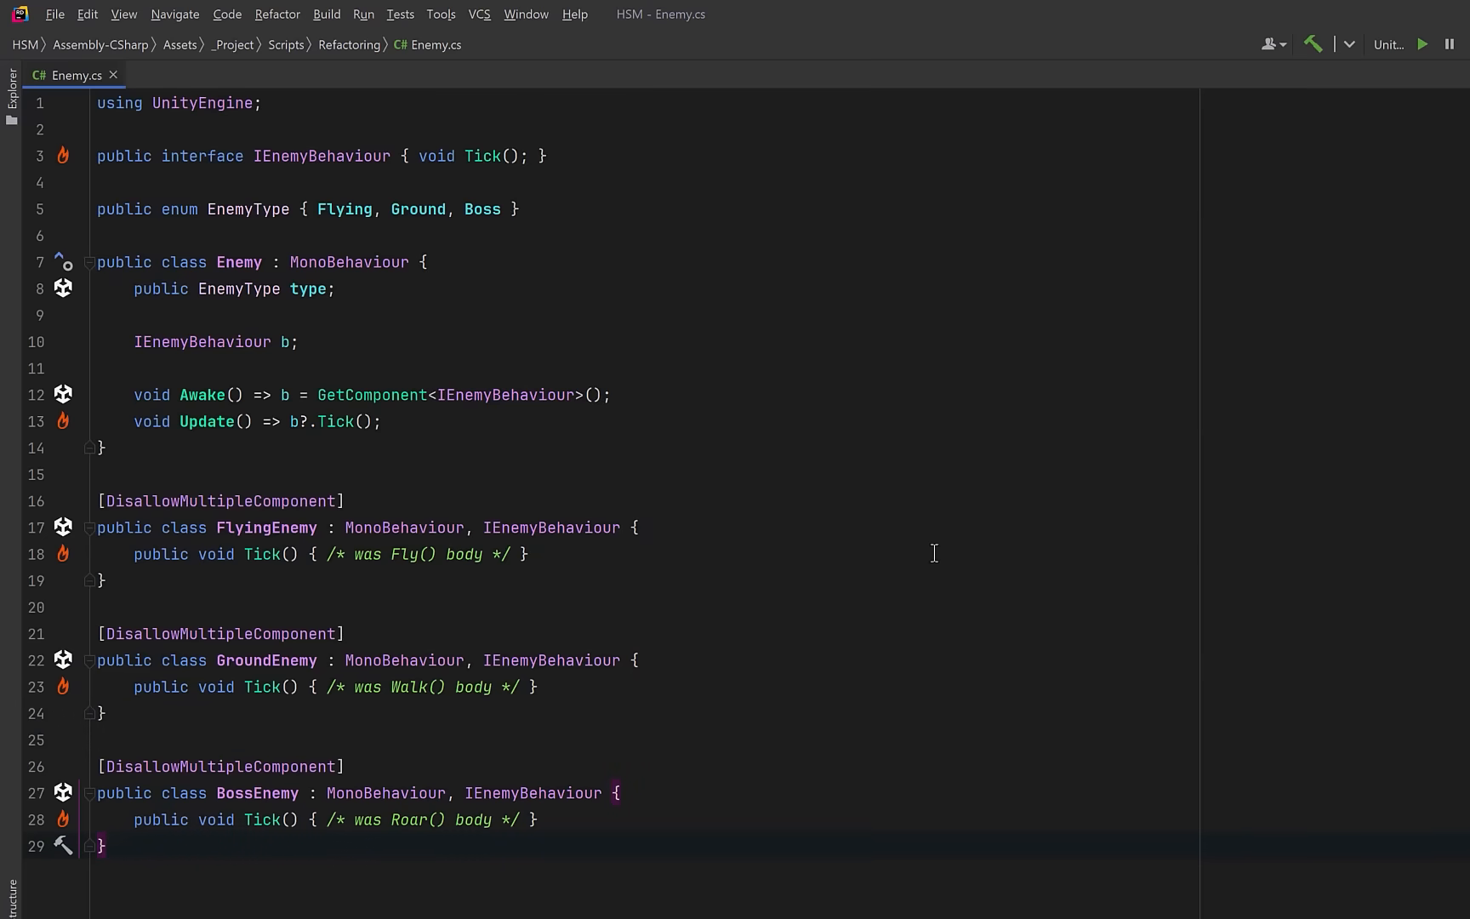
mouse_move(551, 458)
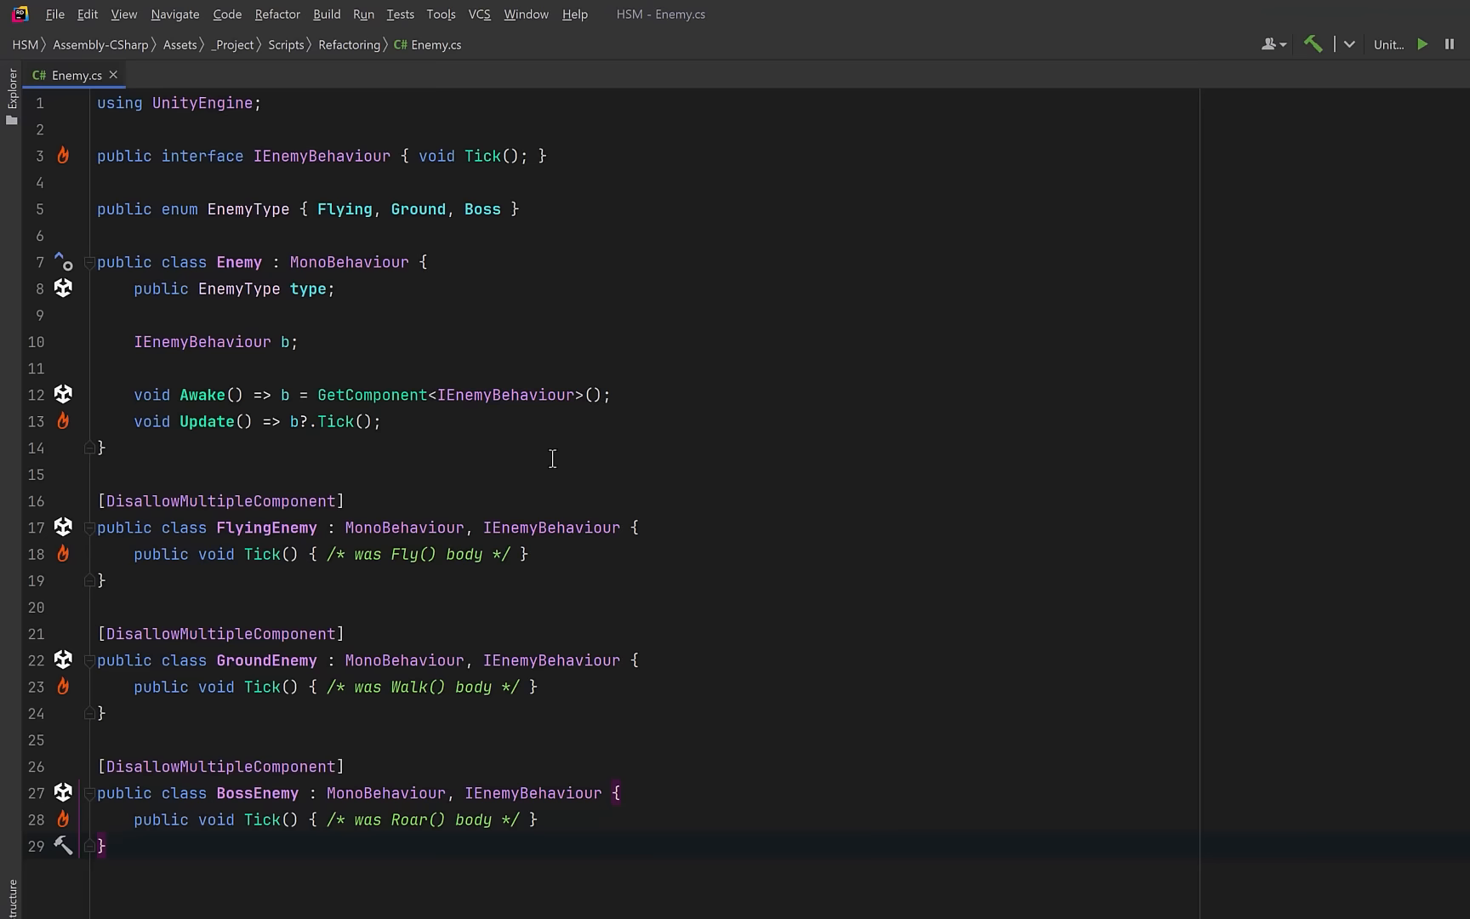
mouse_move(485, 156)
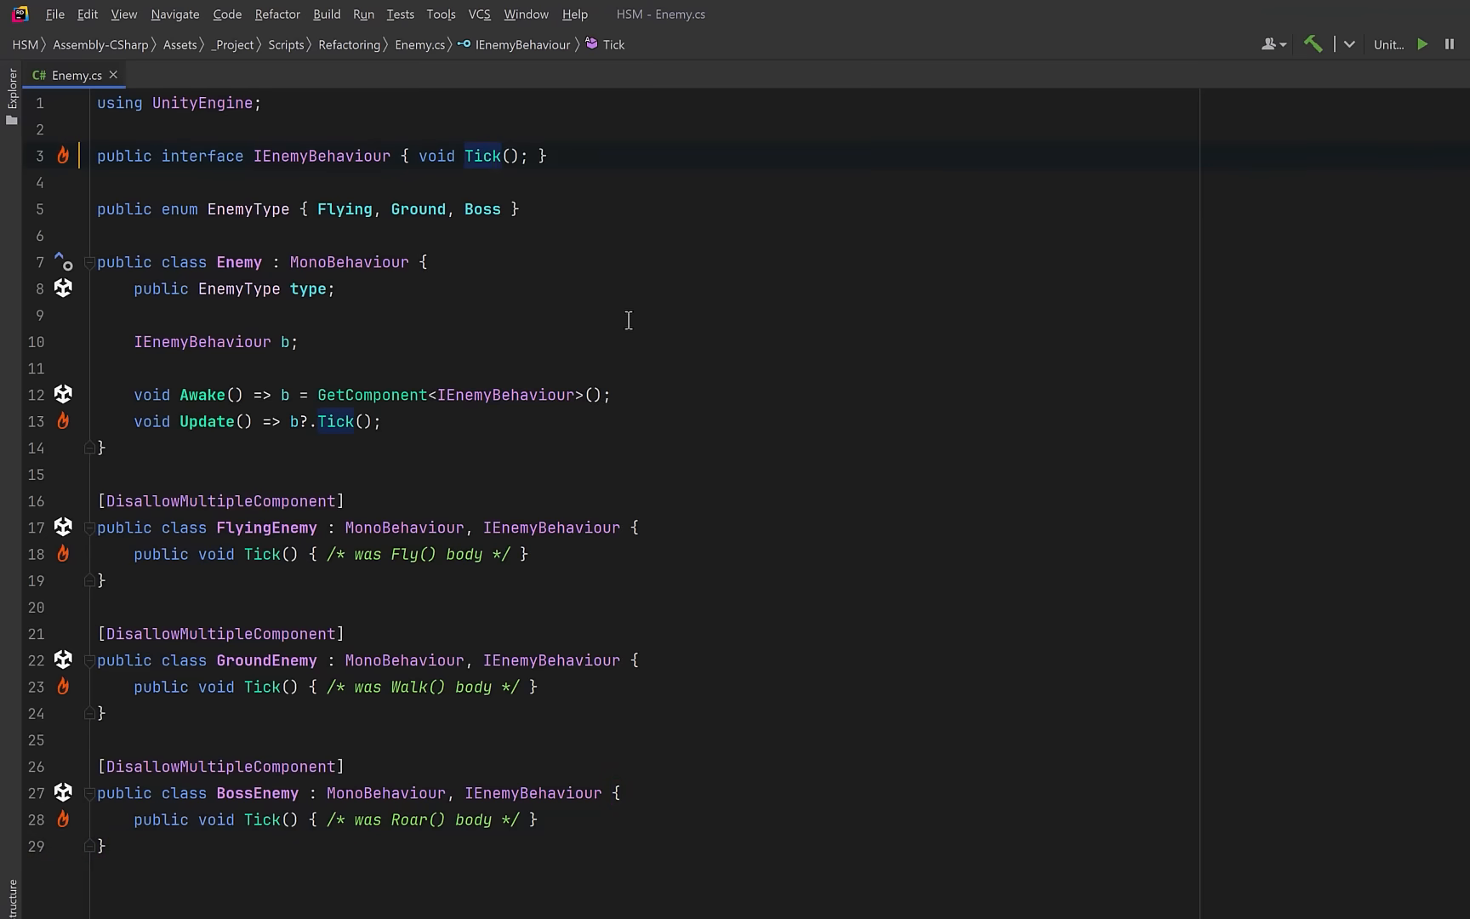
- Add an Enemy enemy parameter to IEnemyBehaviour.Tick via Change Signature
click(276, 13)
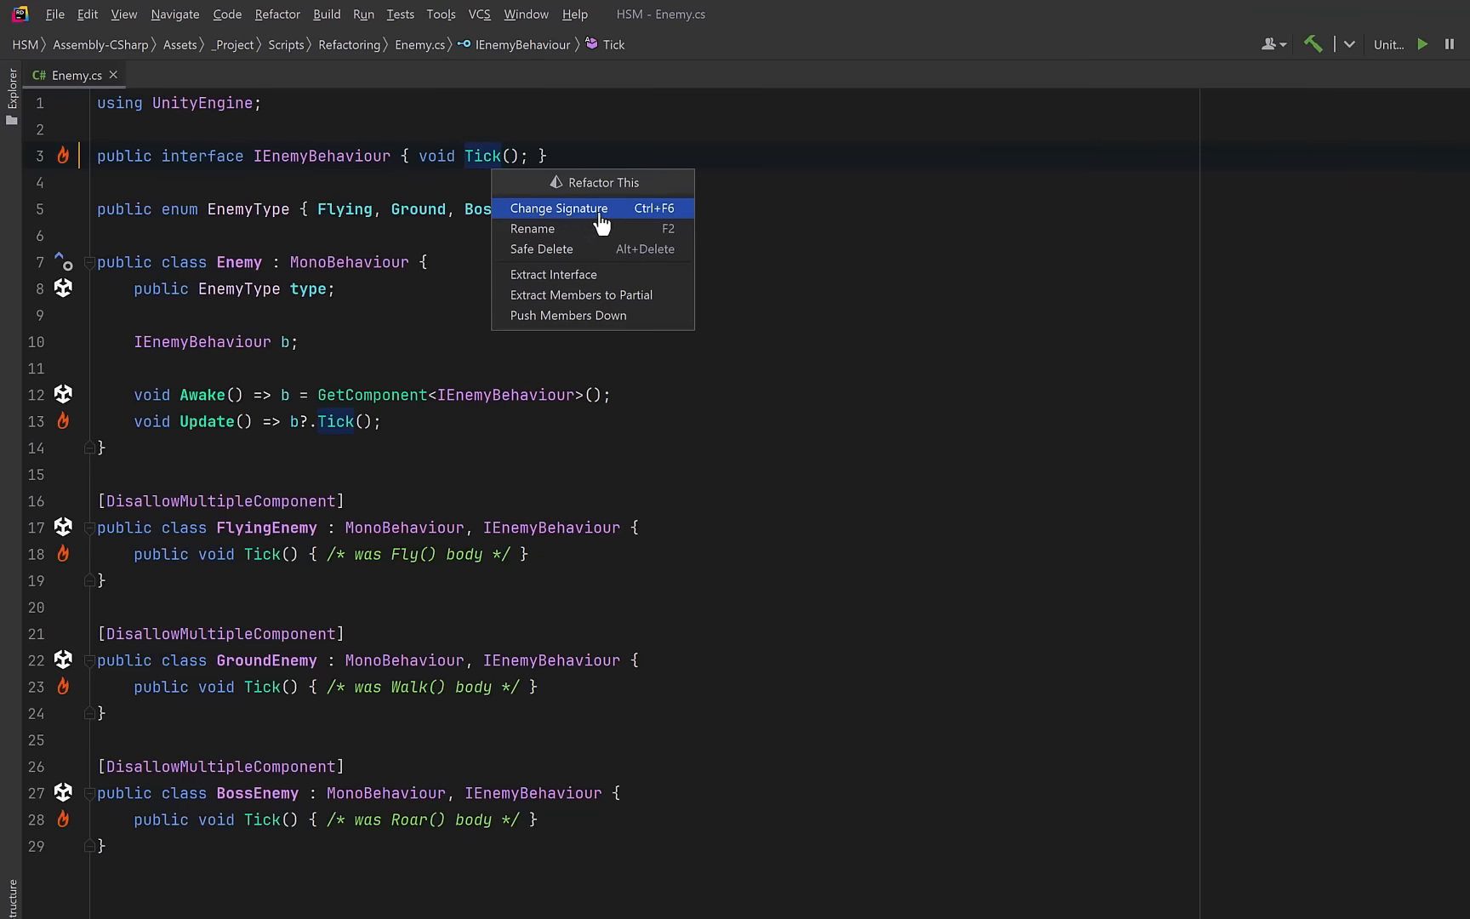
click(558, 207)
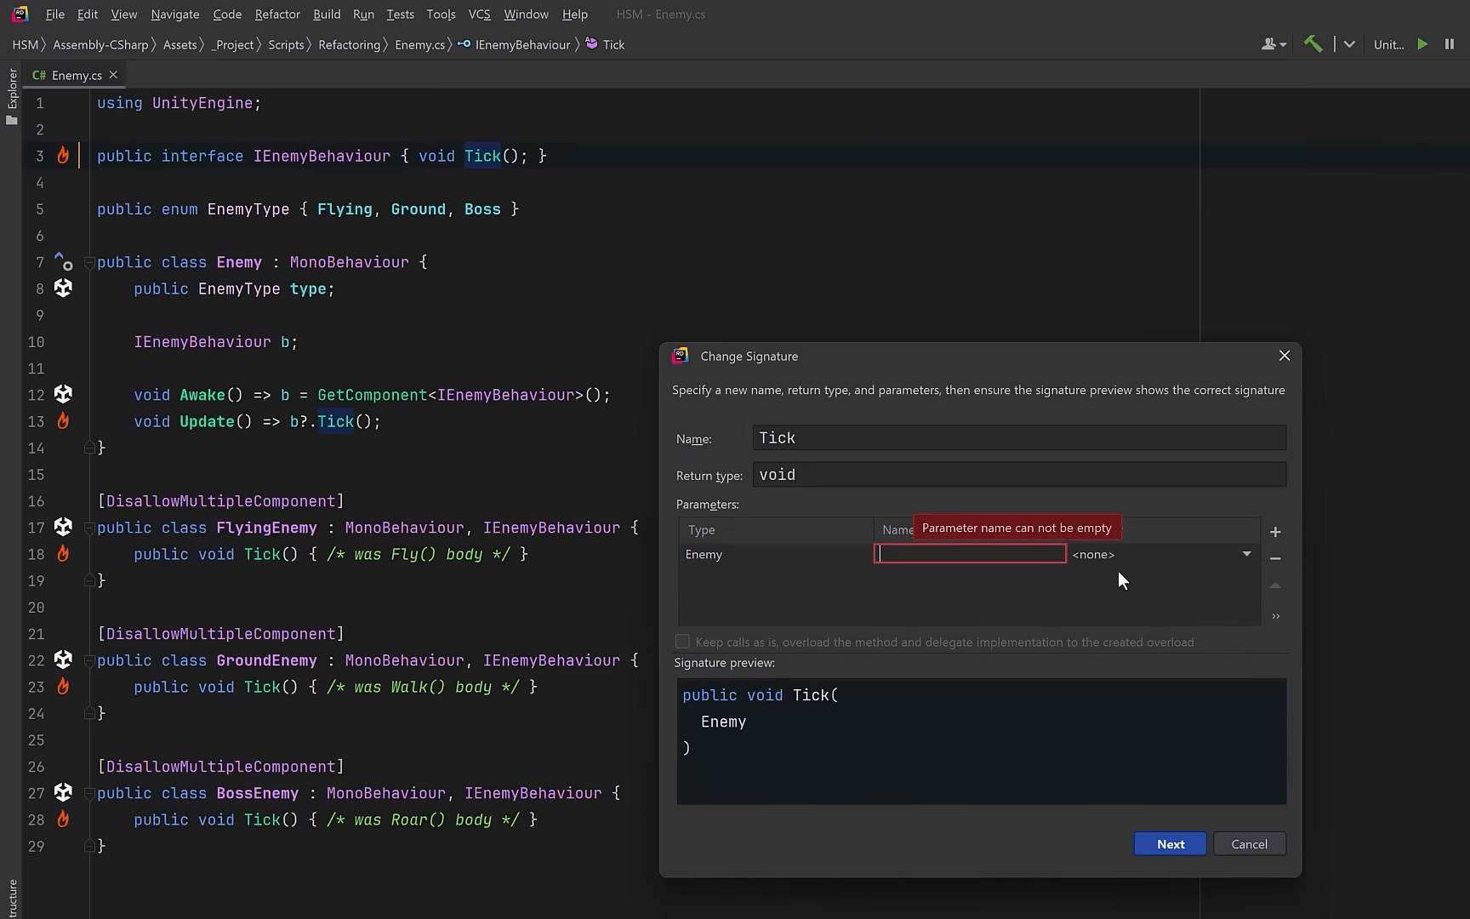
text(enemy)
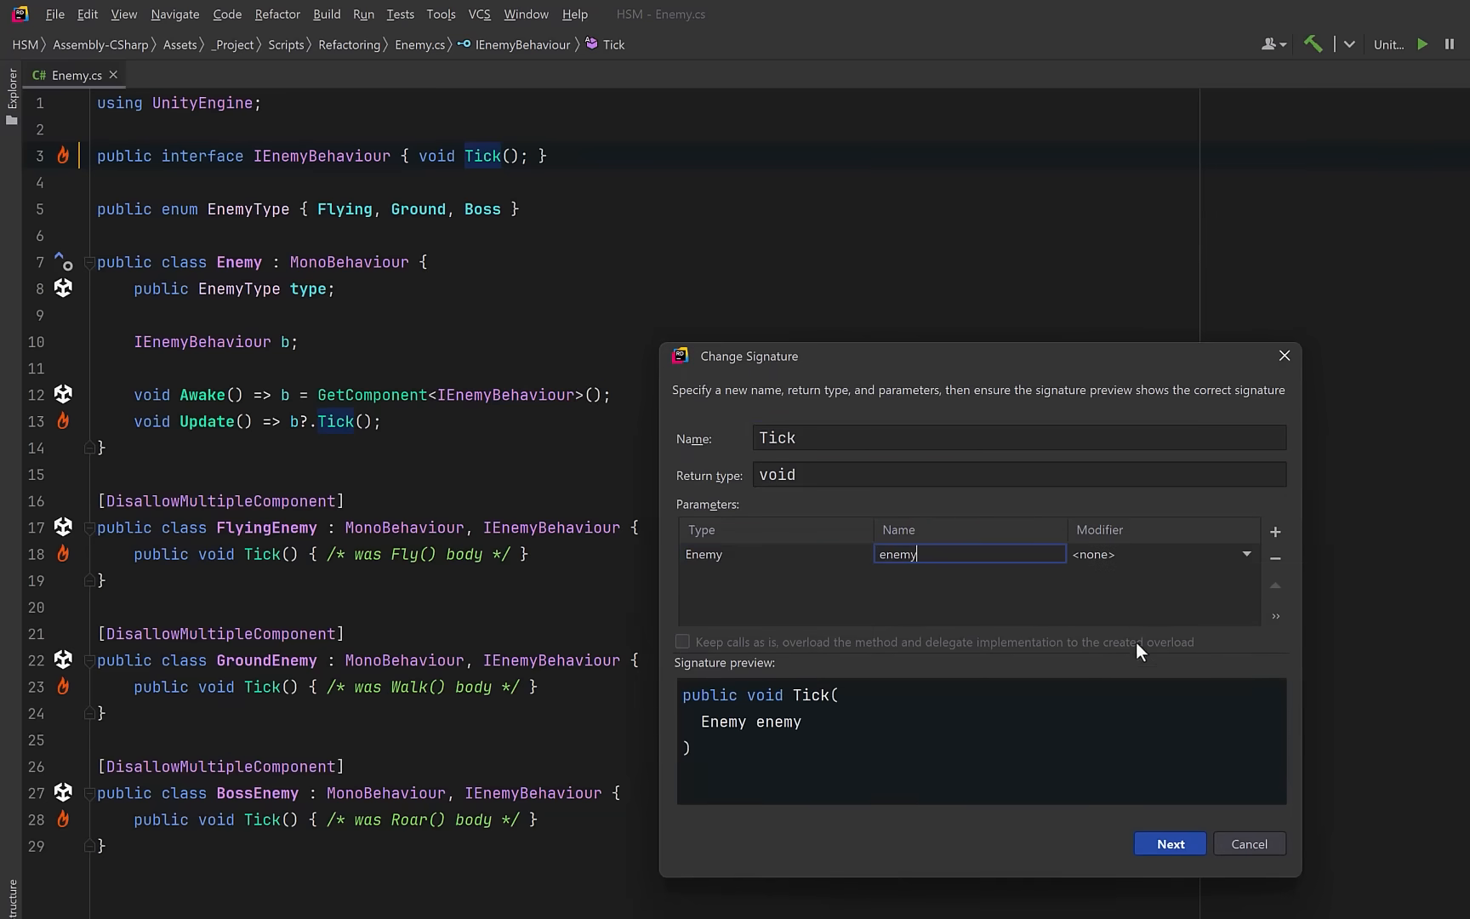
click(1169, 843)
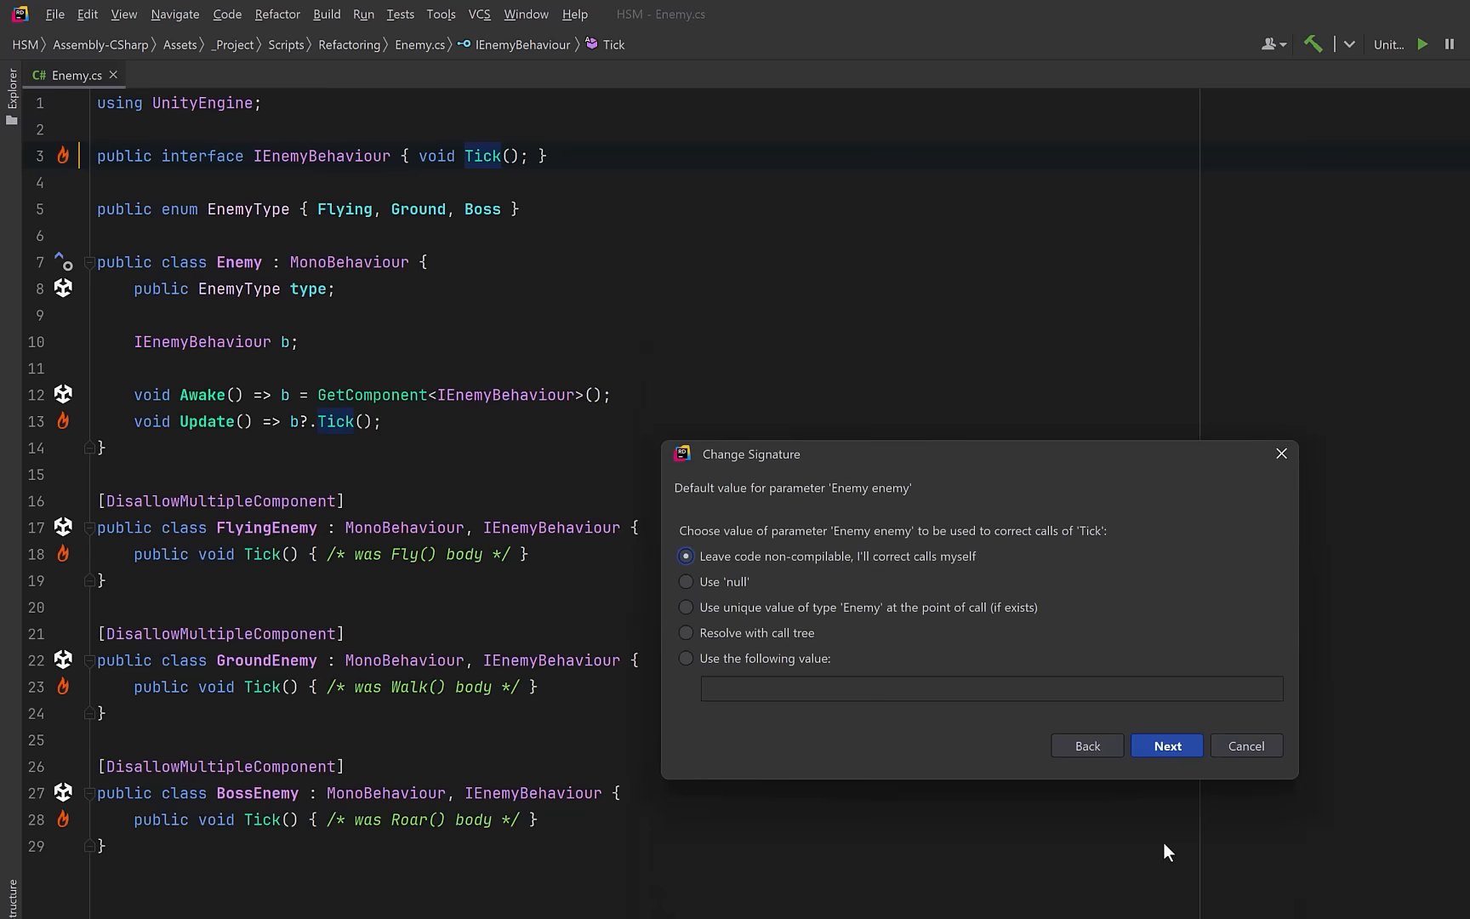
mouse_move(838, 662)
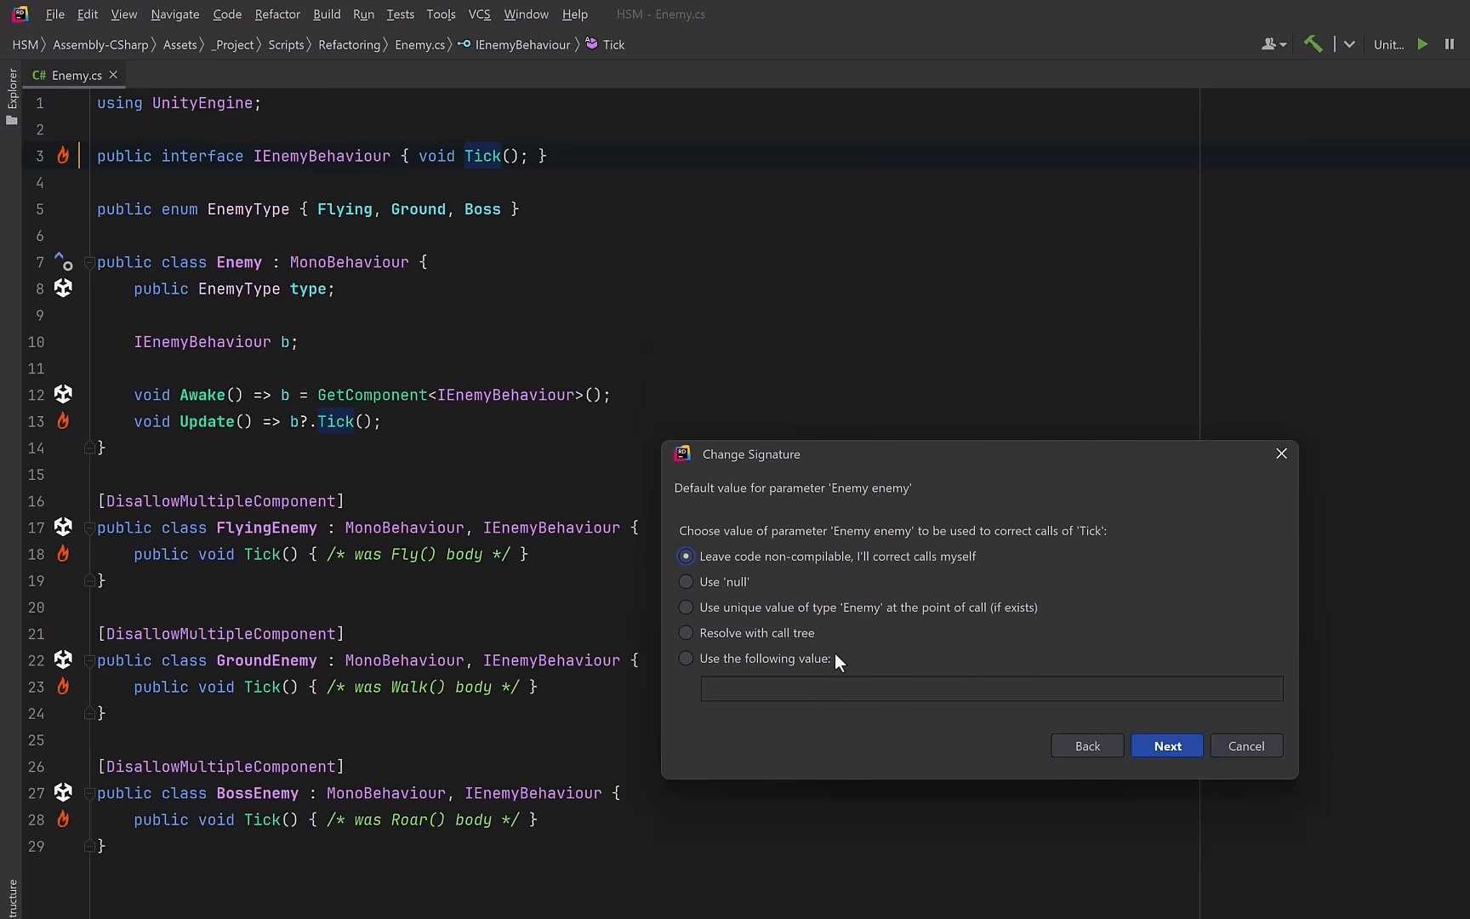
- Set the new parameter's default value to this, apply, and open Example.cs
click(685, 658)
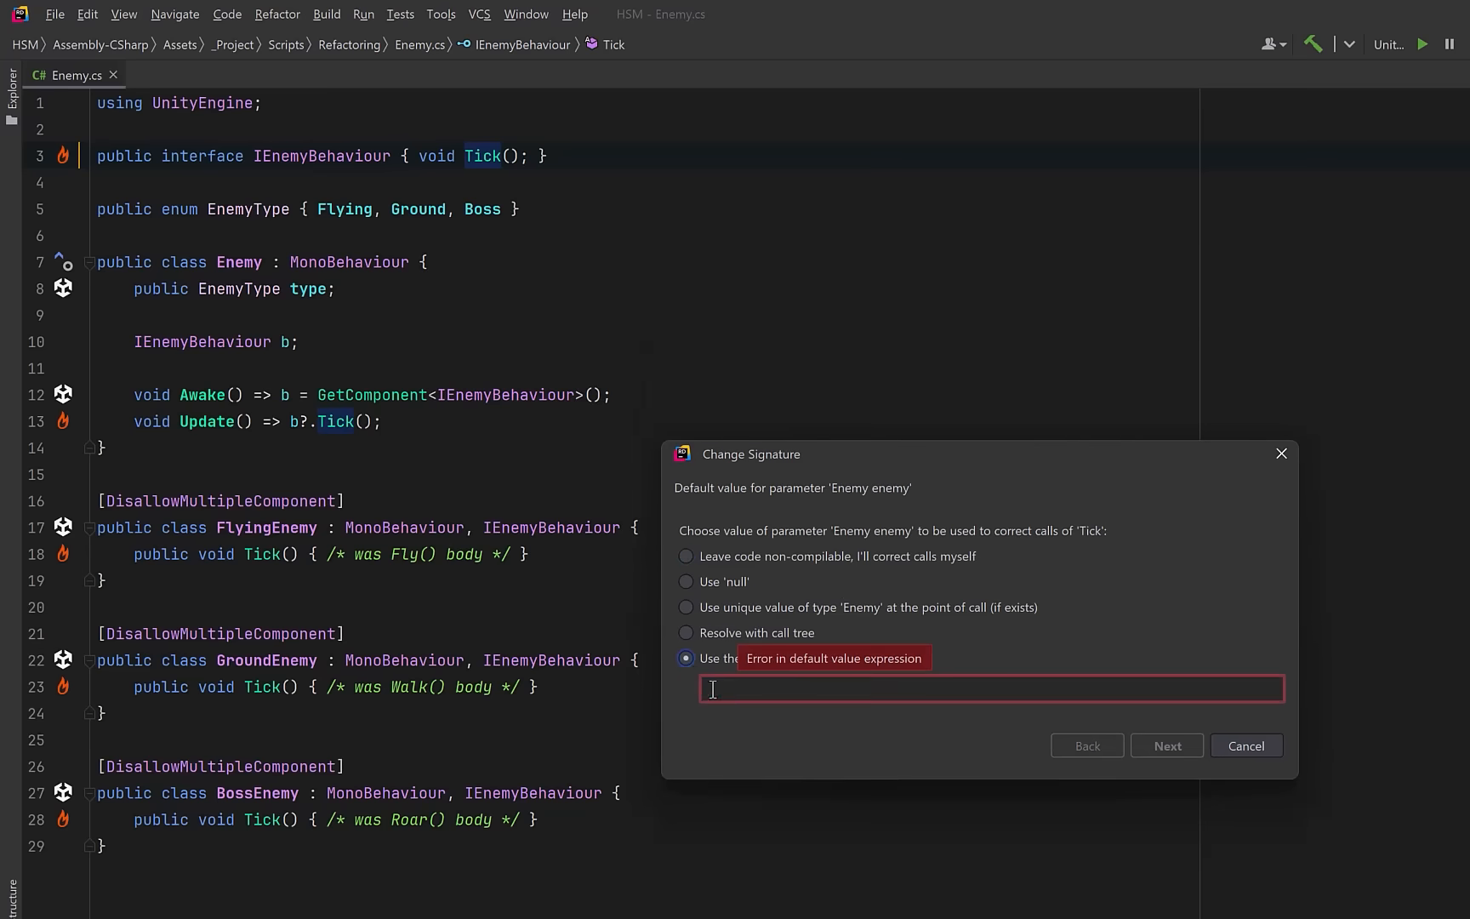
text(this)
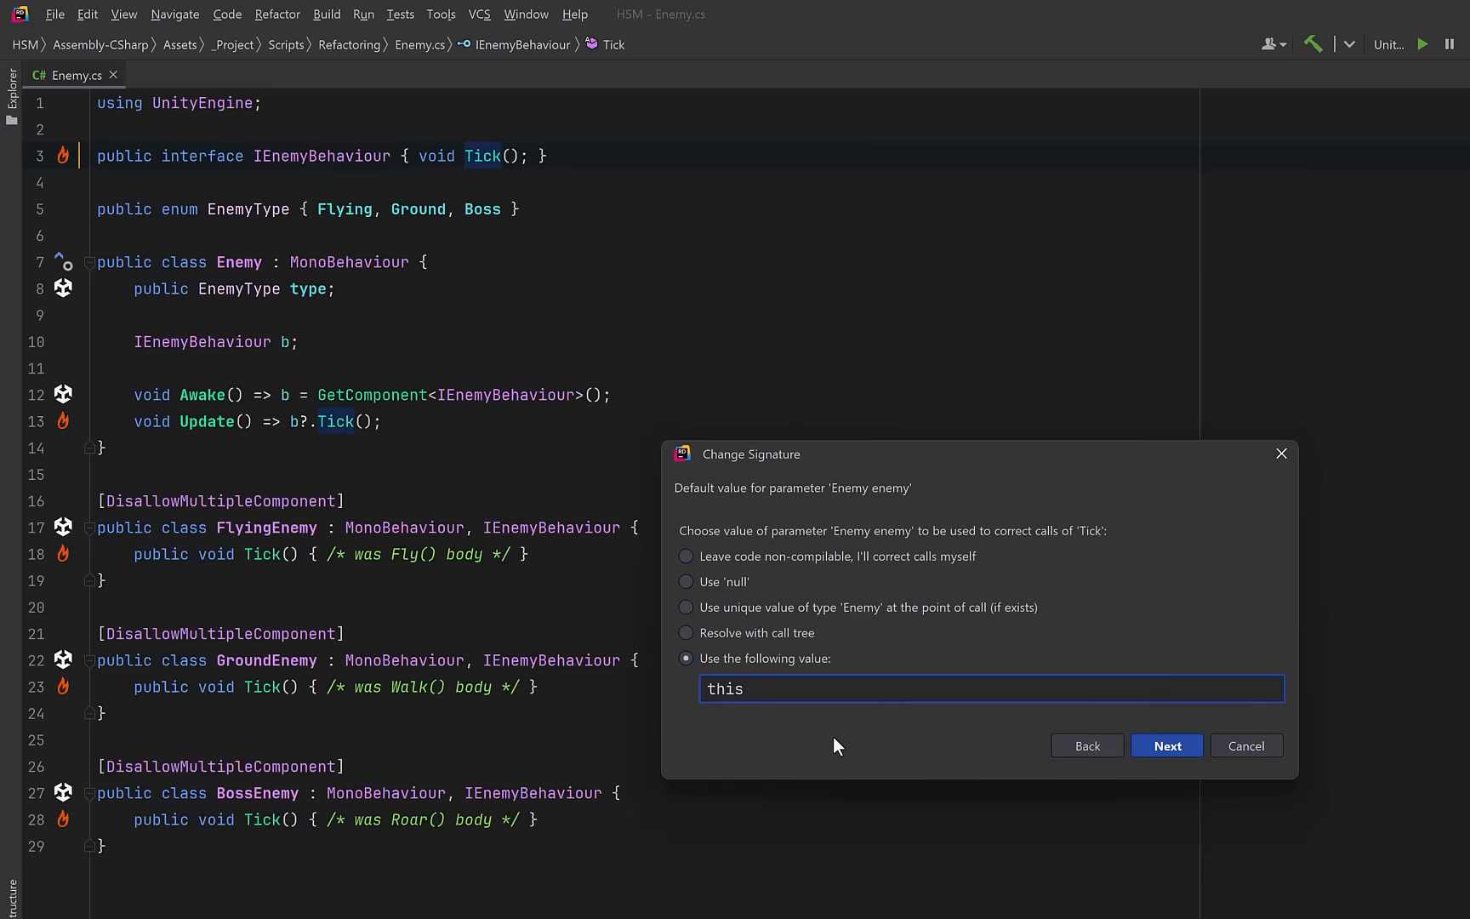
mouse_move(786, 732)
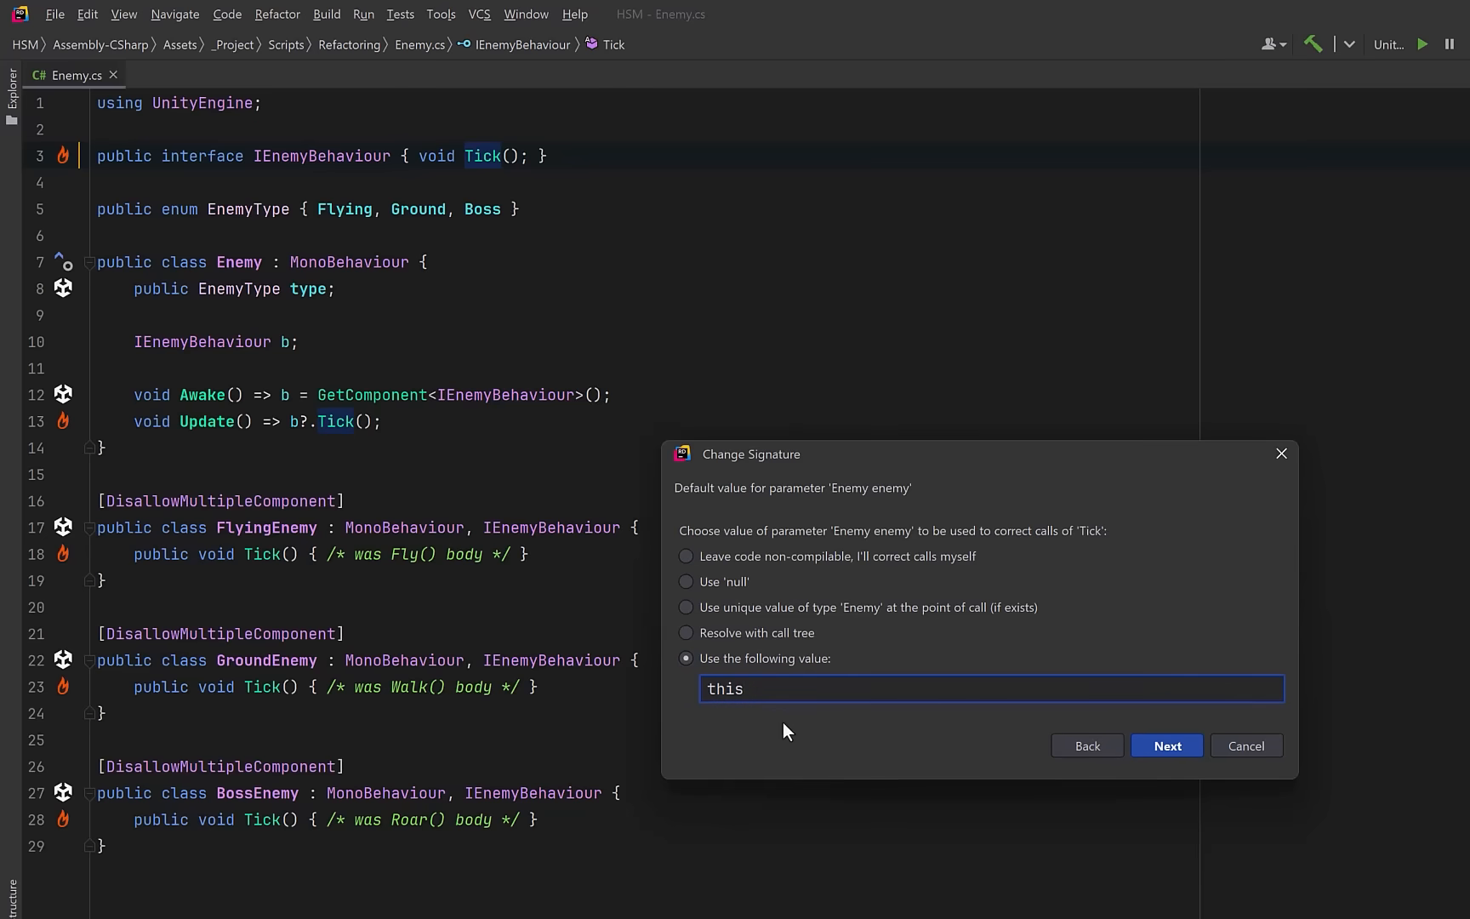
mouse_move(1135, 748)
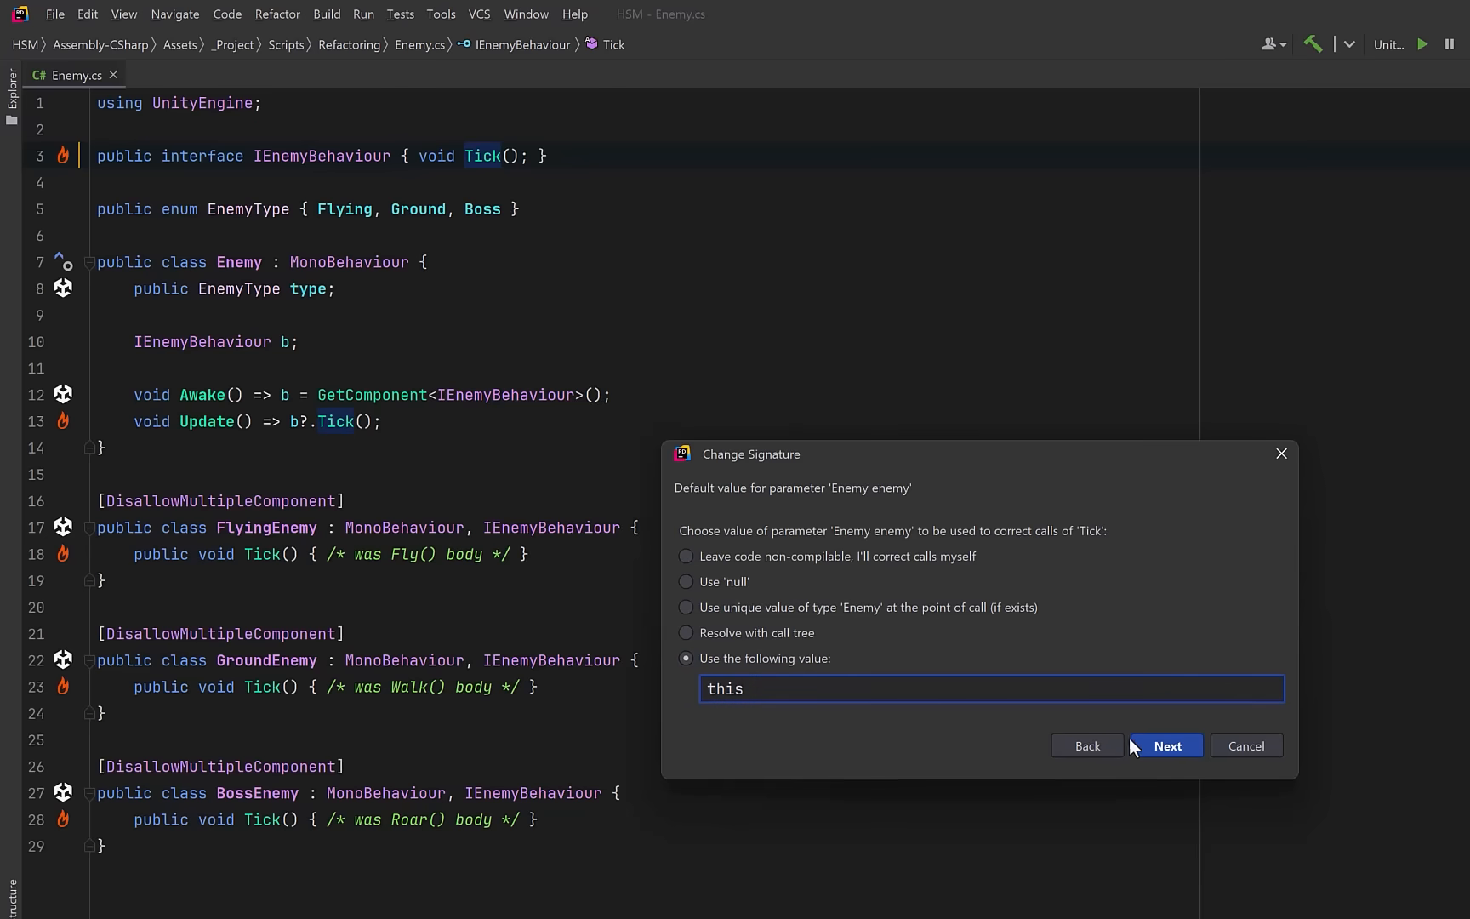
click(1165, 745)
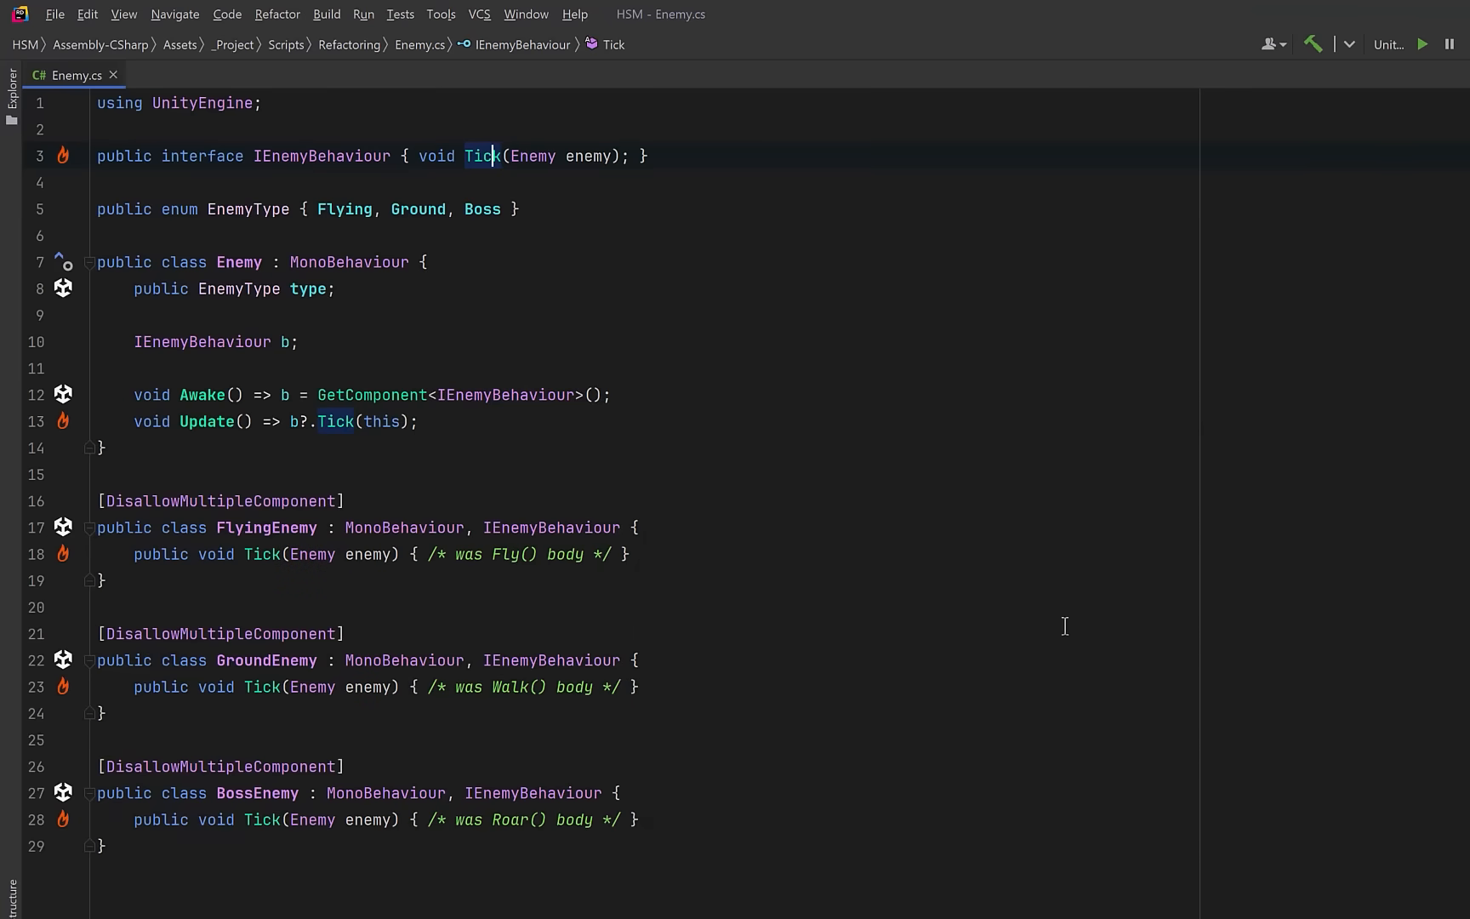
click(420, 420)
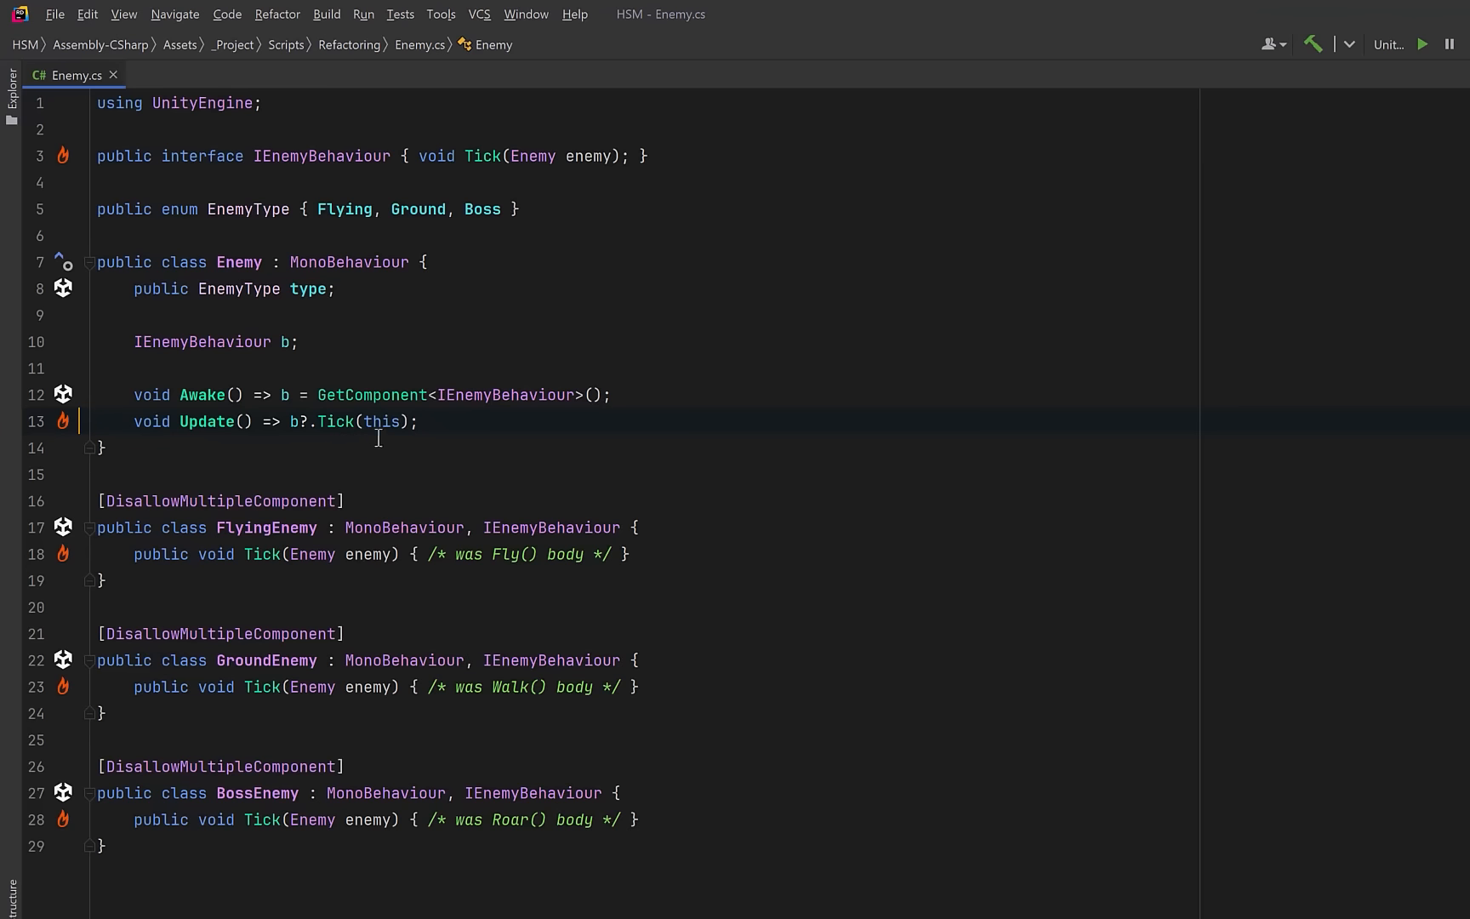
mouse_move(342, 581)
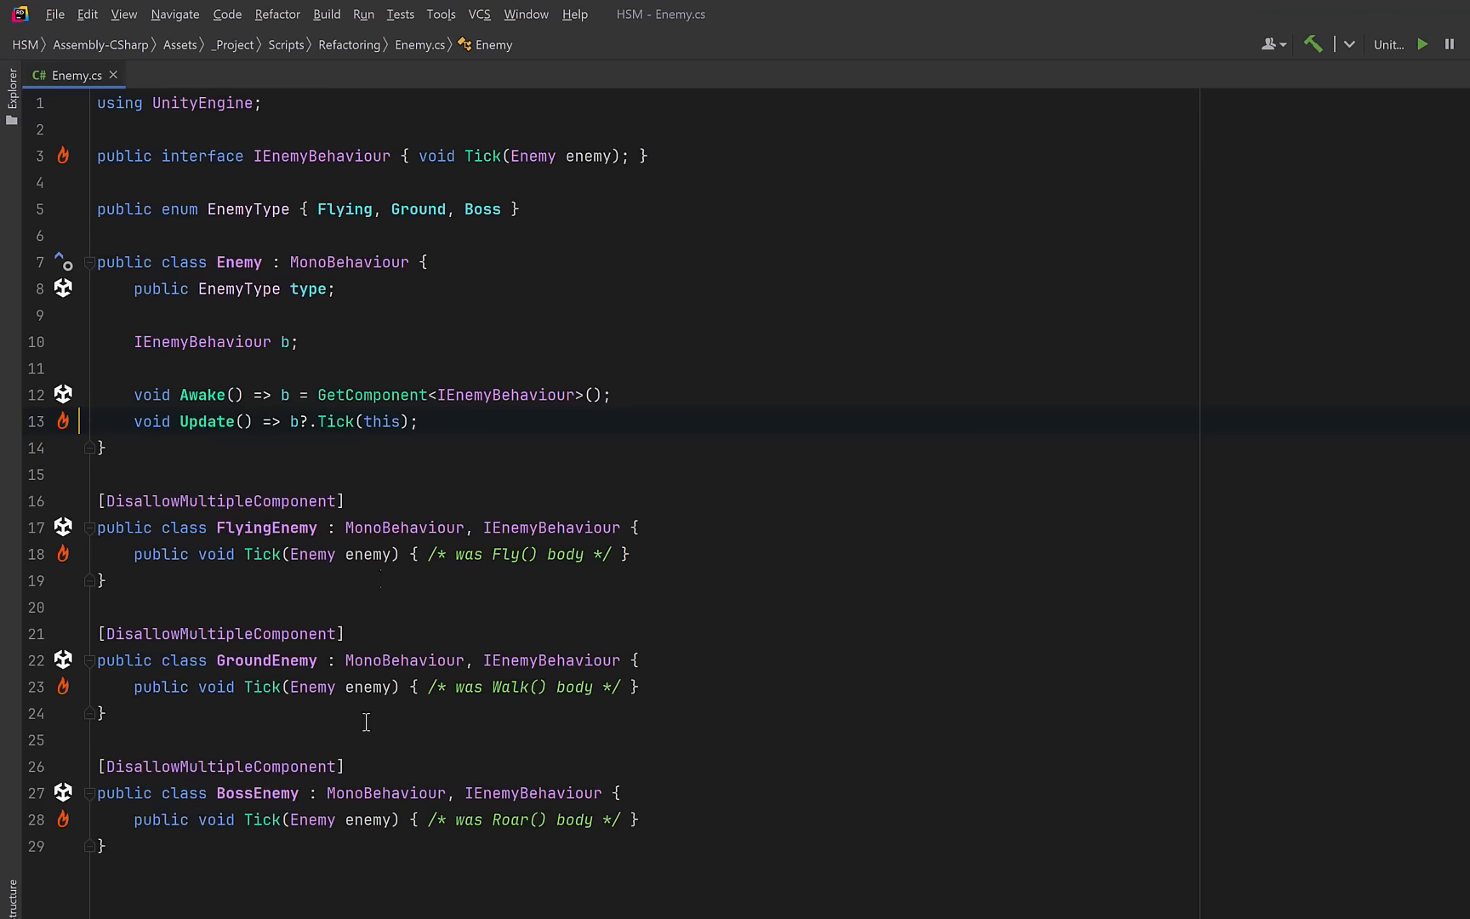
mouse_move(363, 846)
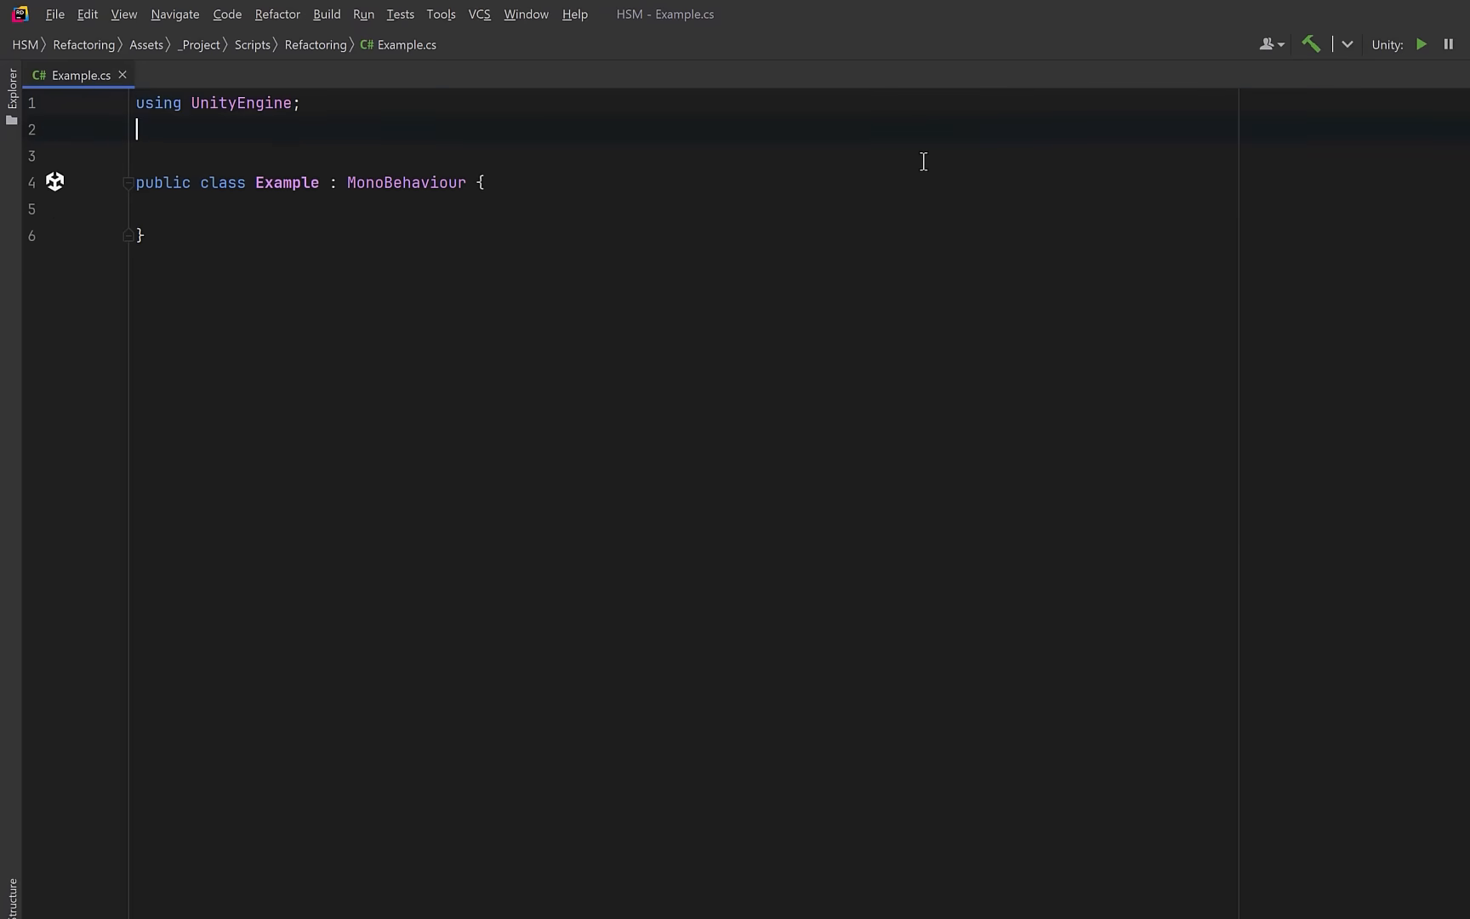
- Declare public enum Direction { Left, Right } in Example.cs
text(public enum Direction { Left, Right })
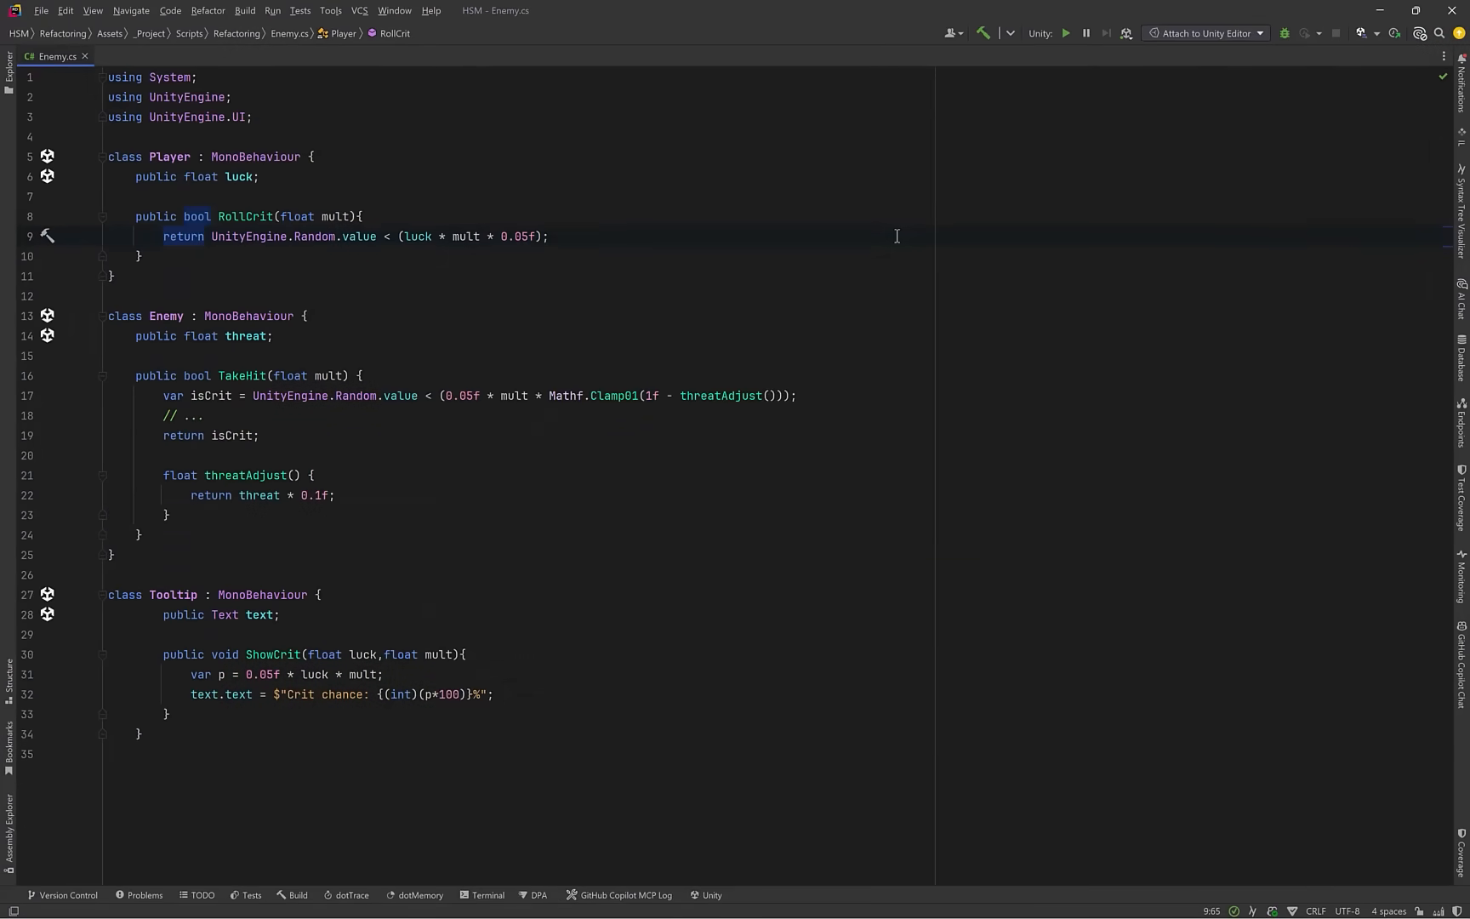
mouse_move(1025, 251)
text( // crit rule here)
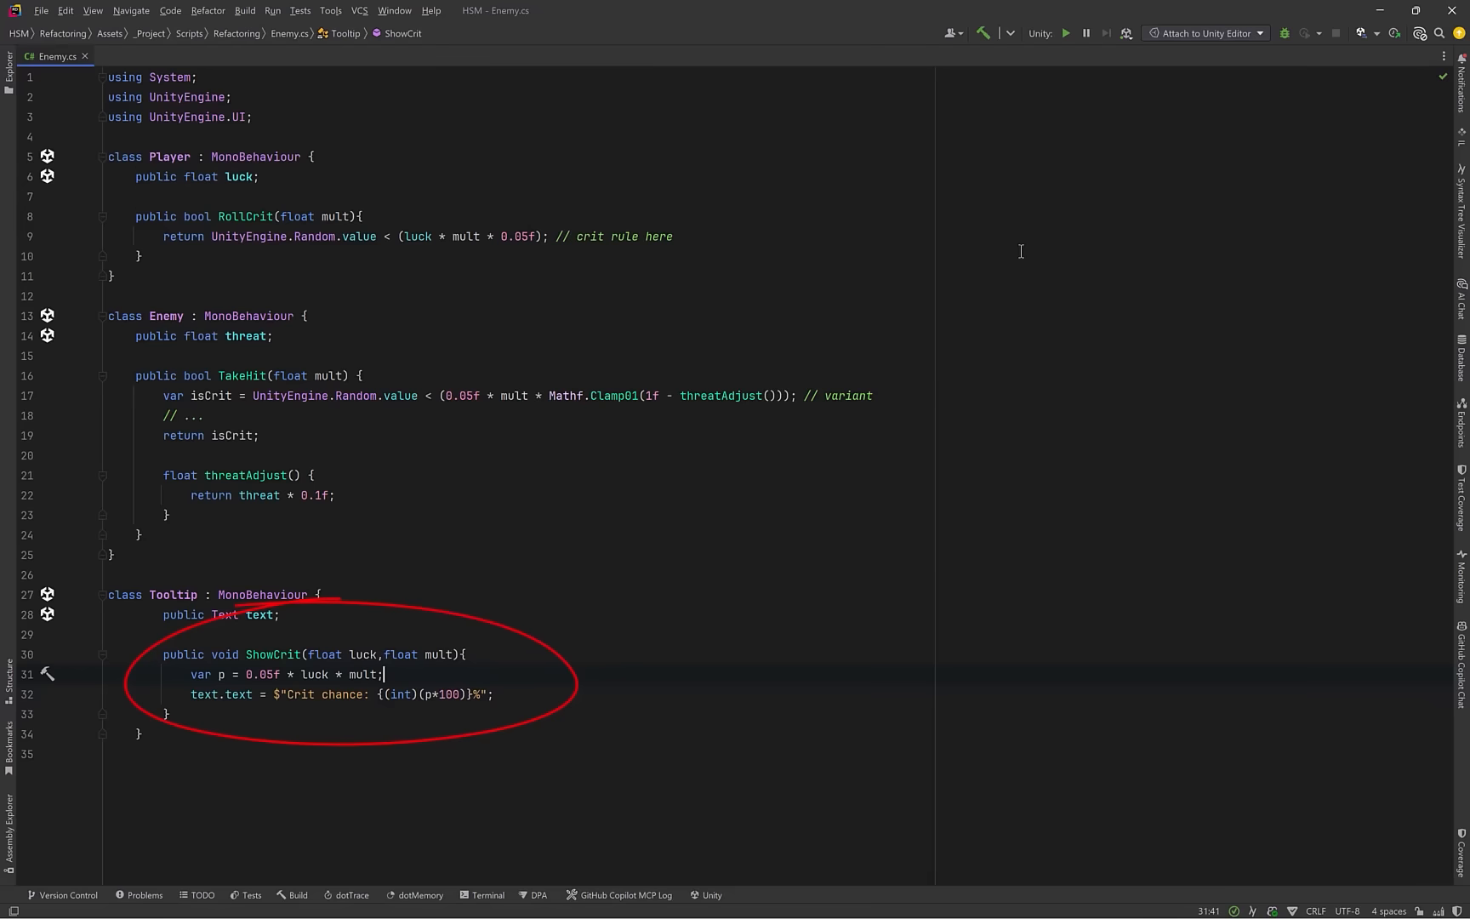
- Mark Tooltip's crit line with the comment // duplicated formula
text(// duplicated formula)
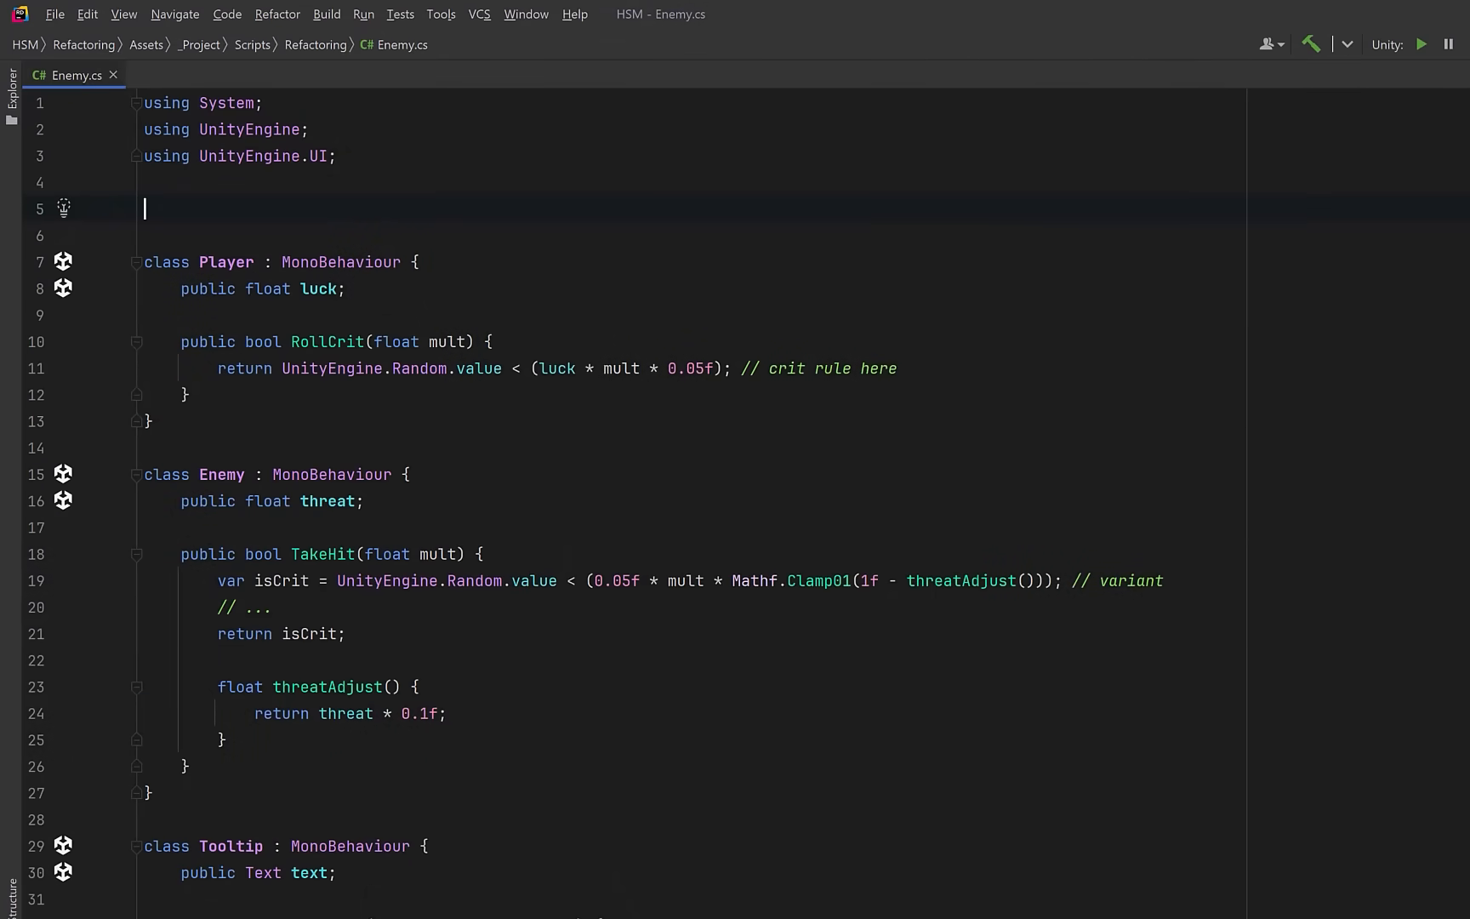
- Write ICritPolicy with float Chance(float luck, float mult) and bool Roll(float luck, float mult)
text(public interface ICritPolicy { })
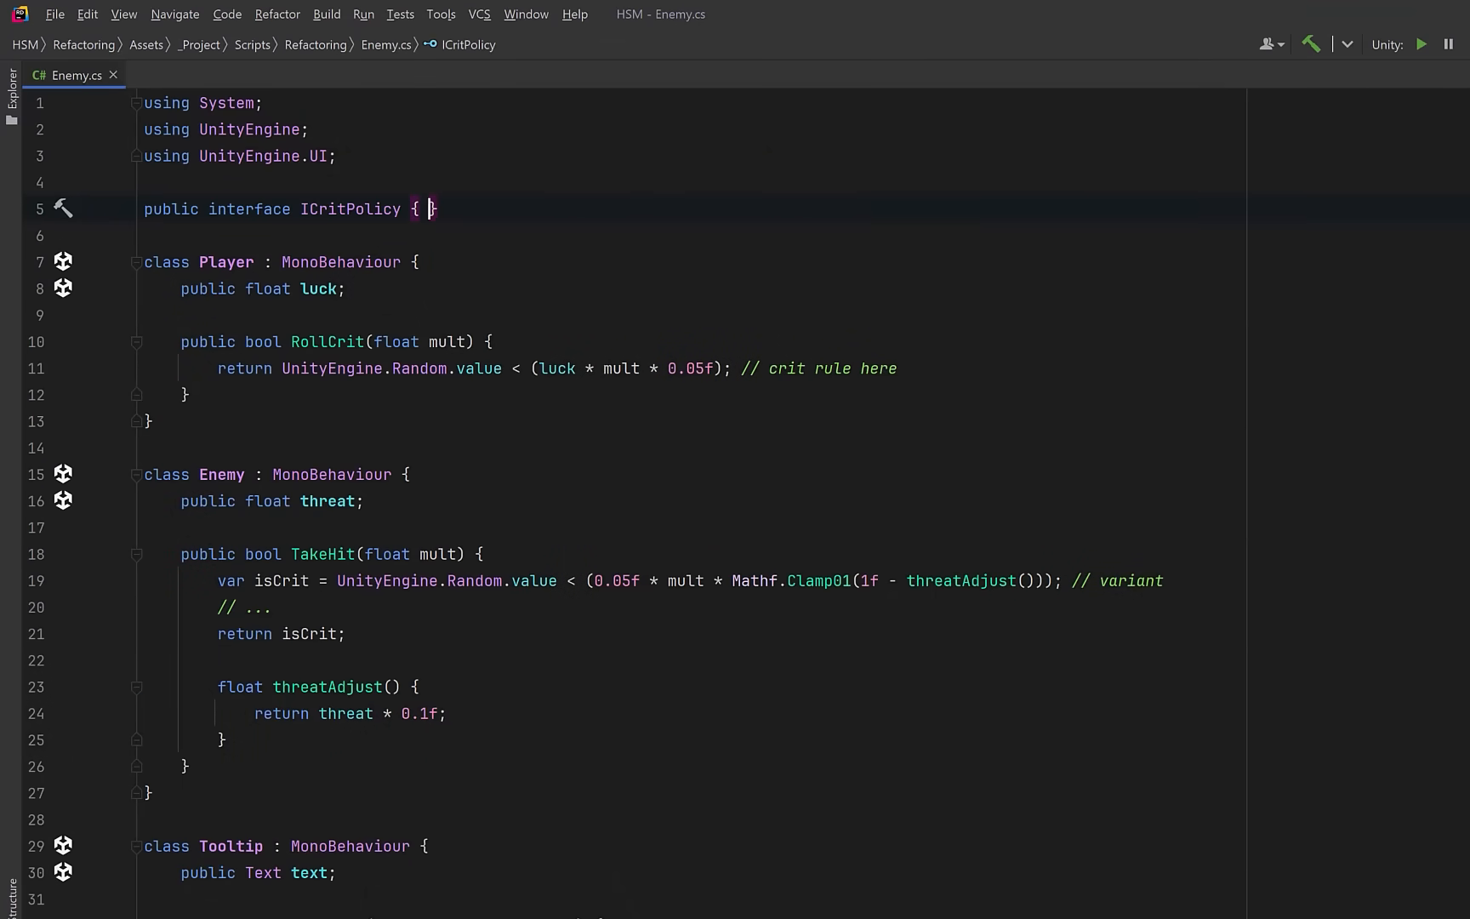
key(Enter)
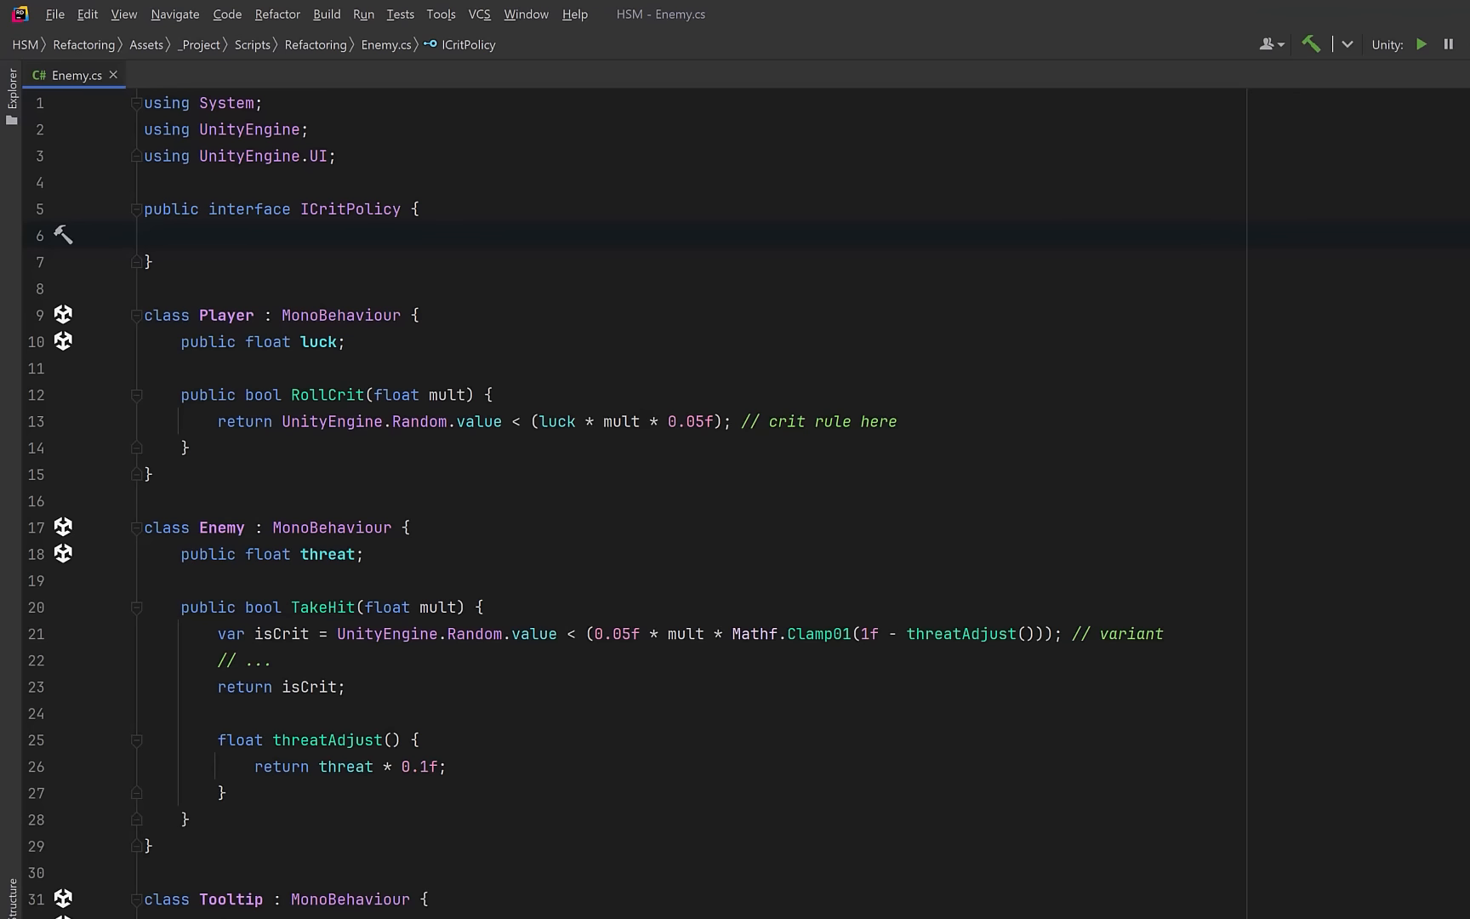
text(float Chance(float luck, float mult);)
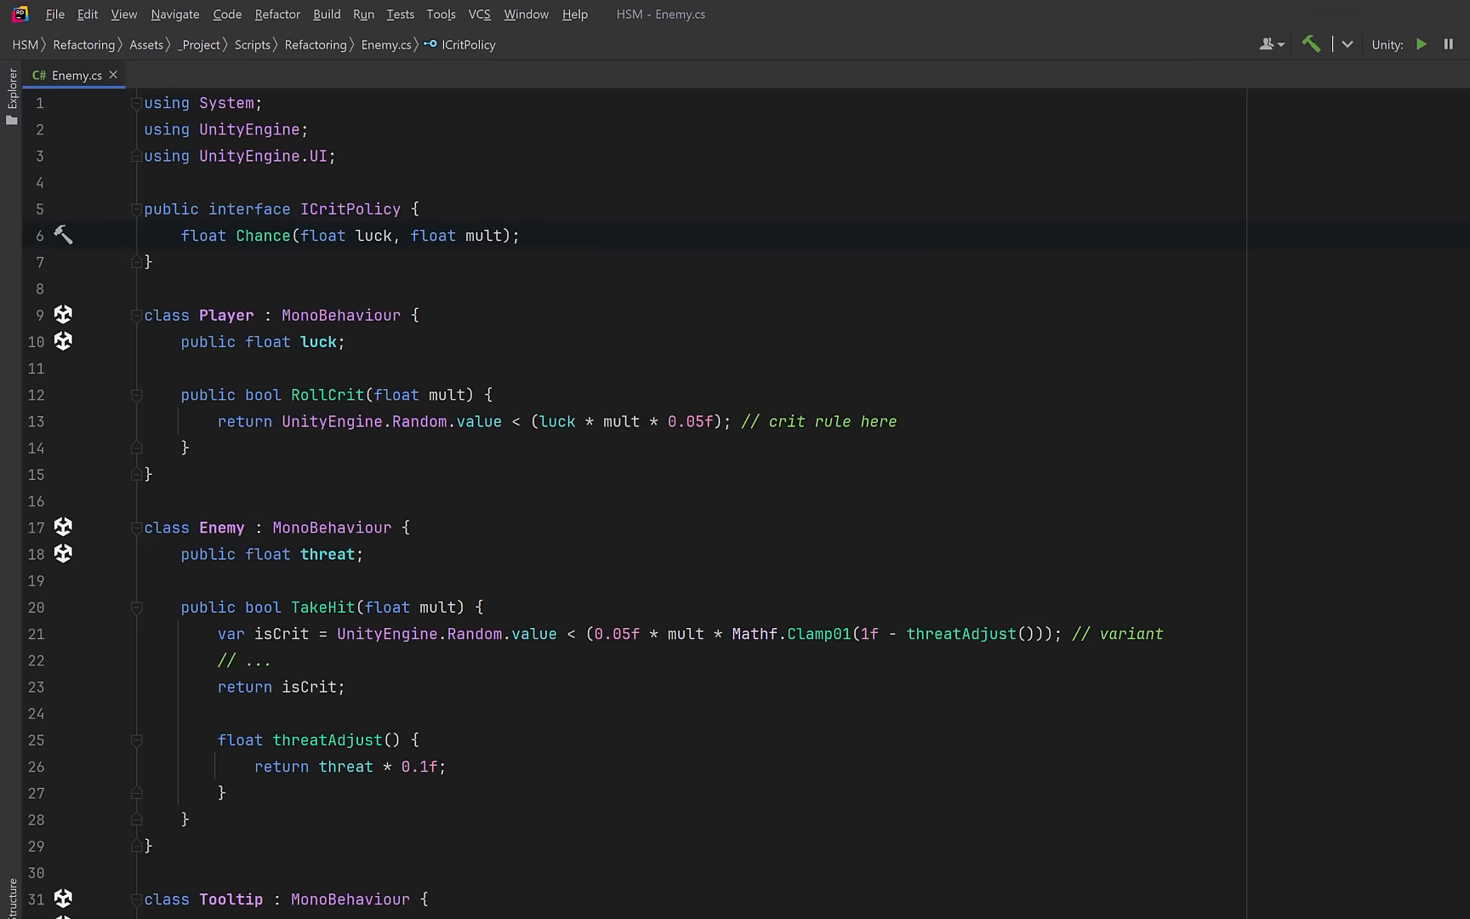
text(bool Roll(float luck, float mult);)
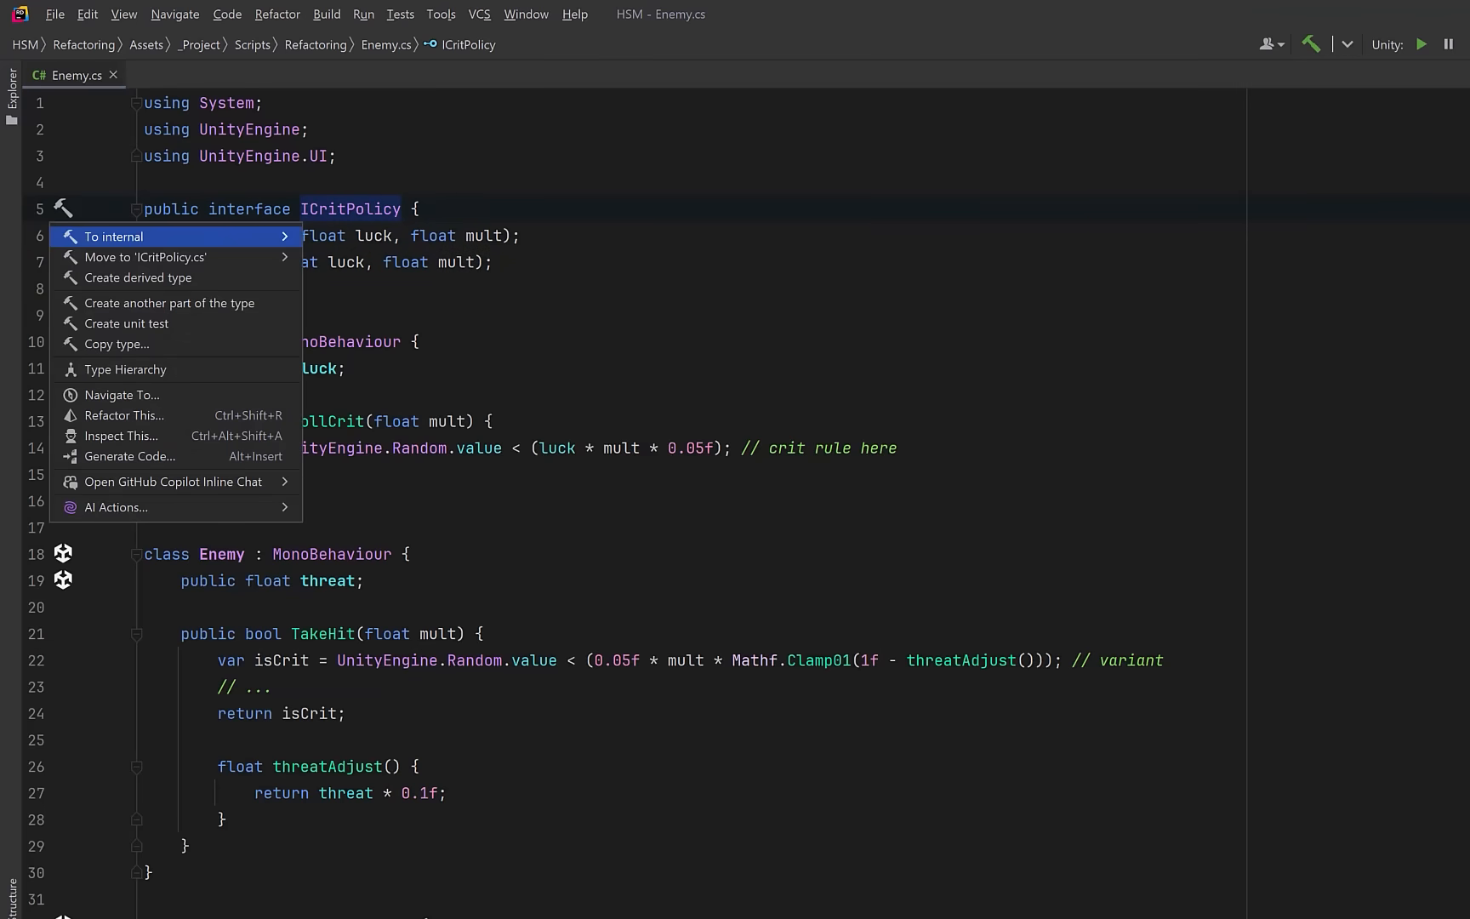
- Move ICritPolicy to its own file and start CritPolicy with baseRate, a Dictionary cache and a private constructor
click(147, 257)
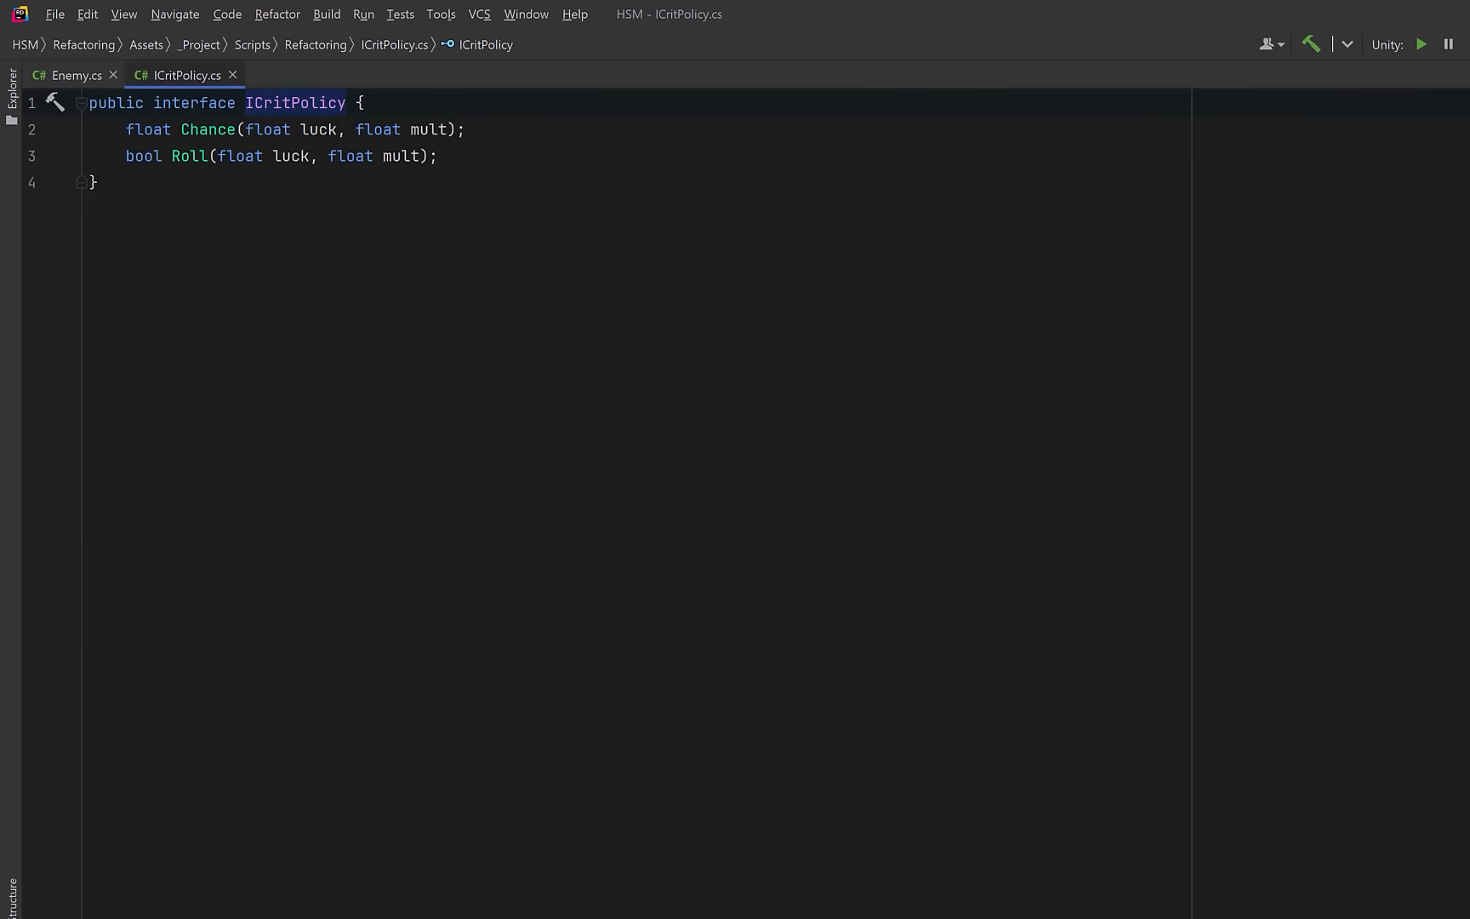
text(class CritPolicy : ICritPolicy {})
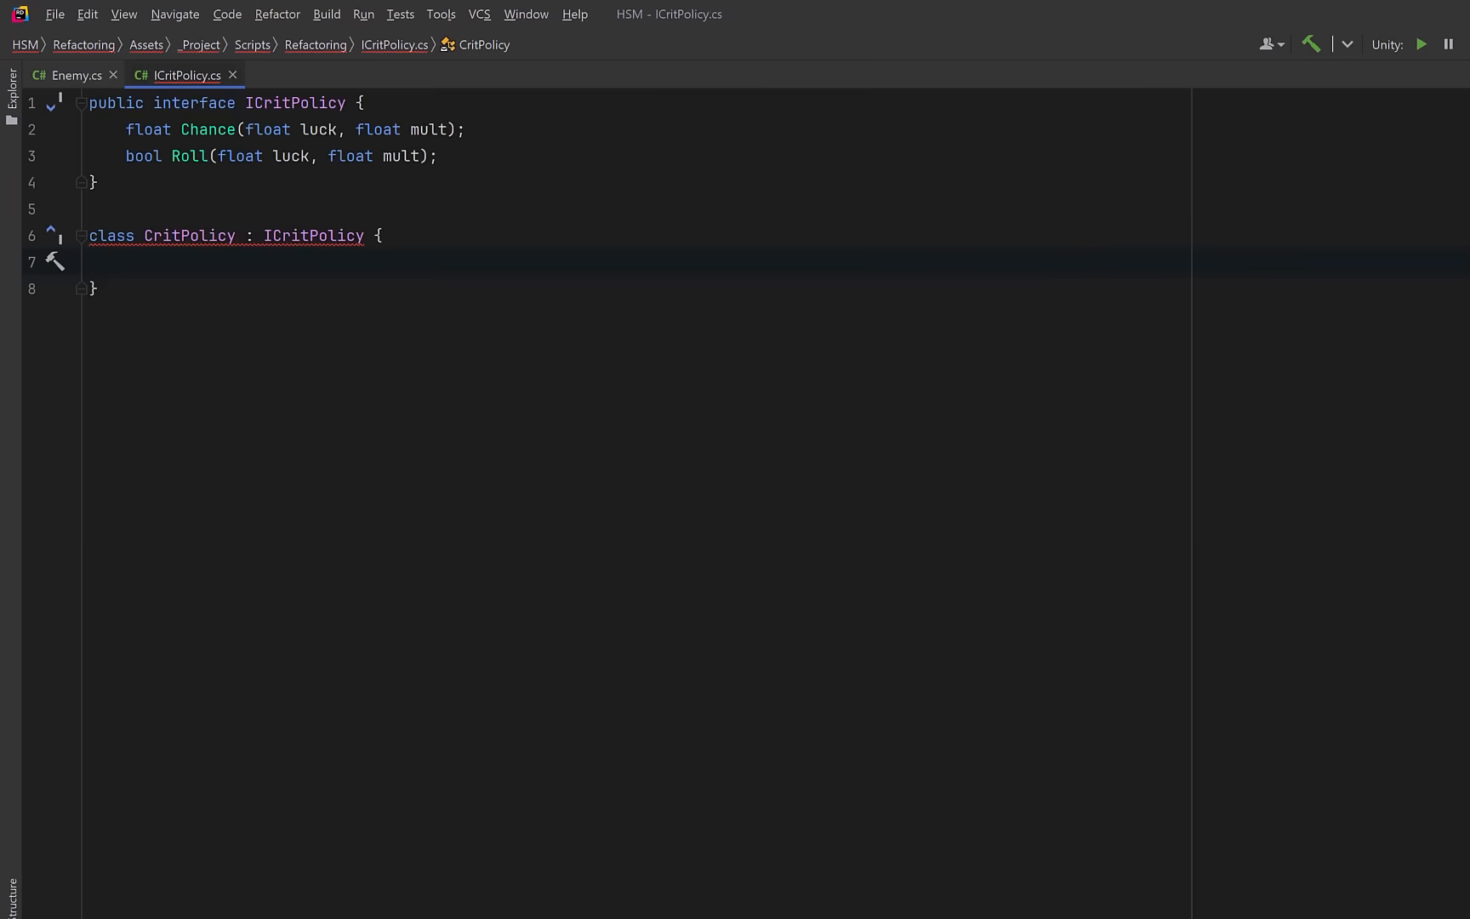
text(public float baseRate;)
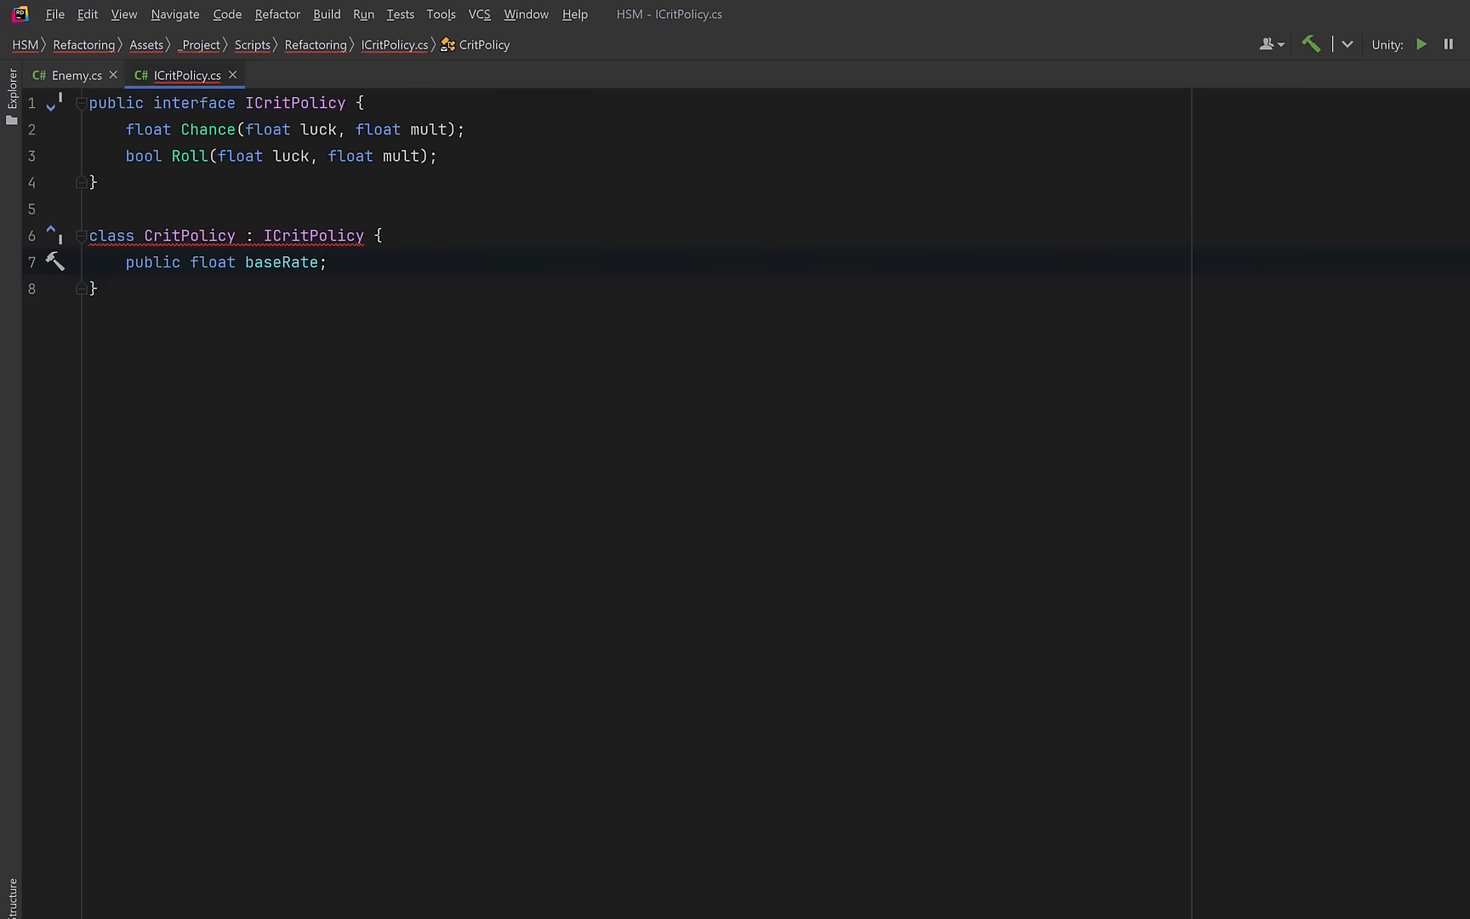
text(static readonly Dictionary<float, CritPolicy> cache = new();)
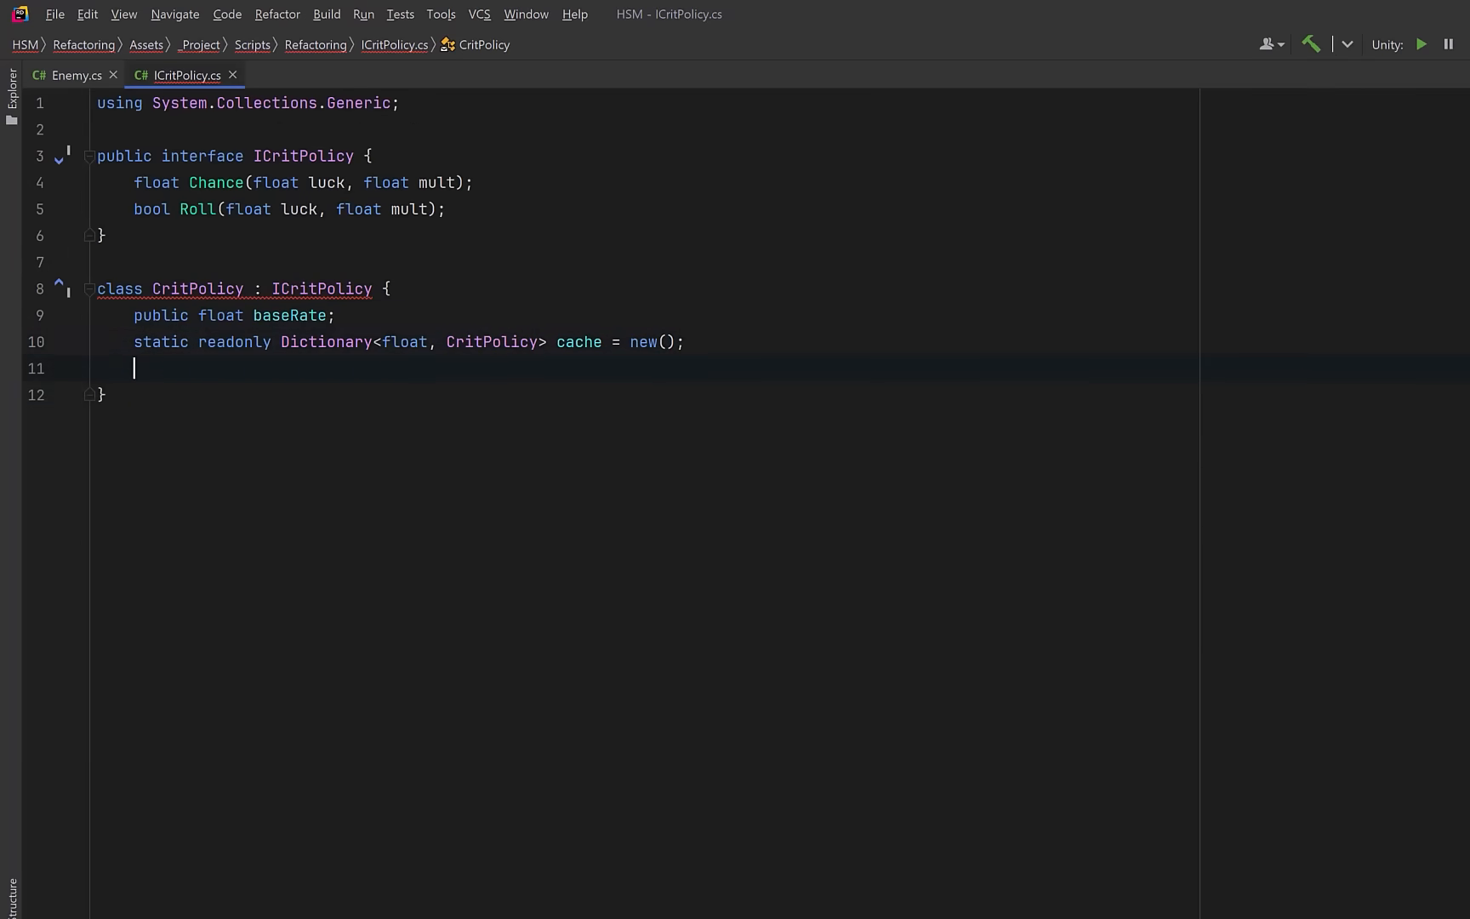
text(private CritPolicy(float baseRate) => this.baseRate = baseRate;)
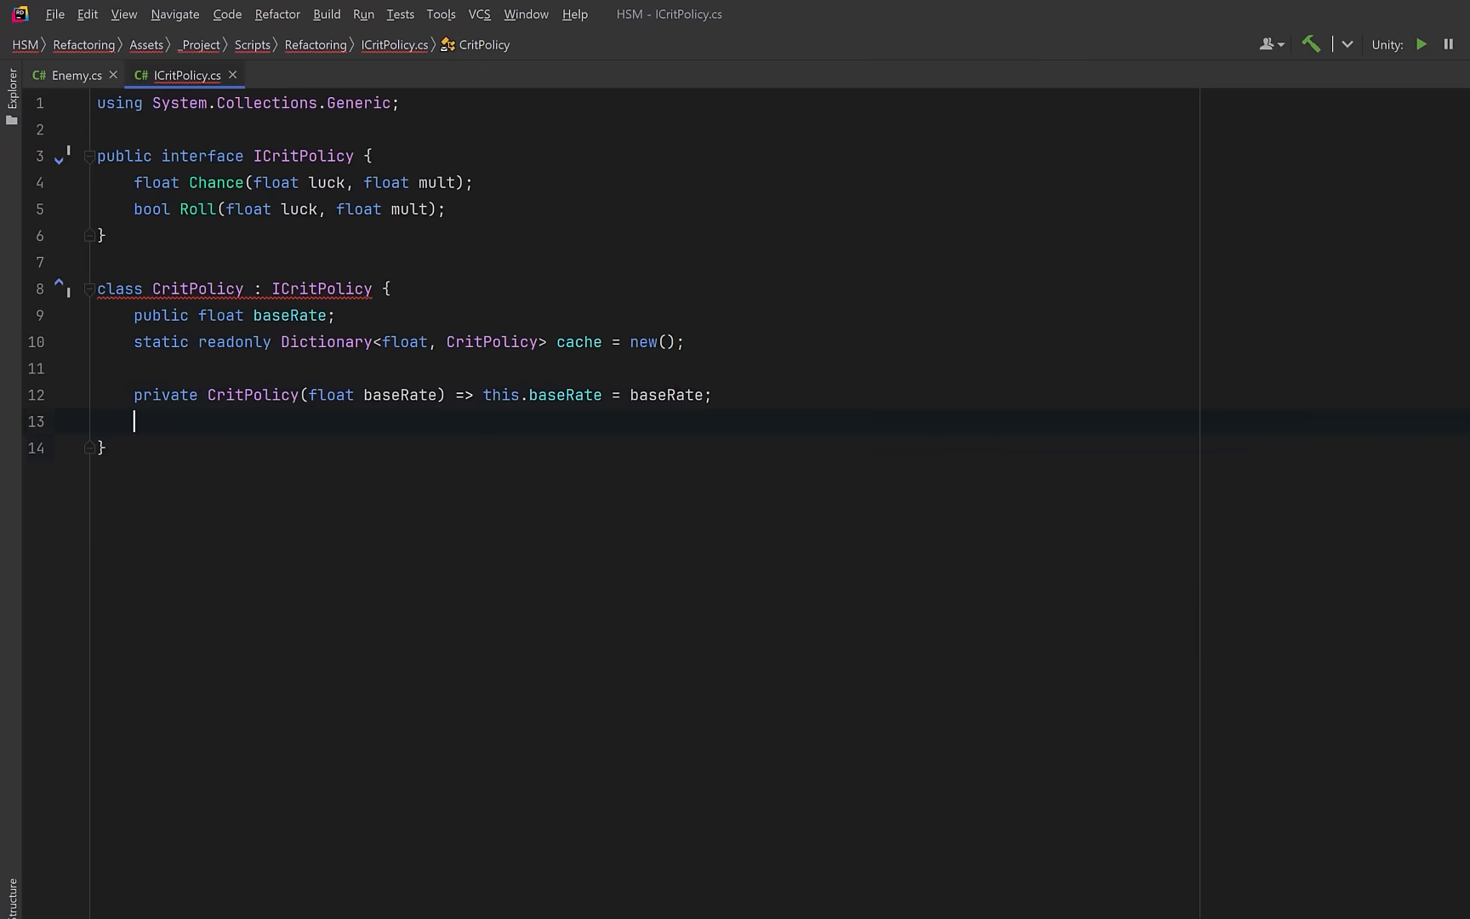
- Implement Chance as Clamp01(baseRate * luck * mult) and Roll as Random.value < Chance(luck, mult)
text(public float Chance(float luck, float mult) => Mathf.Clamp01(baseRate * luck * mult);)
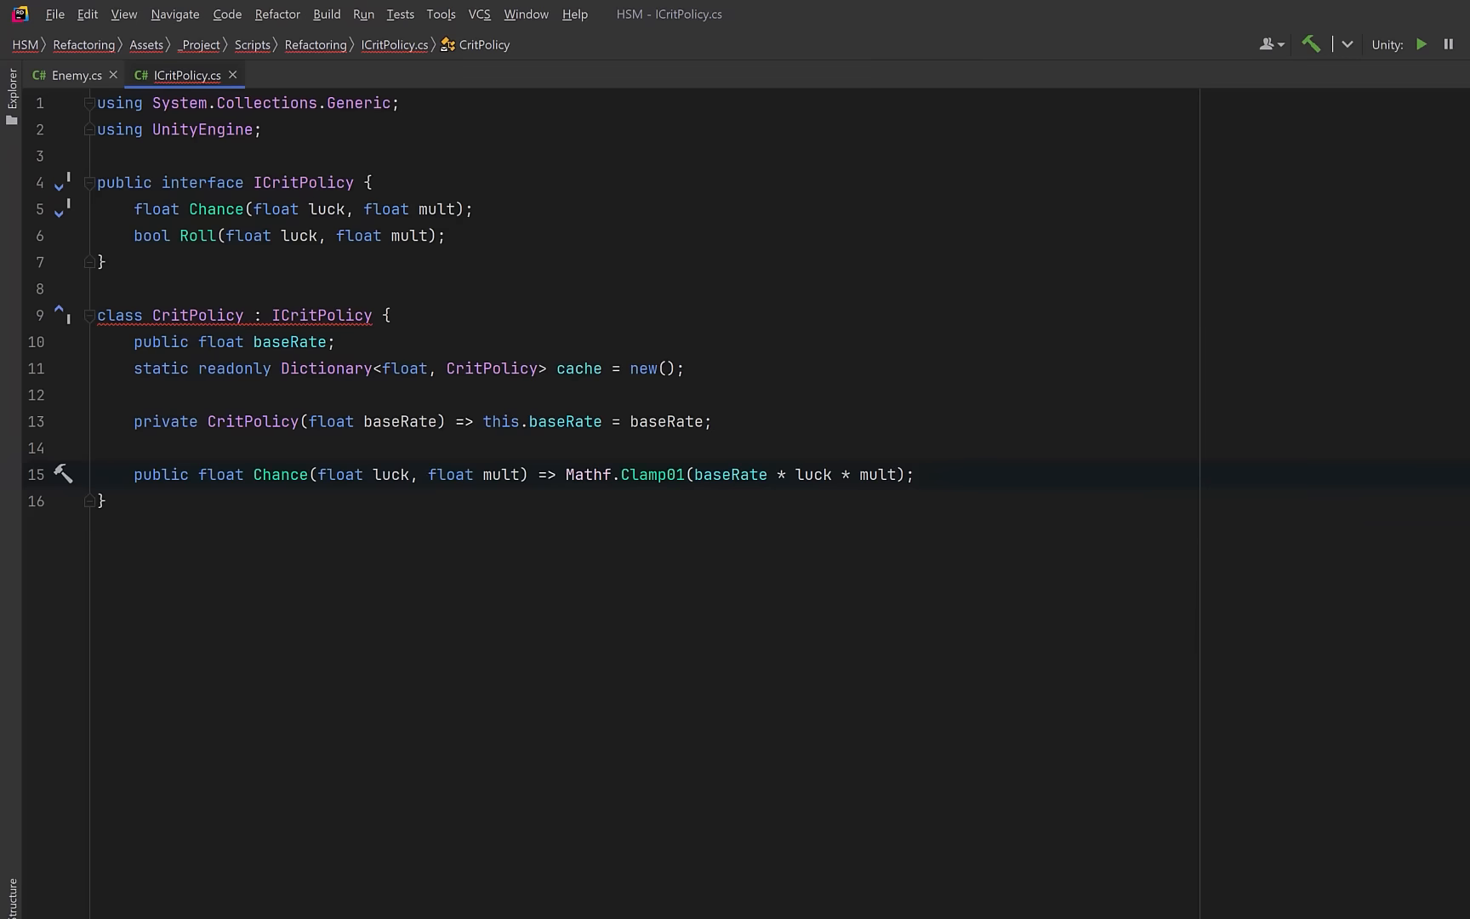
key(enter)
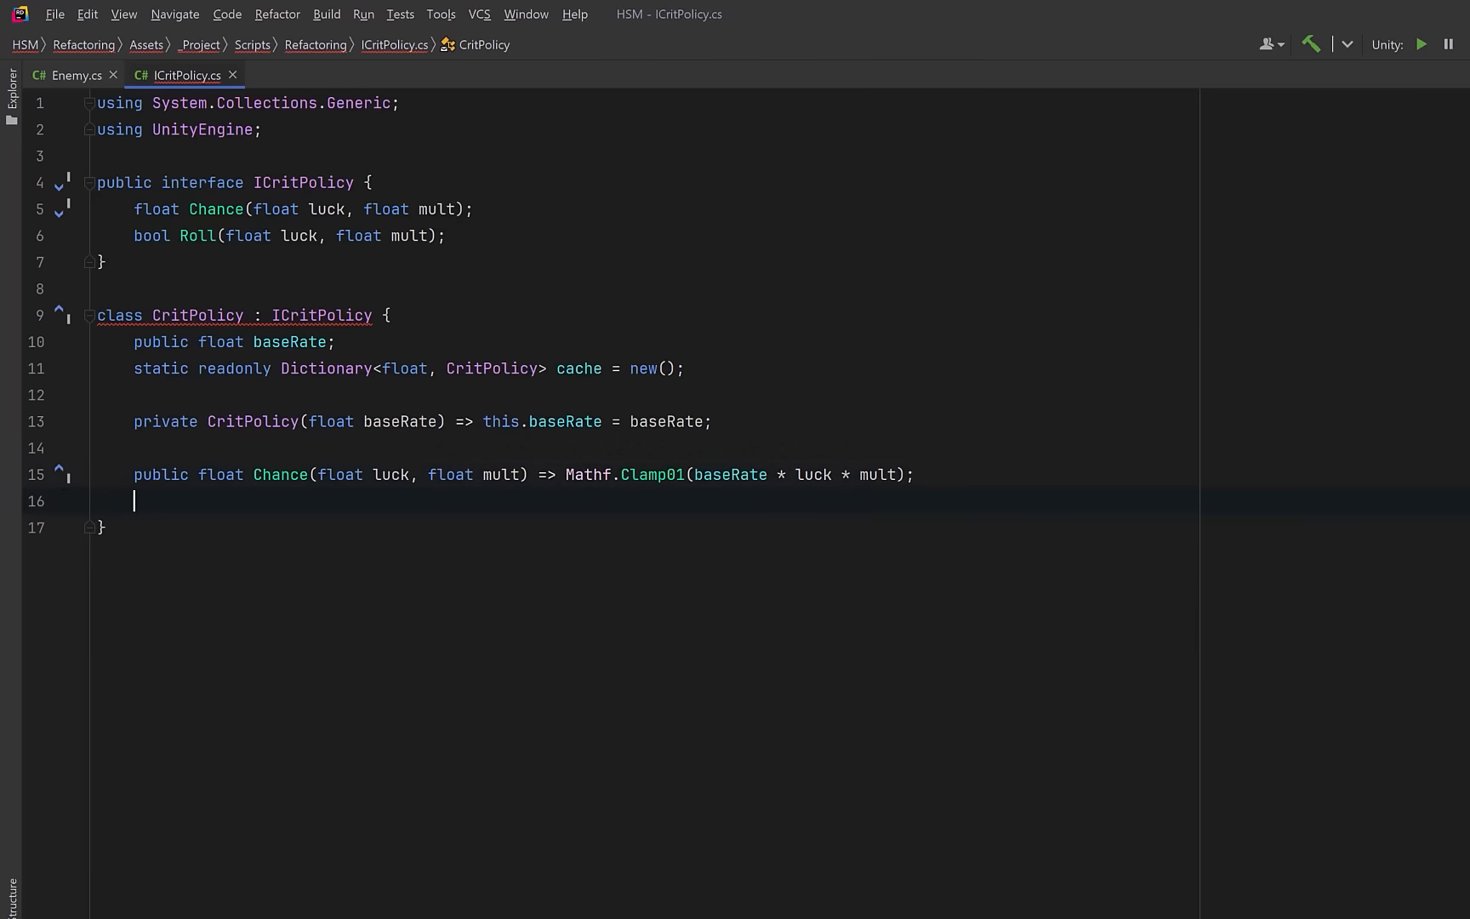
text(public bool Roll(float luck, float mult) => UnityEngine.Random.value < Chance(luck, mult);)
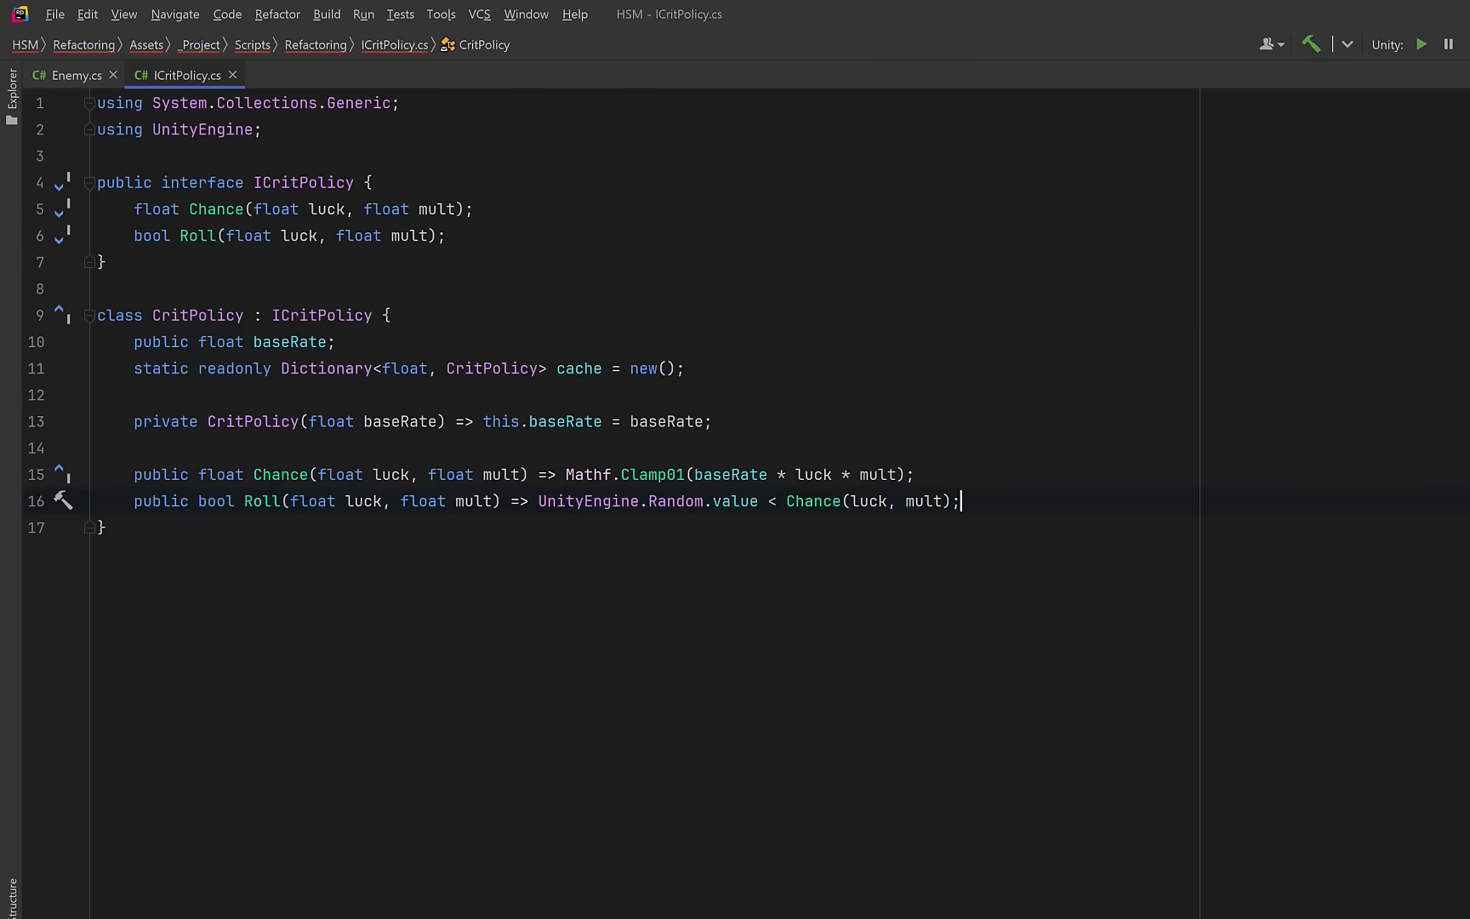
key(Enter)
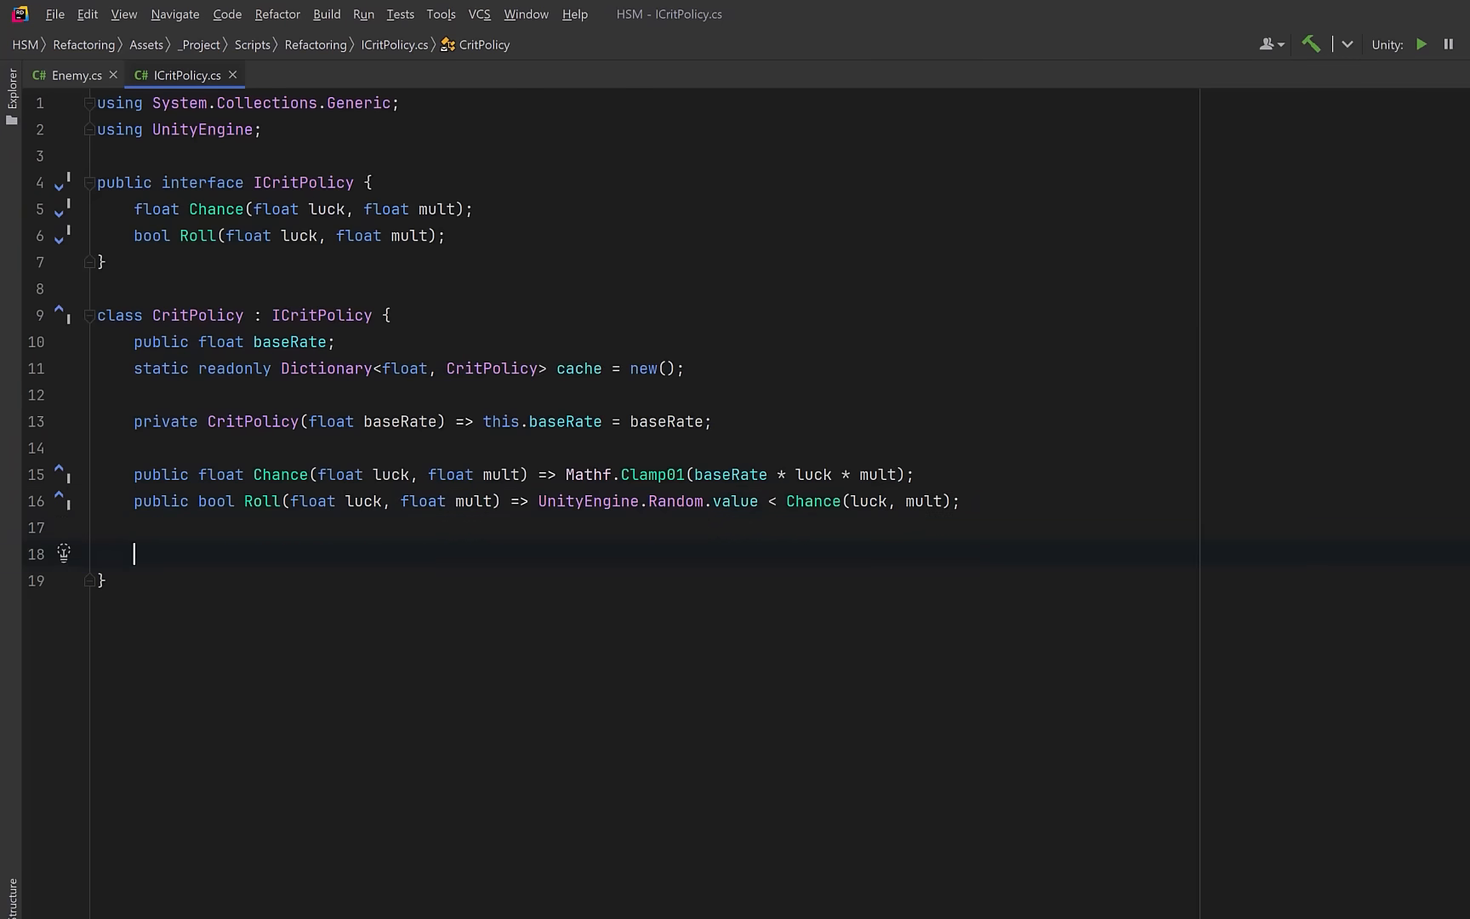
- Add static Create(baseRate = 0.05f) that caches CritPolicy instances via TryGetValue
text(public static CritPolicy Create(float baseRate = 0.05f) {)
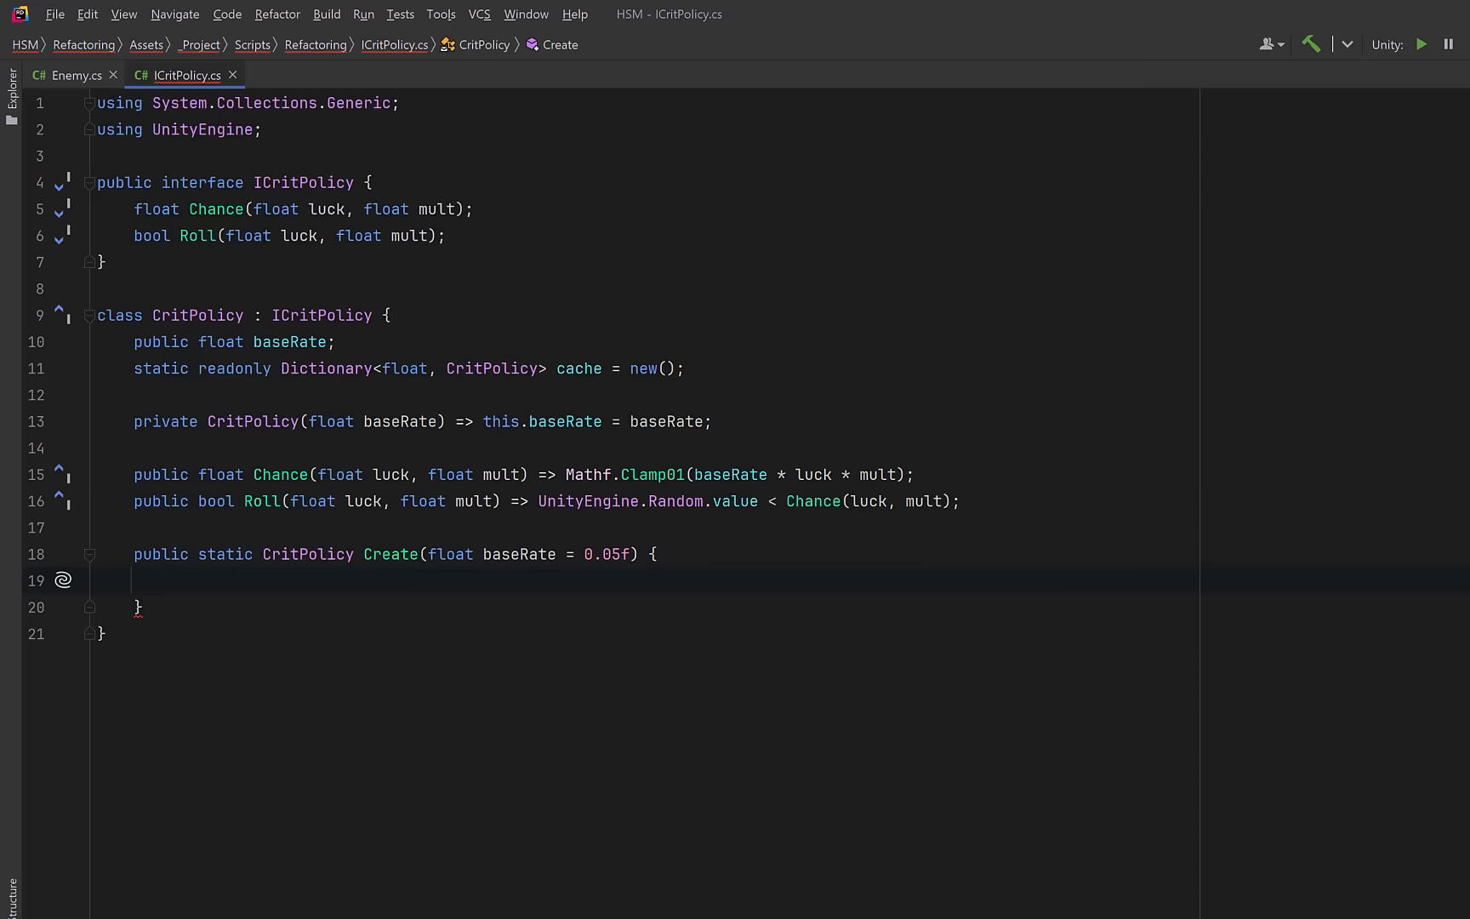
text(if (!cache.TryGetValue(baseRate, out var policy)) {)
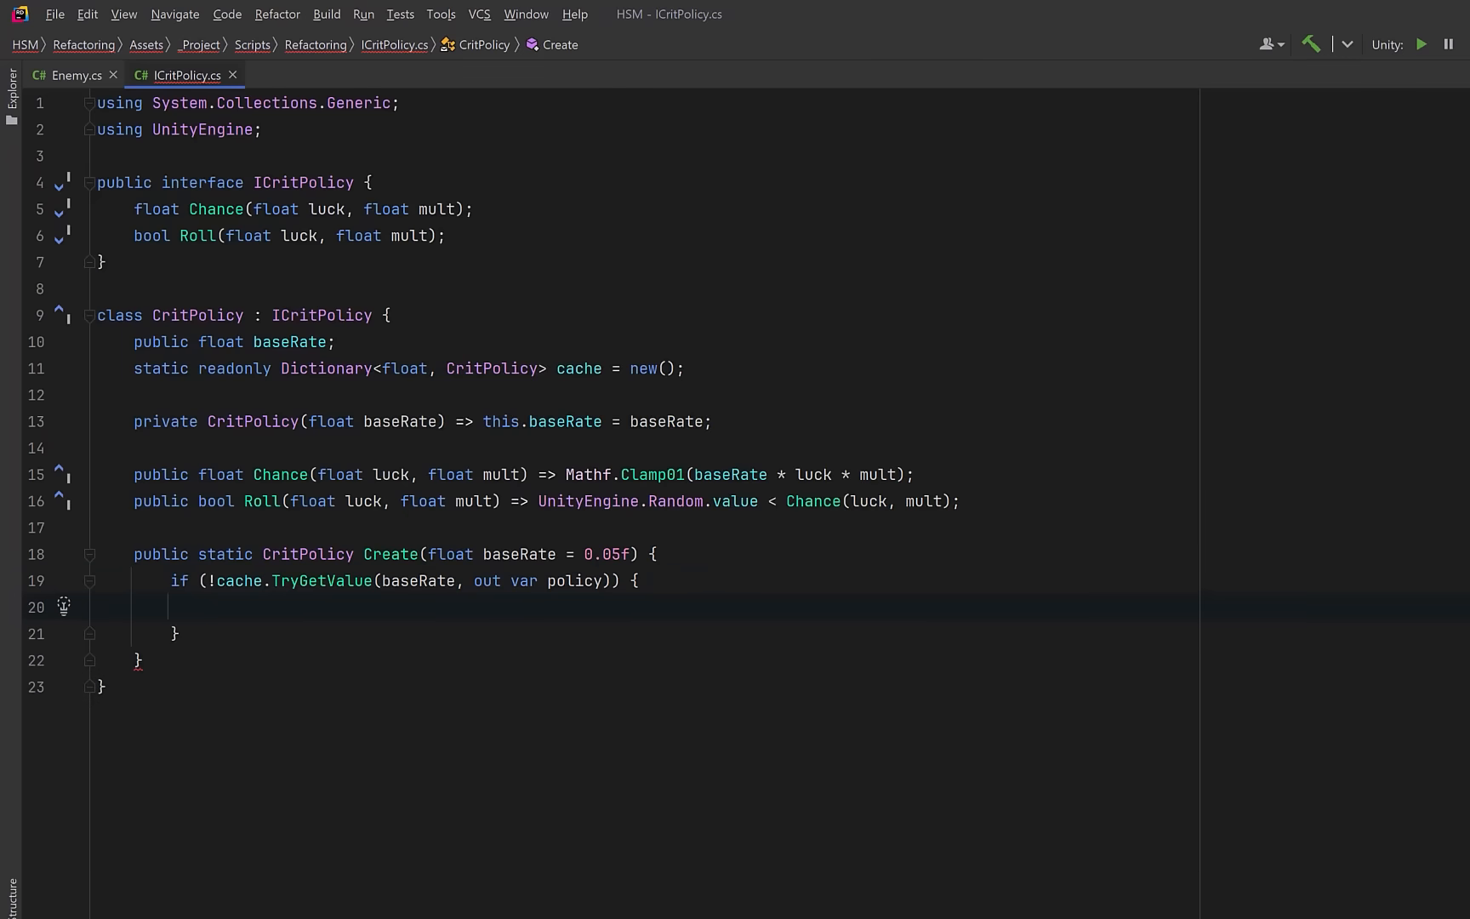
text(policy = new CritPolicy(baseRate);)
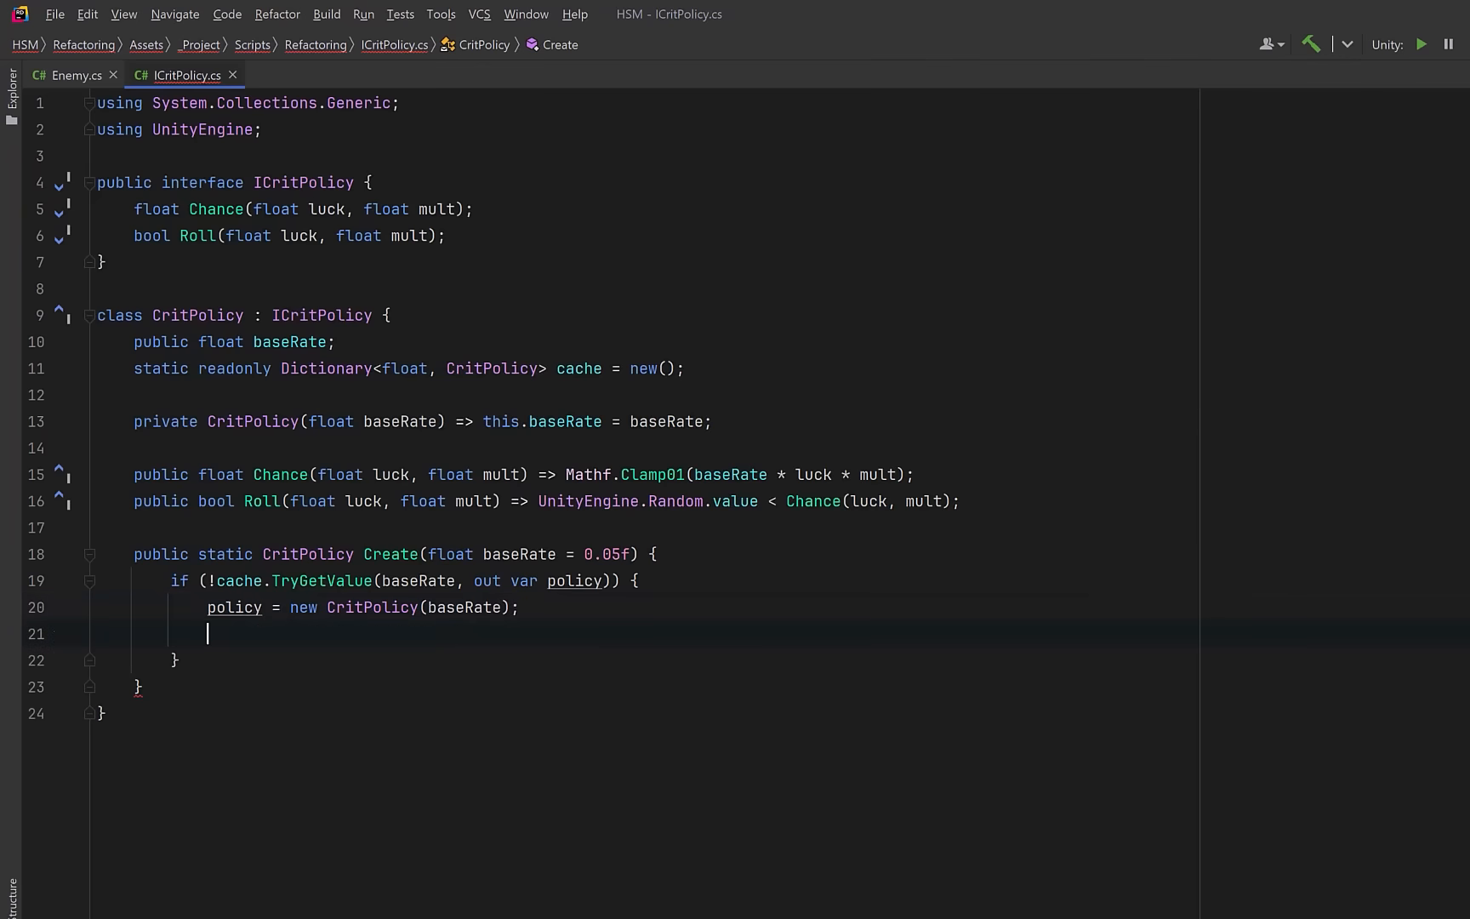
text(cache[baseRate] = policy;)
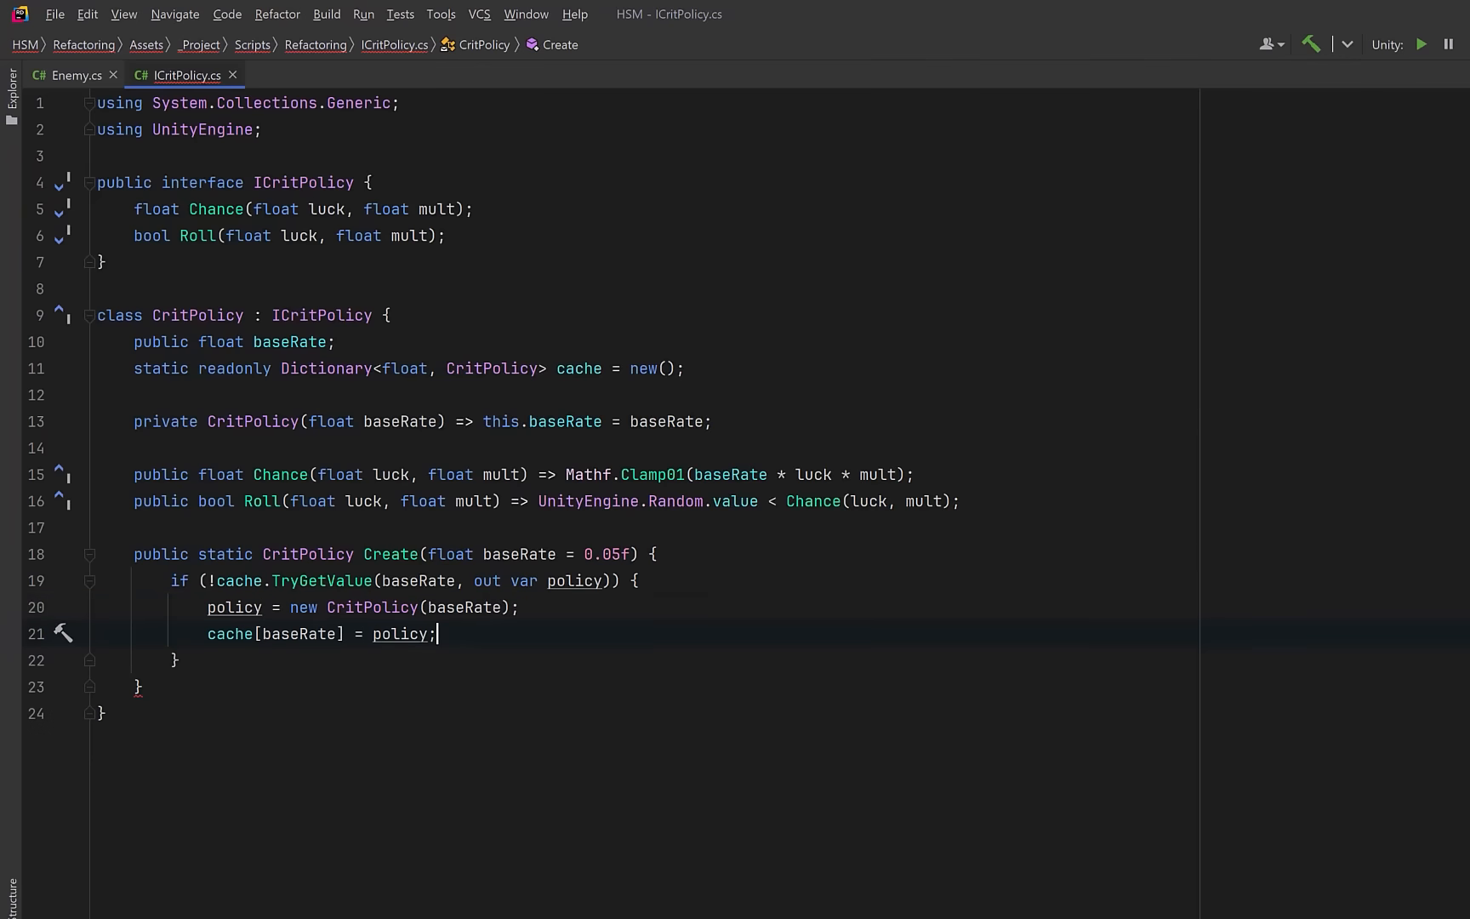
text(return policy;)
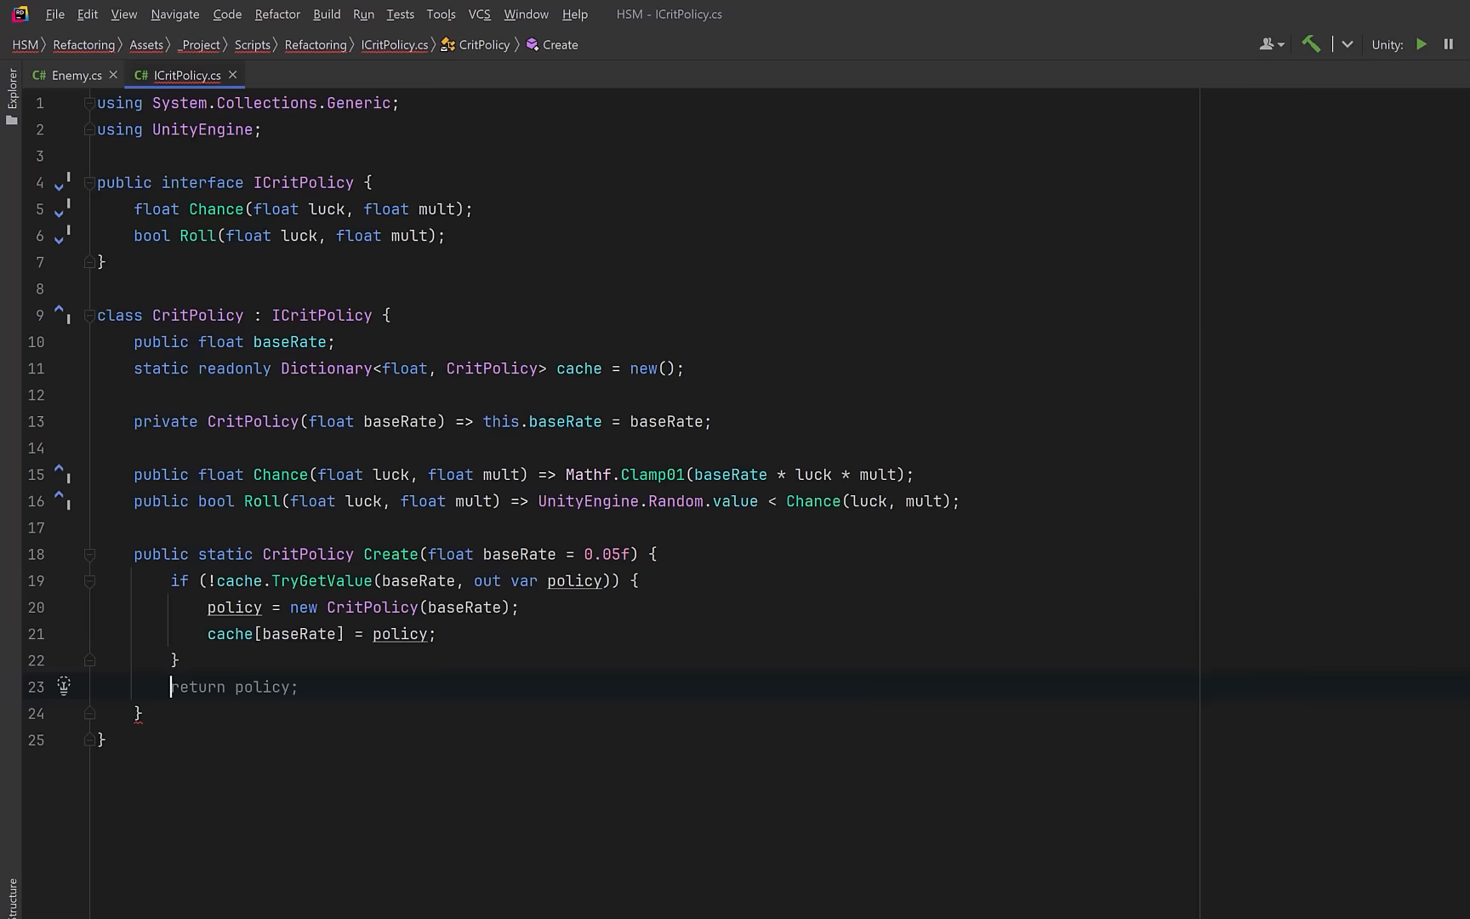
double_click(198, 686)
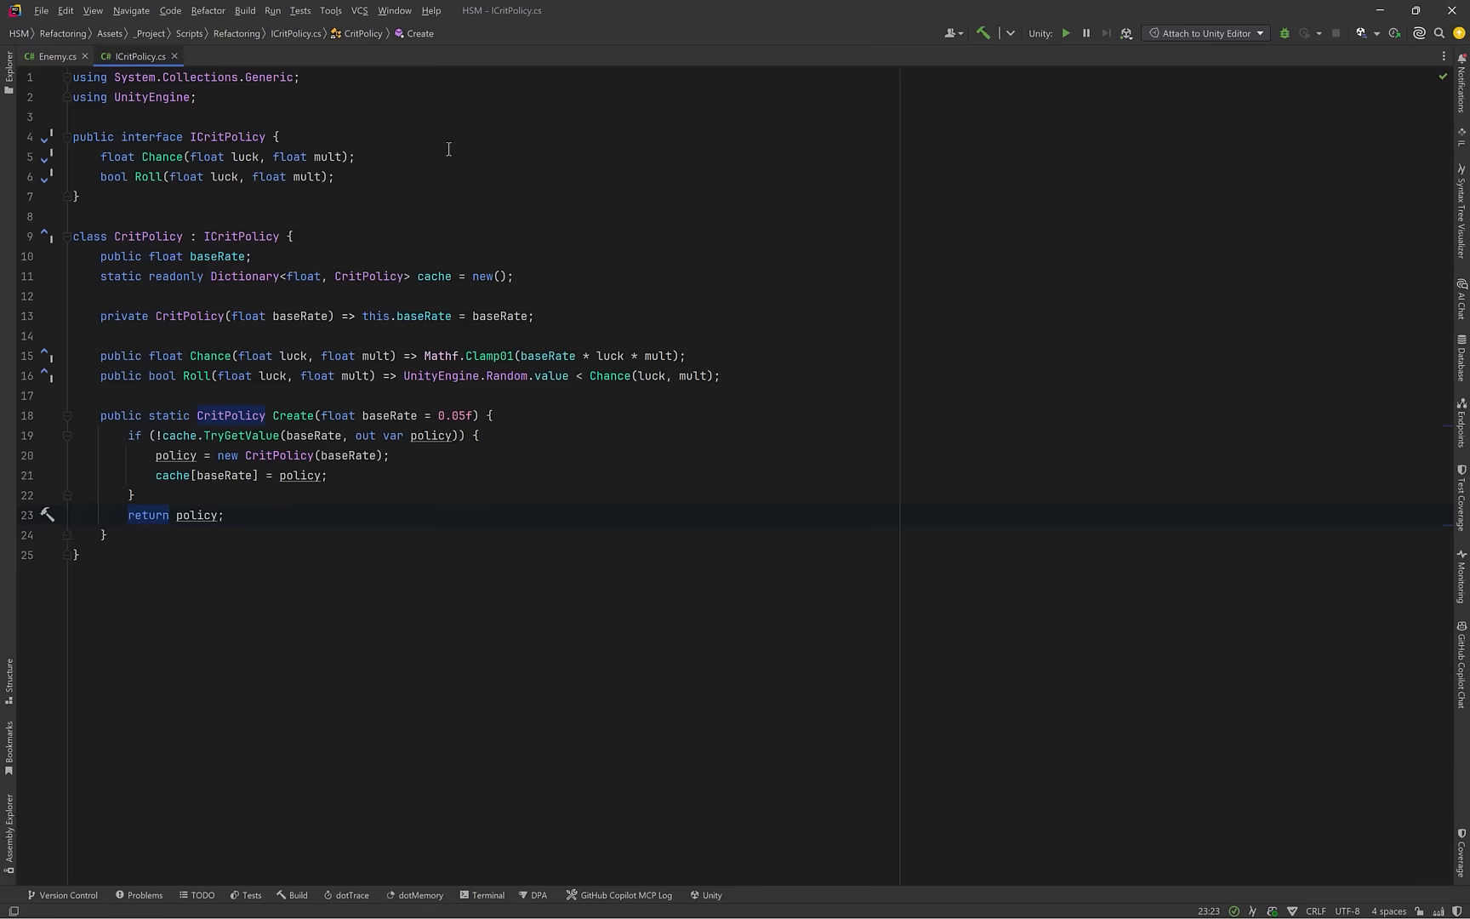
- Return to Enemy.cs and scroll to the old crit code in RollCrit and TakeHit
click(59, 56)
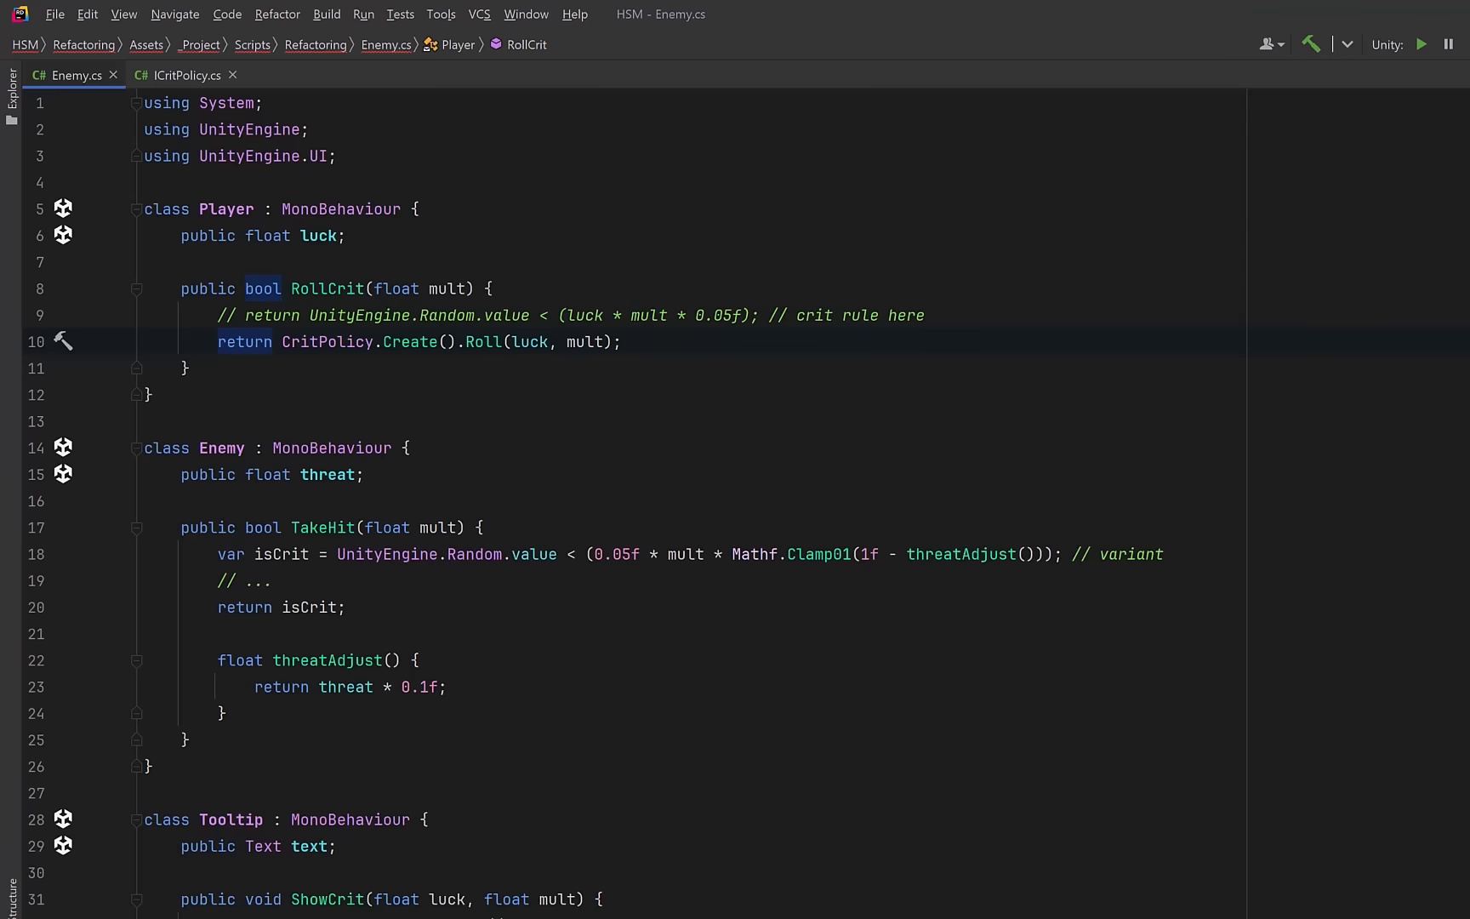
scroll(down, 3)
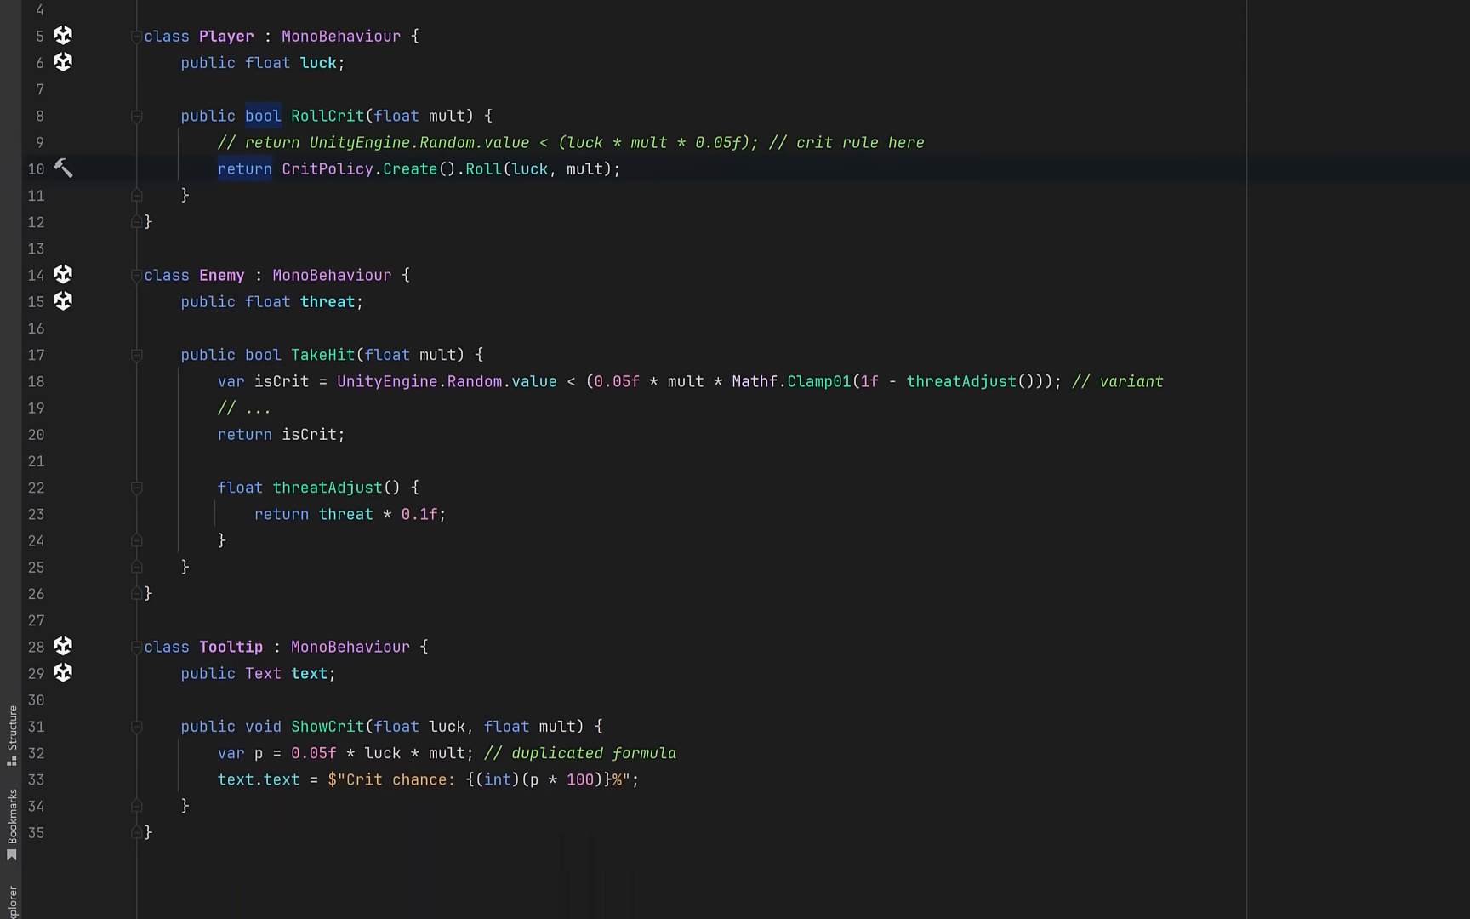
scroll(down, 3)
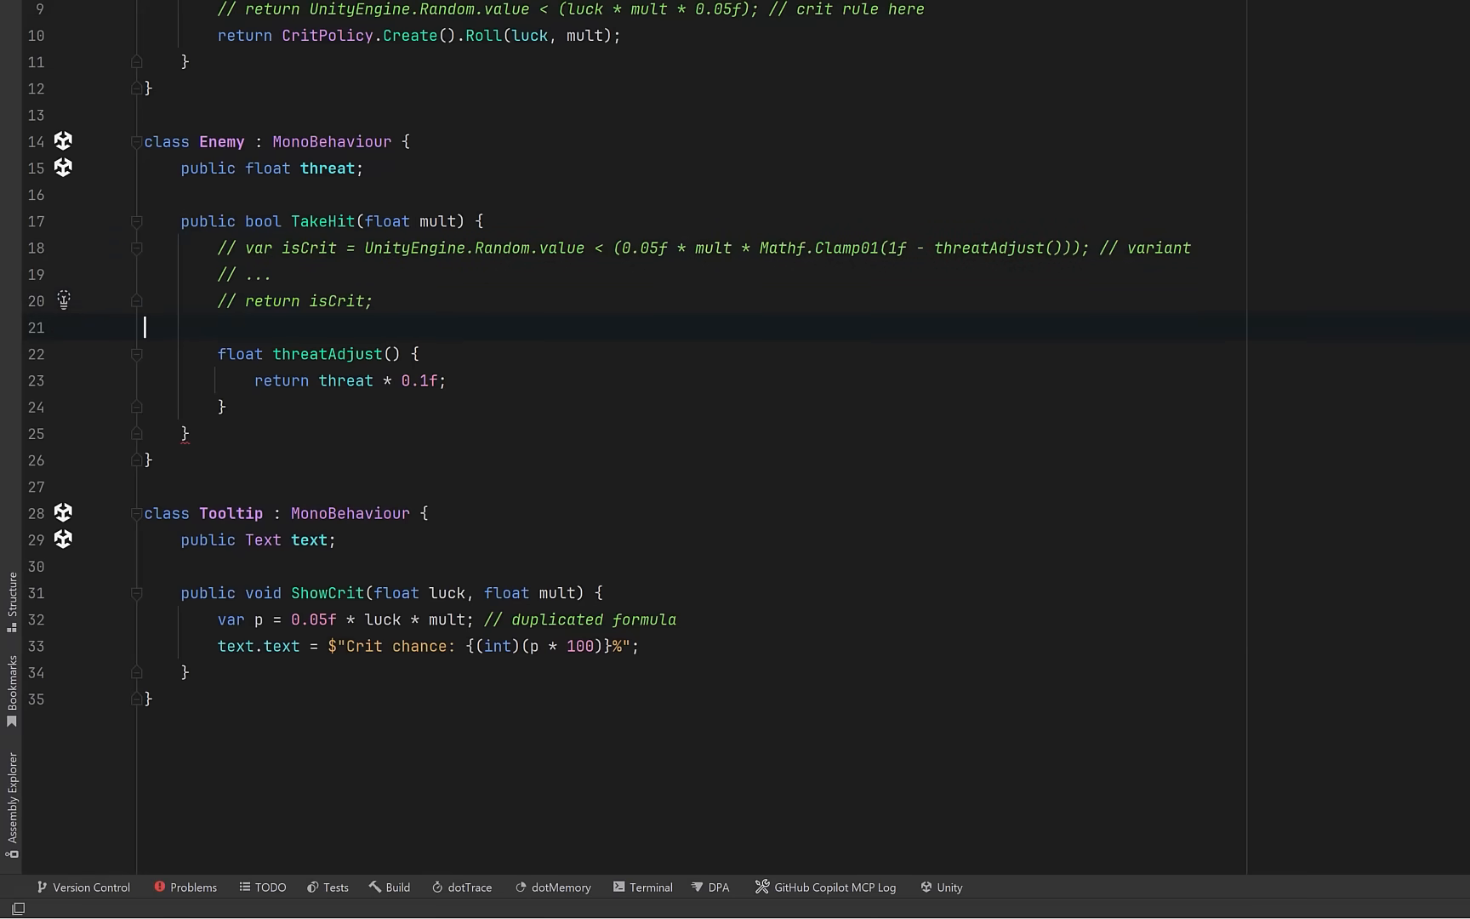
- Compute luck as Clamp01(1f - threatAdjust()), inline threatAdjust removing its declaration, and get p from CritPolicy.Create().Chance(luck, mult)
text(float luck = Mathf.Clamp01(1f - threatAdjust());)
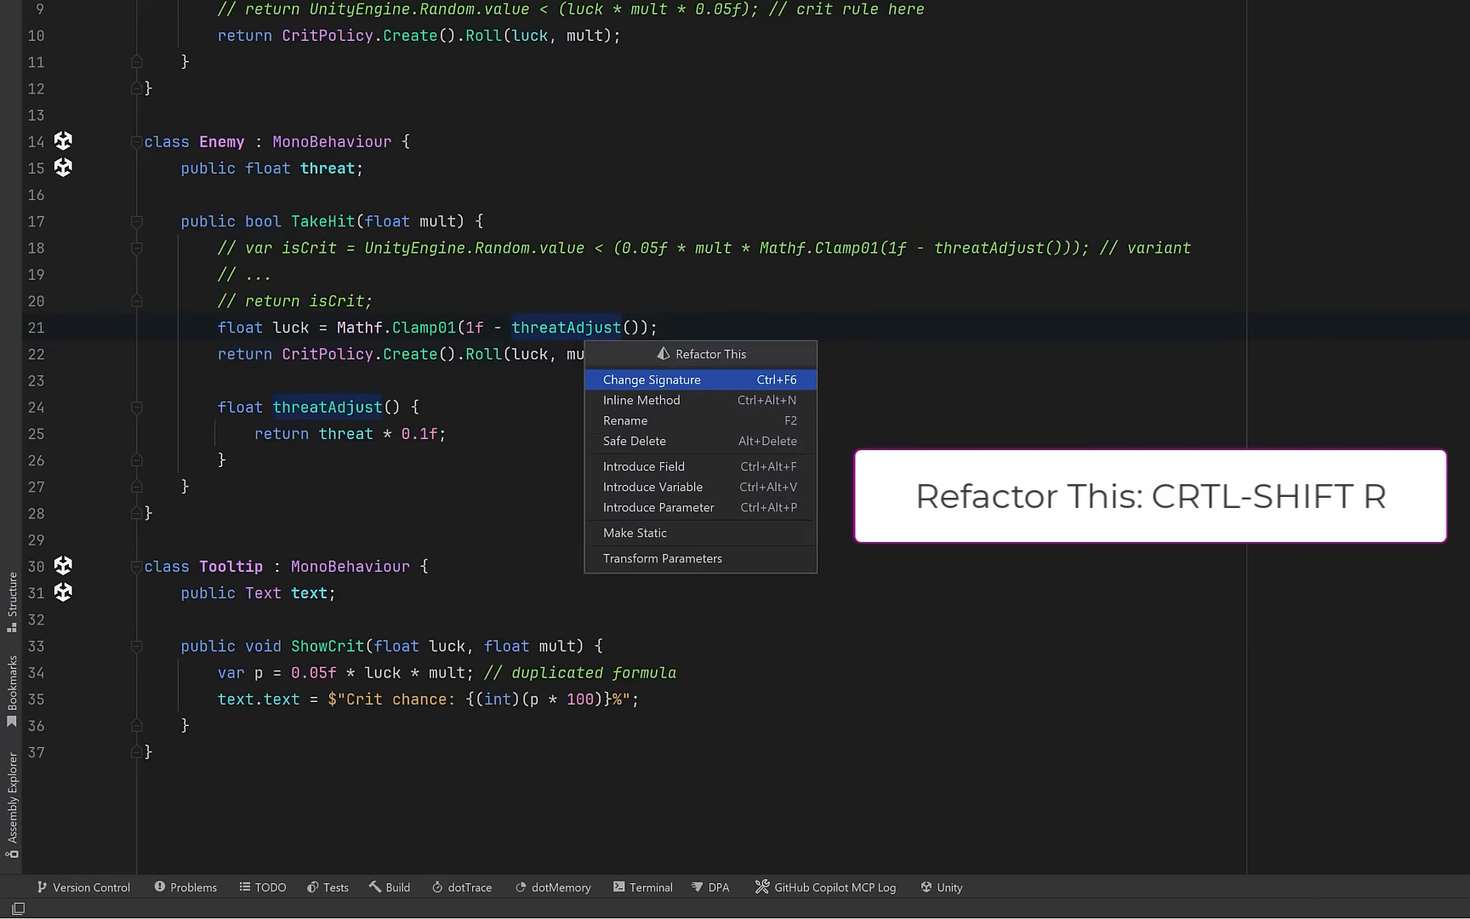
click(642, 400)
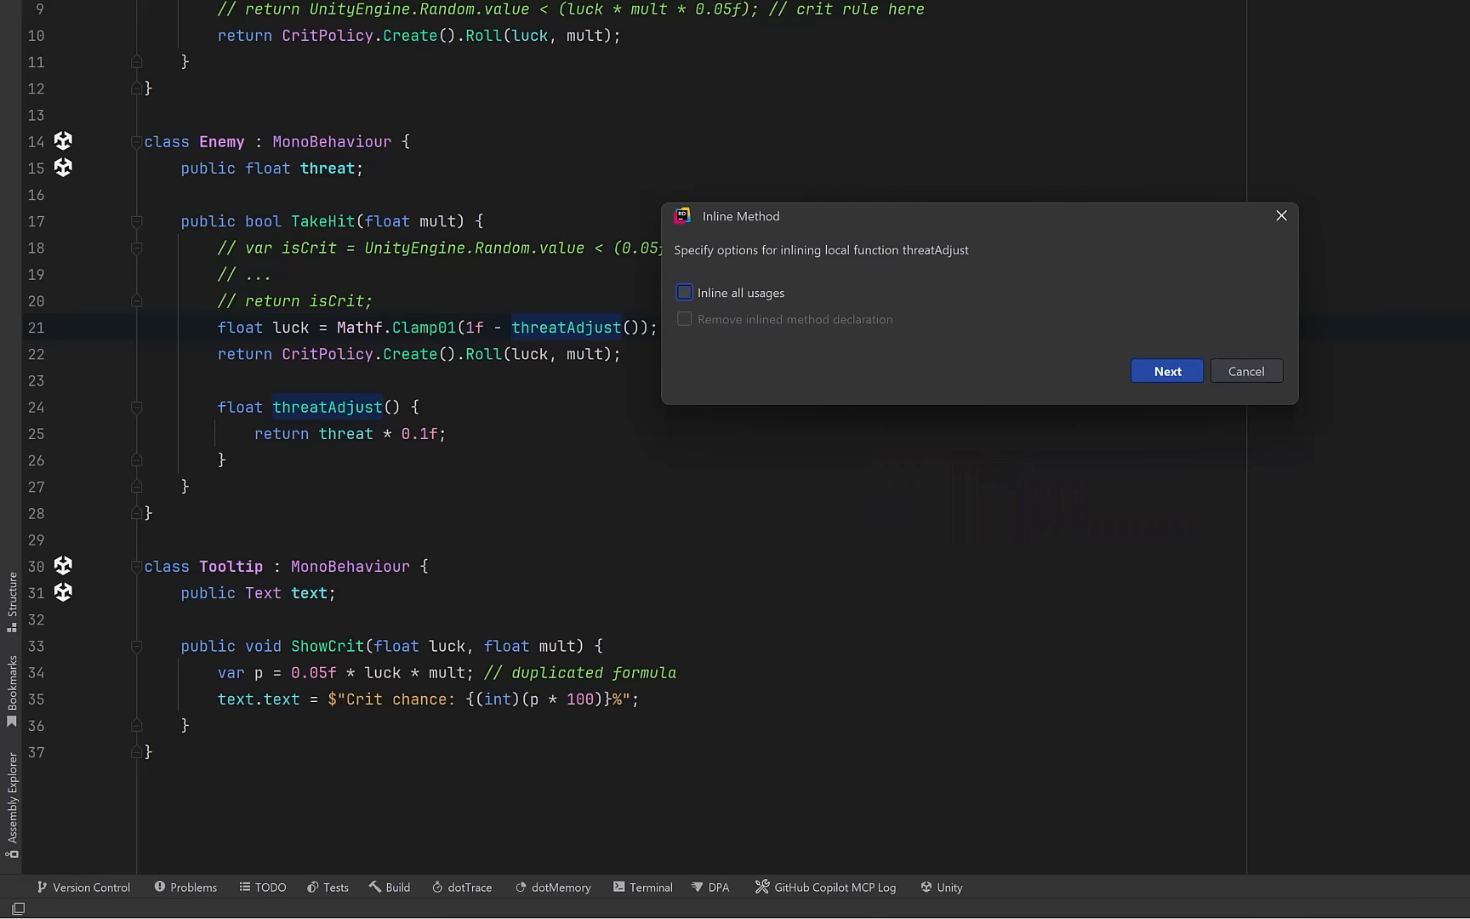
click(684, 291)
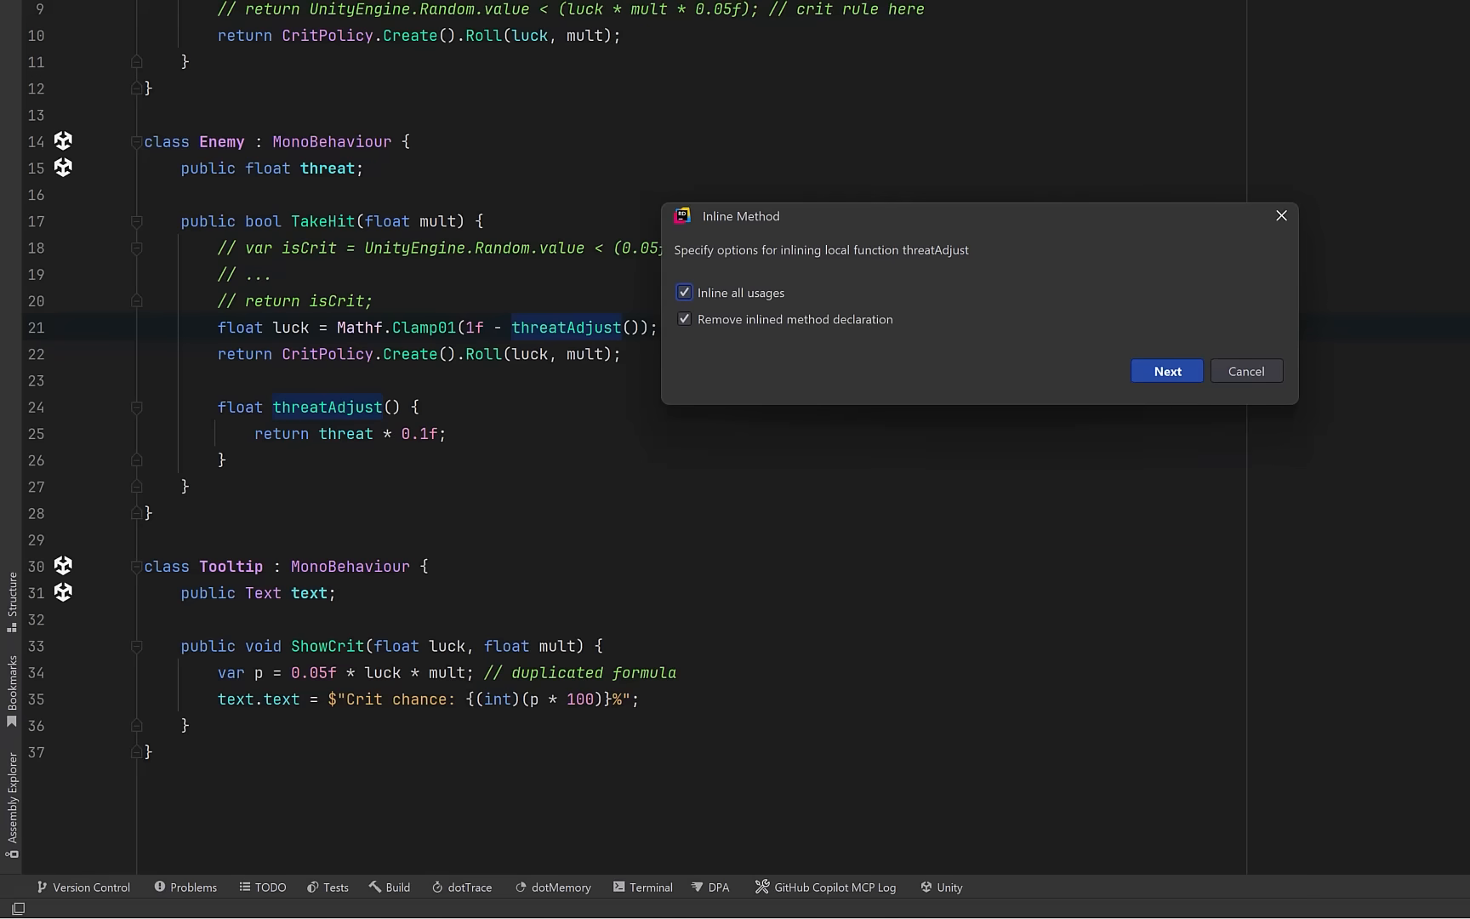
click(1166, 371)
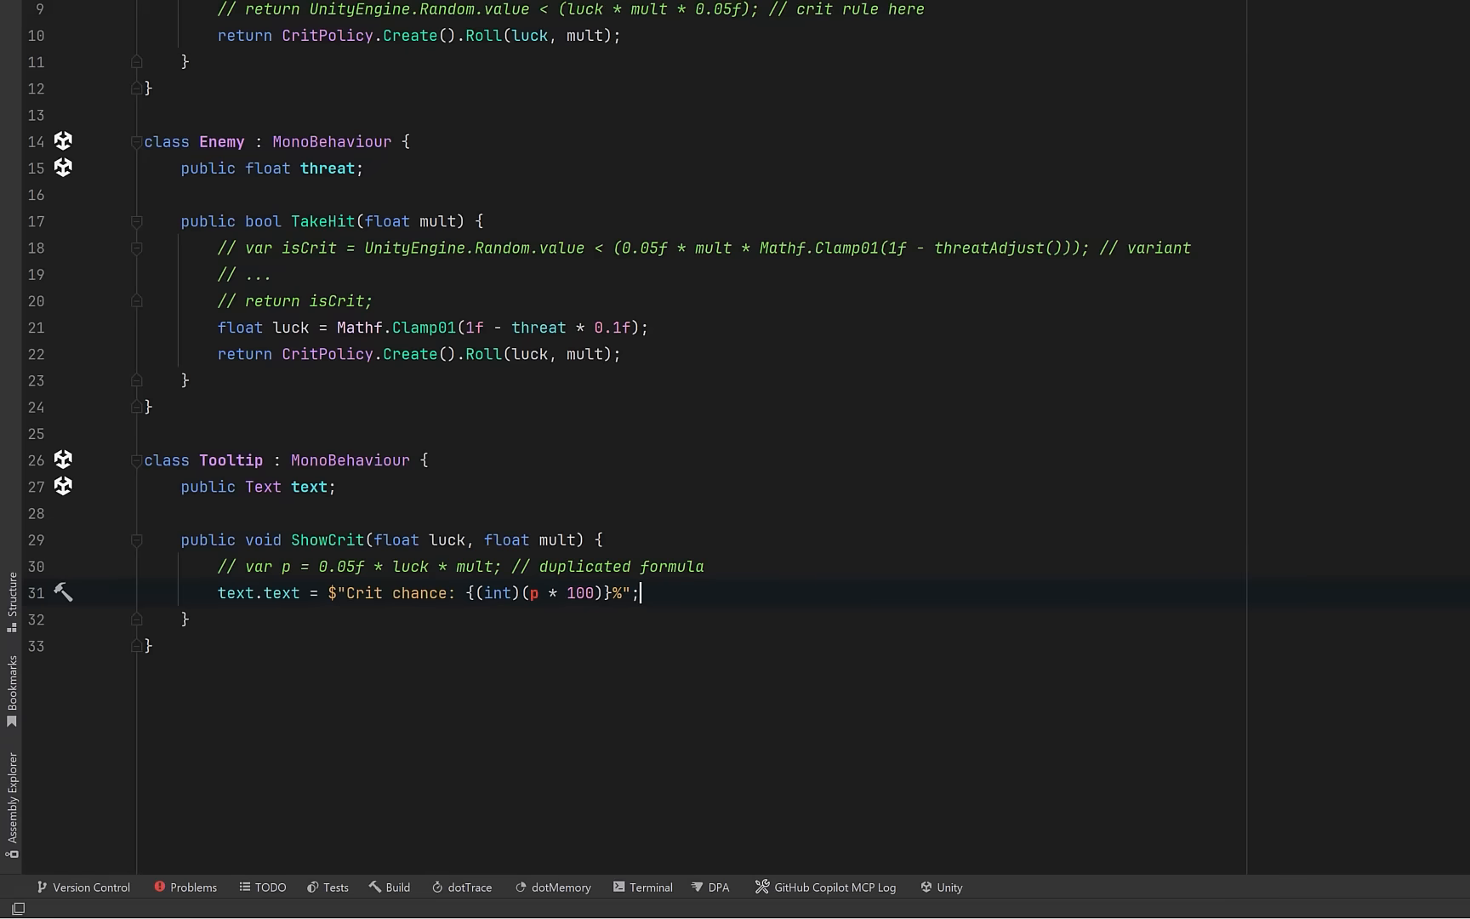
text(var p = CritPolicy.Create().Chance(luck, mult);)
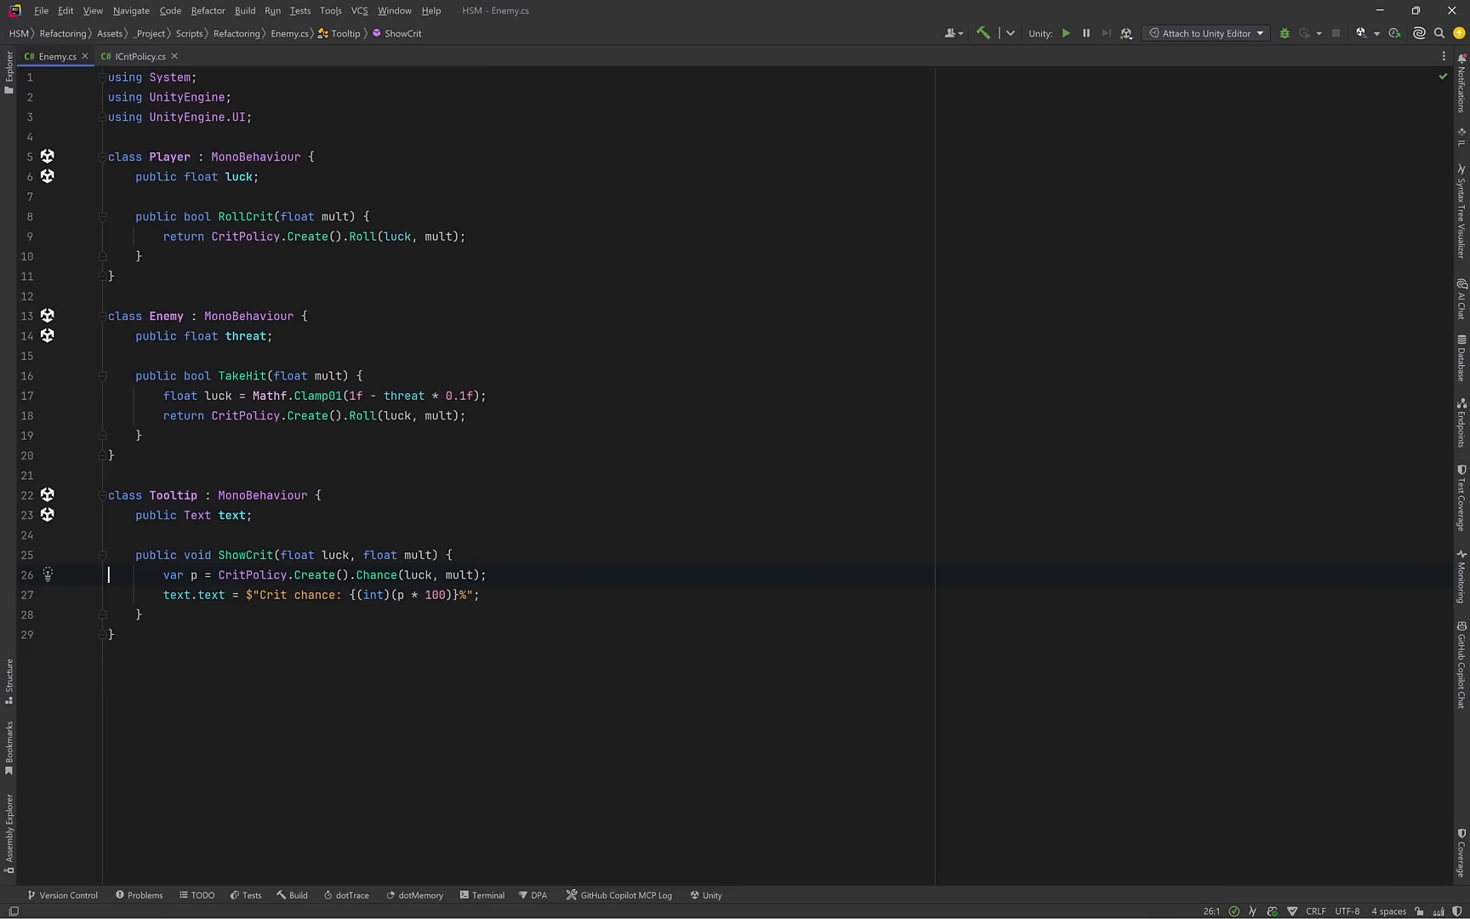
- Switch back to the ICritPolicy.cs source file
click(140, 56)
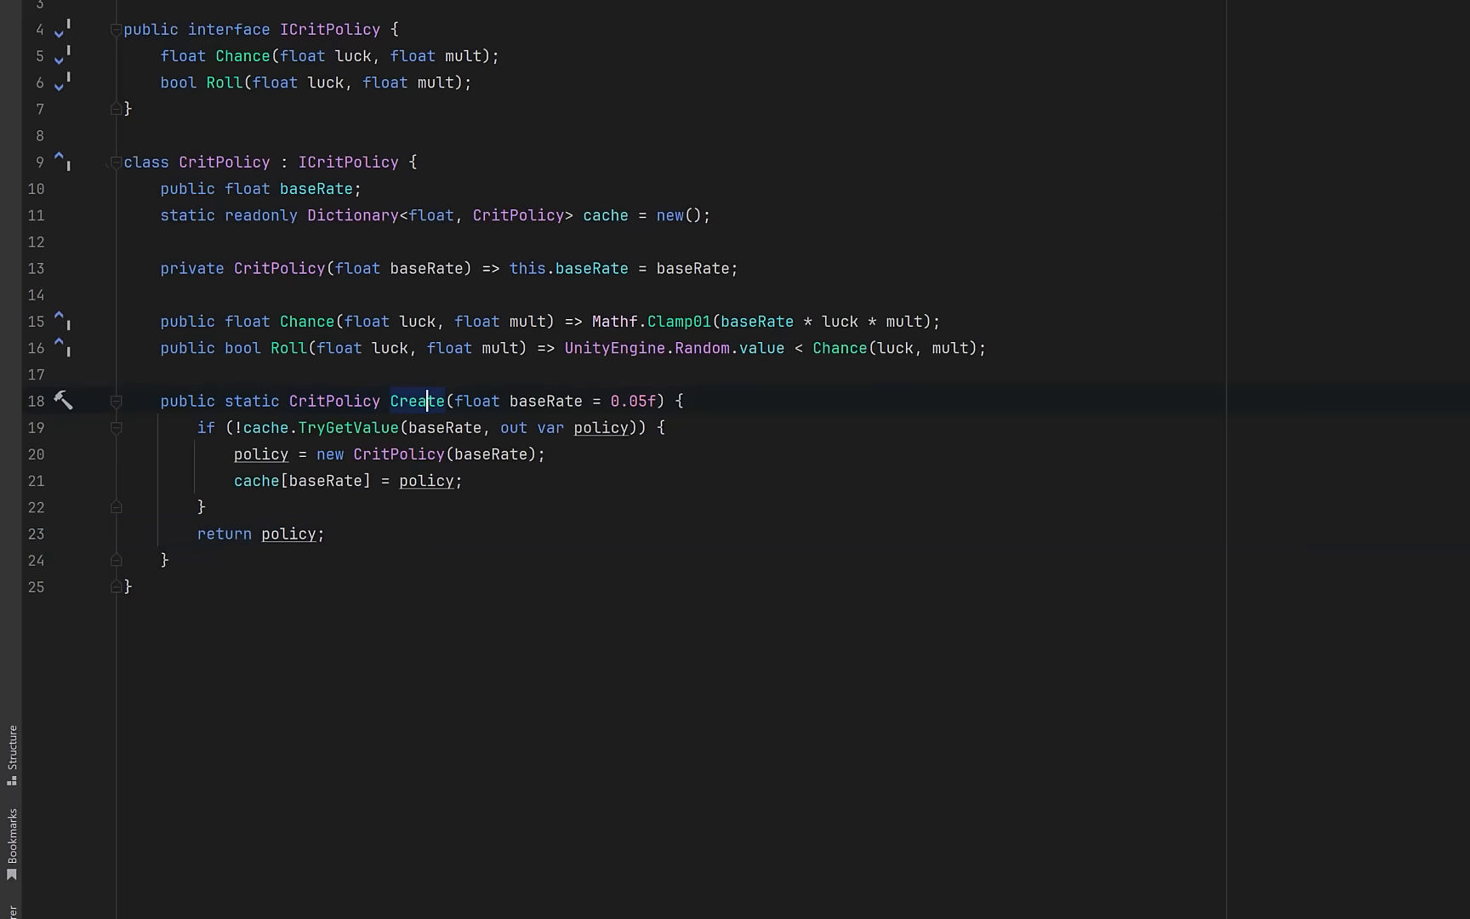
- Rename CritPolicy.Create to Get and return to Enemy.cs
key(shift+f6)
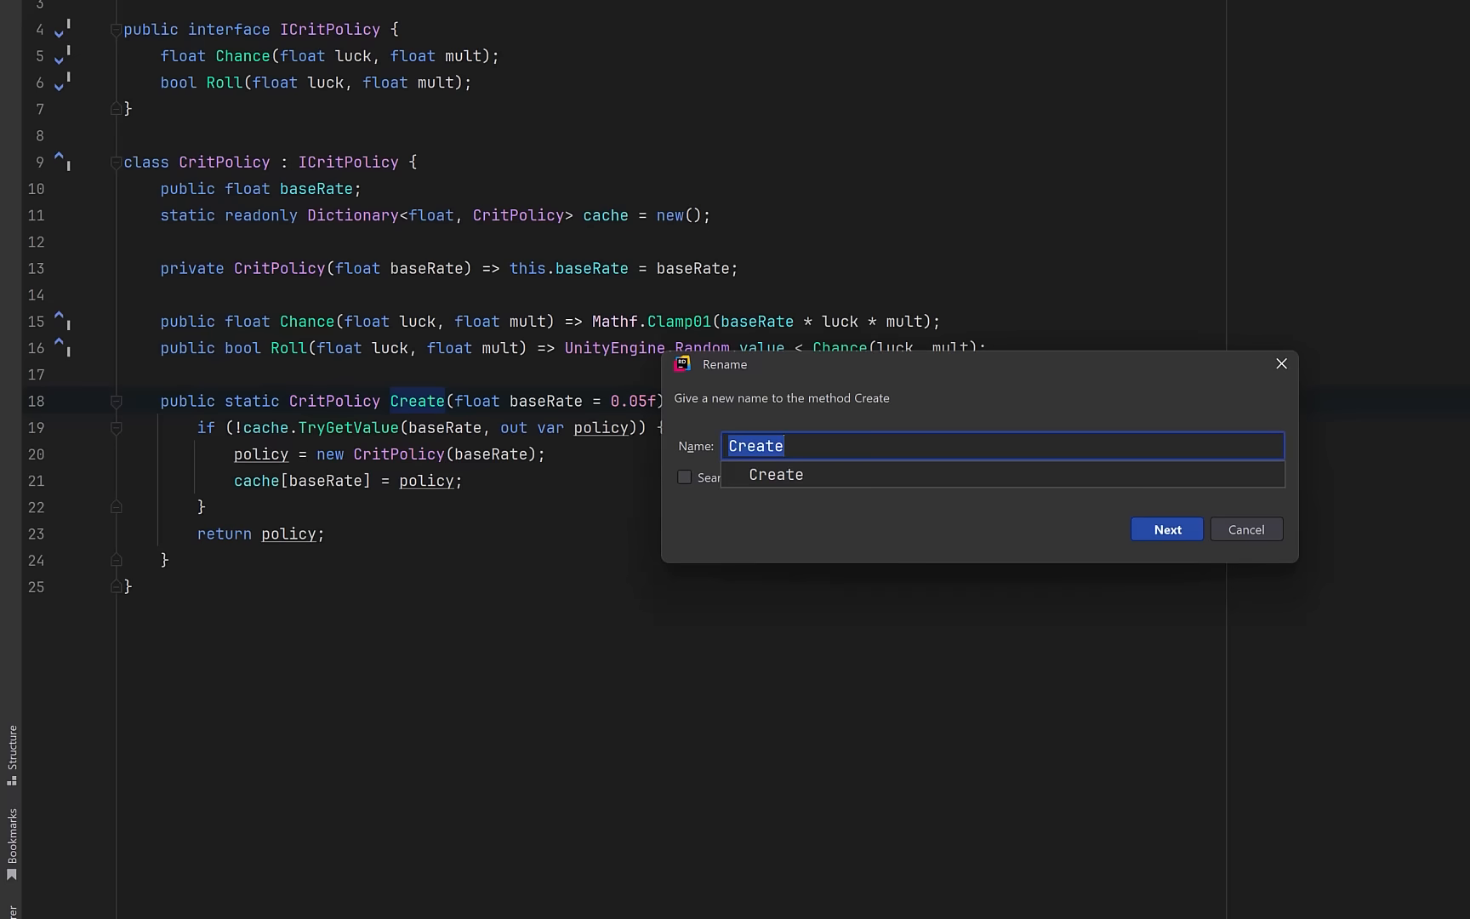
text(Get)
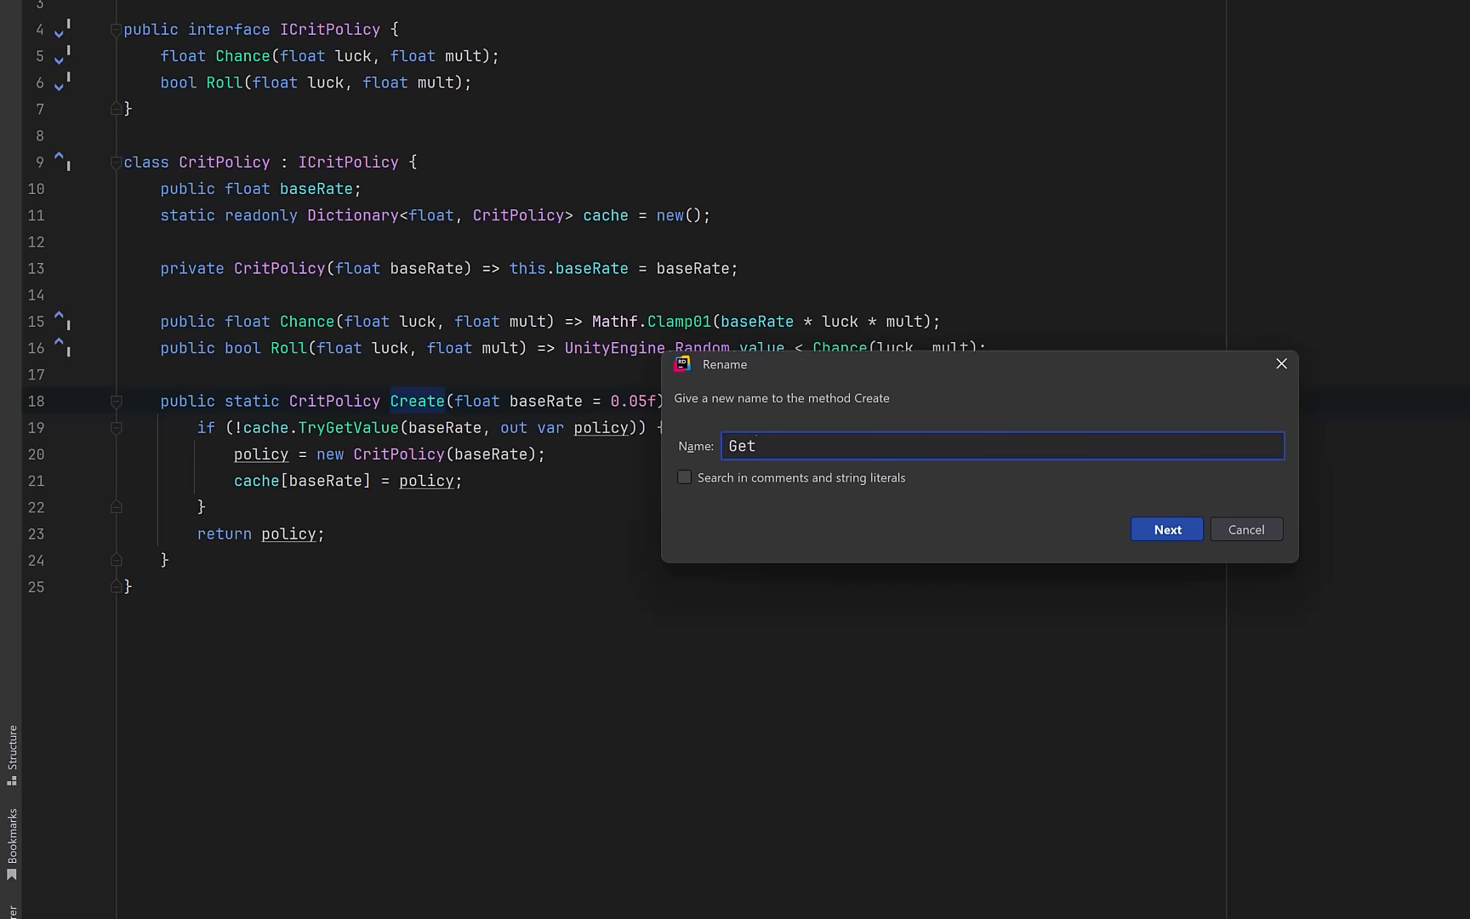
click(1166, 529)
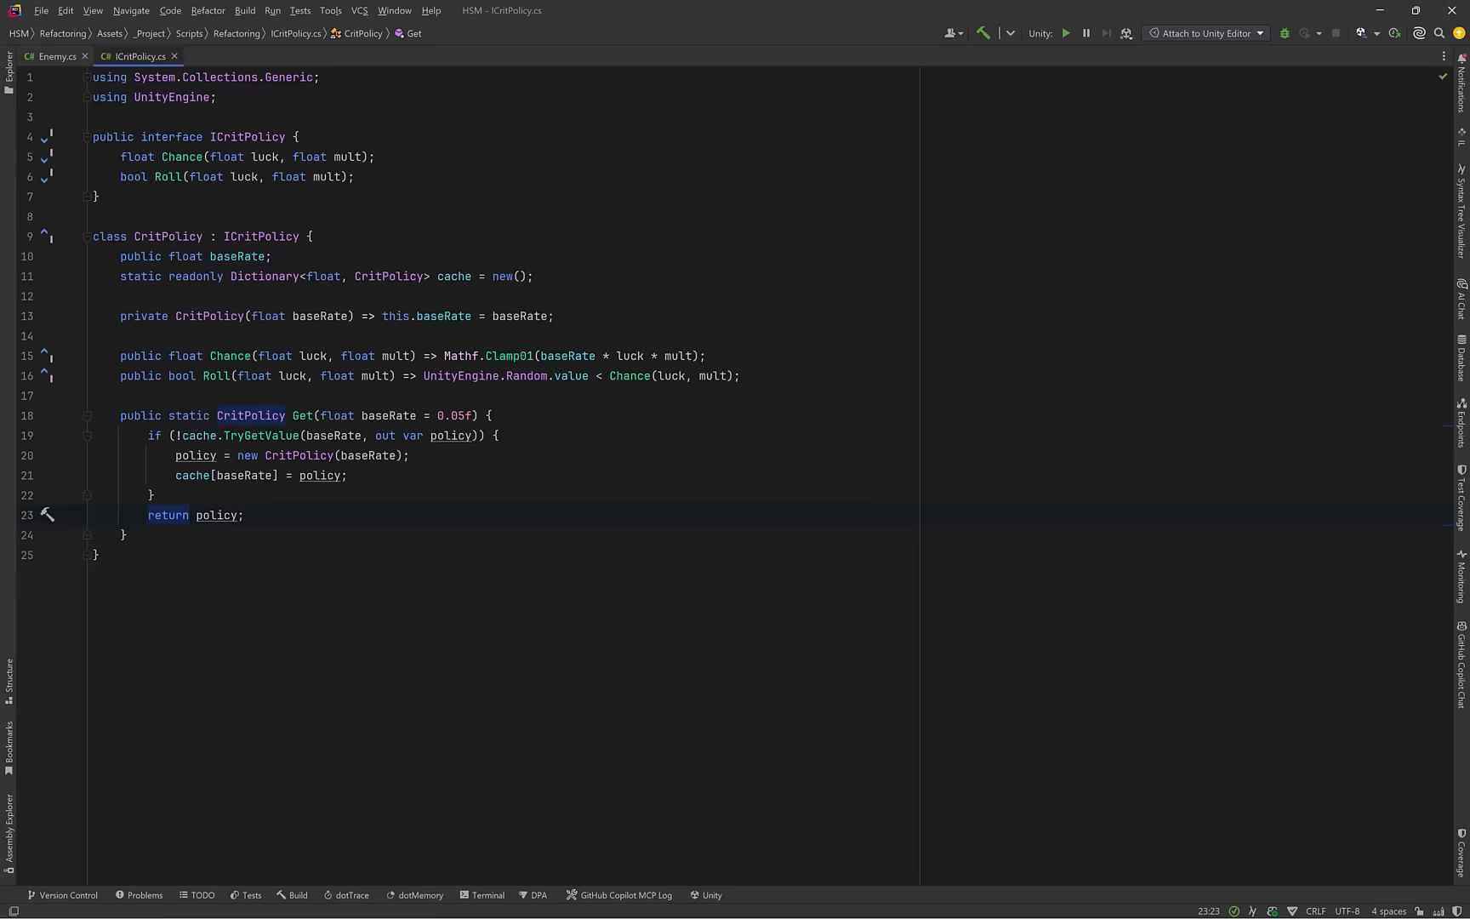
click(55, 56)
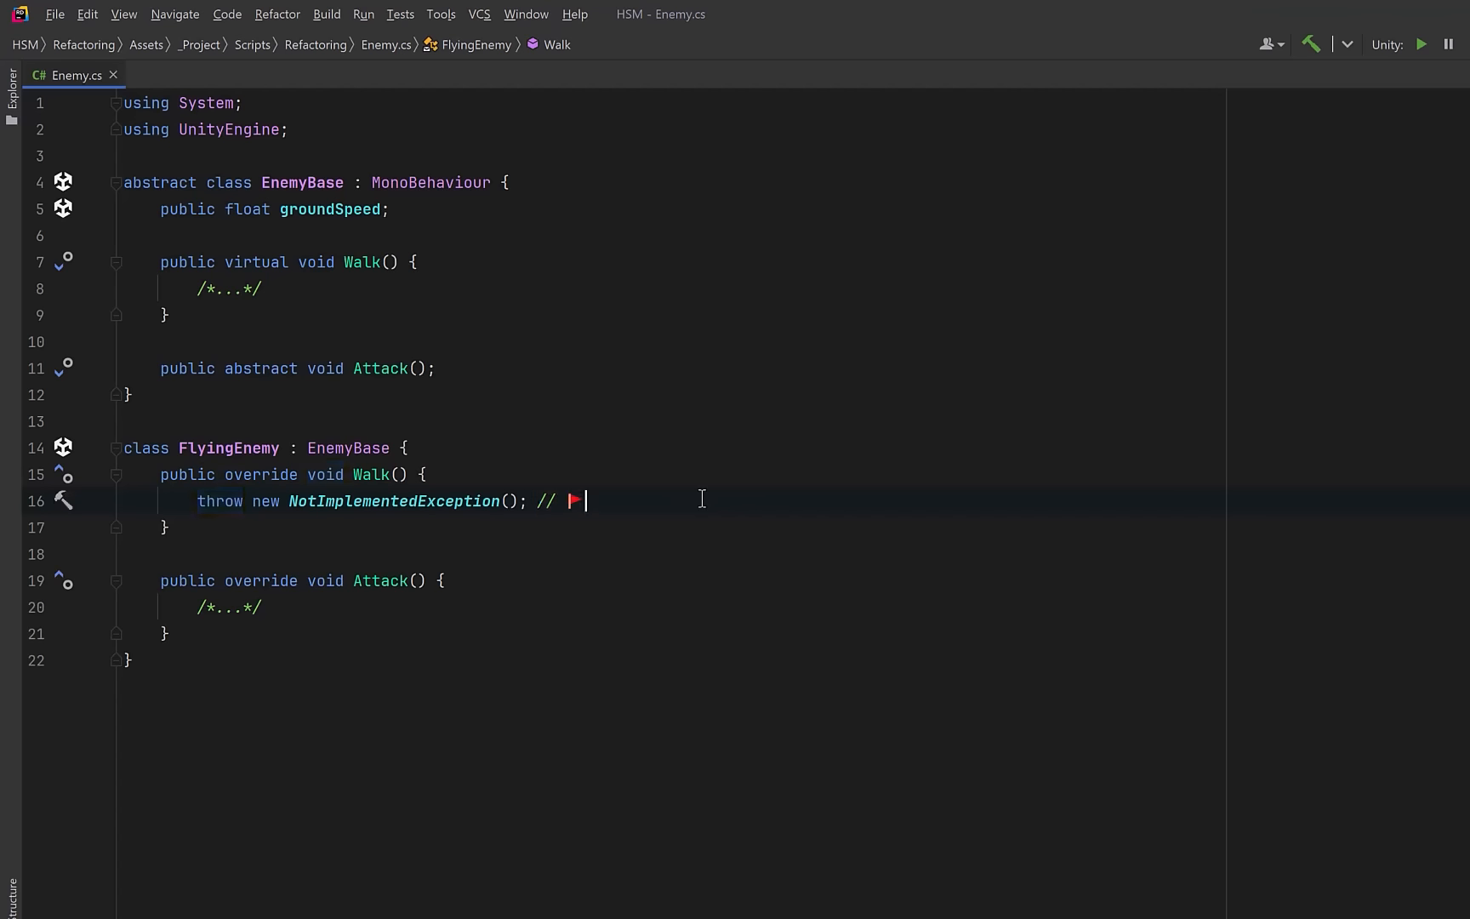
mouse_move(817, 521)
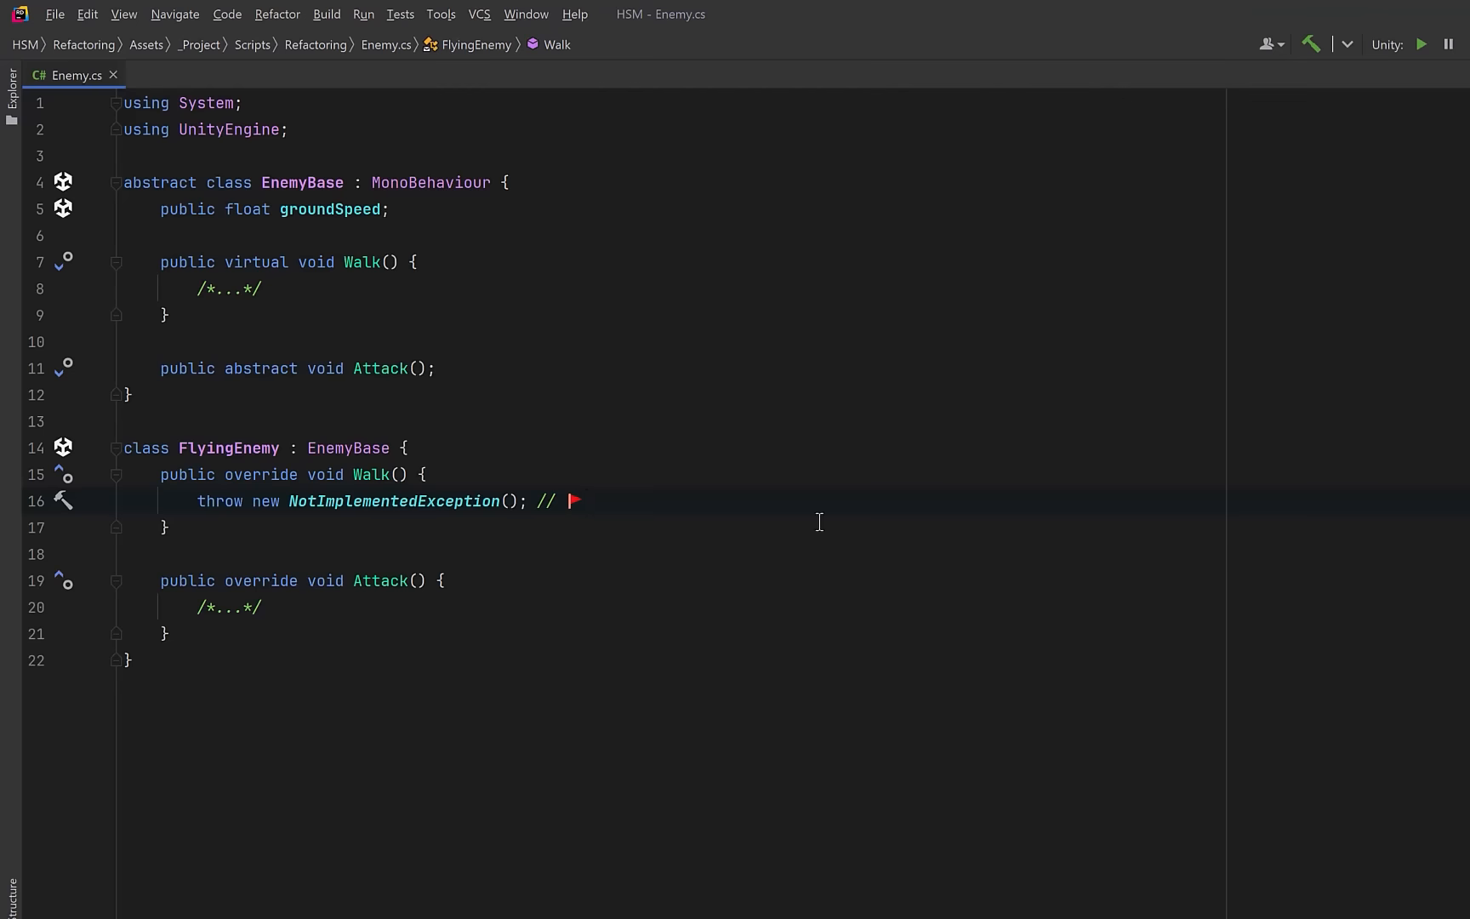
mouse_move(799, 548)
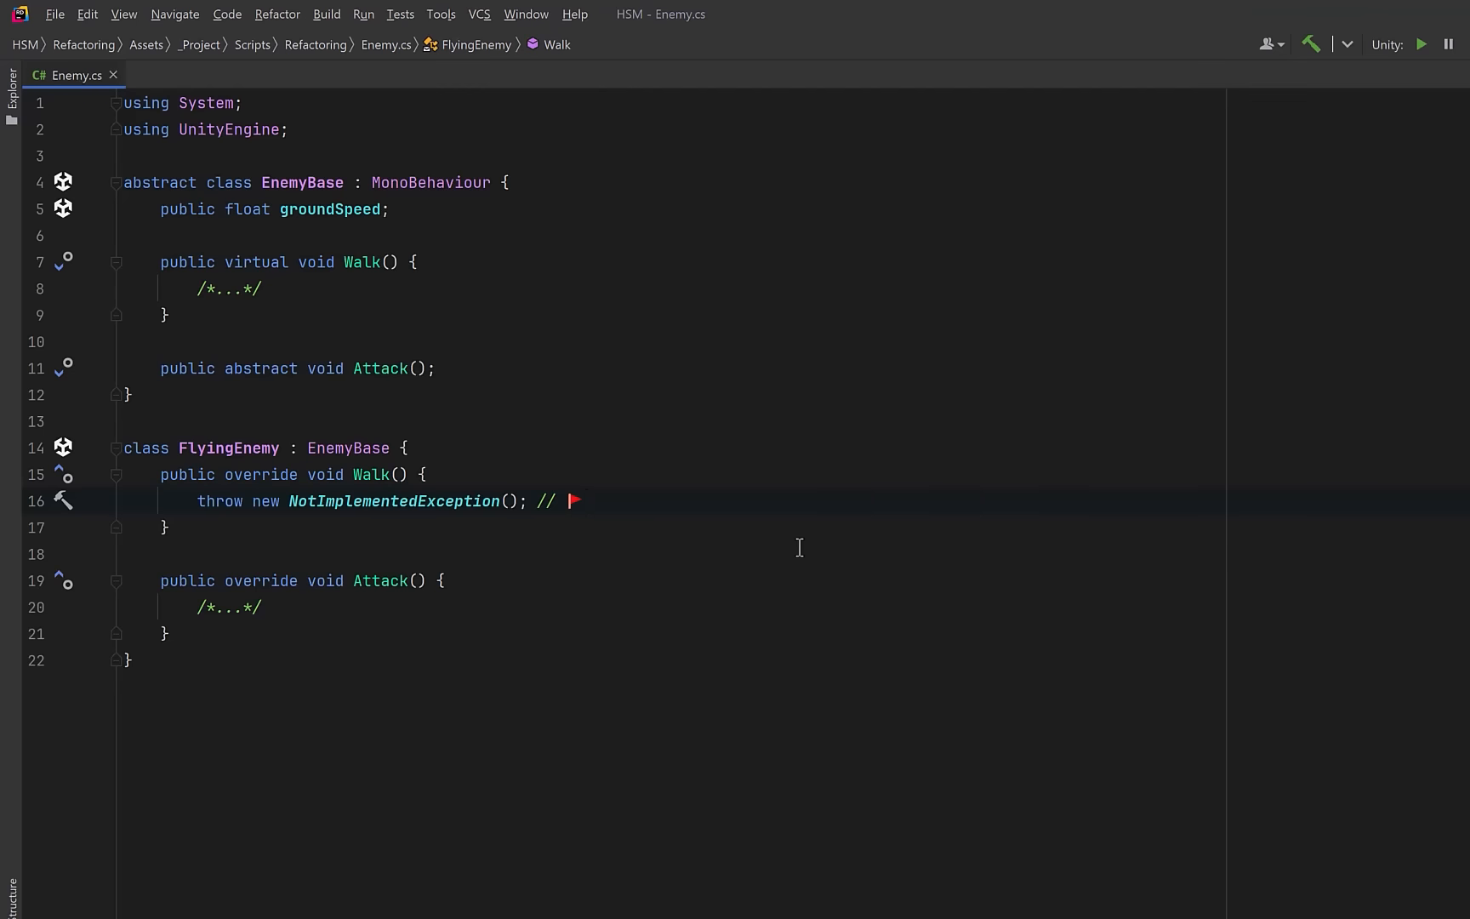
mouse_move(747, 479)
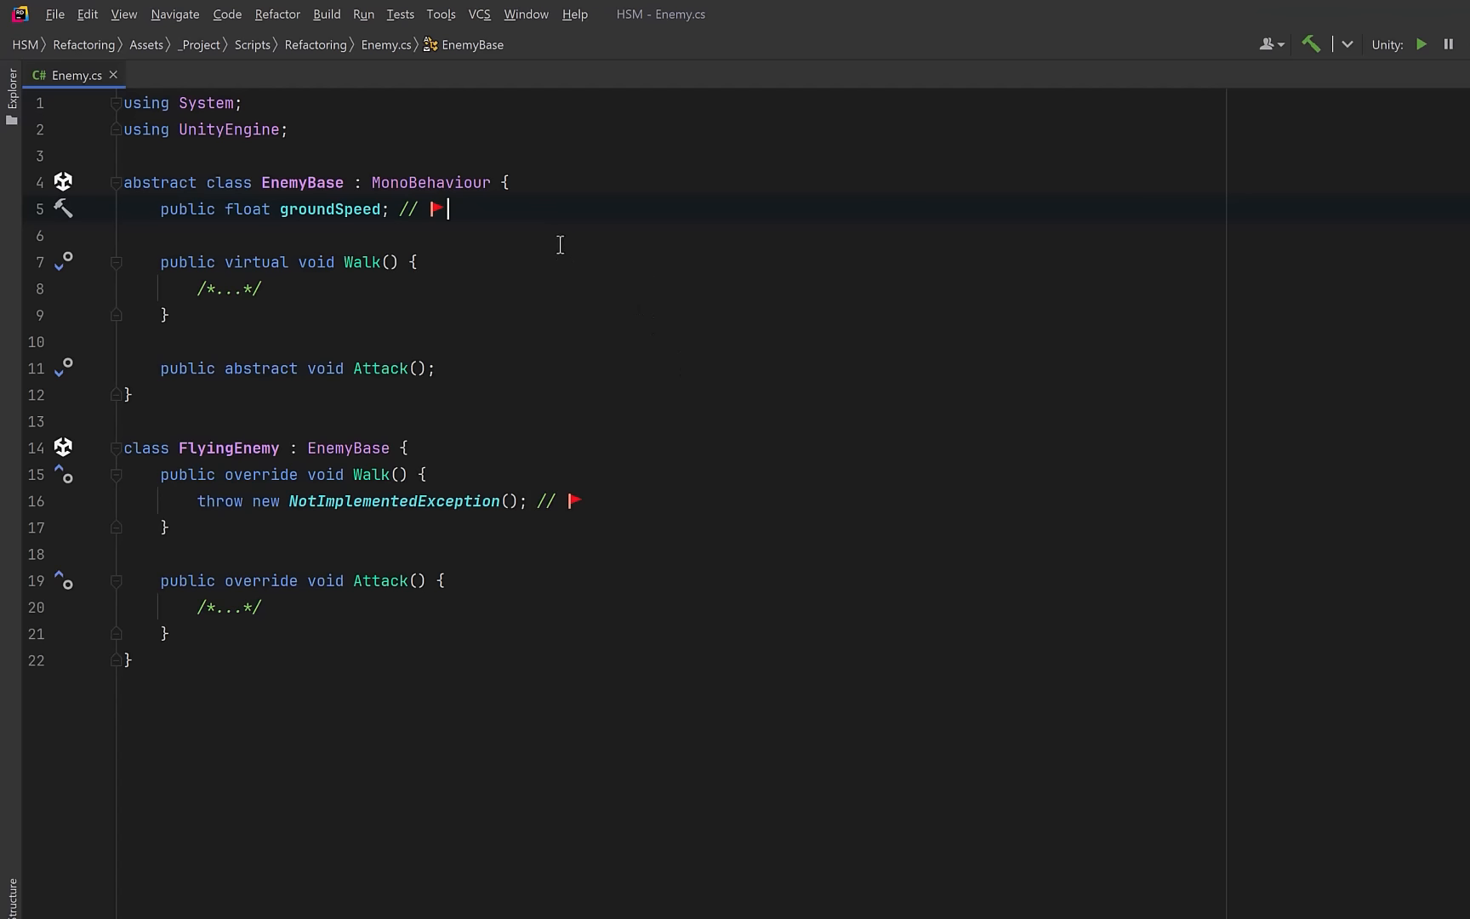
mouse_move(523, 283)
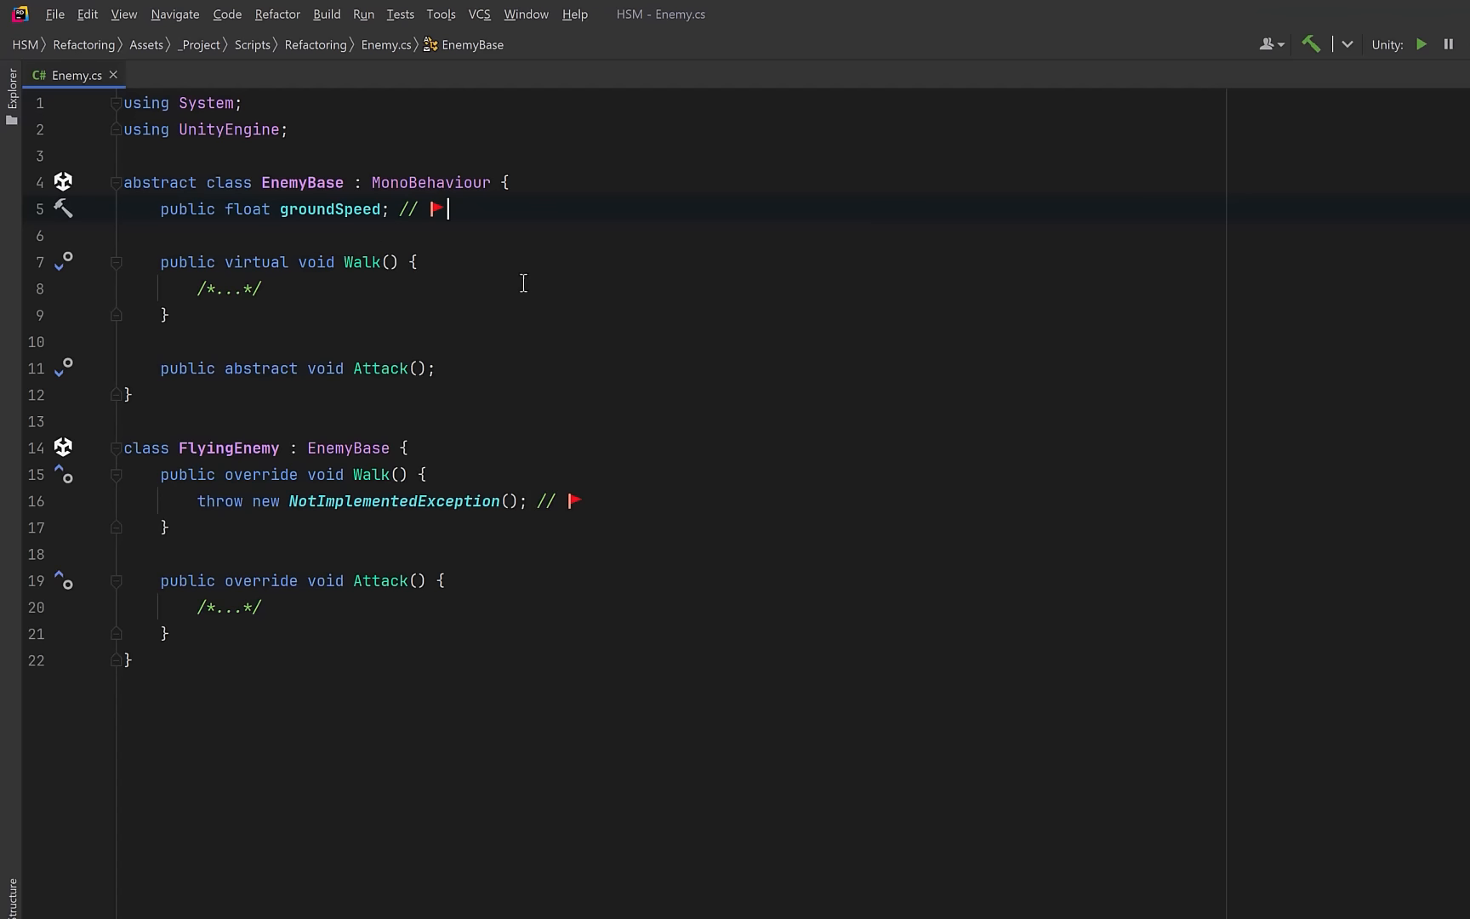
mouse_move(545, 311)
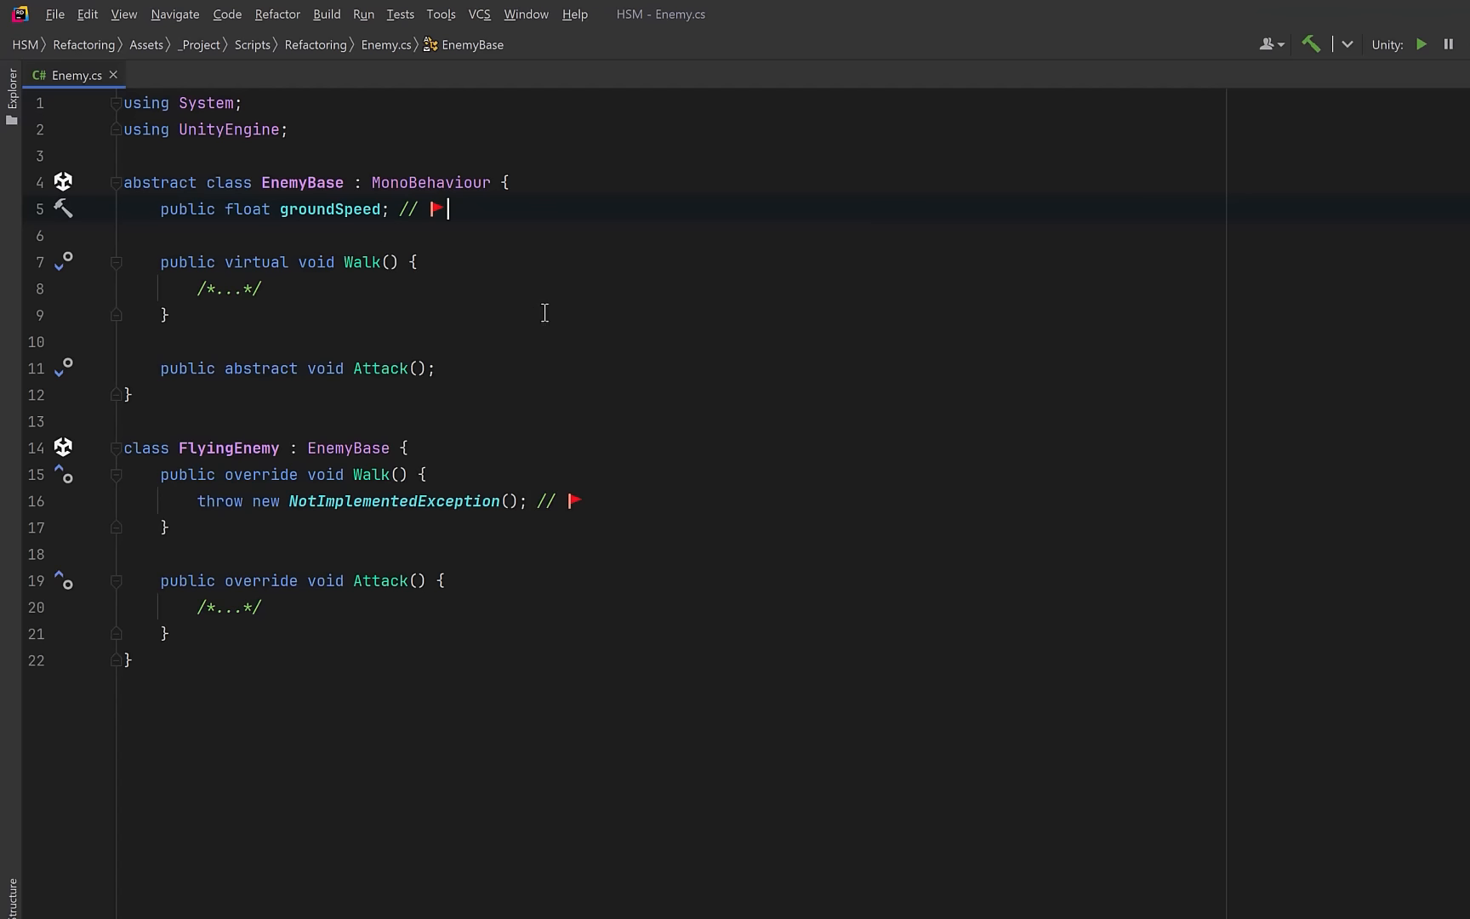
mouse_move(664, 362)
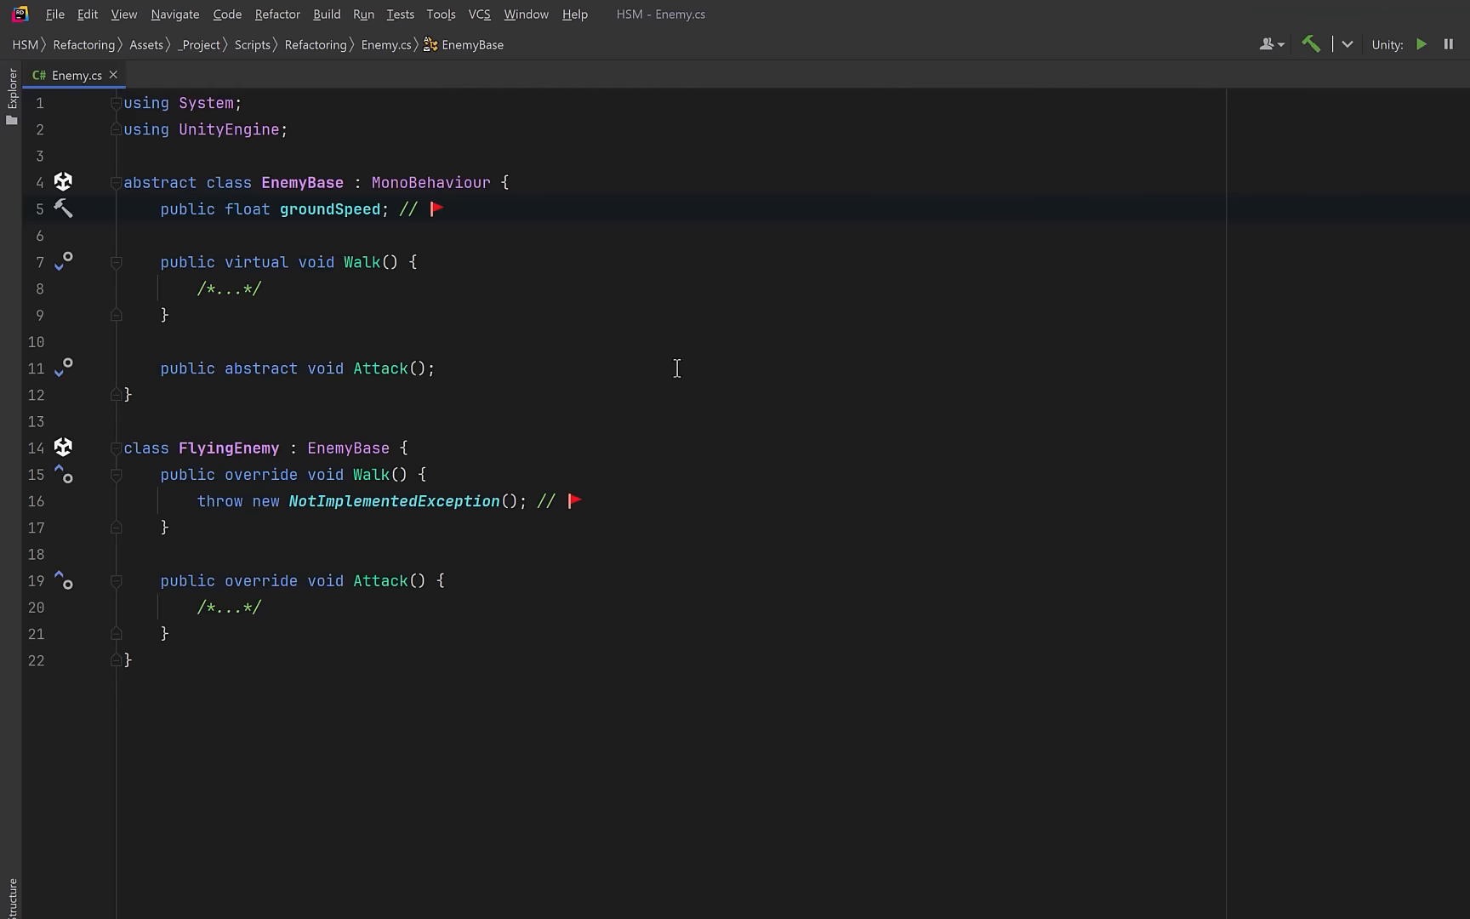
- Declare IMovement { void Move(); } and IAttack { void Execute(); }, then insert GroundMover and FlyMover
text(public interface IMovement { void Move(); })
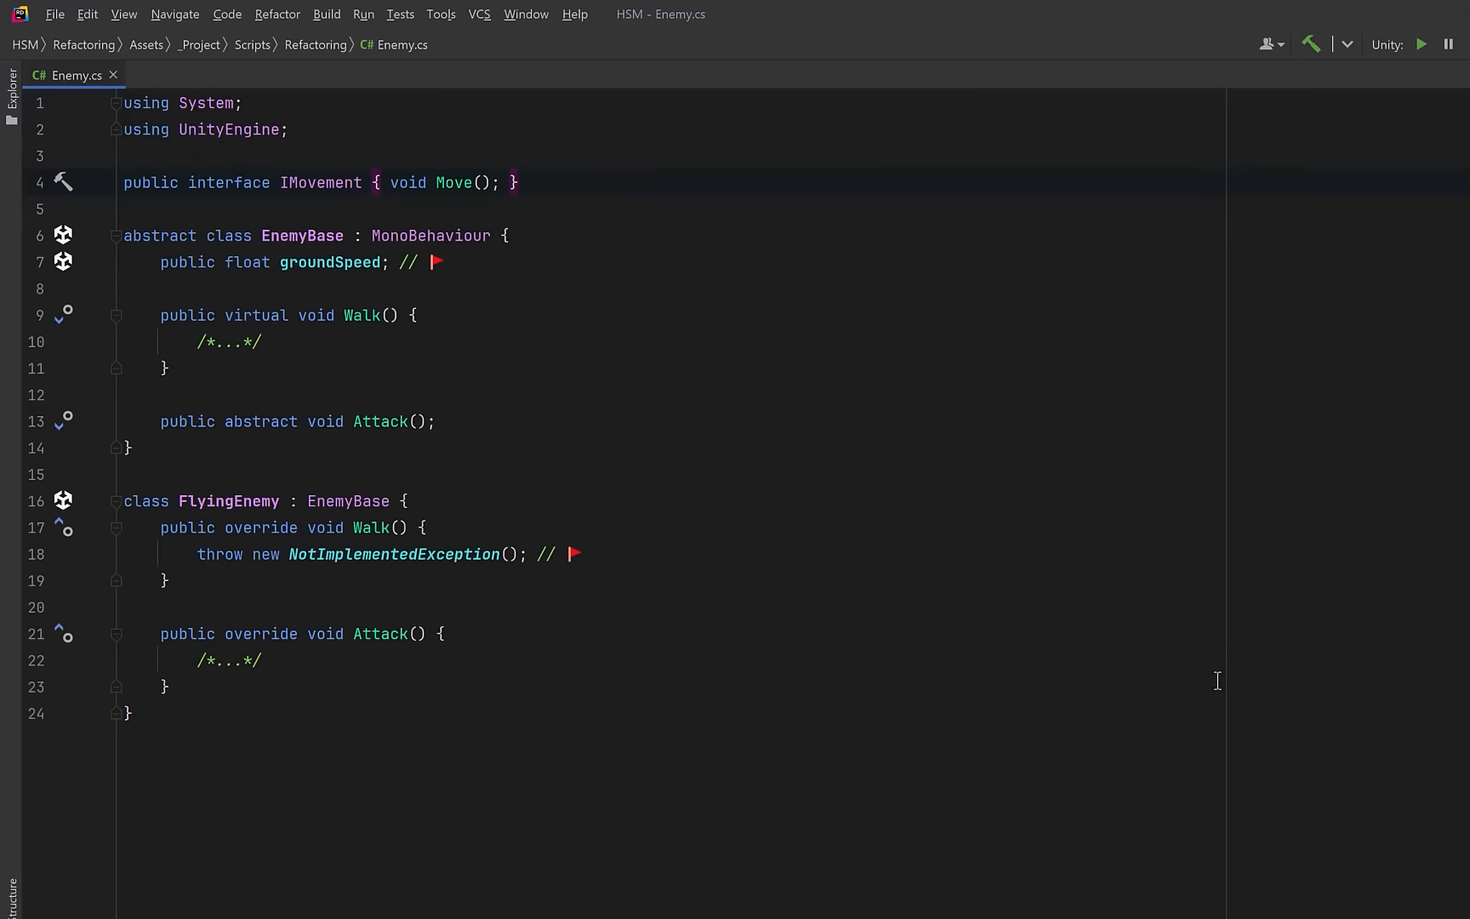
text(public interface IAttack { void Execute(); })
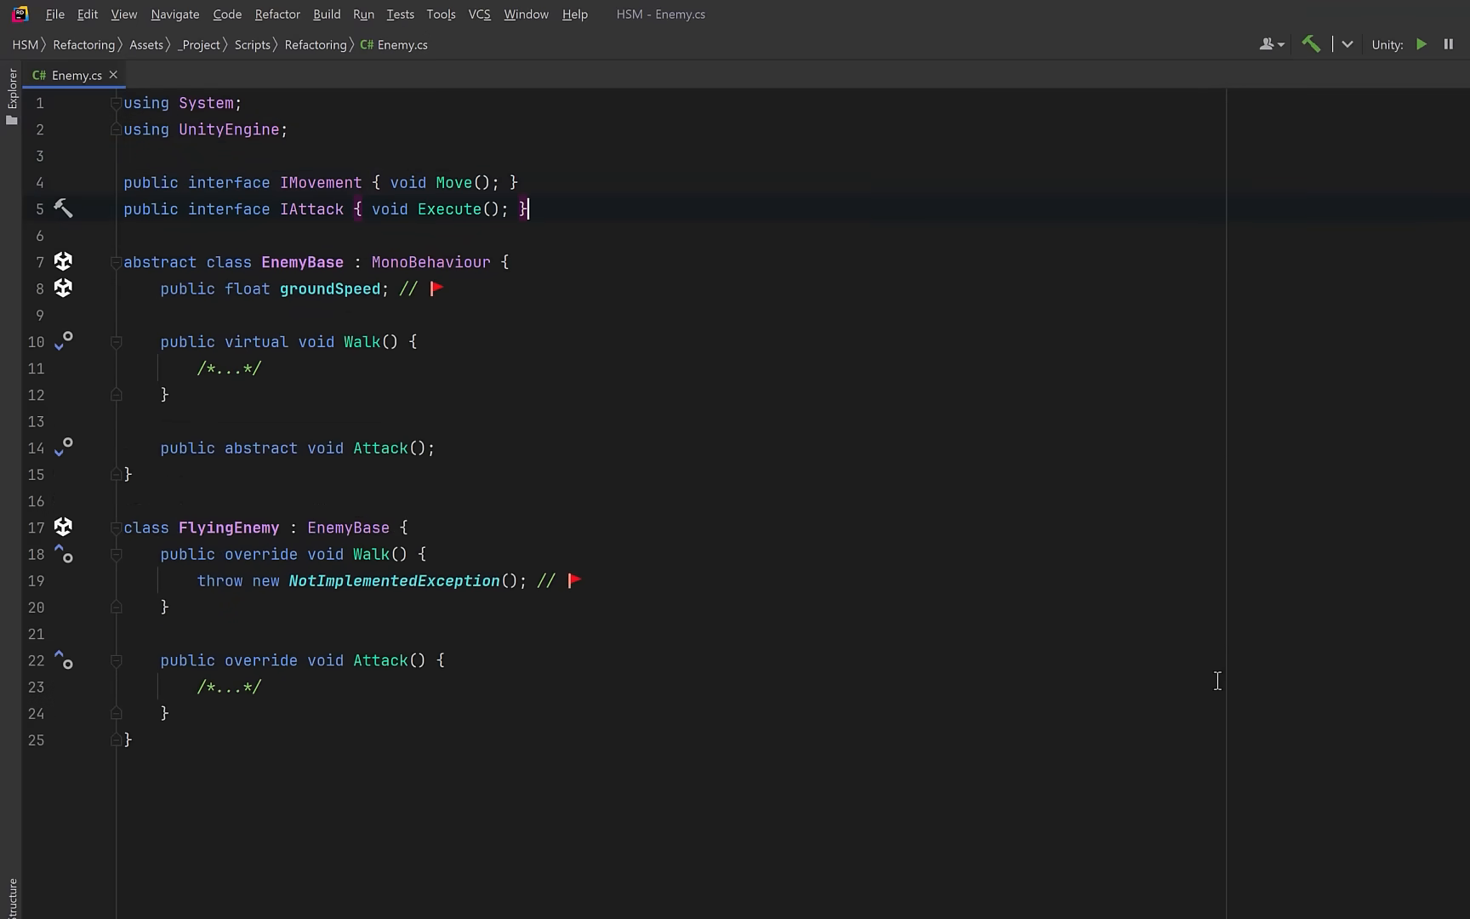
key(Enter)
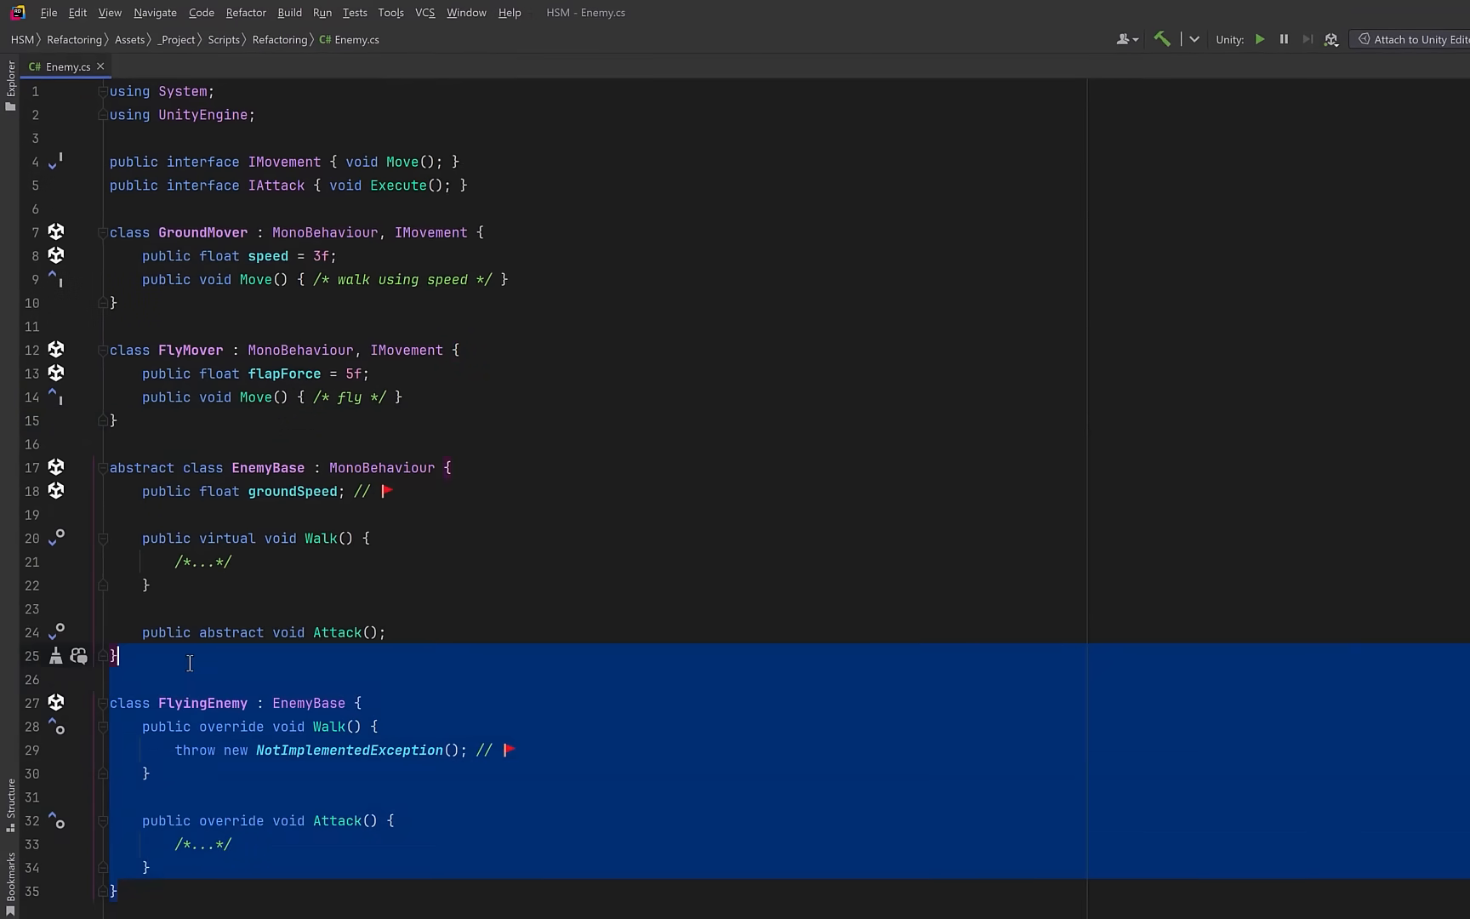
- Delete FlyingEnemy and rename EnemyBase to Enemy
key(Delete)
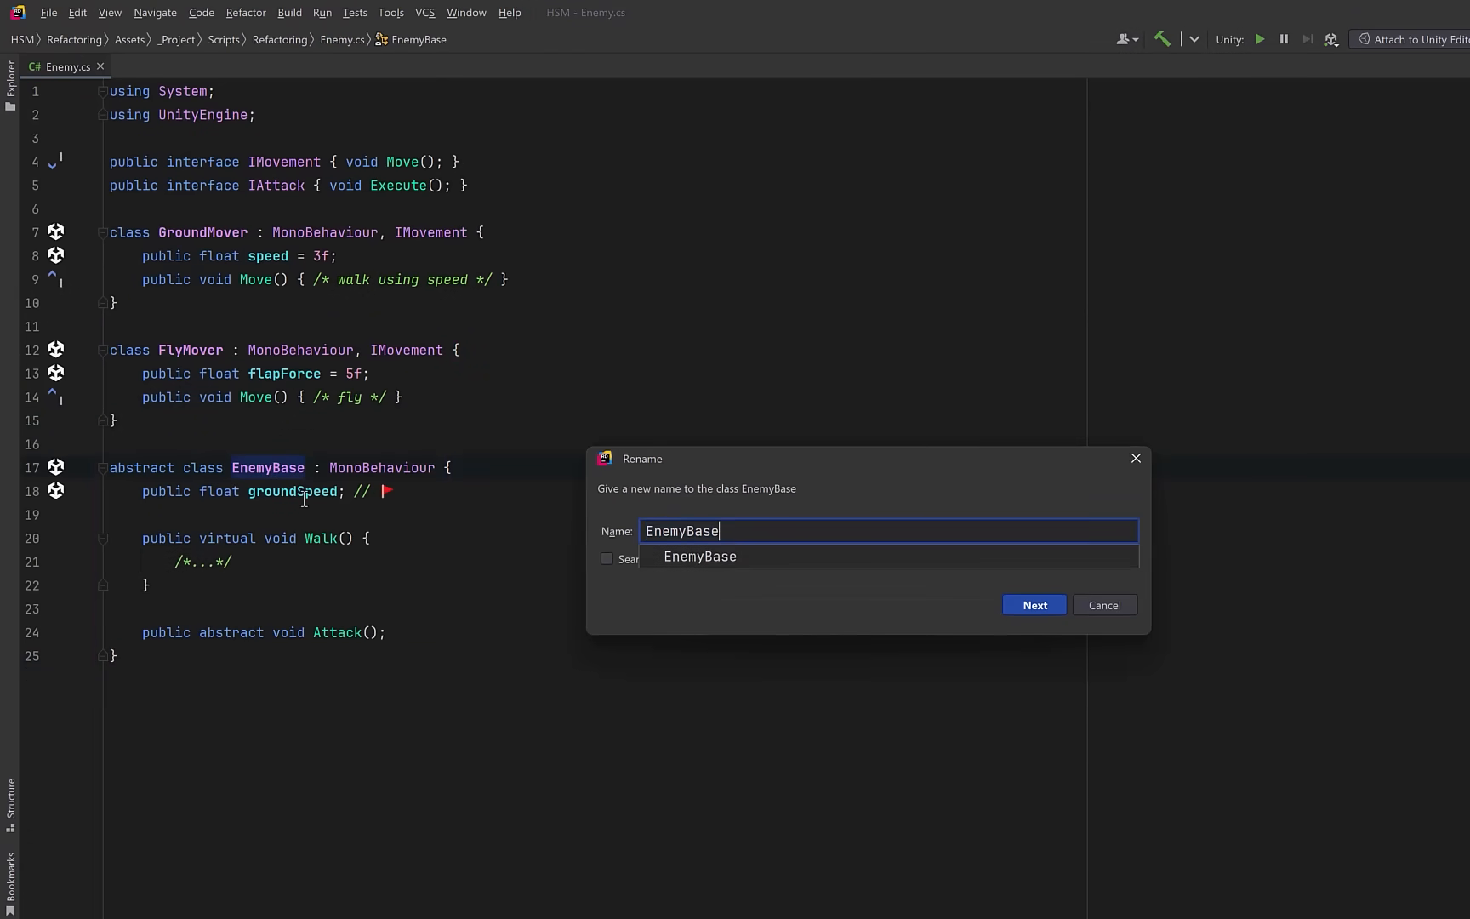
click(1033, 604)
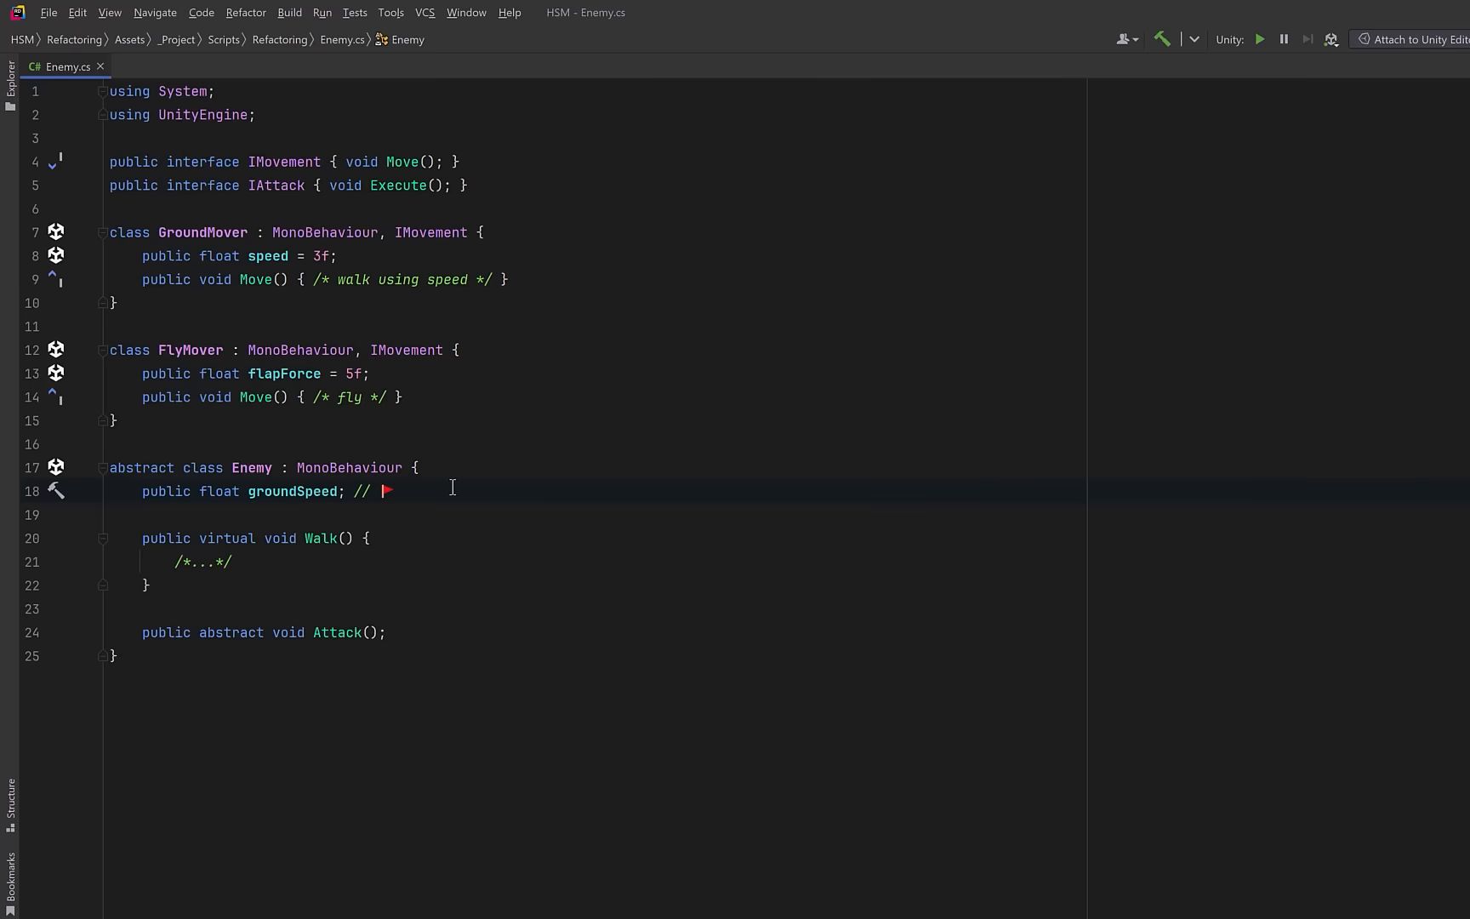
mouse_move(466, 473)
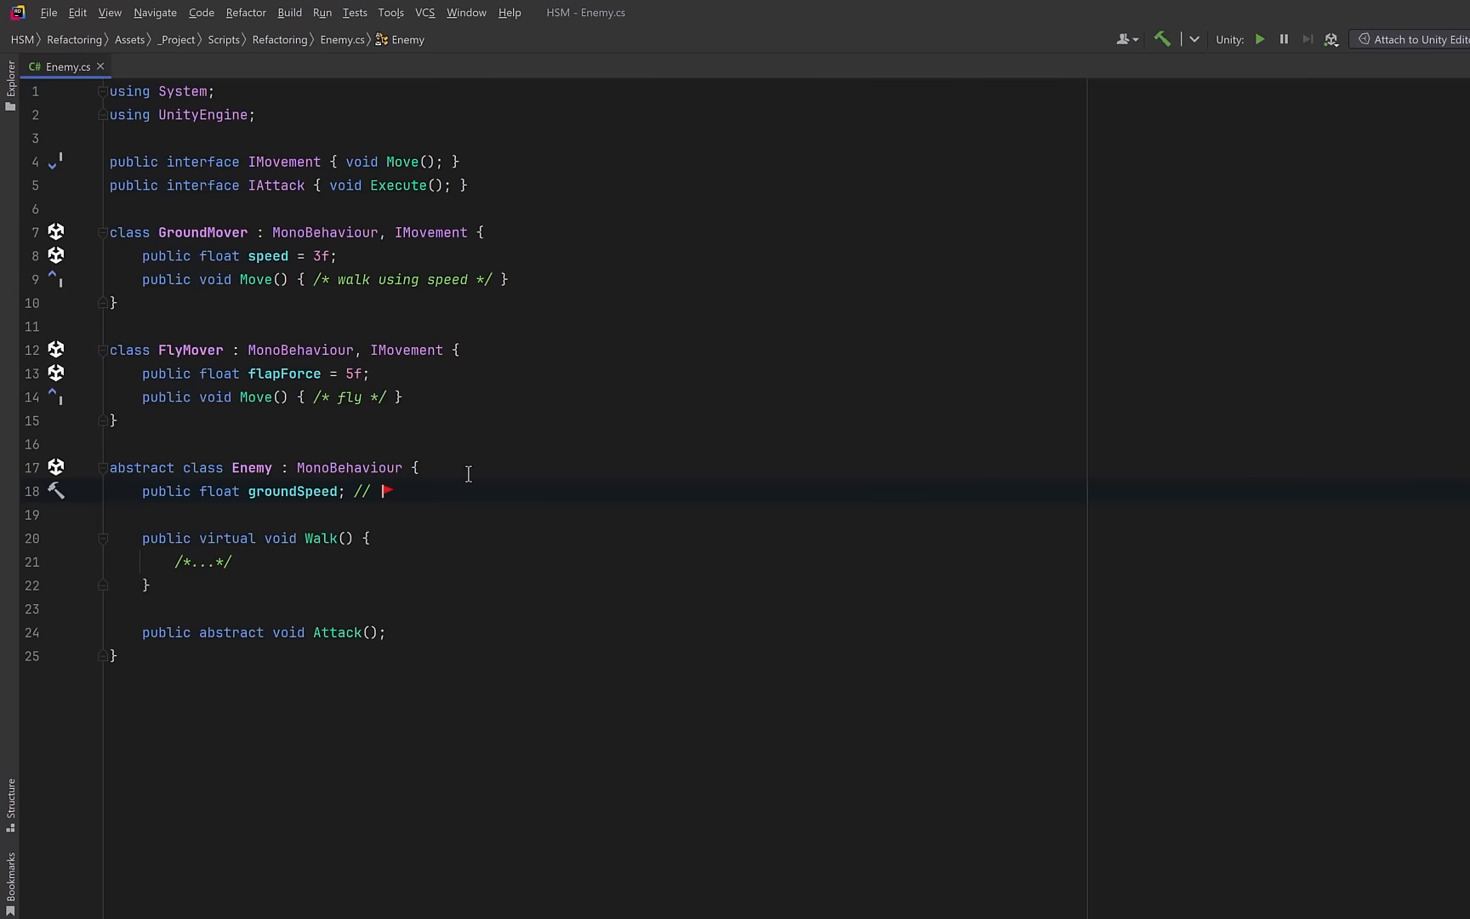
- Give Enemy IMovement move and IAttack attack fields, fetch move via GetComponent in Awake, and delegate Update to move.Move()
text(IMovement move;)
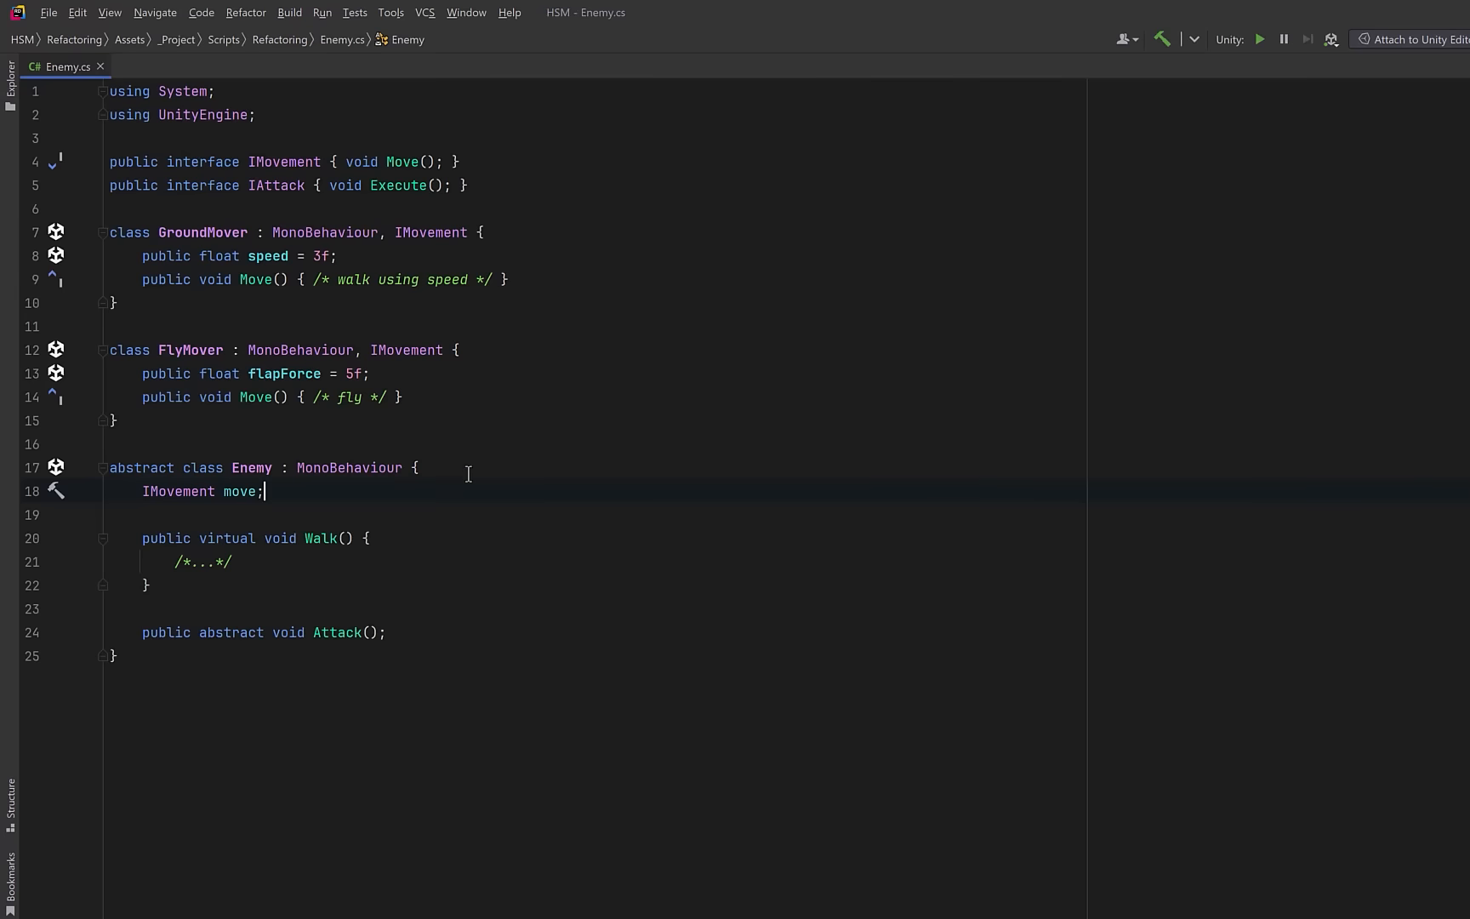
text(IAttack attack;)
text(void Awake()
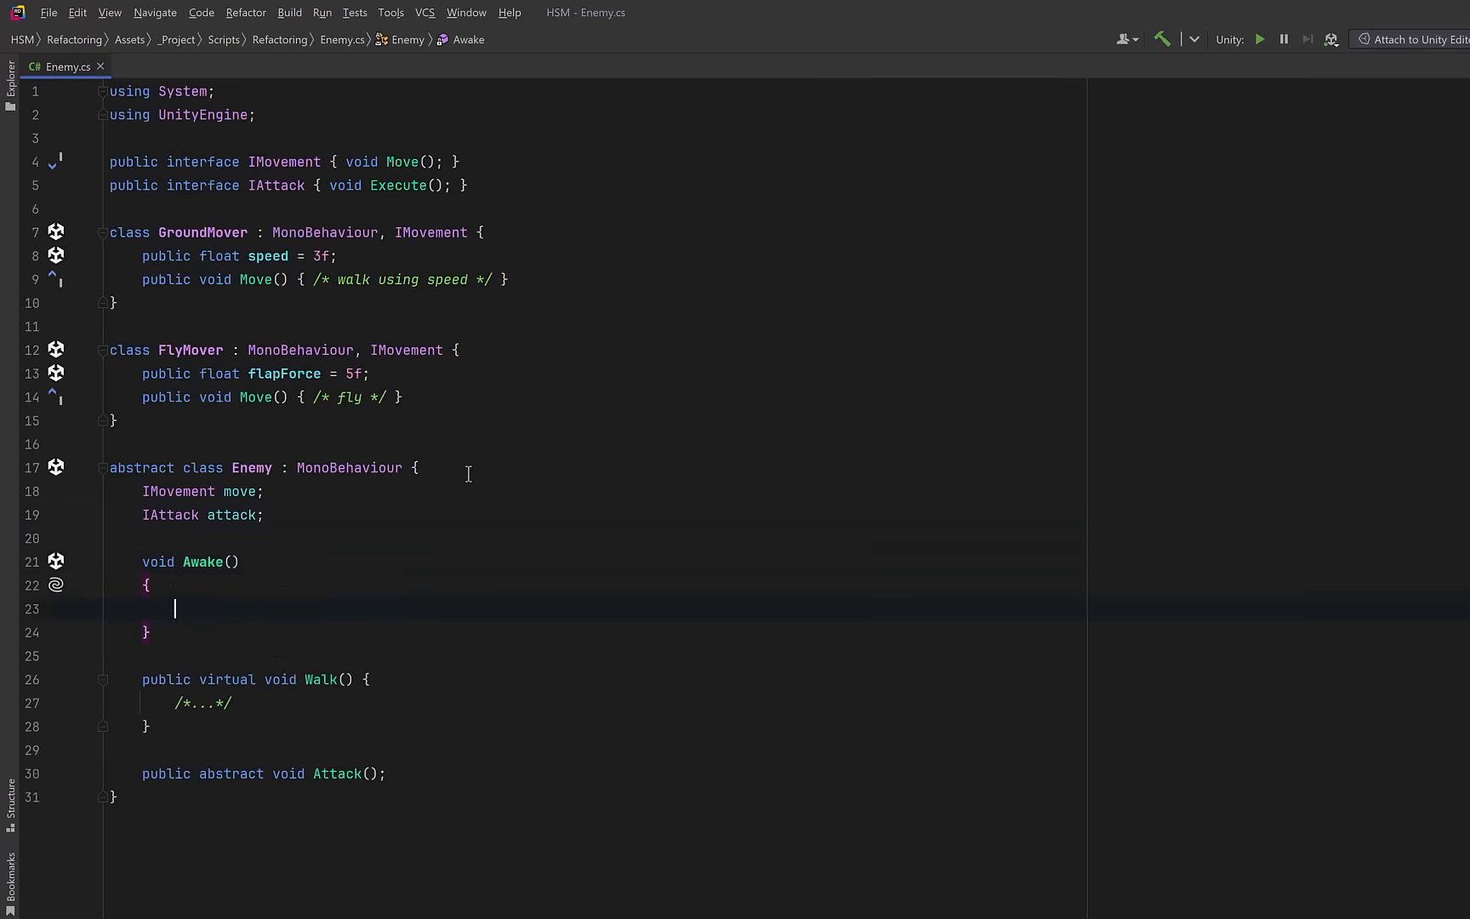
text(move = GetComponent<IMovement>();)
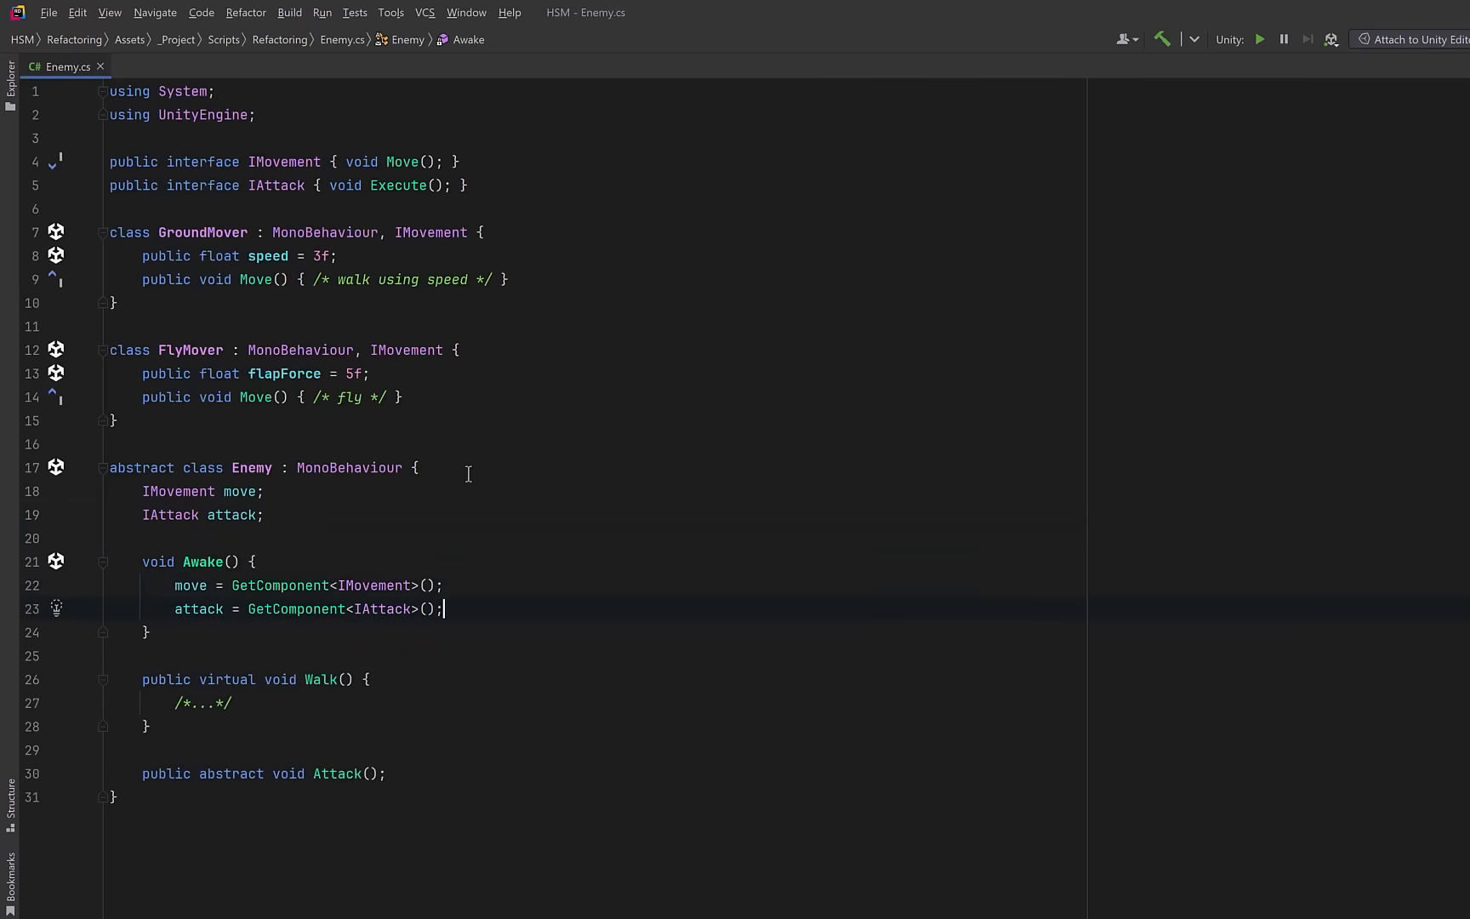
text(void Update() => move.Move();)
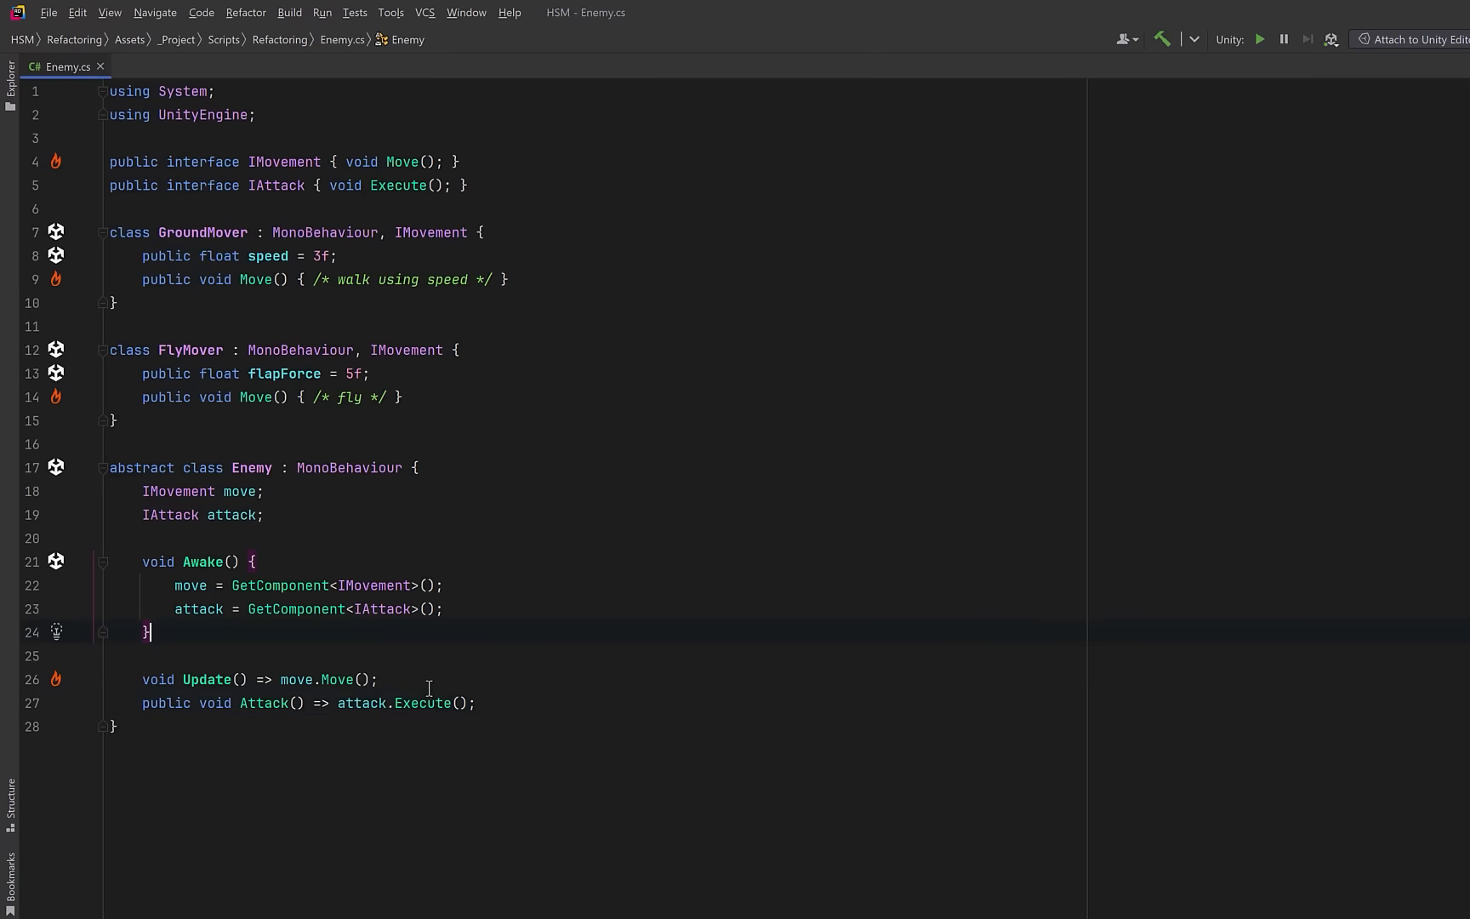
- Paste OnValidate with Debug.LogError checks and change Enemy from abstract to public class
key(enter)
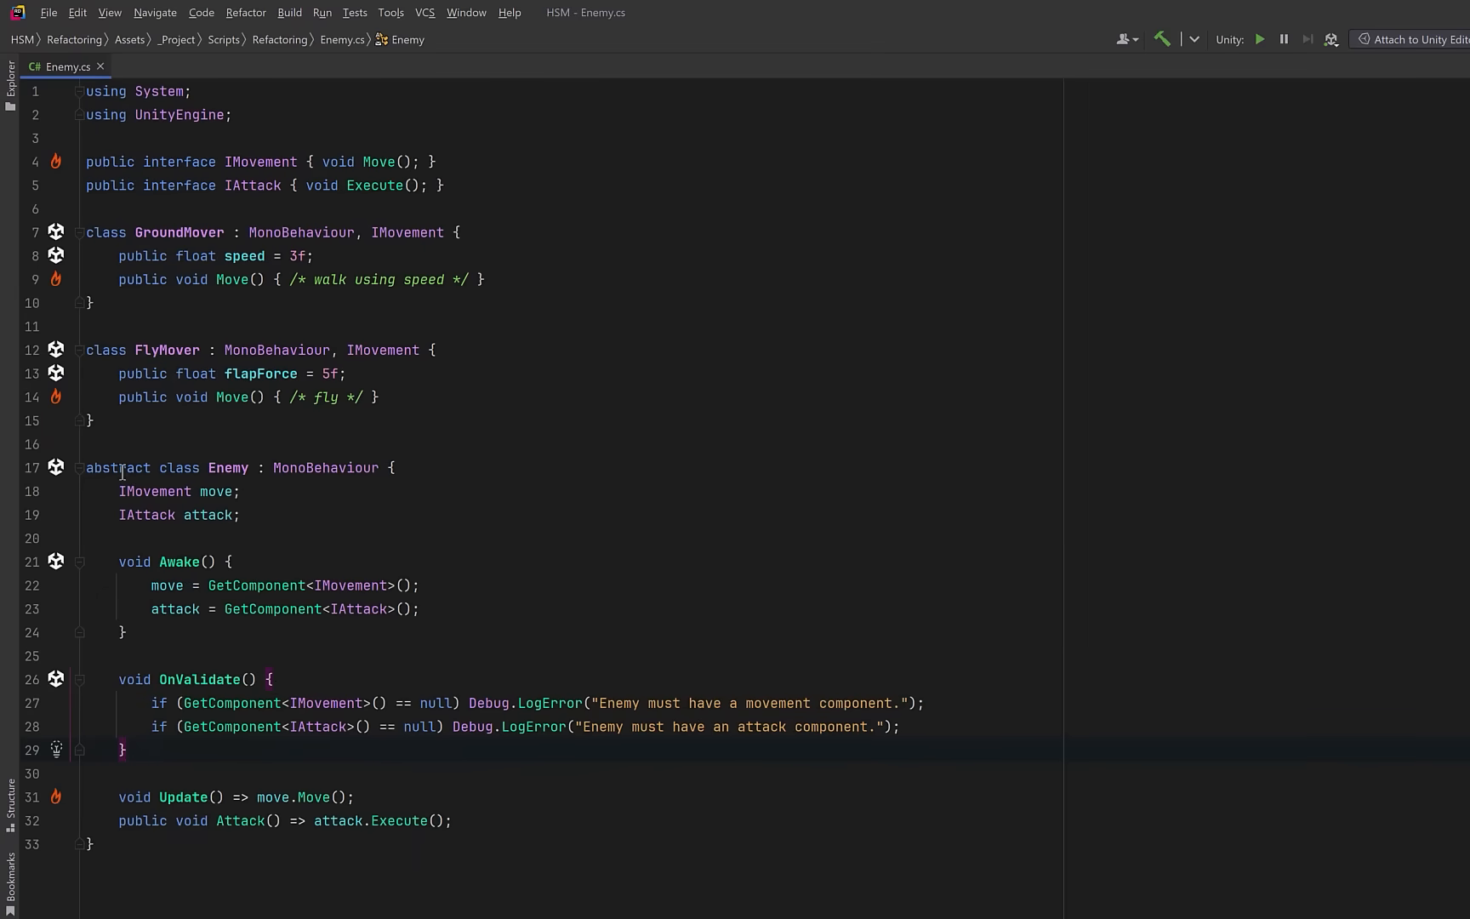
text(publi)
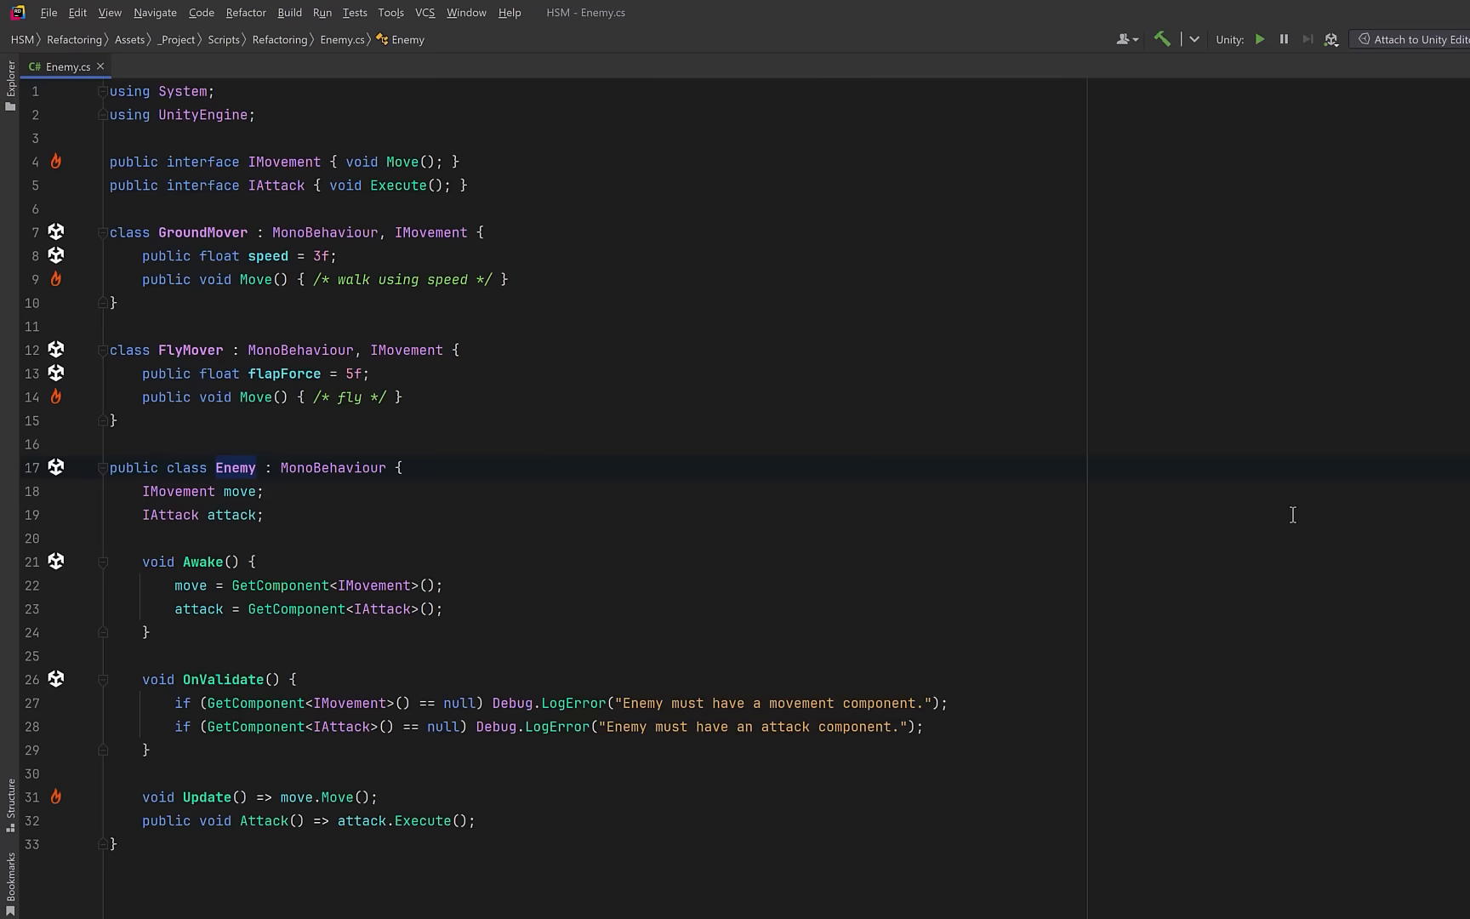
click(737, 727)
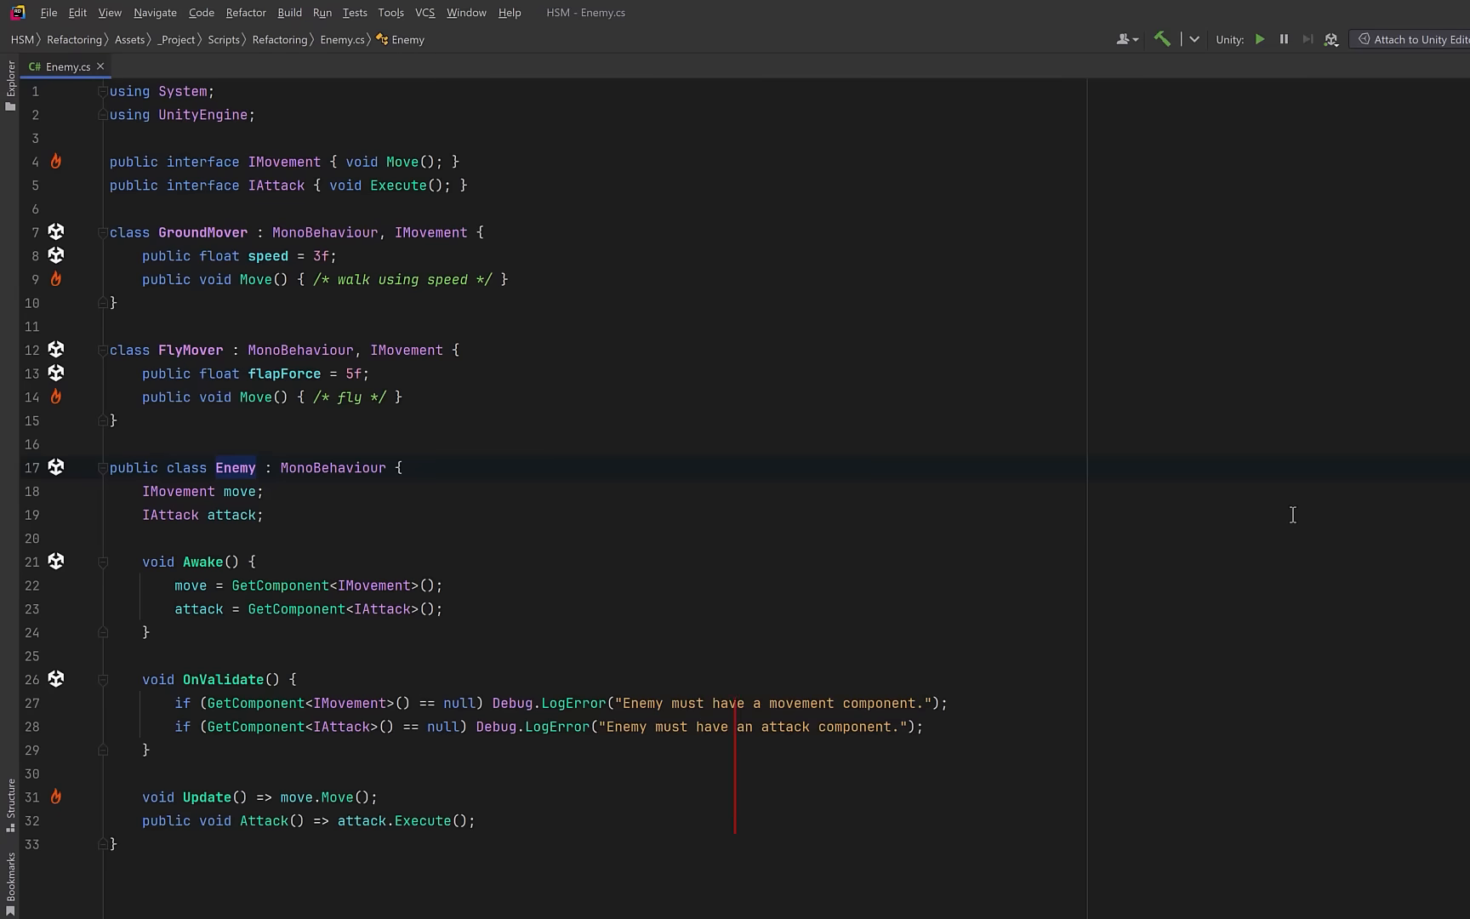